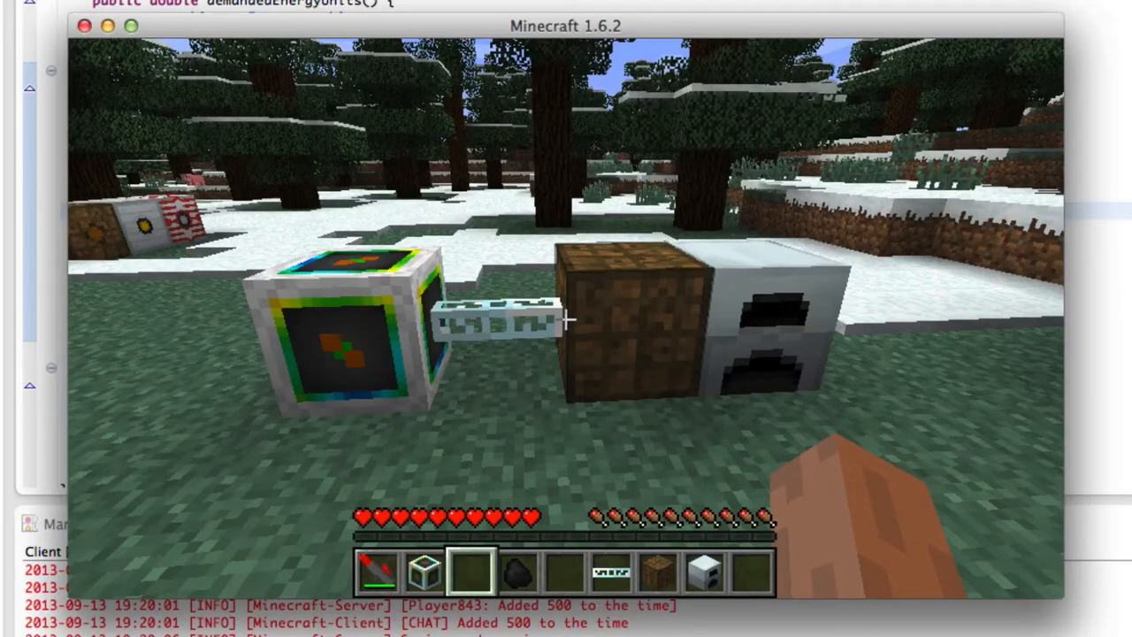
pyautogui.moveTo(566, 318)
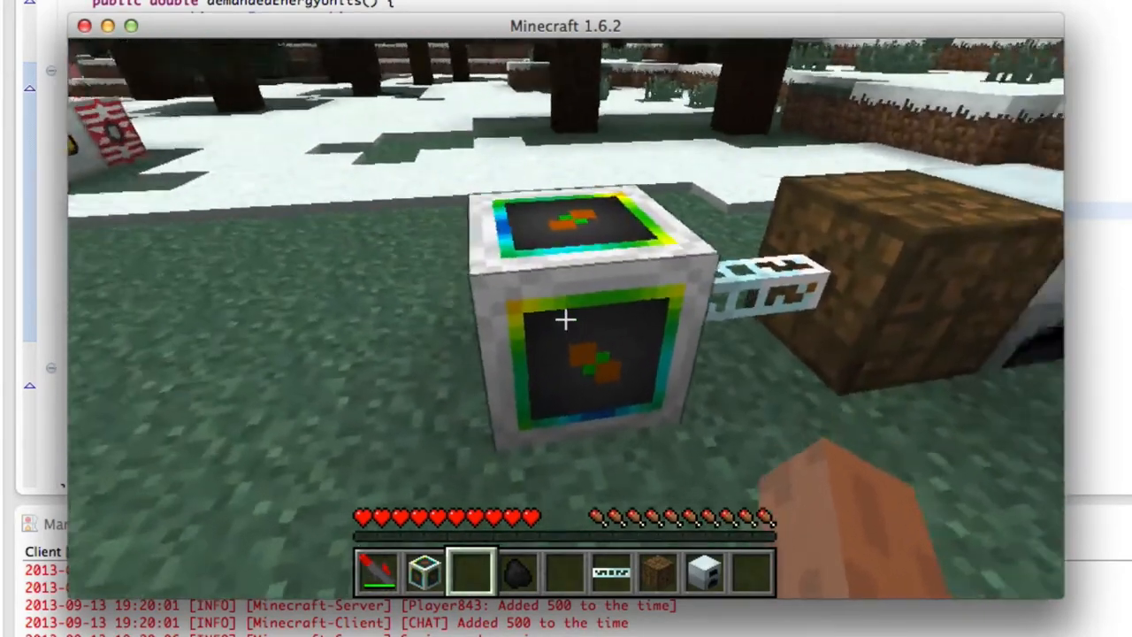
pyautogui.moveTo(566, 319)
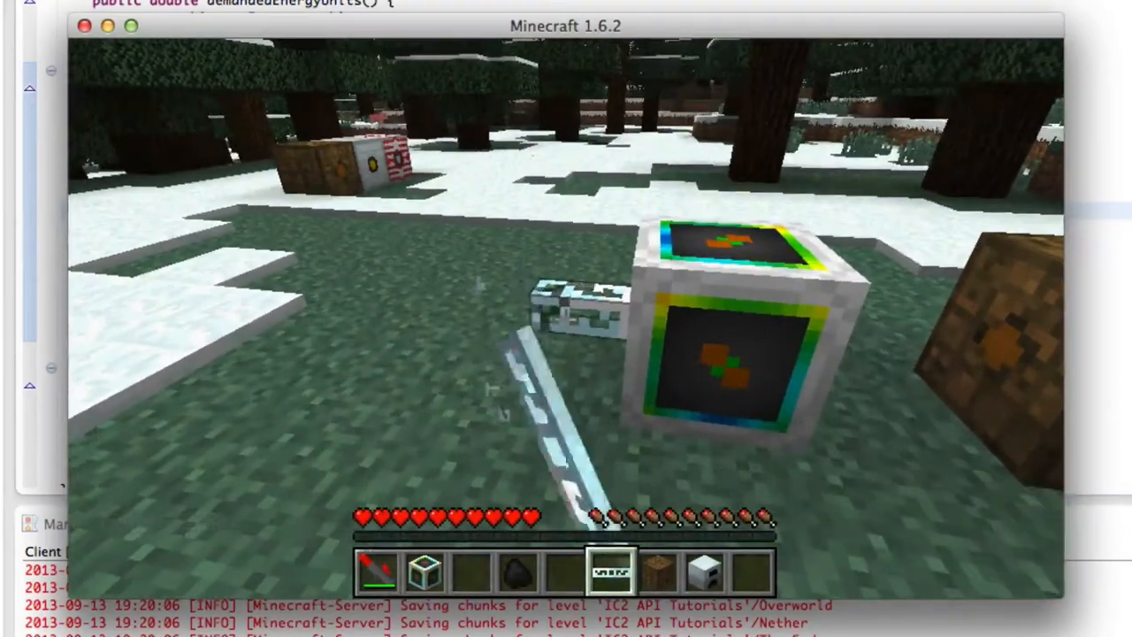
pyautogui.moveTo(566, 318)
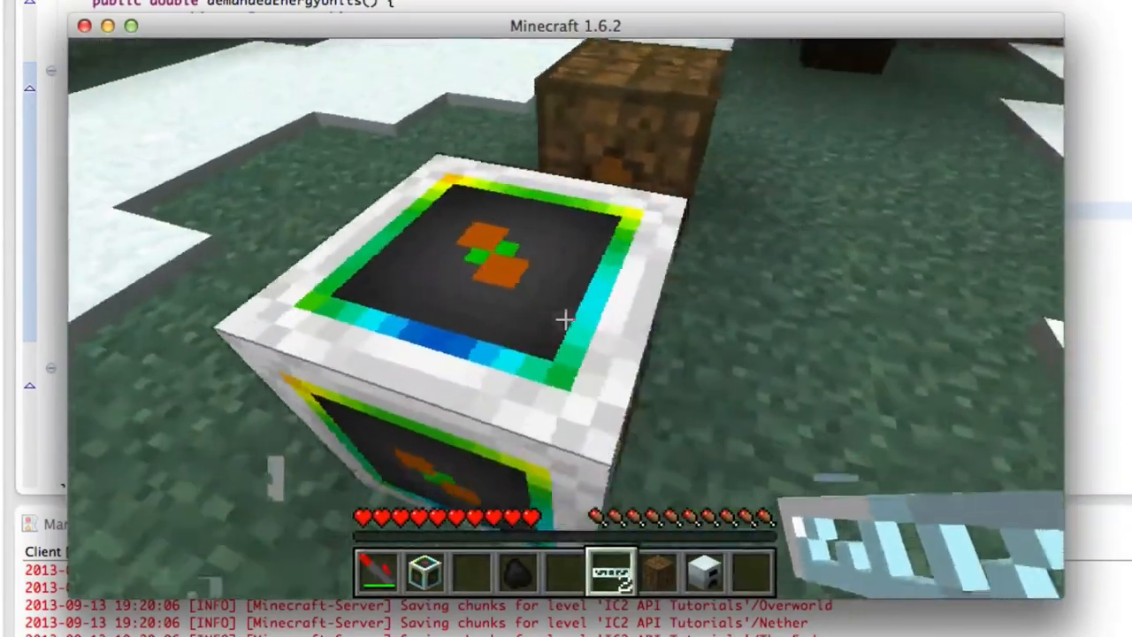
# - Fuel the generator with coal, check the BatBox, and read the dummy block's energy climbing to 1792 in chat
pyautogui.rightClick(562, 318)
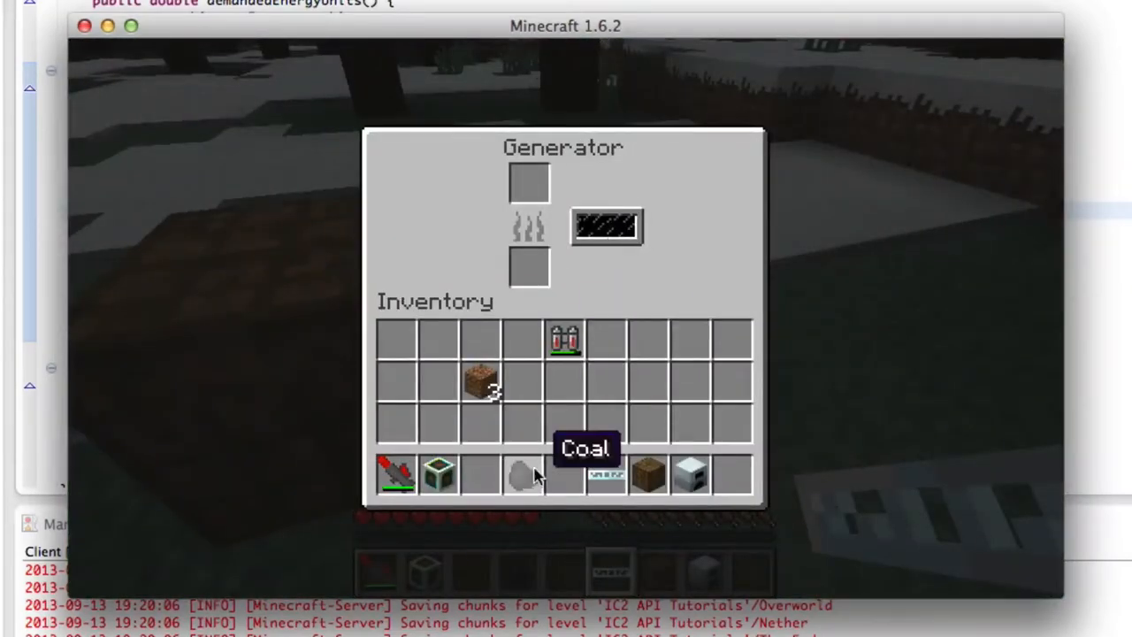
pyautogui.press('Escape')
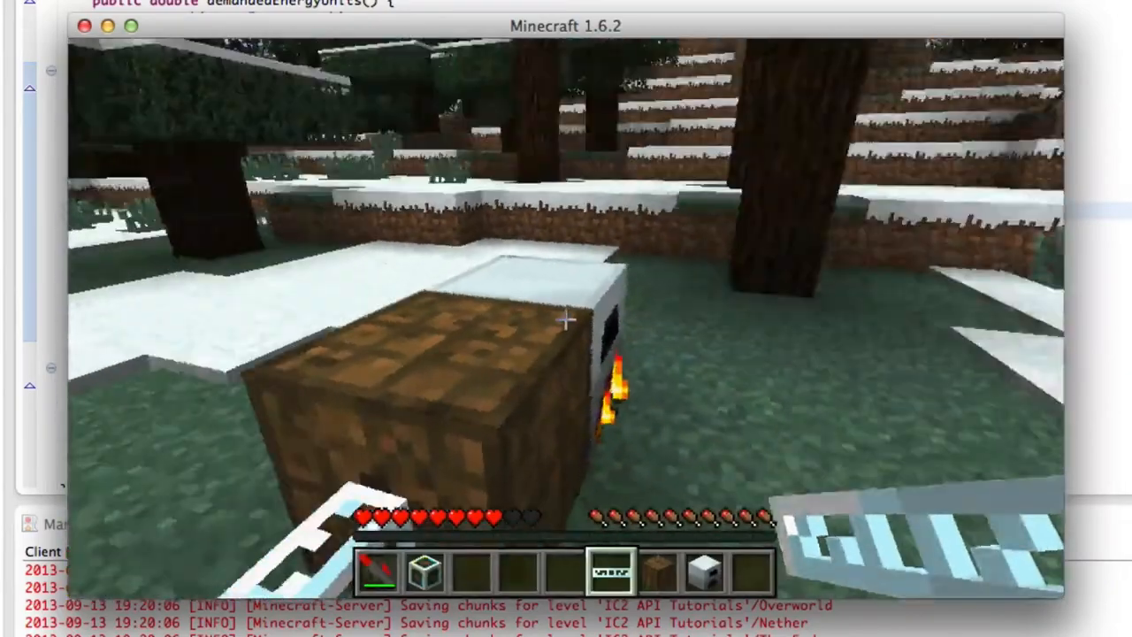
pyautogui.press('Escape')
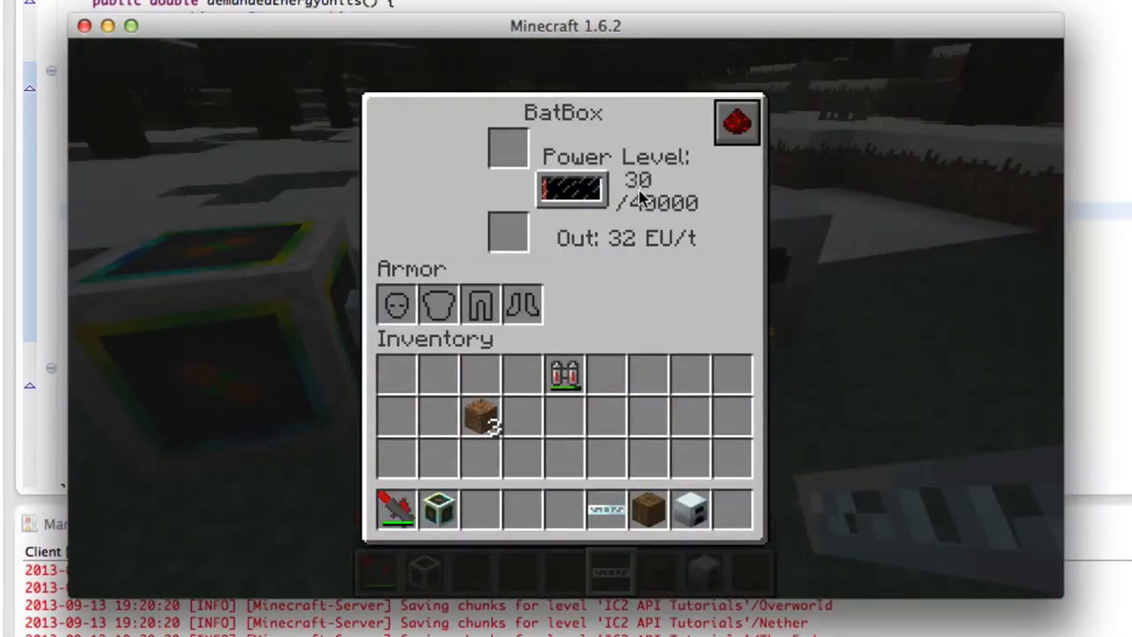
pyautogui.press('Escape')
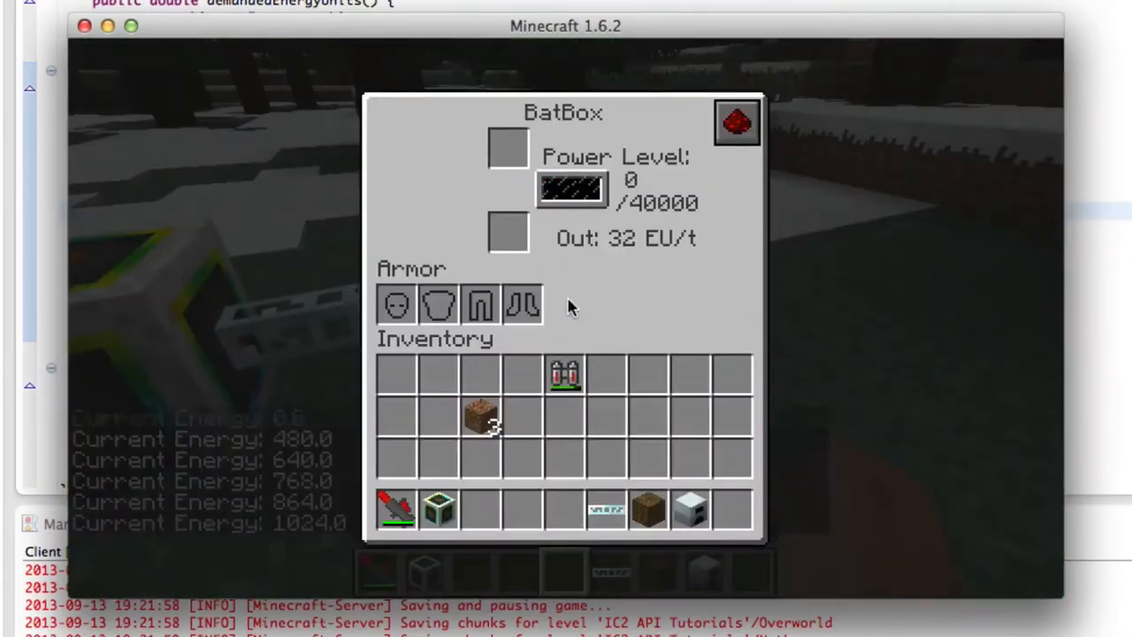
pyautogui.press('Escape')
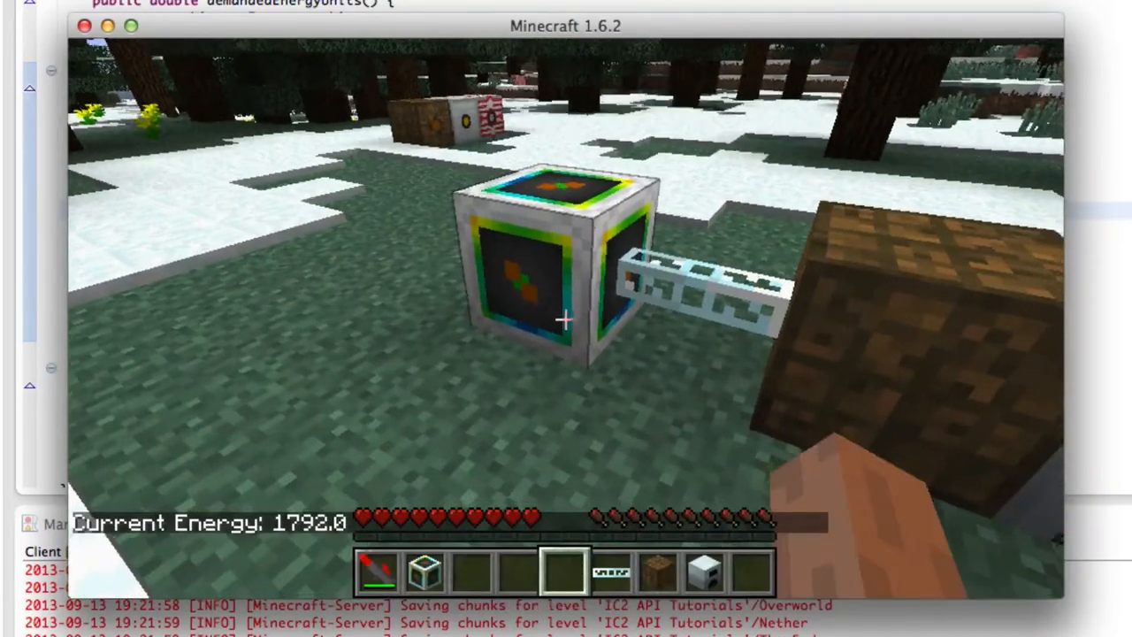
pyautogui.moveTo(566, 319)
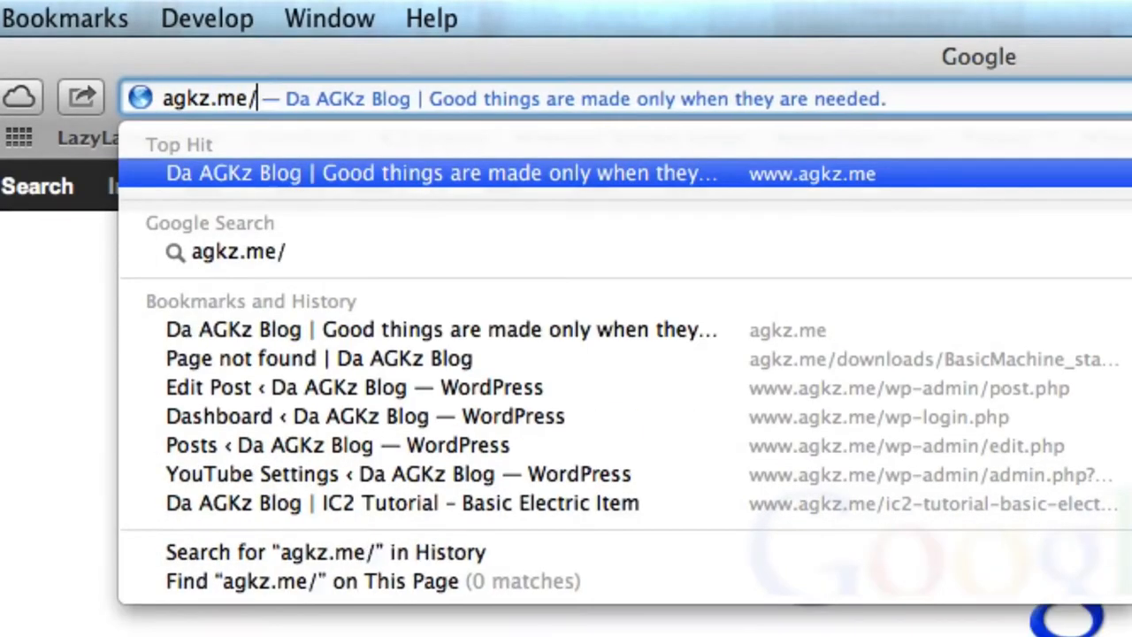
# - Enter the agkz.me/downloads/BasicMachine_Start.zip address, which returns a not-found page
pyautogui.write('down')
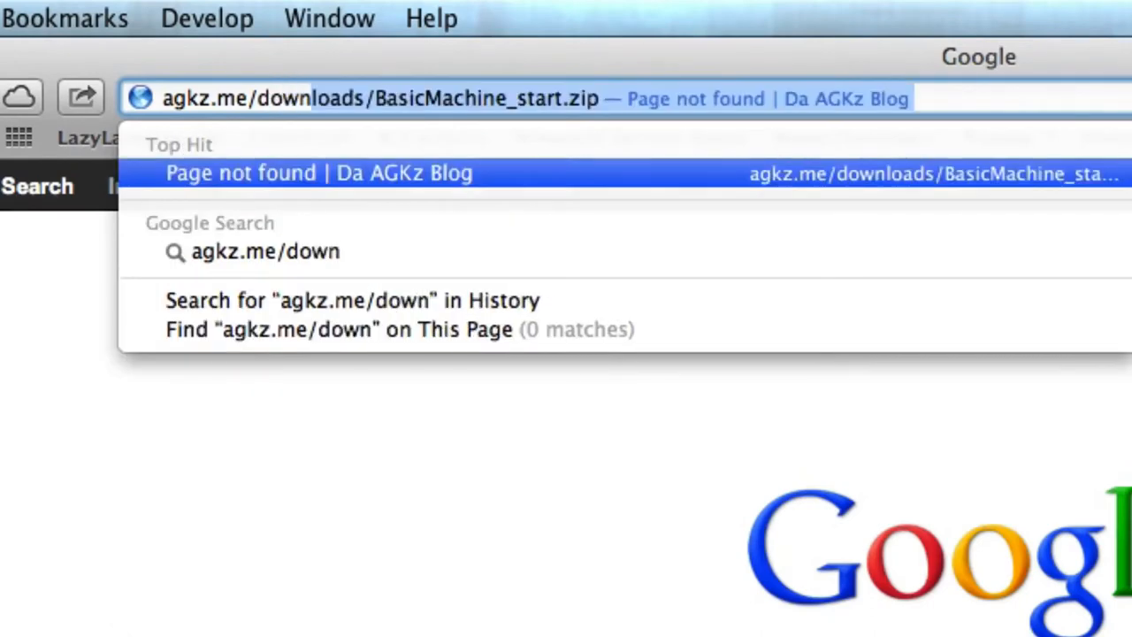
pyautogui.write('loads/BasicM')
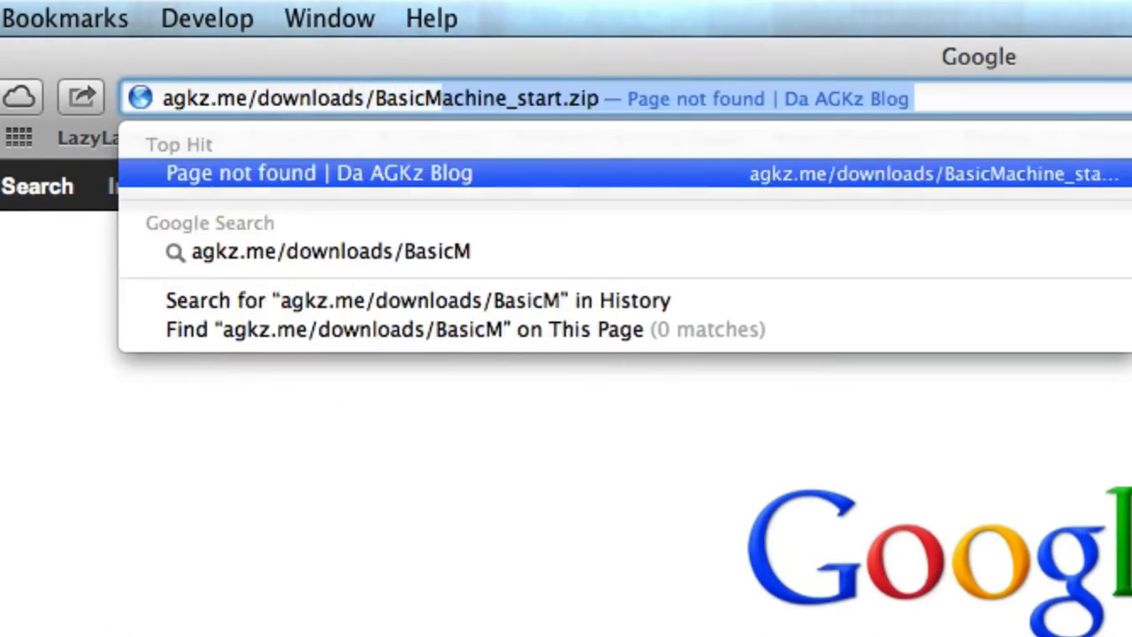
pyautogui.write('achine')
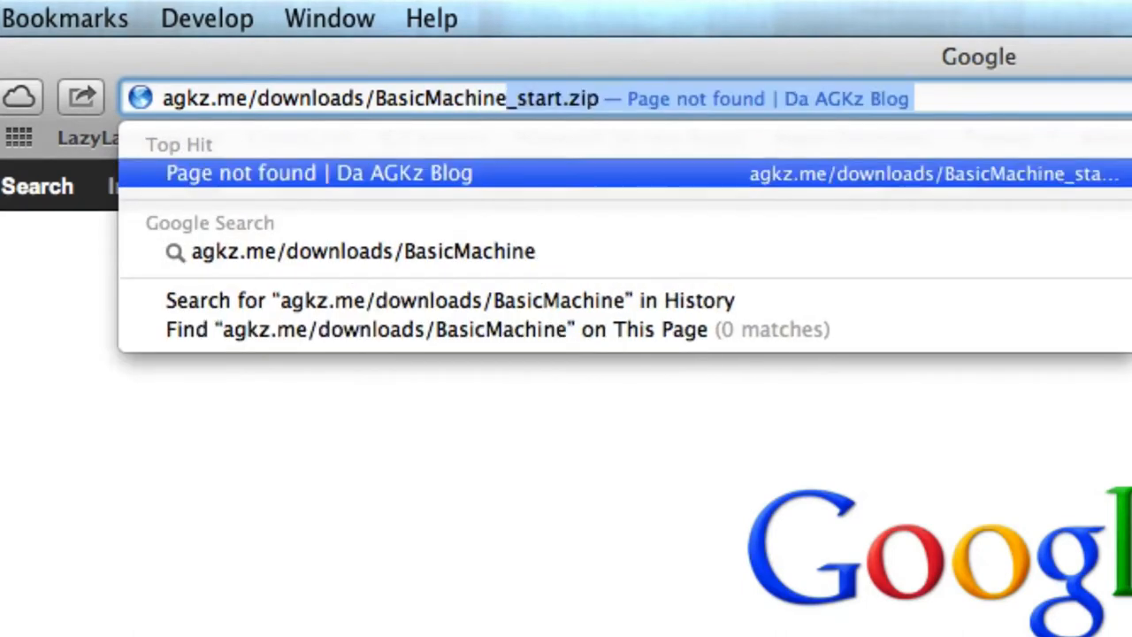
pyautogui.write('_Start')
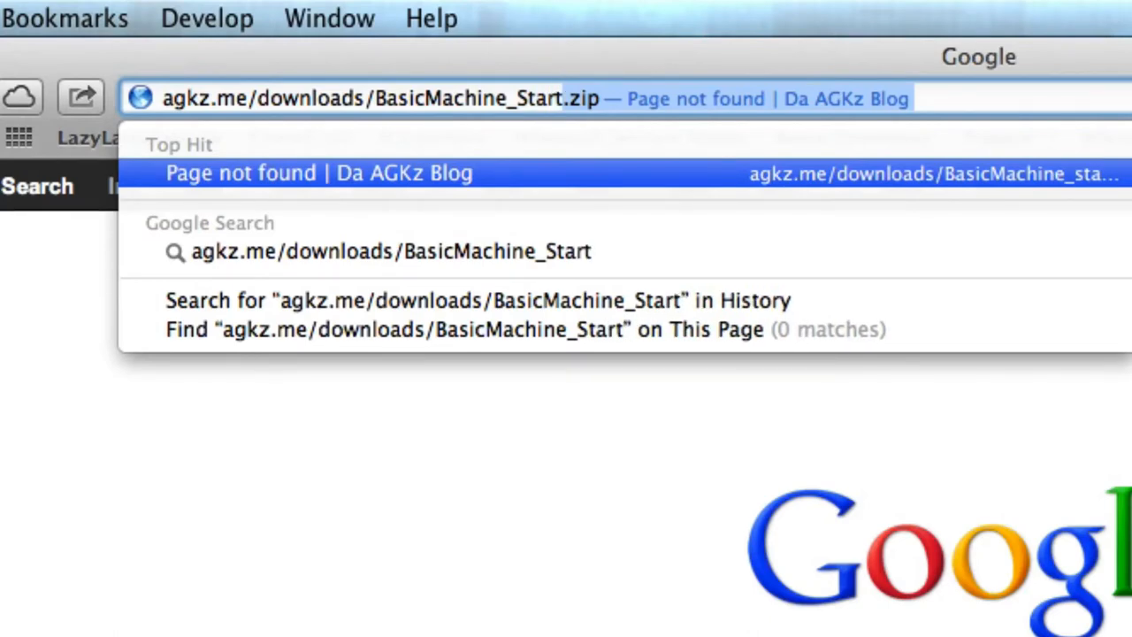
pyautogui.write('/z')
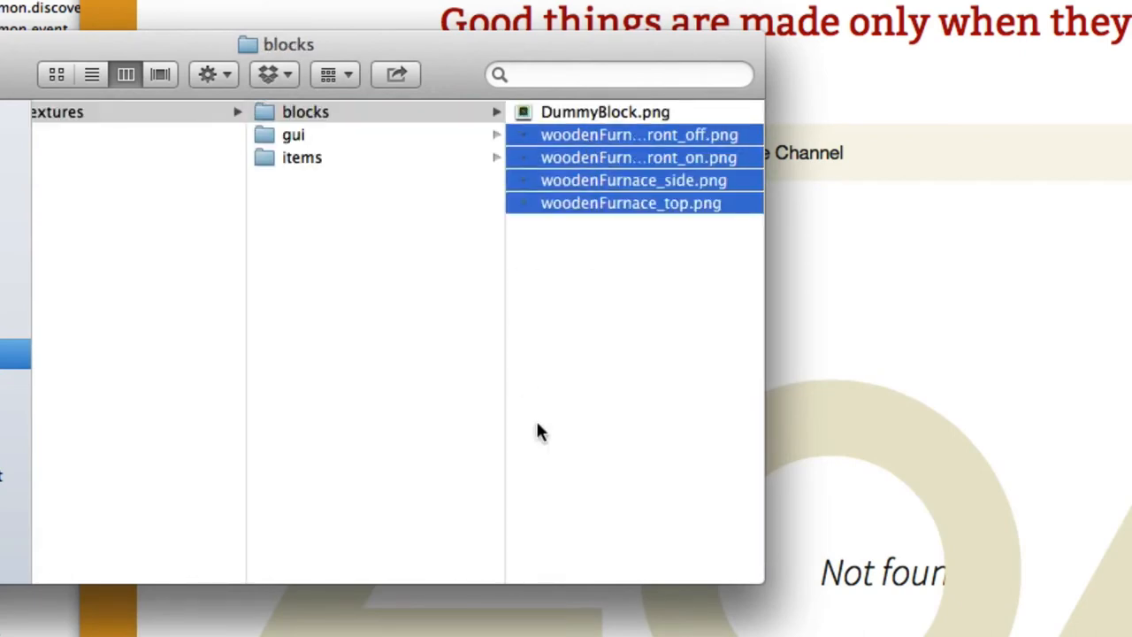
# - Preview DummyBlock.png, browse the gui and items texture folders, then go up to the generic source folder
pyautogui.click(605, 111)
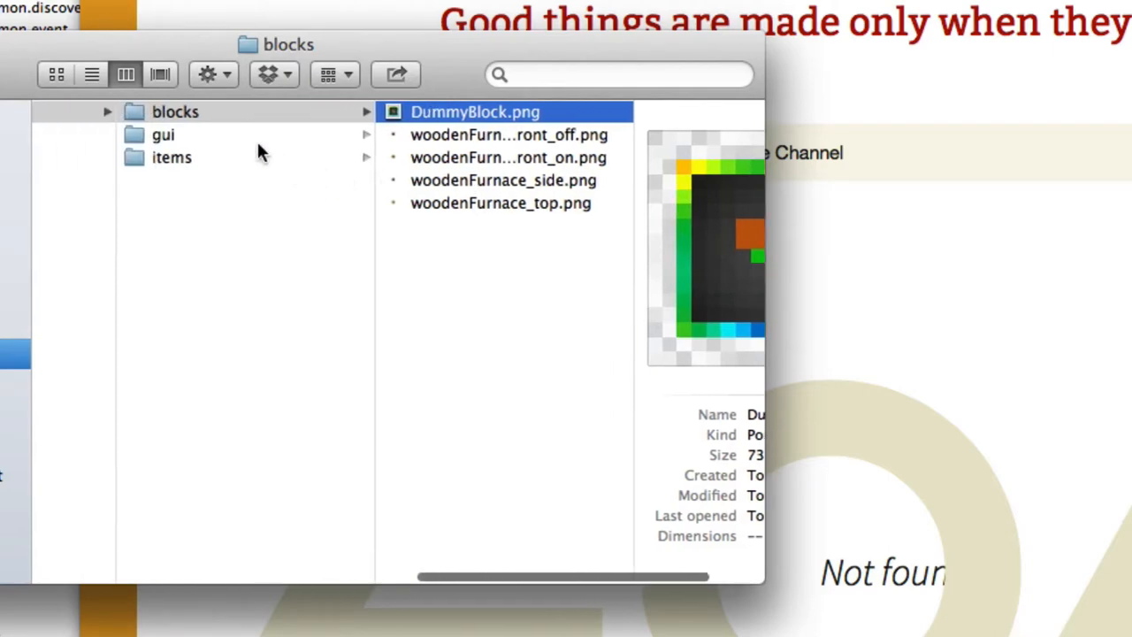
pyautogui.click(162, 134)
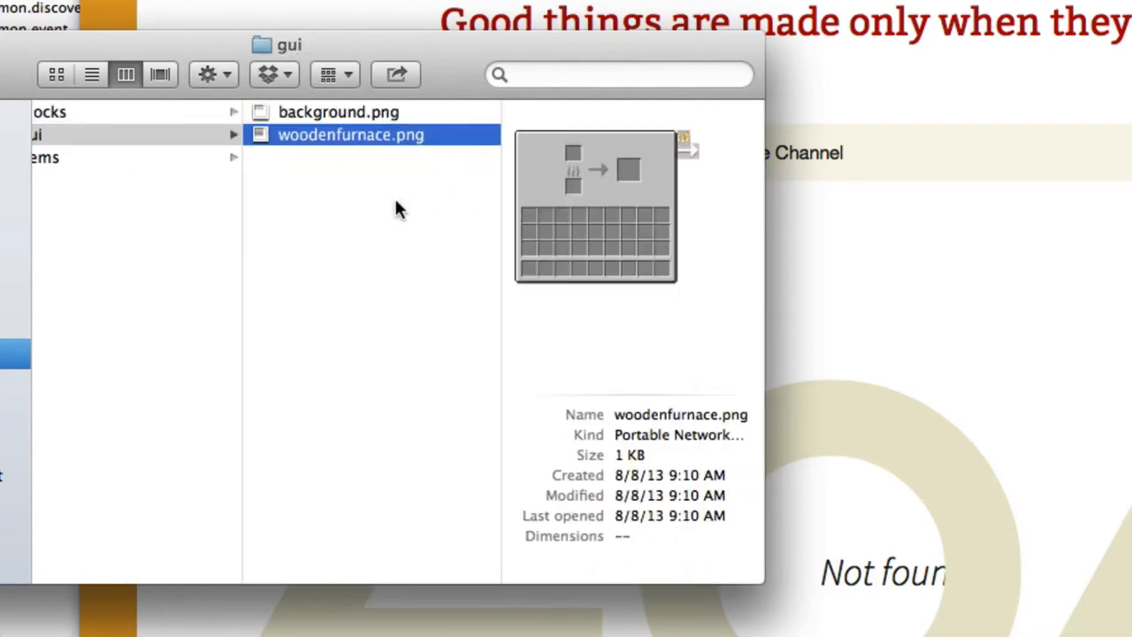
pyautogui.moveTo(283, 177)
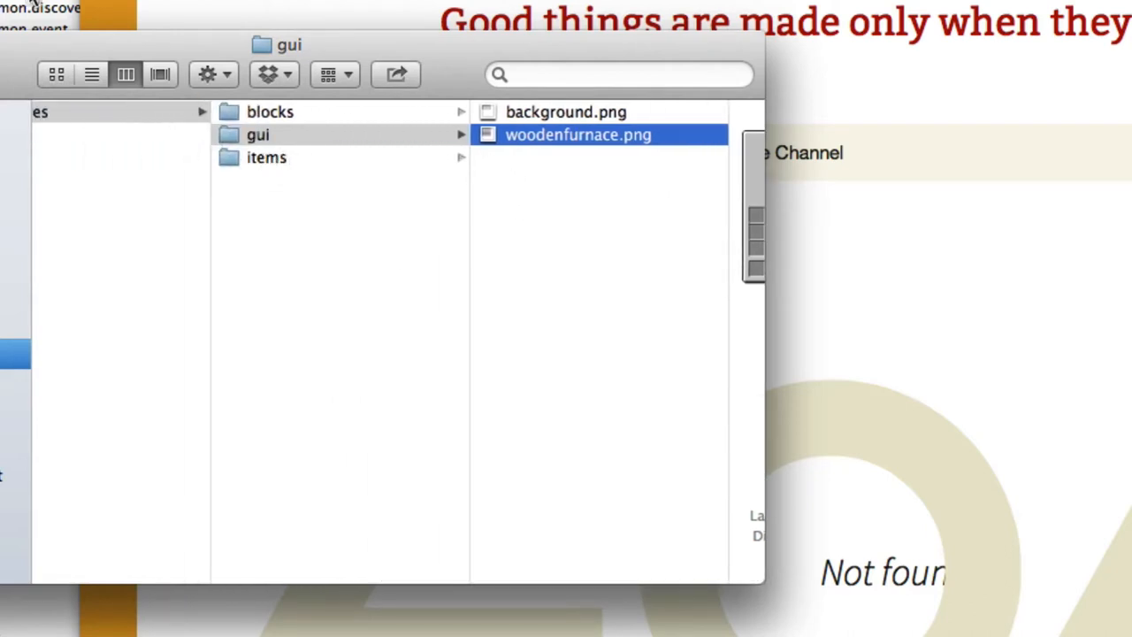
pyautogui.click(265, 156)
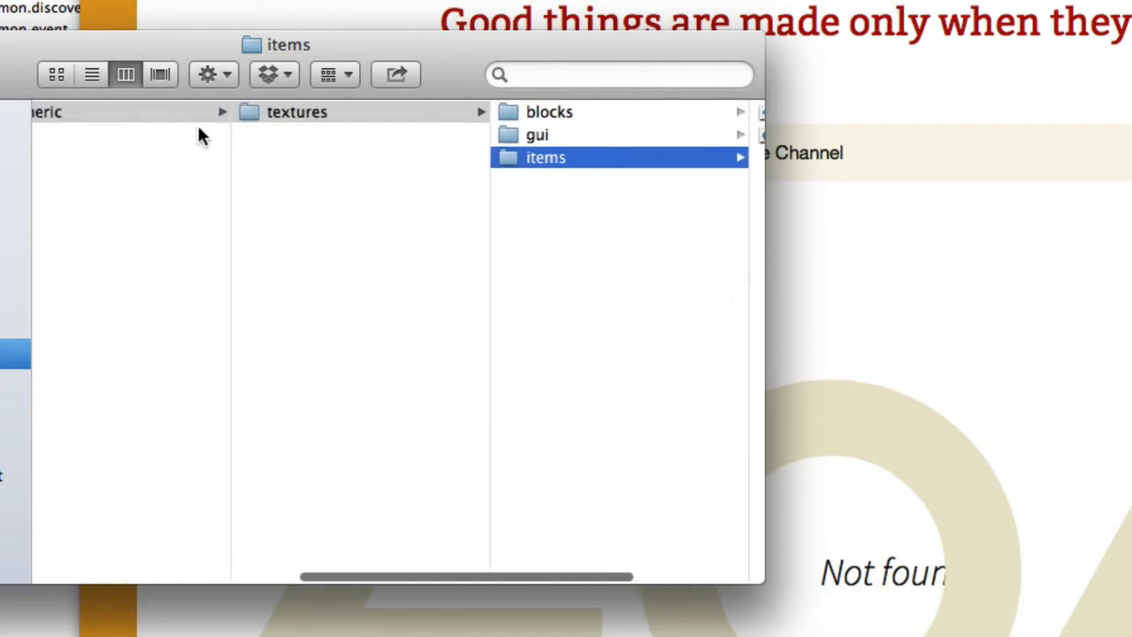
pyautogui.click(255, 135)
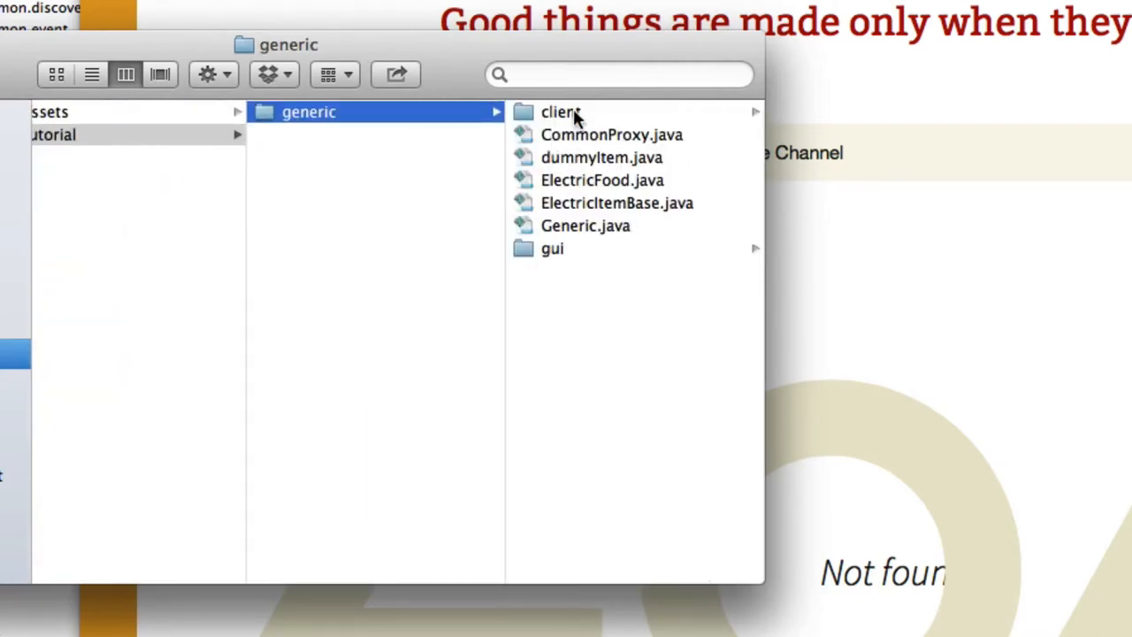
pyautogui.moveTo(566, 354)
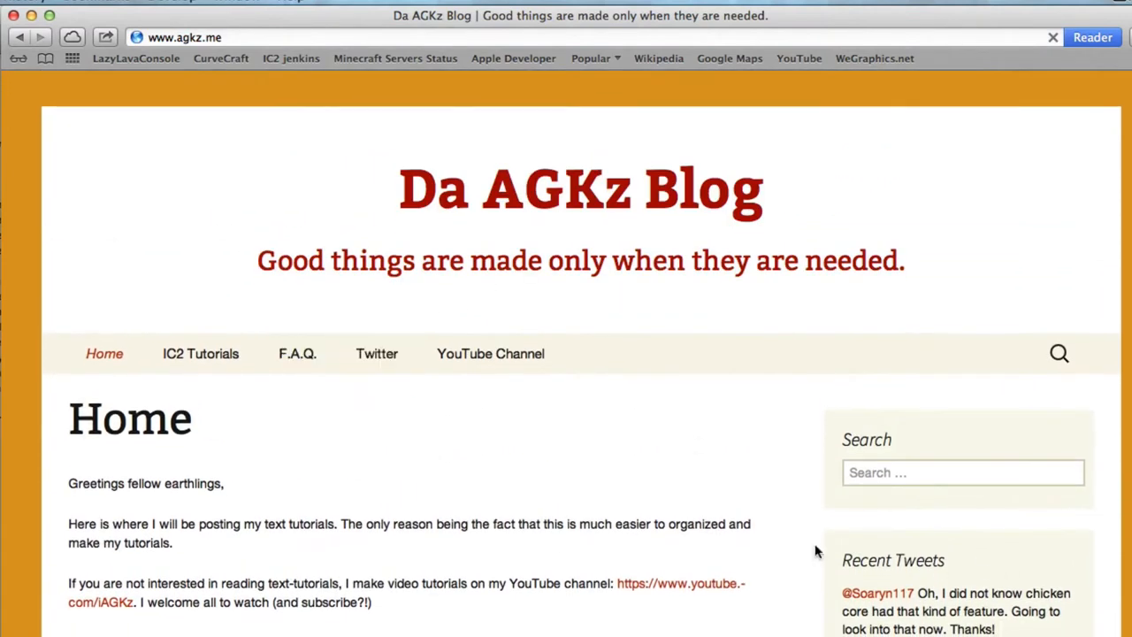
# - Scroll down the agkz.me blog home page
pyautogui.scroll(-3)
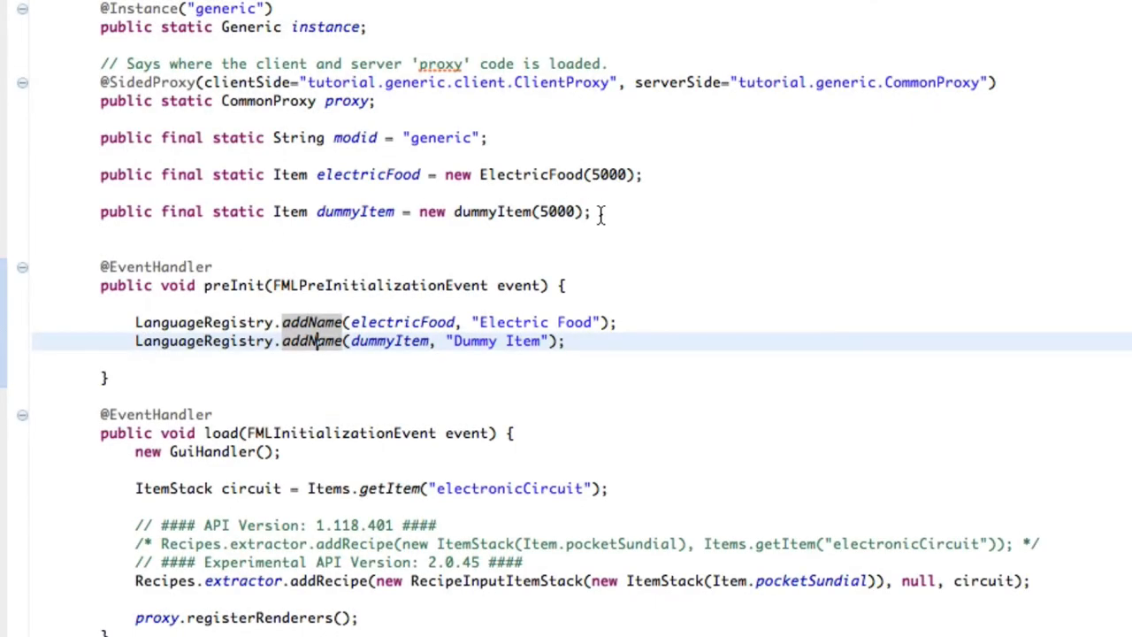
# - Declare public final static Block dummyBlock = new DummyBlock(500, Material.rock) below dummyItem in Generic.java
pyautogui.write('pu')
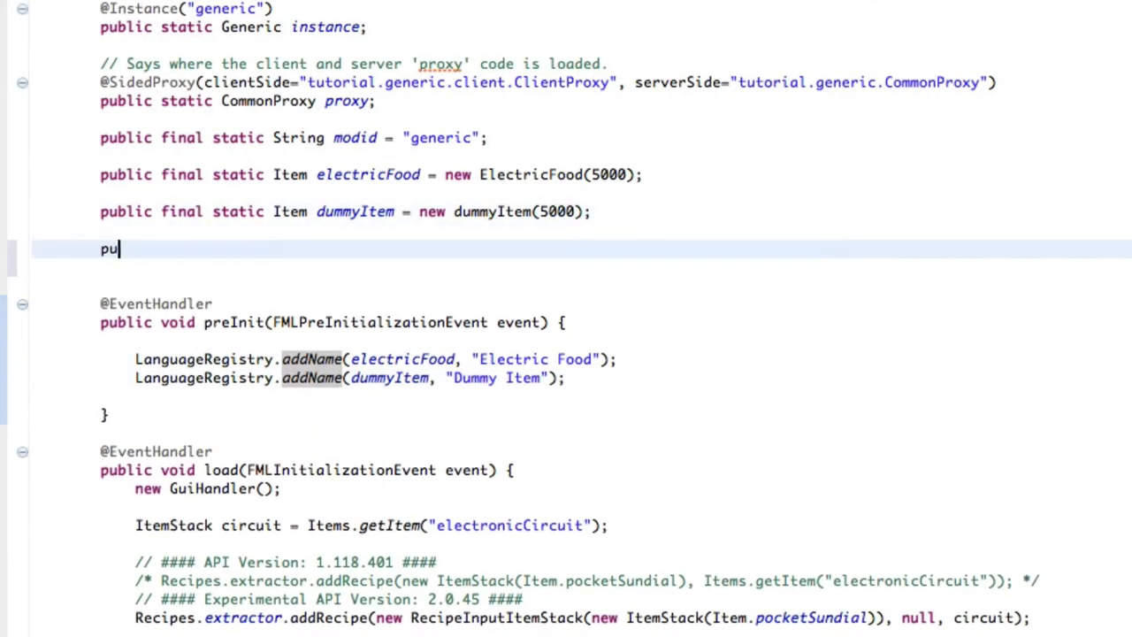
pyautogui.write('blic final stati')
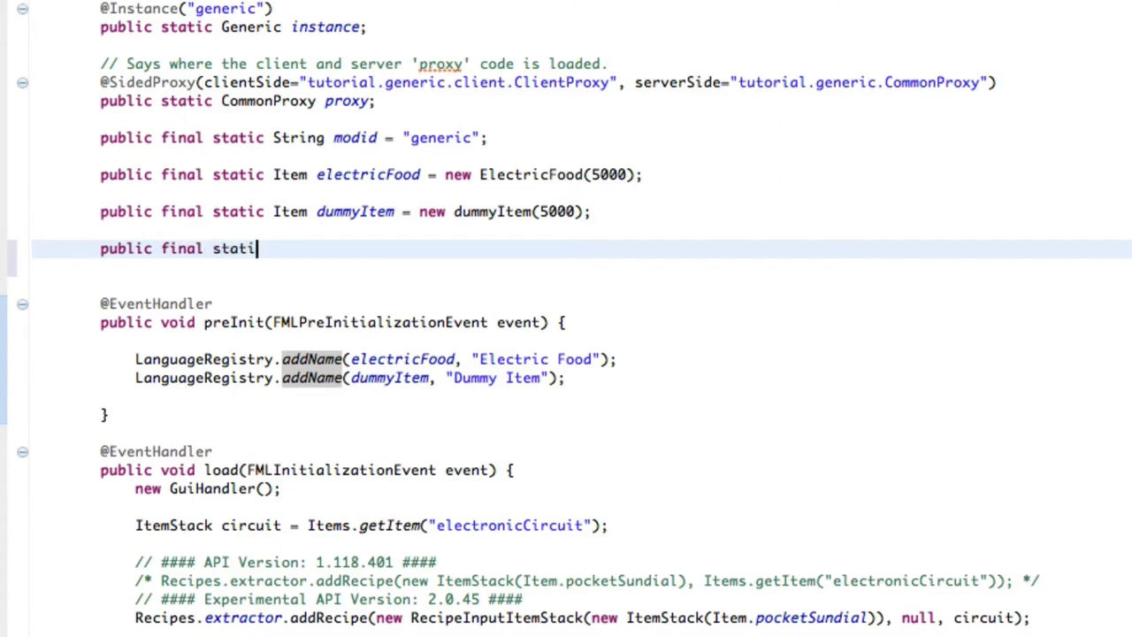
pyautogui.write('c Block')
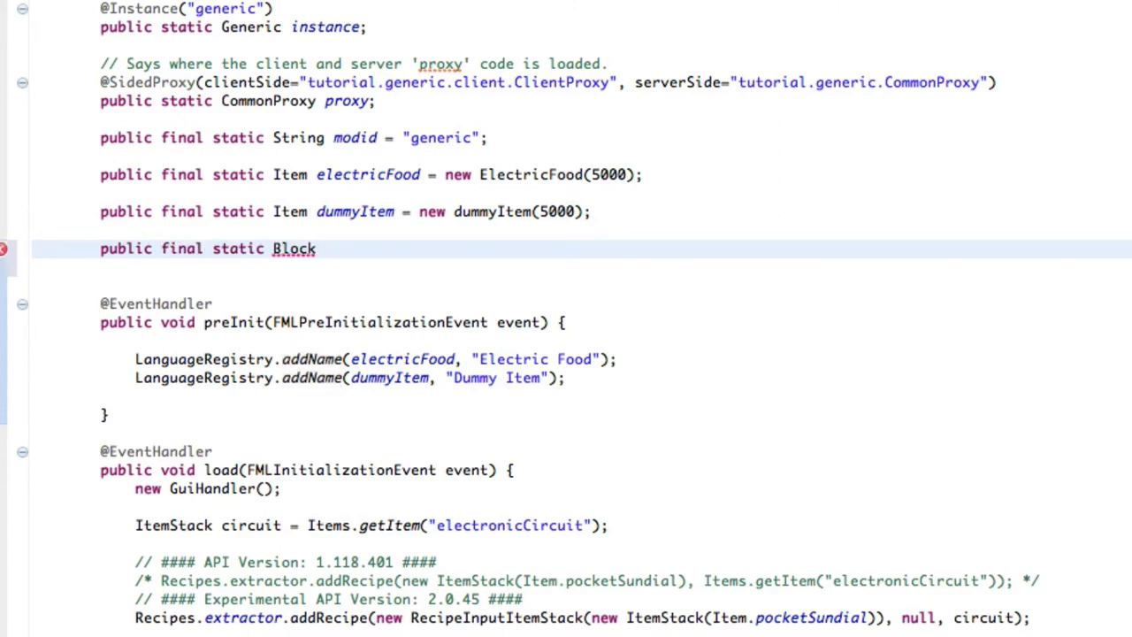
pyautogui.write('dummyBlock')
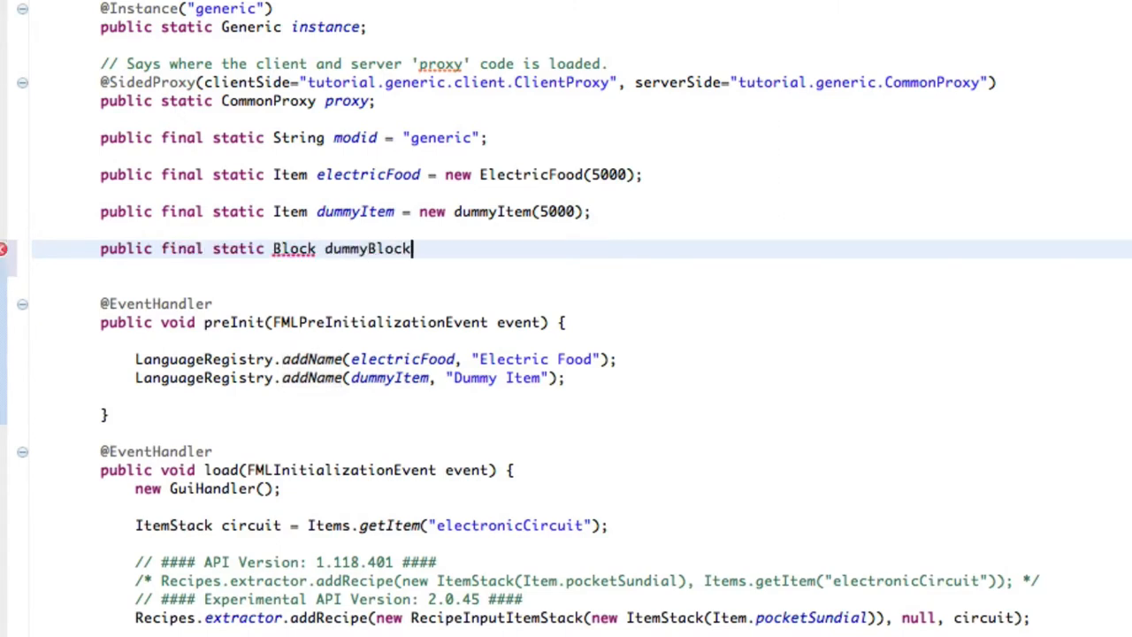
pyautogui.write('= new')
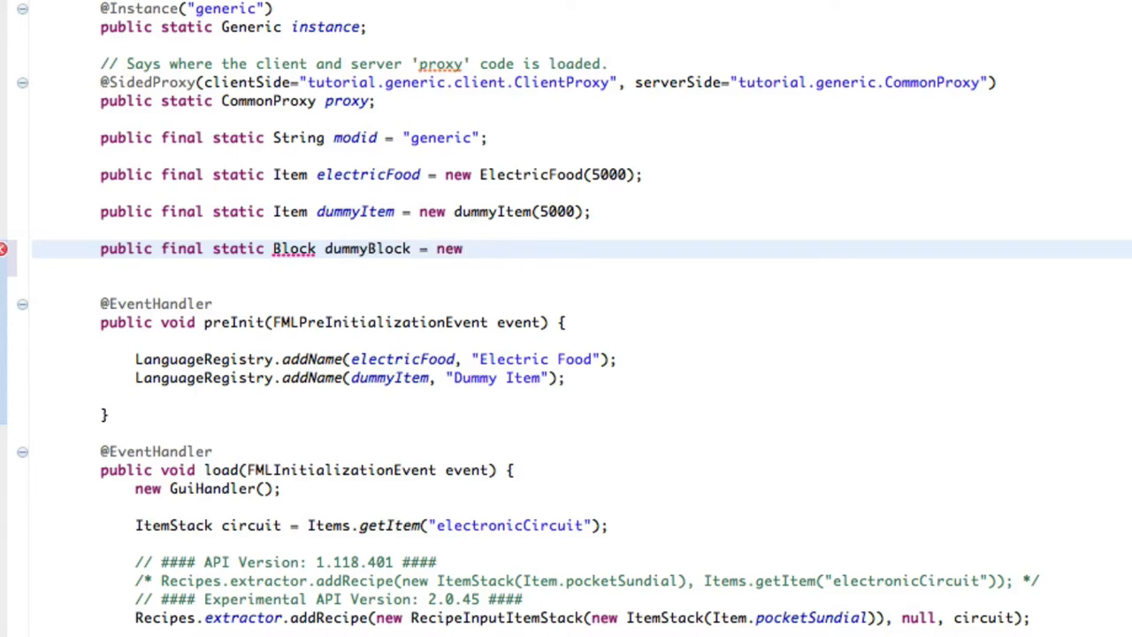
pyautogui.write('DummyBlock')
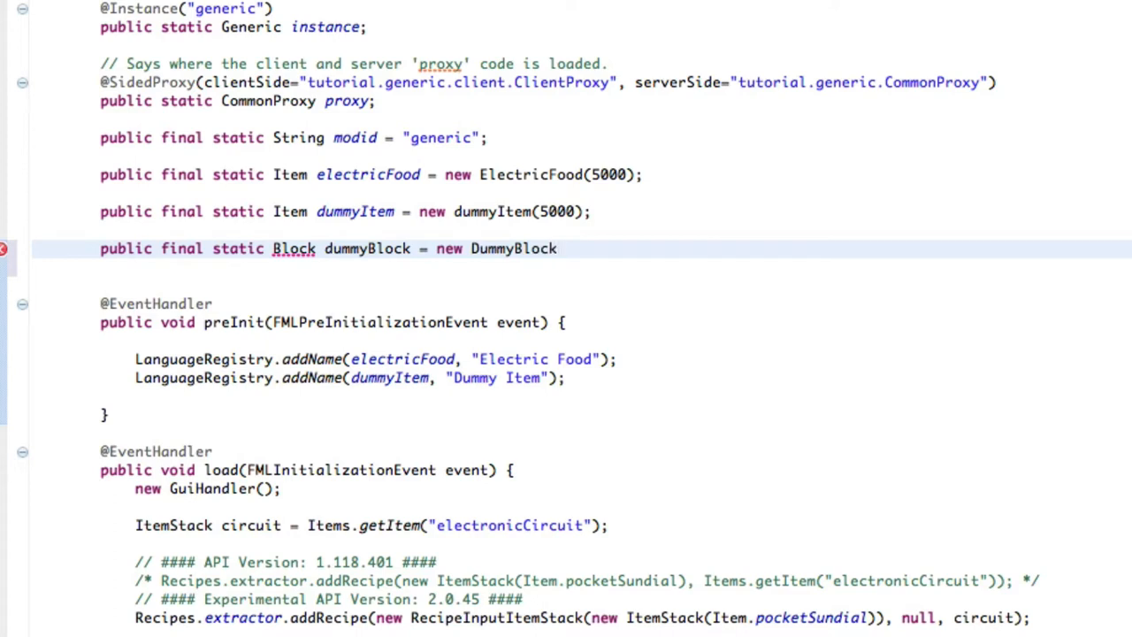
pyautogui.write('()')
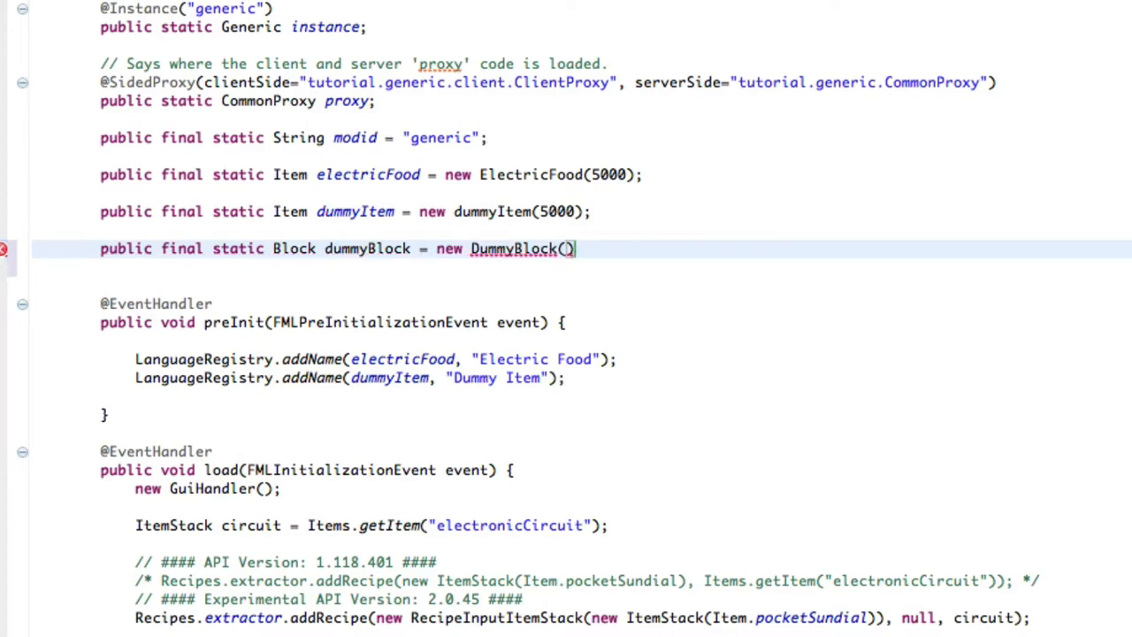
pyautogui.write('5000')
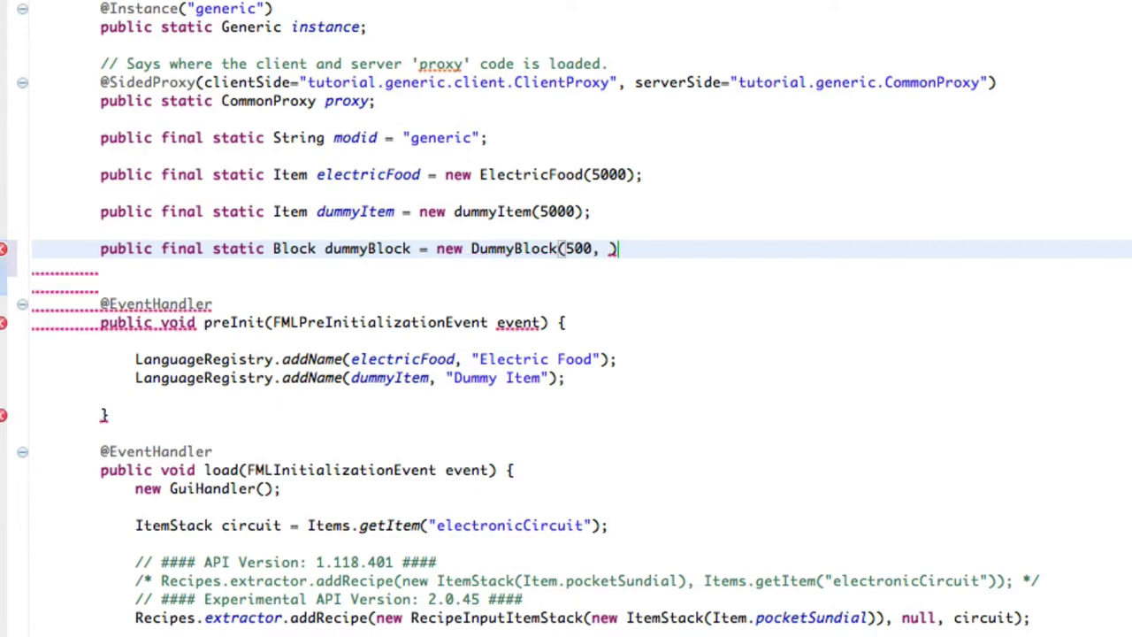
pyautogui.write('""')
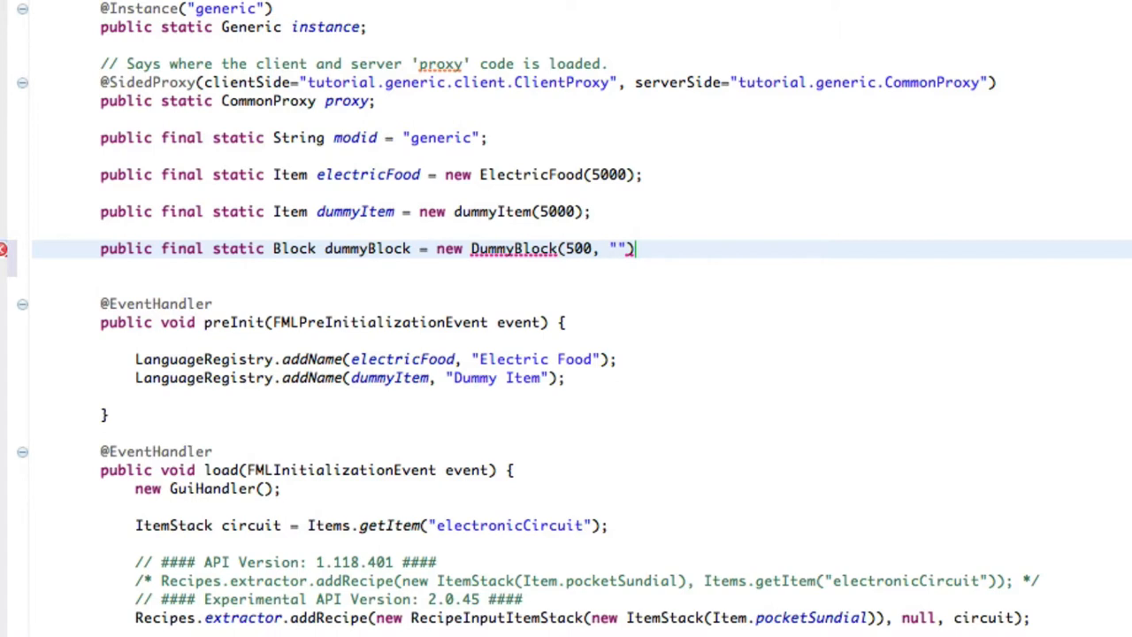
pyautogui.click(616, 247)
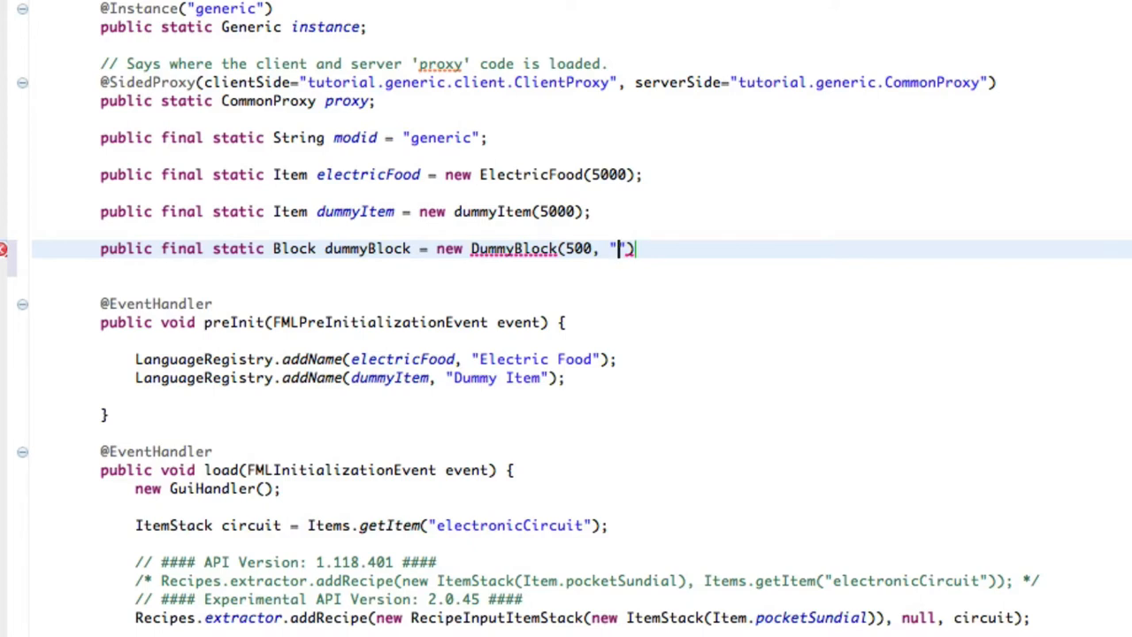
pyautogui.write('M')
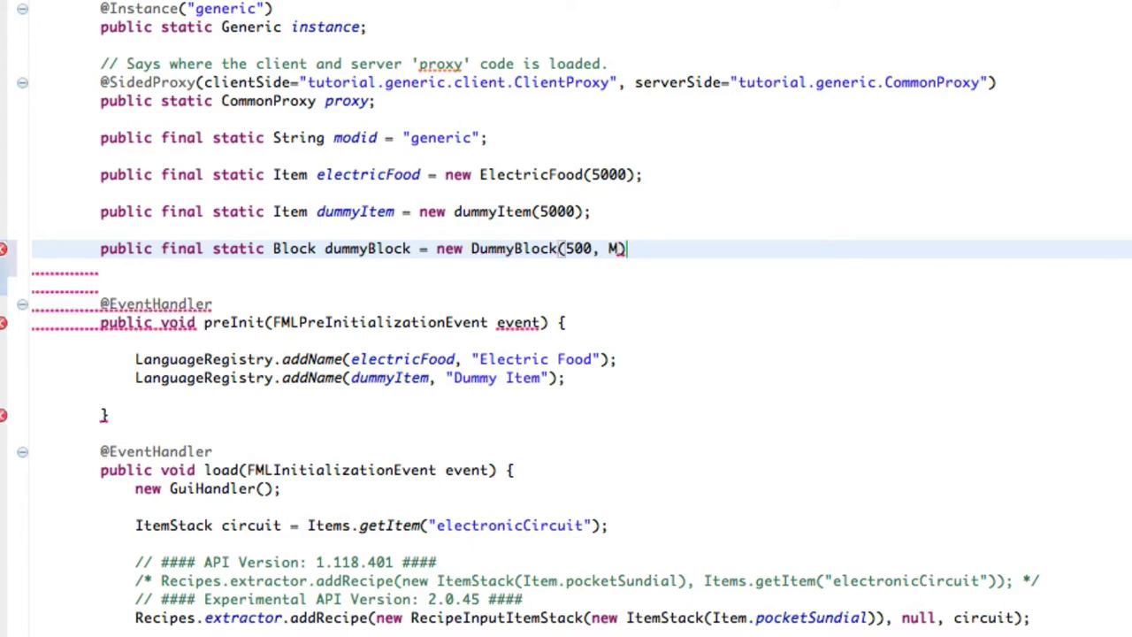
pyautogui.write('aterial.rock')
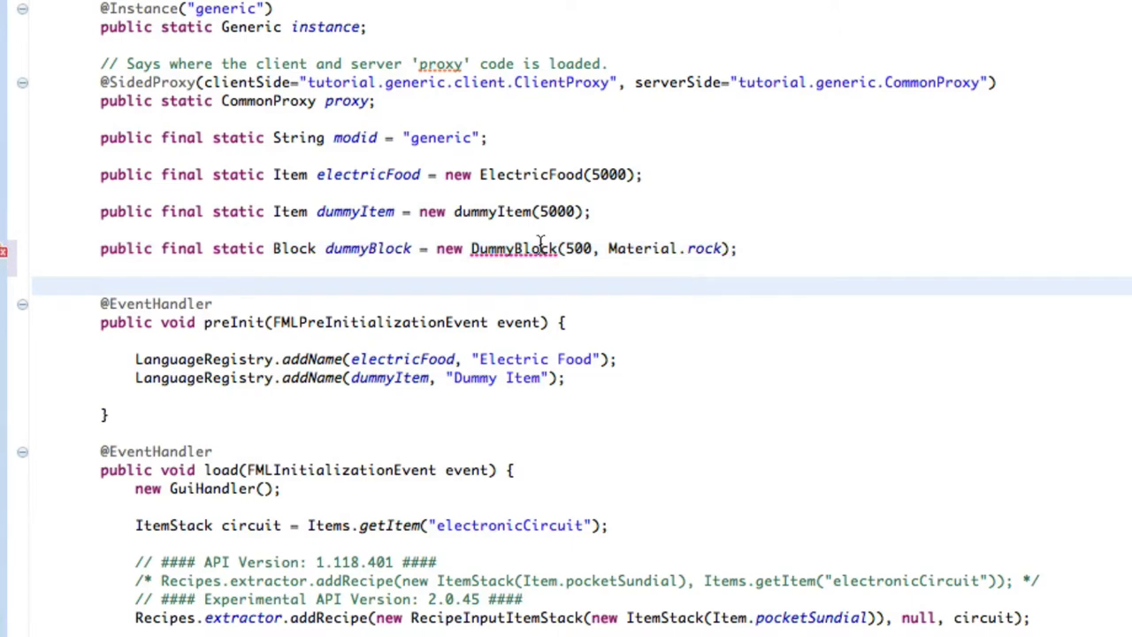
# - Quick-fix the unresolved DummyBlock type into a new class and change its superclass to BlockContainer
pyautogui.click(513, 247)
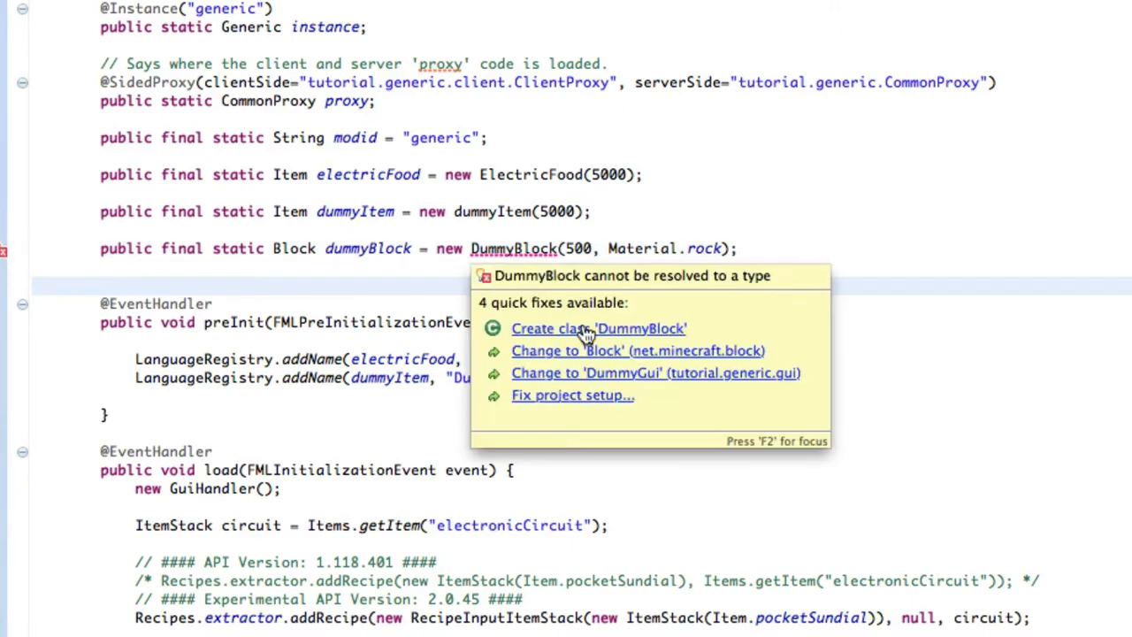
pyautogui.click(598, 327)
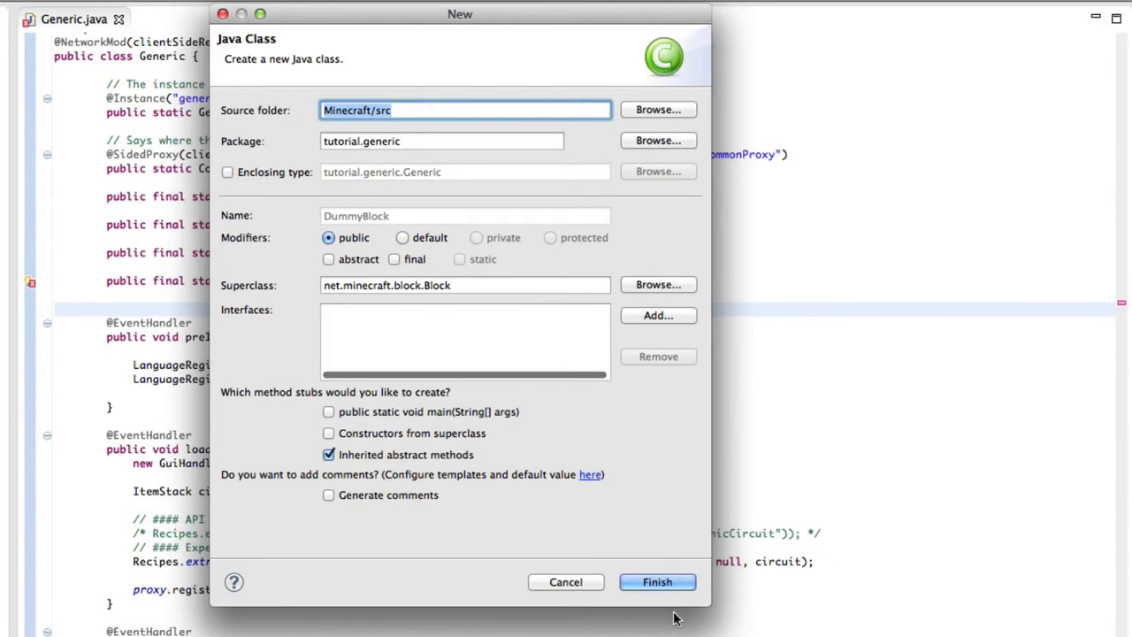
pyautogui.click(658, 582)
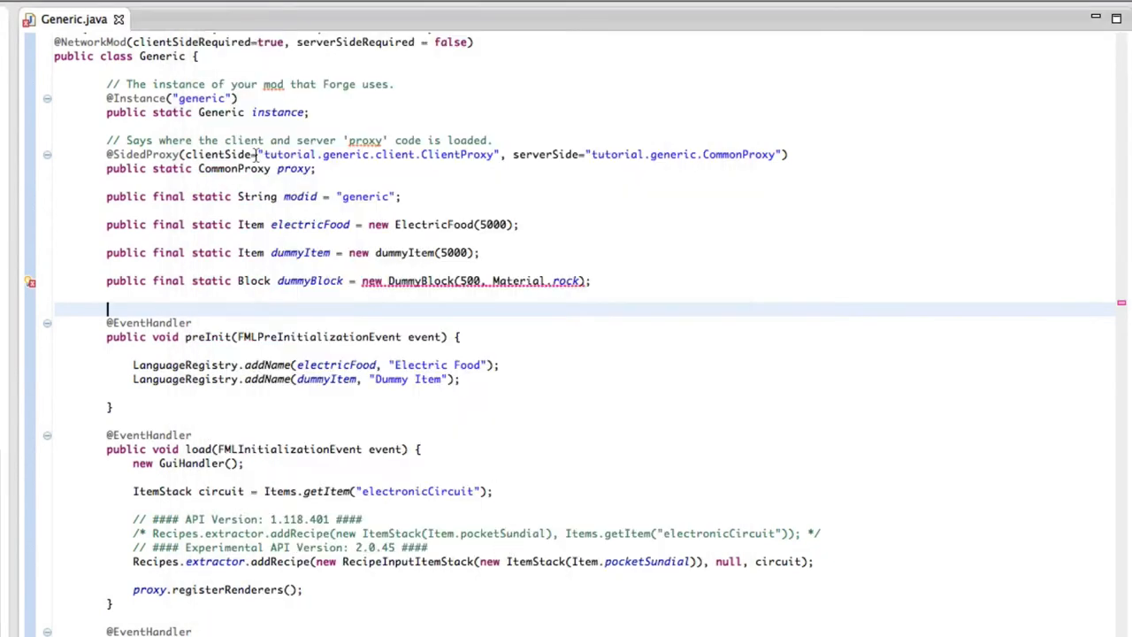
pyautogui.click(201, 18)
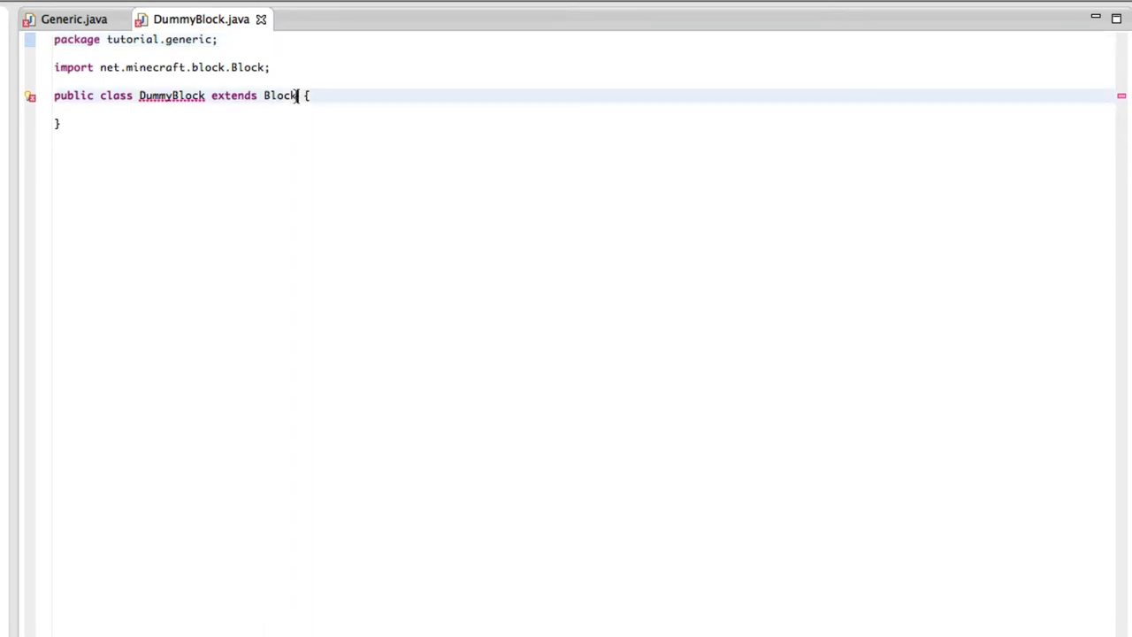
pyautogui.write('Container')
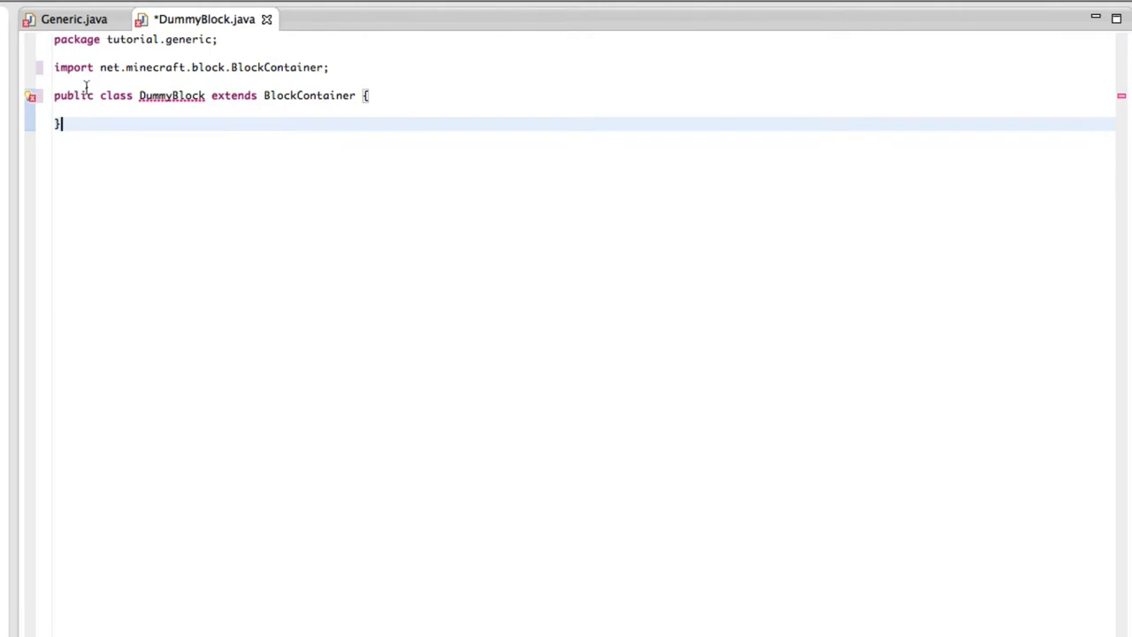
pyautogui.moveTo(170, 96)
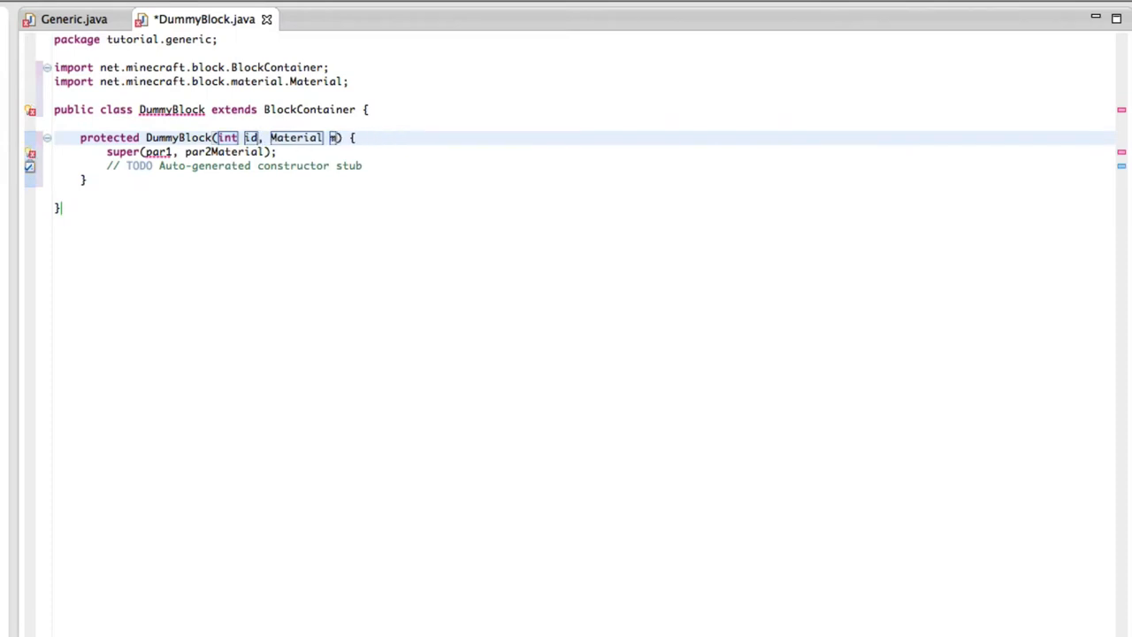
# - Rename the constructor parameter to material, remove the TODO, and add setCreativeTab(CreativeTabs.tabDecorations)
pyautogui.write('material')
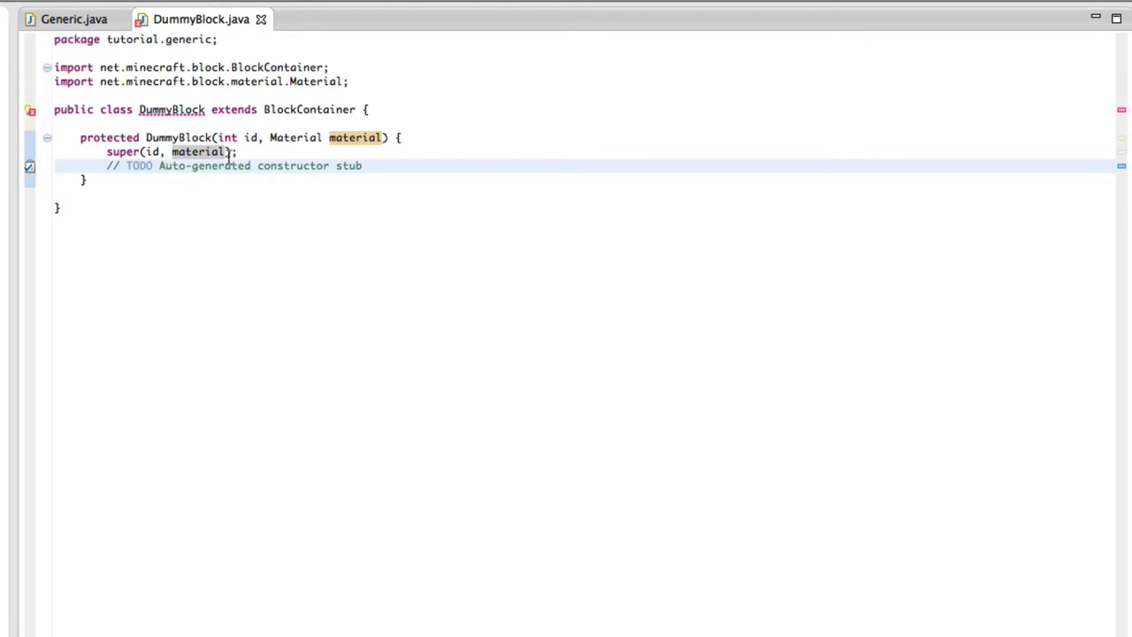
pyautogui.click(233, 167)
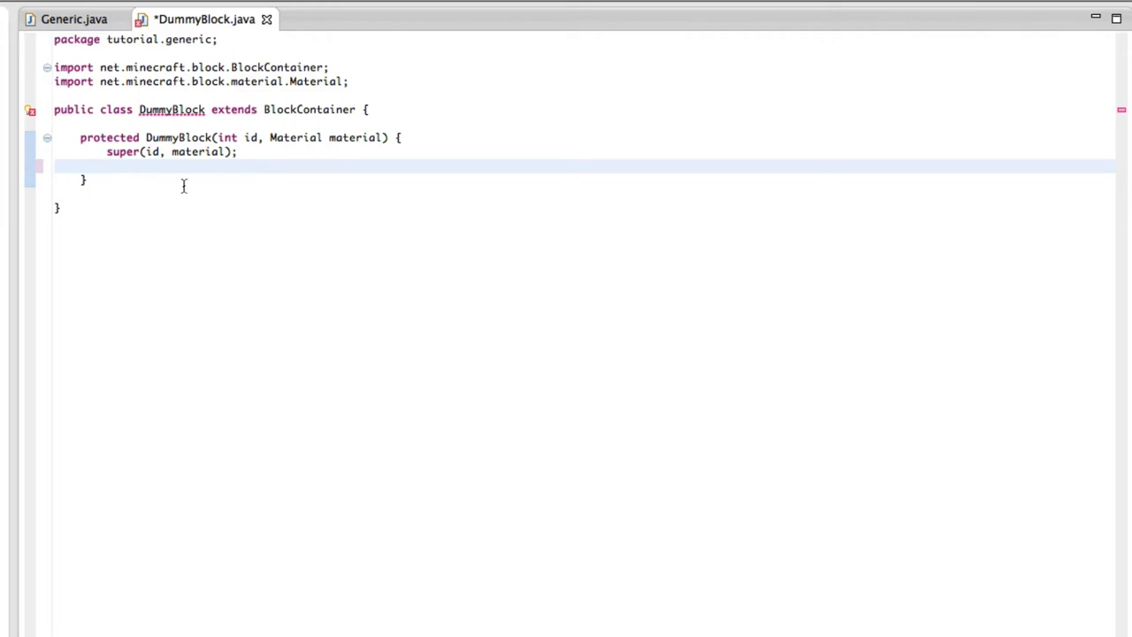
pyautogui.write('s')
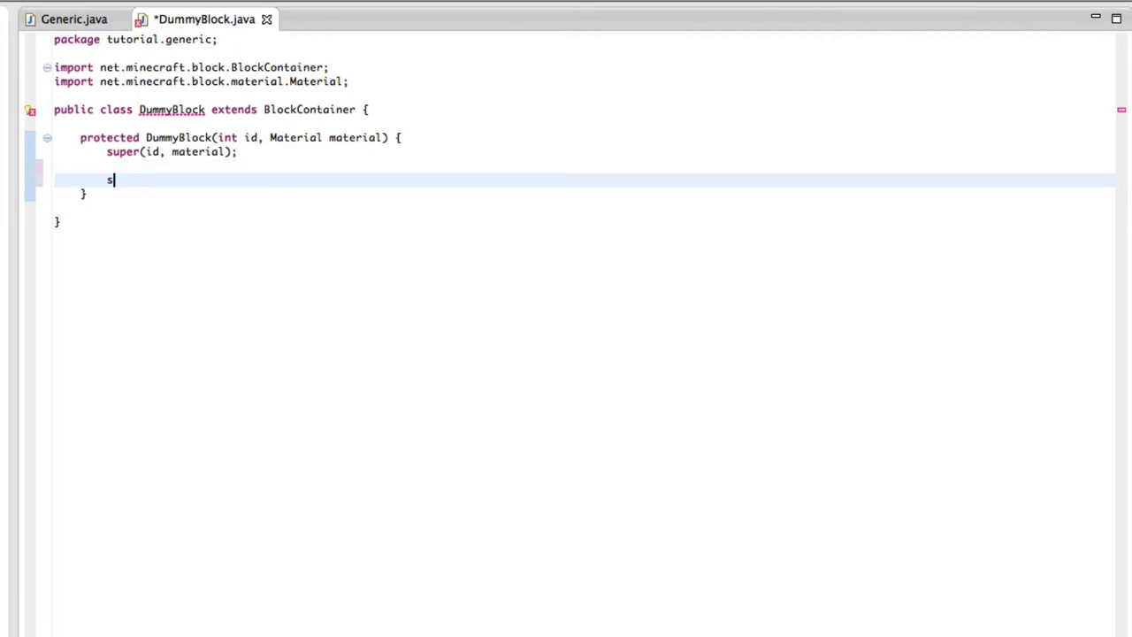
pyautogui.write('etCreativeTab(')
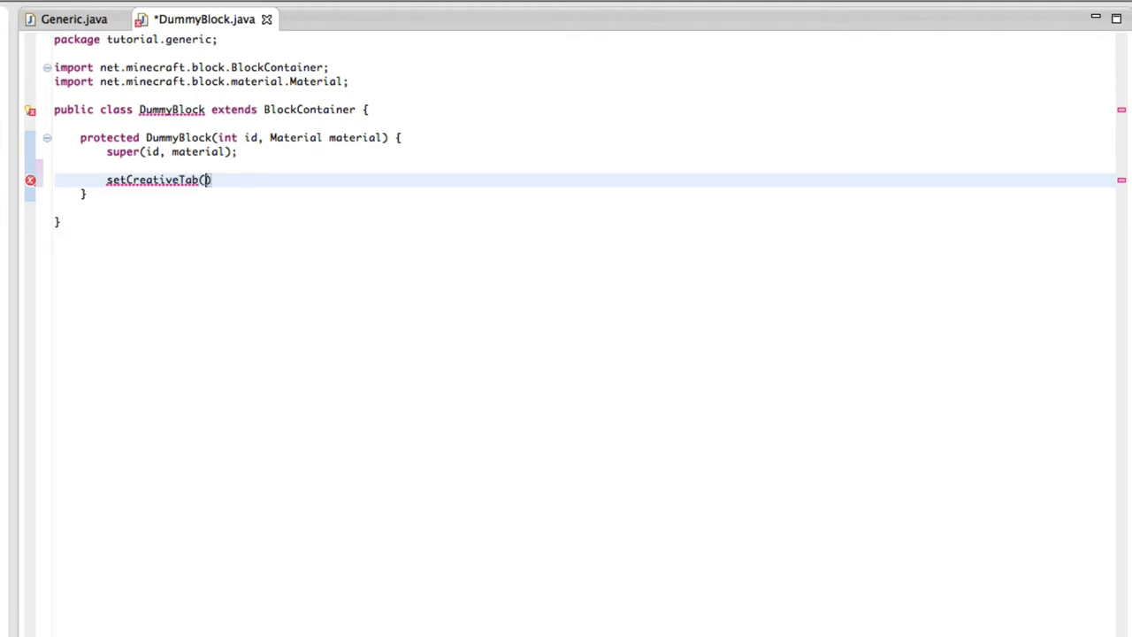
pyautogui.write('Creative')
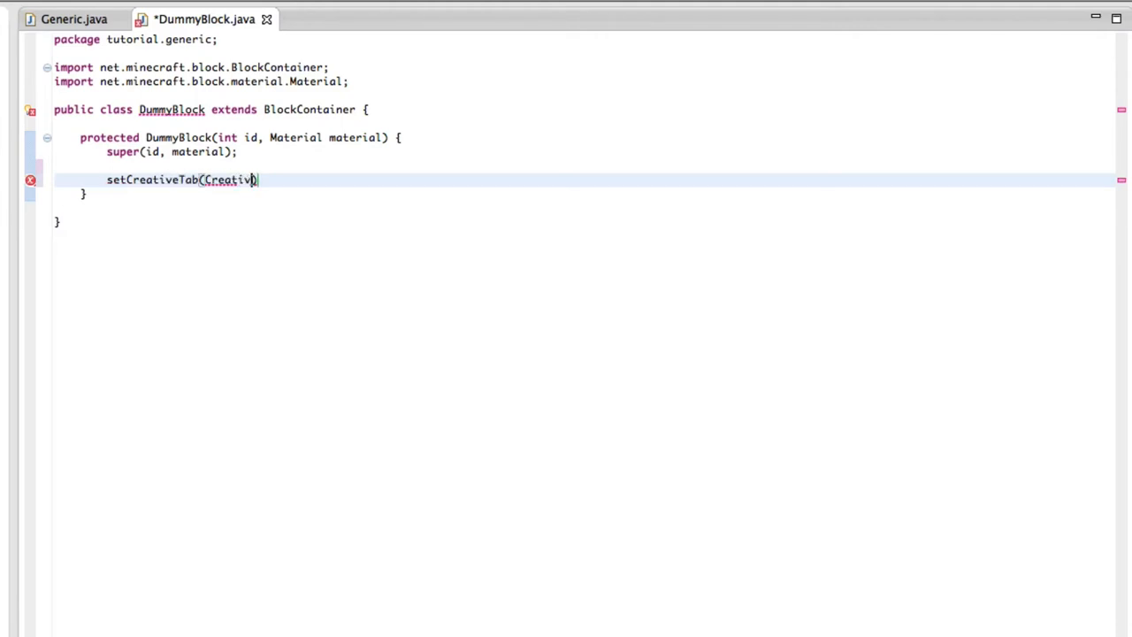
pyautogui.write('eTab')
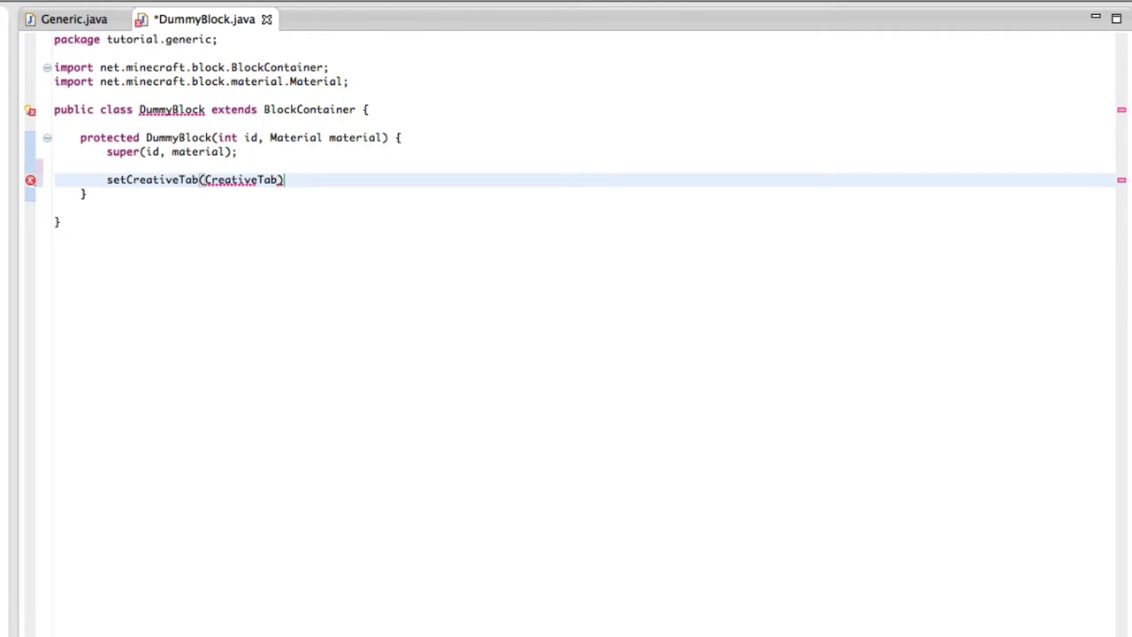
pyautogui.write('s.')
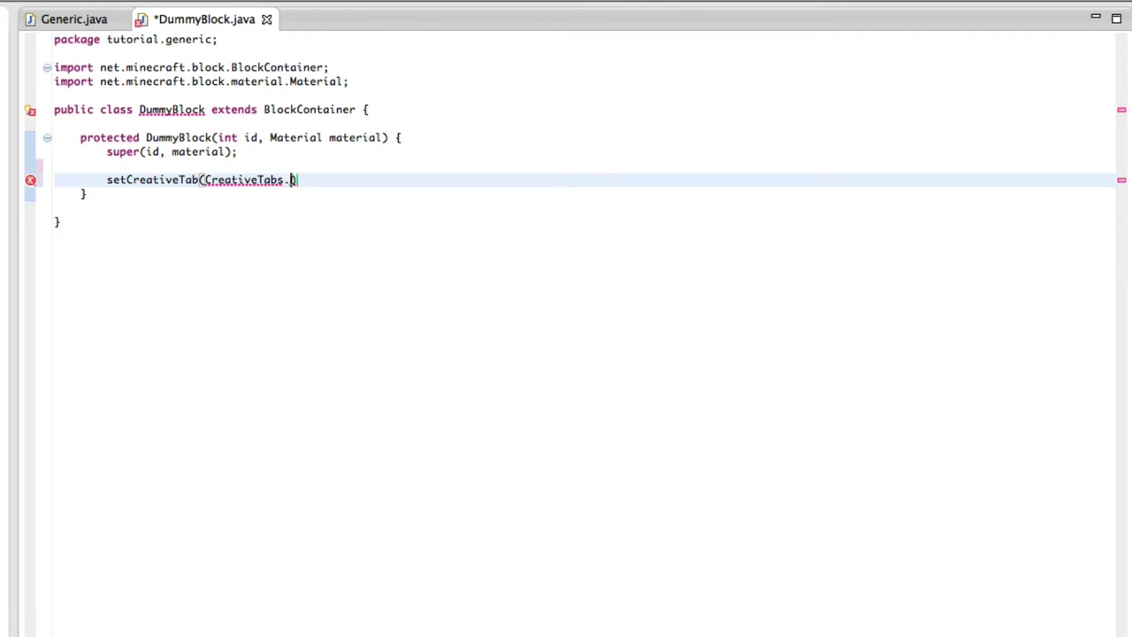
pyautogui.write('tabDecorations')
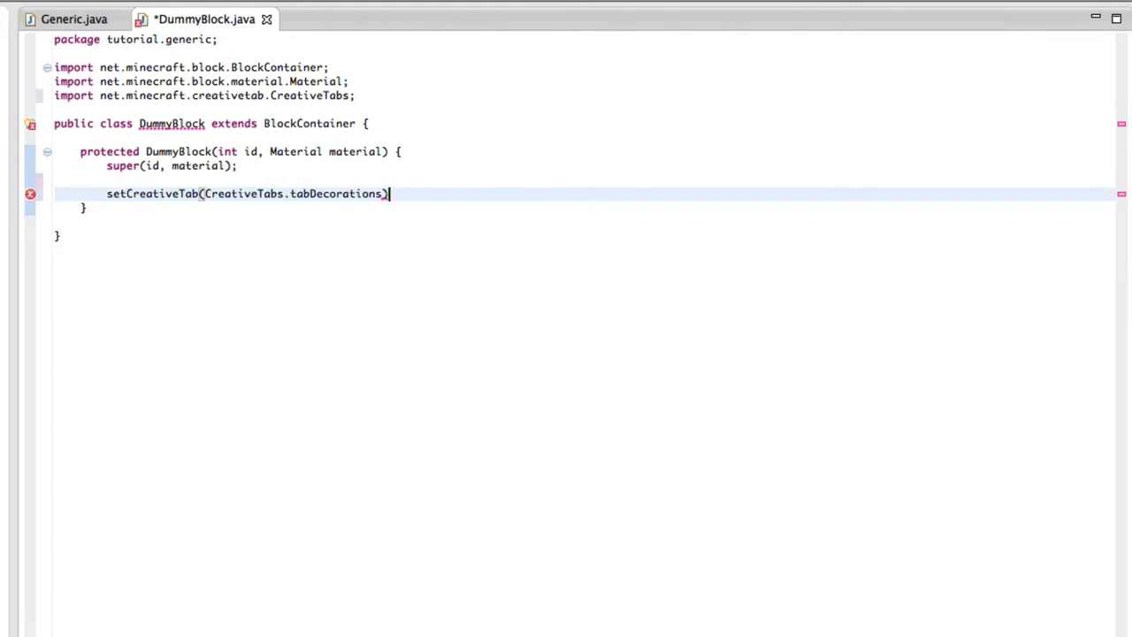
pyautogui.write(';')
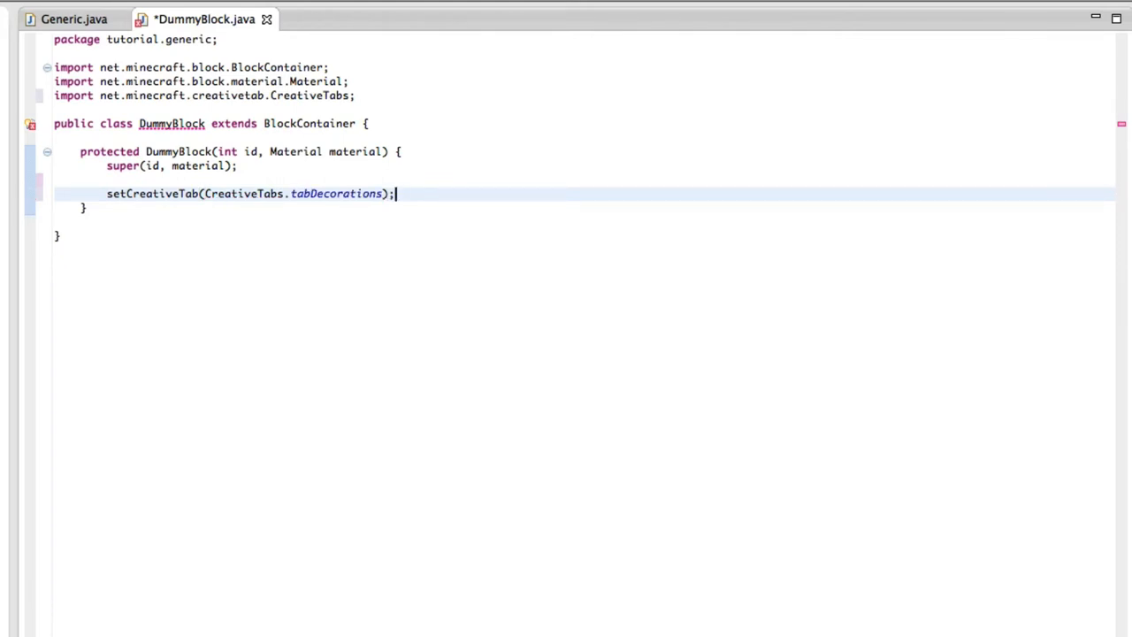
# - Add setHardness(3.0F) and setUnlocalizedName("DummyBlock") to the constructor and save the file
pyautogui.write('setHard')
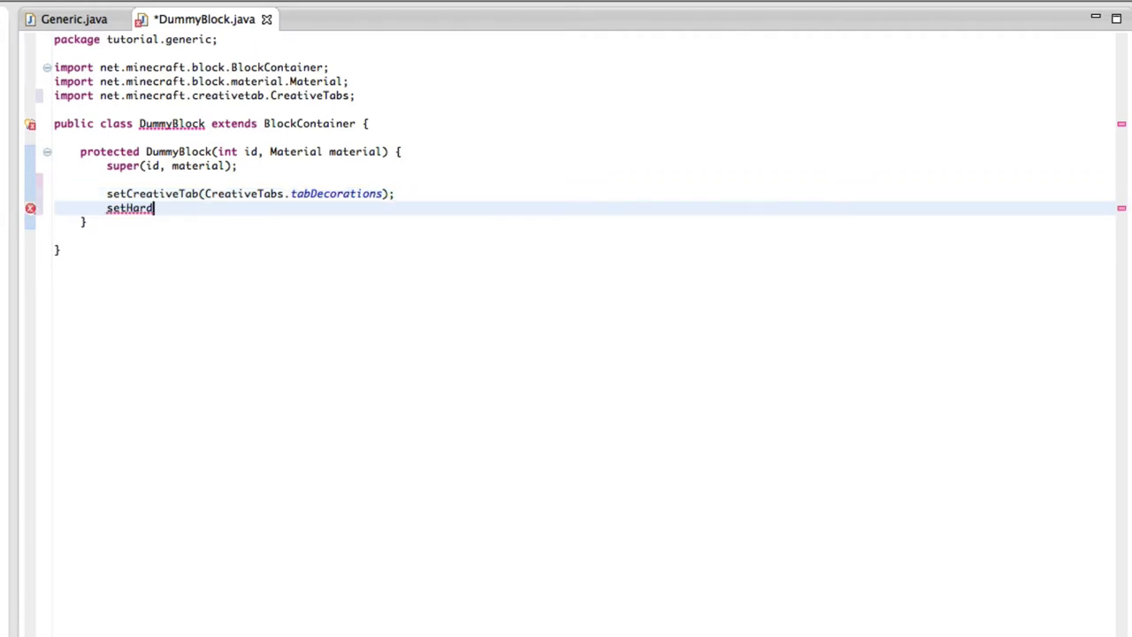
pyautogui.write('ness')
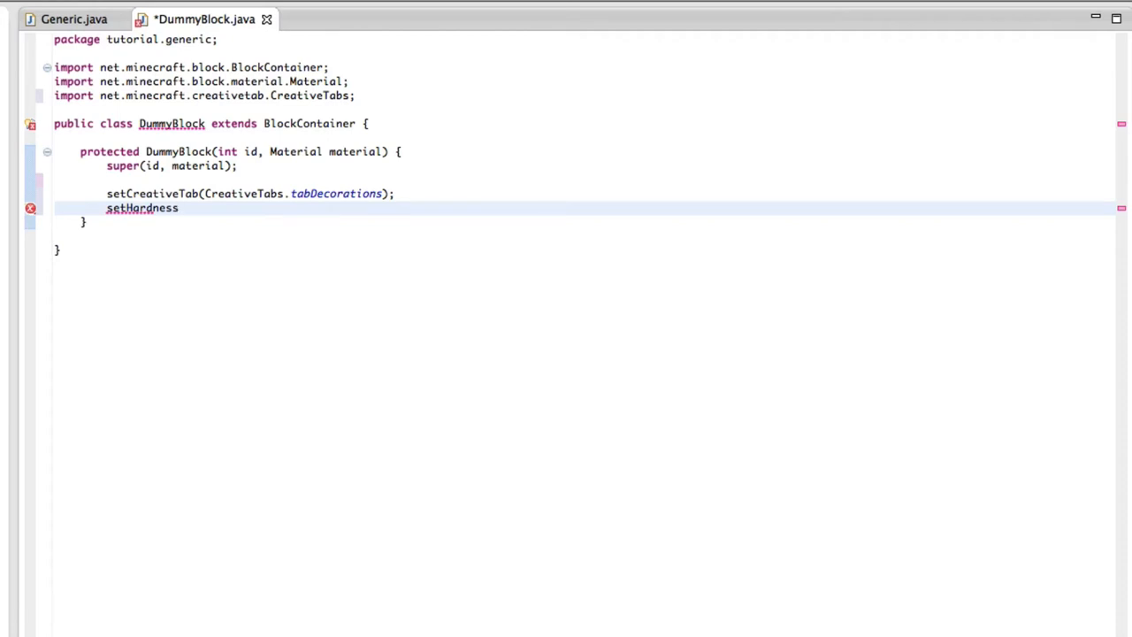
pyautogui.write('()')
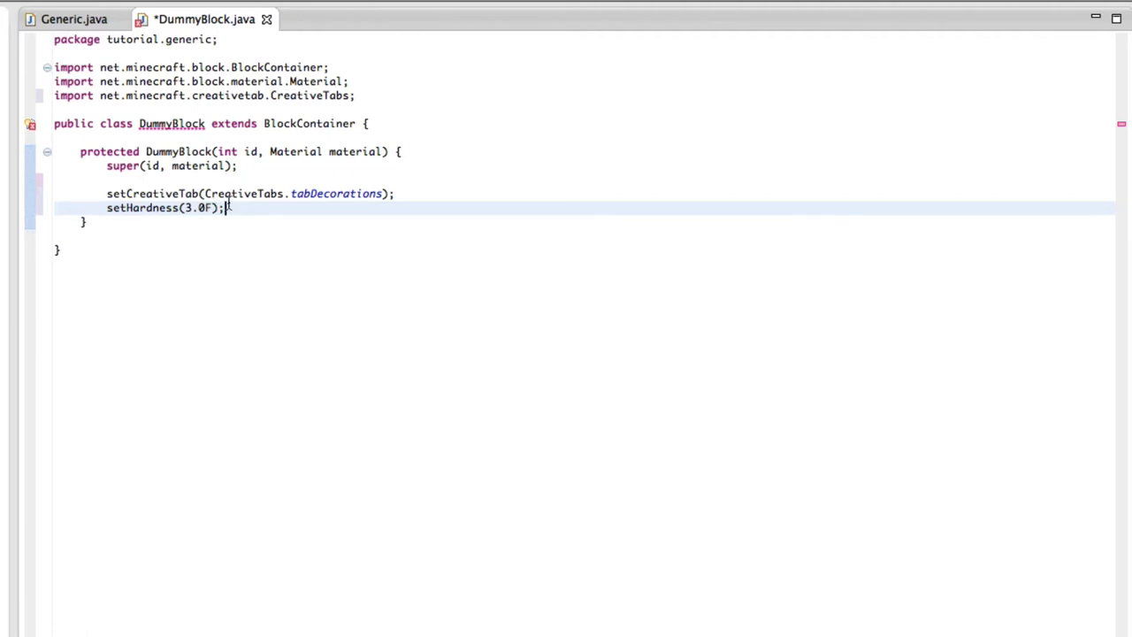
pyautogui.moveTo(85, 198)
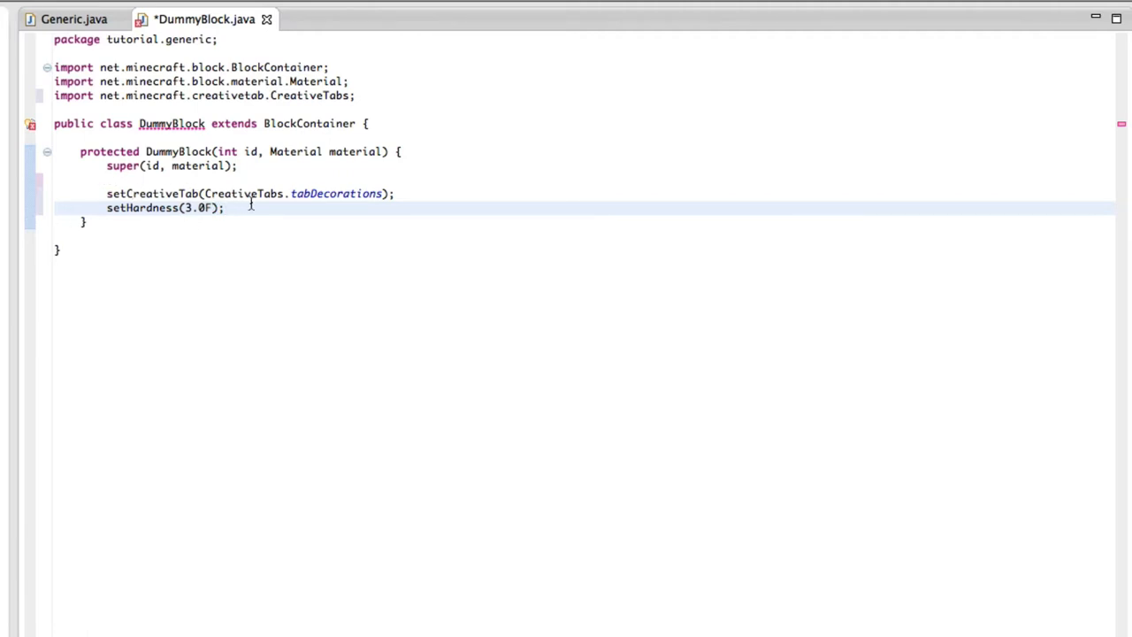
pyautogui.write('set')
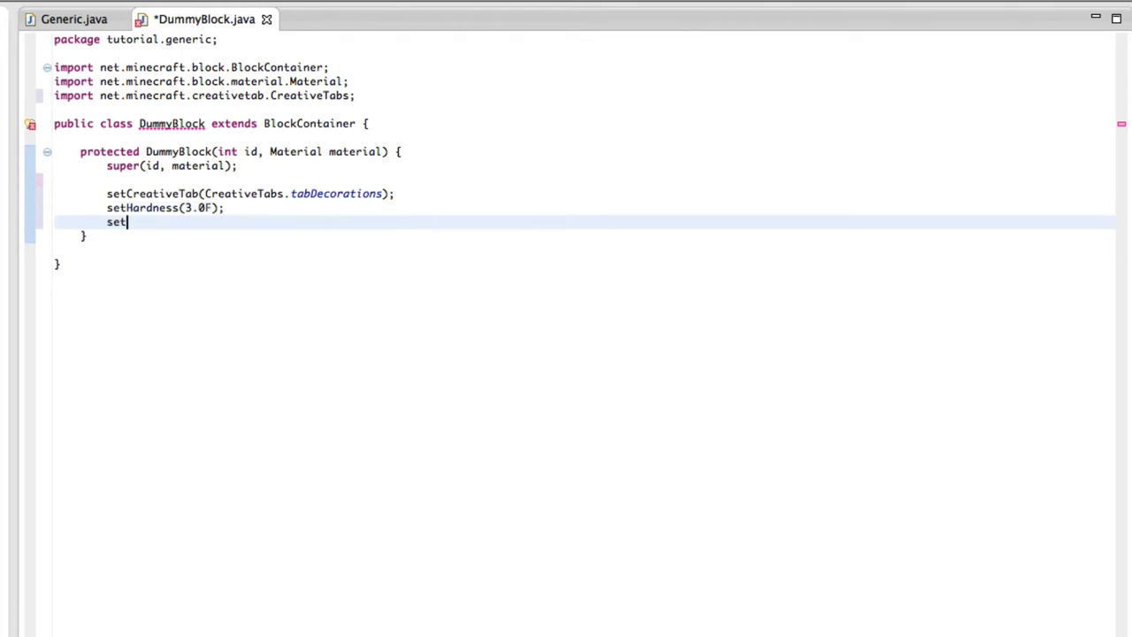
pyautogui.write('U')
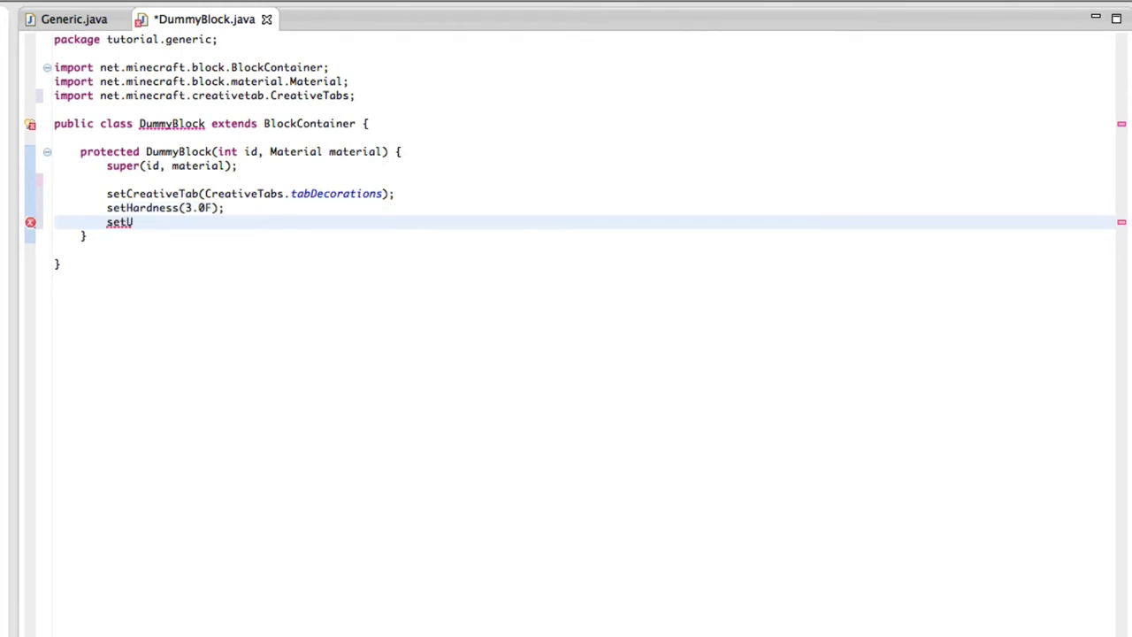
pyautogui.write('nload')
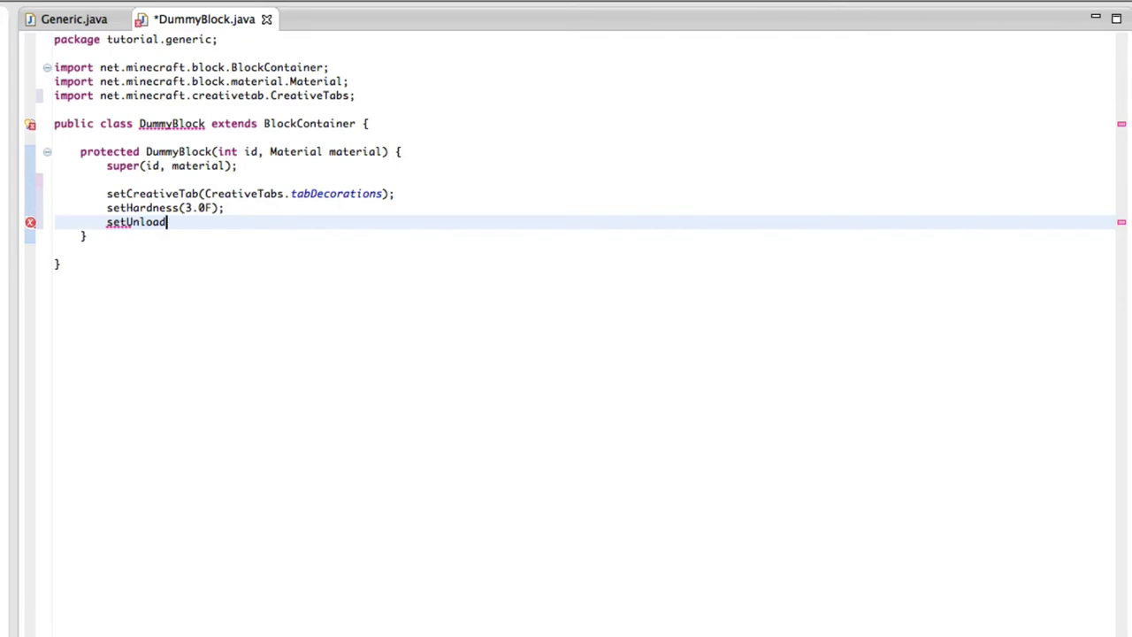
pyautogui.write('in')
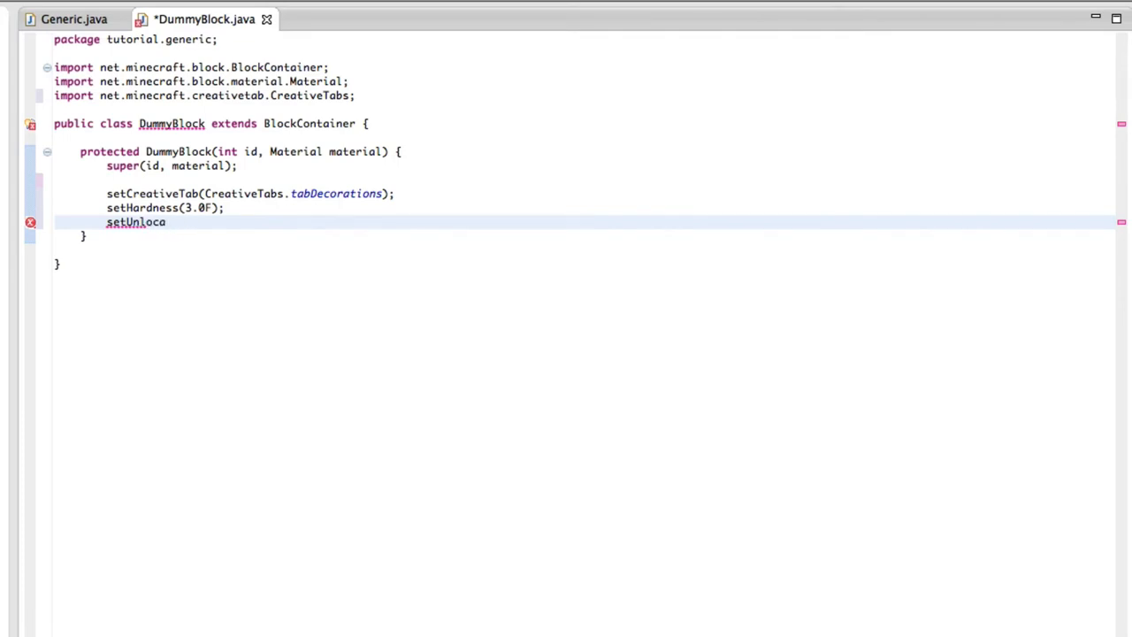
pyautogui.write('lizedName')
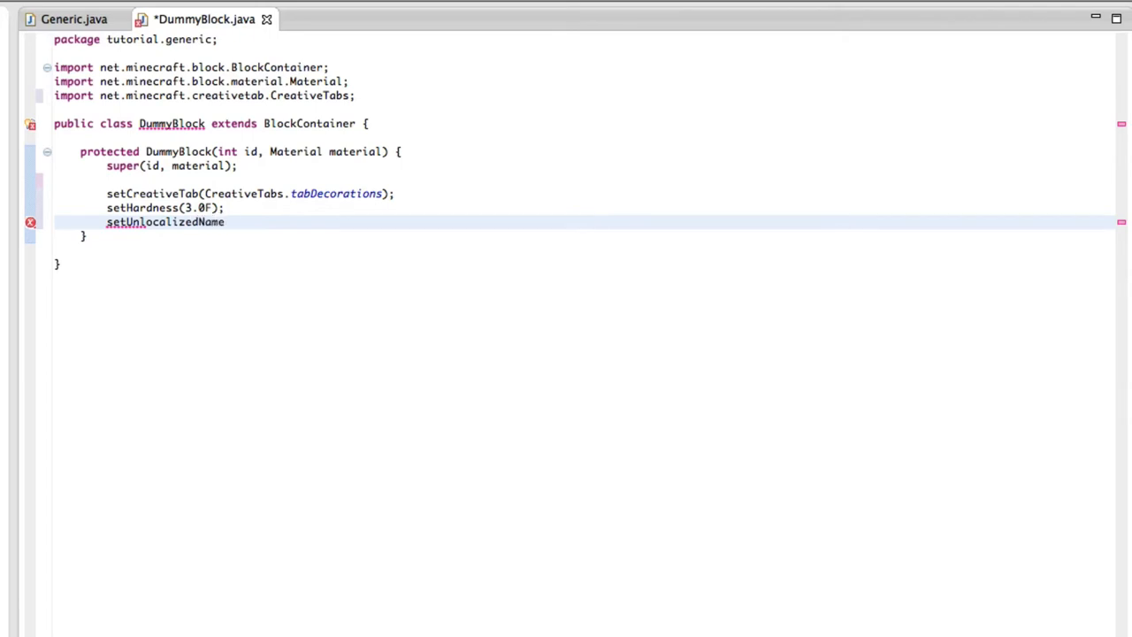
pyautogui.write('("D")')
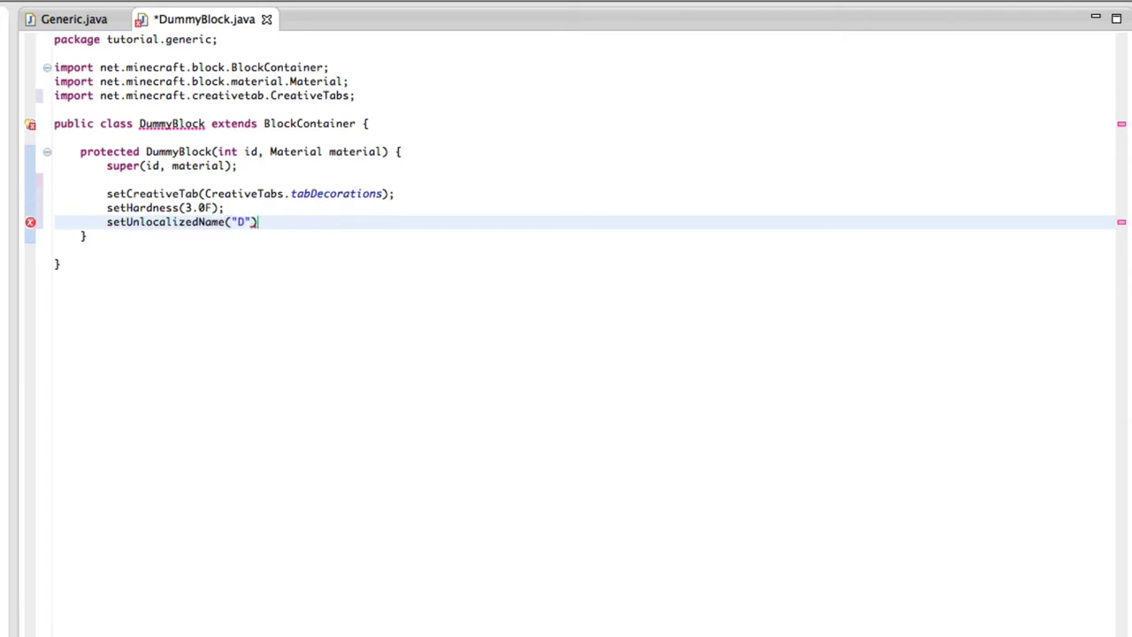
pyautogui.write('ummyBlock')
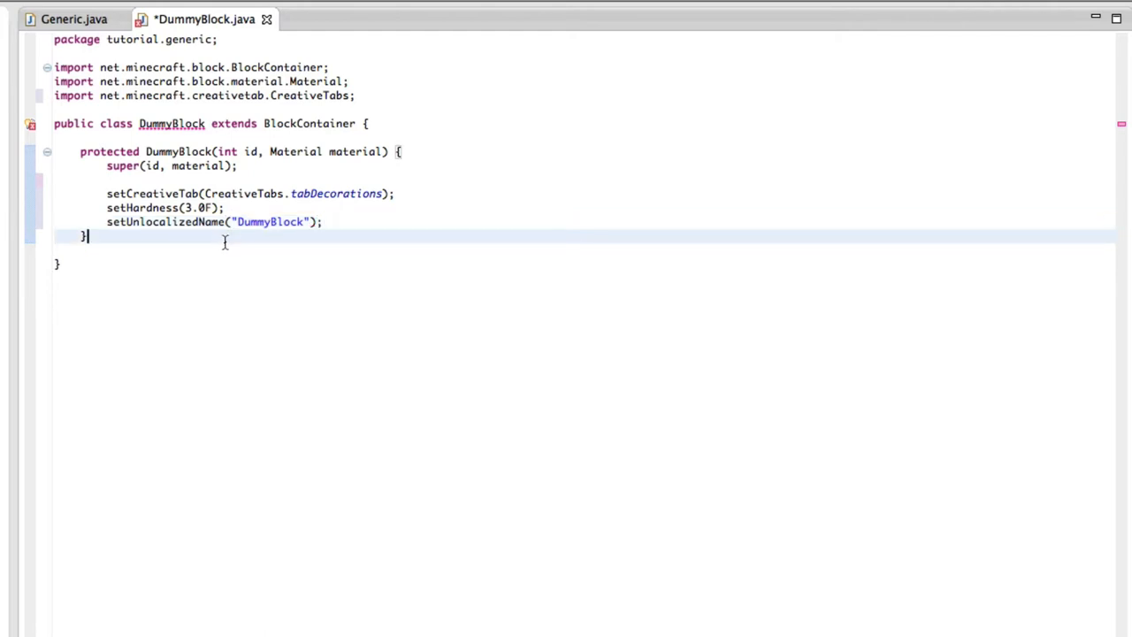
pyautogui.press('ctrl+s')
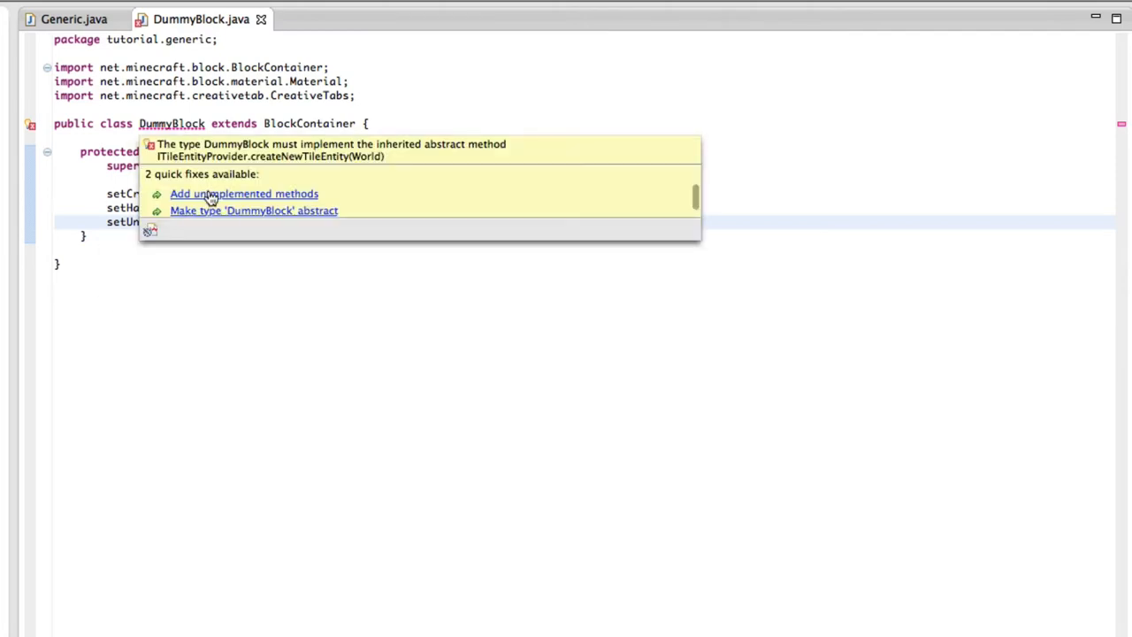
# - Generate the unimplemented createNewTileEntity(World) method returning null via quick fix
pyautogui.click(244, 193)
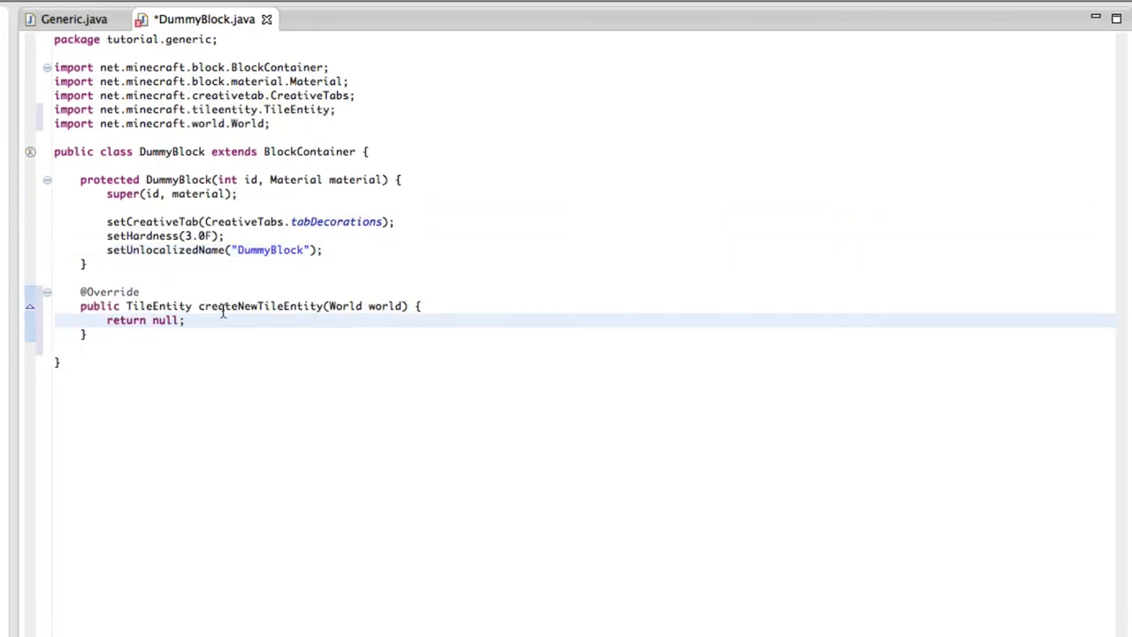
pyautogui.moveTo(260, 304)
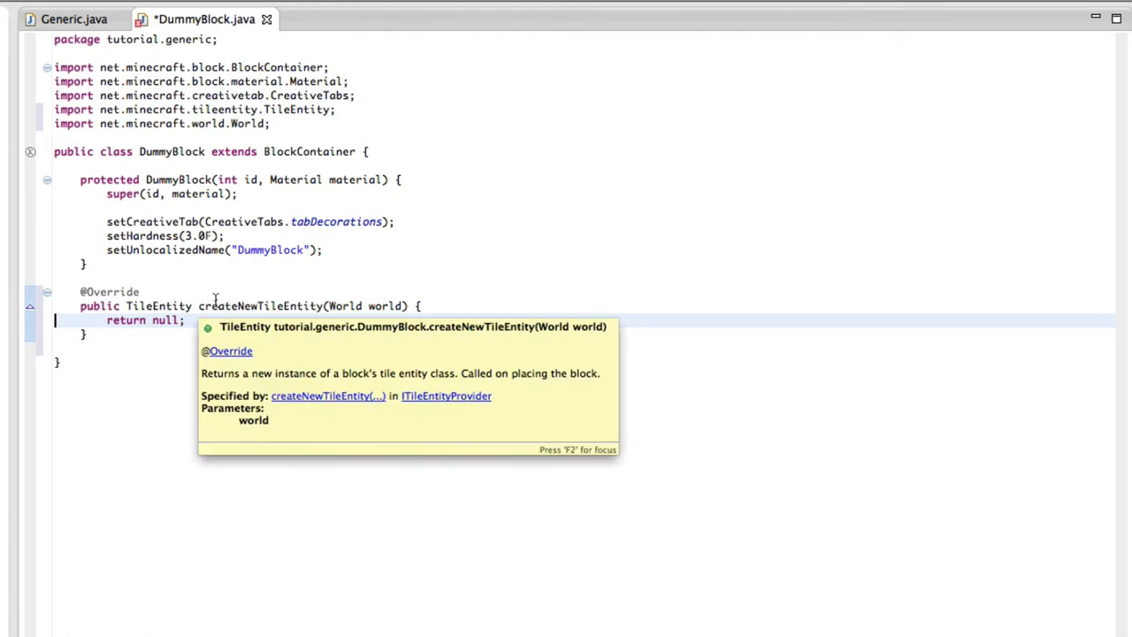
pyautogui.moveTo(173, 336)
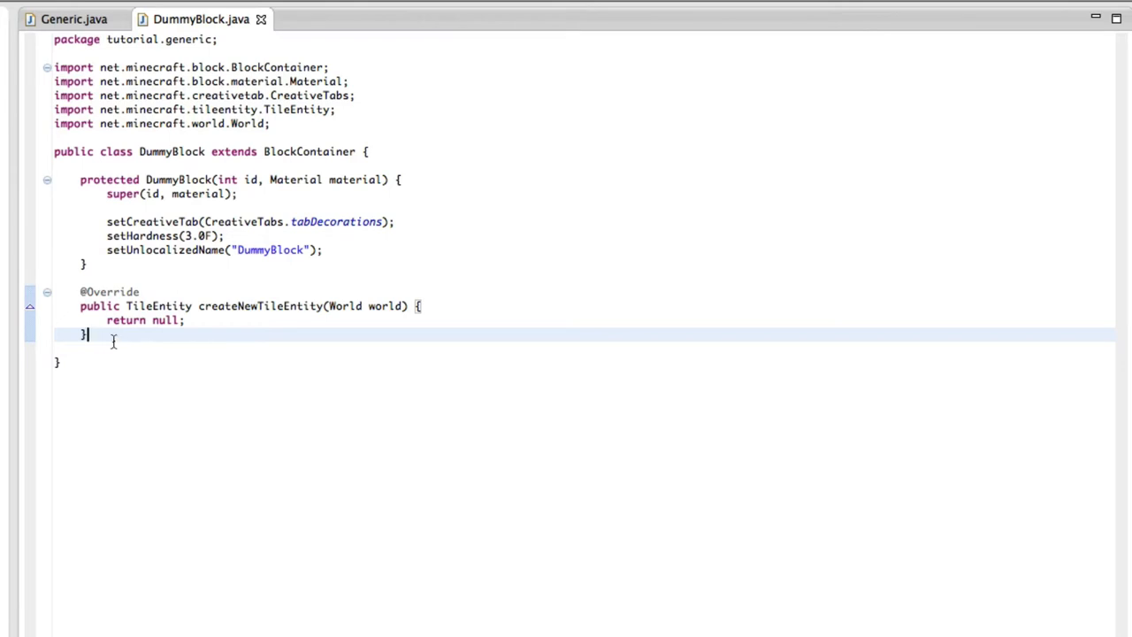
pyautogui.write('@Ove')
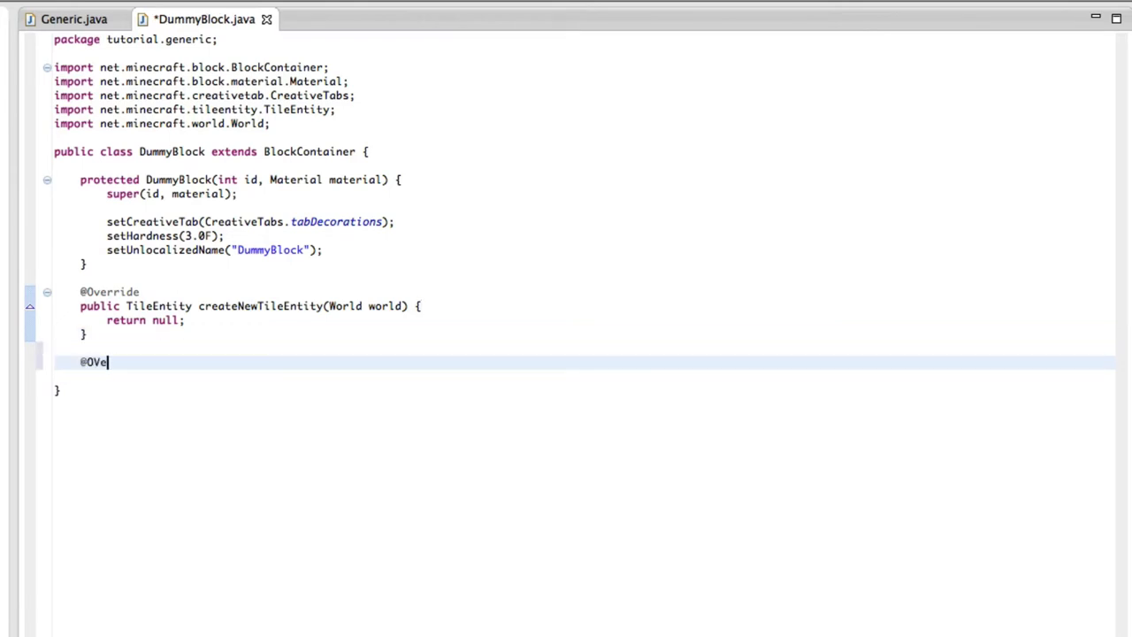
pyautogui.write('rride')
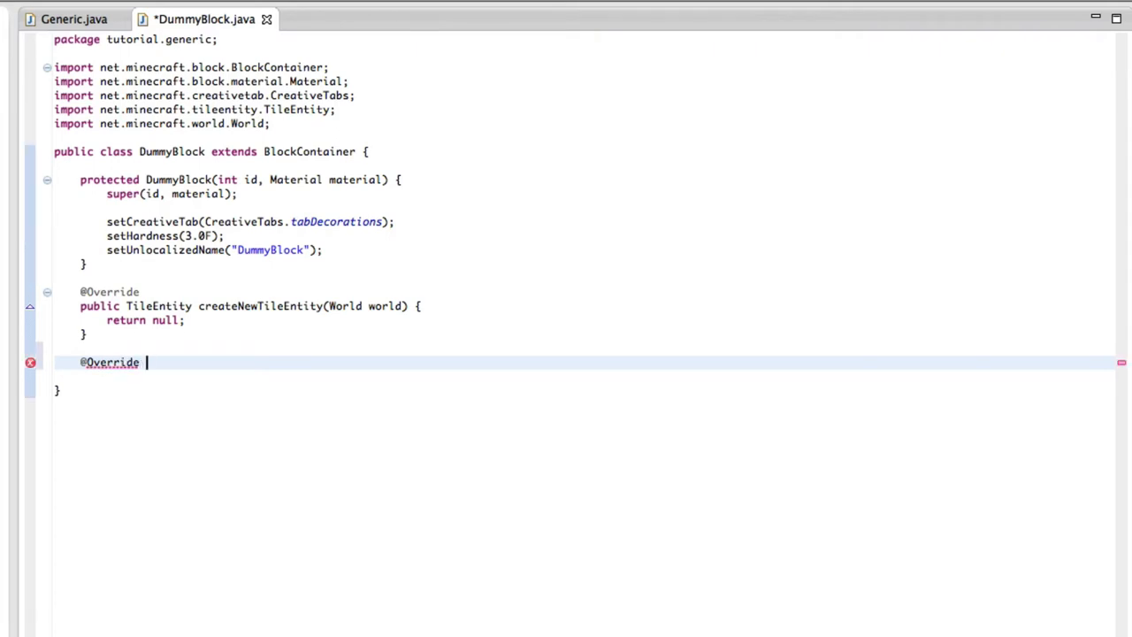
pyautogui.press('Enter')
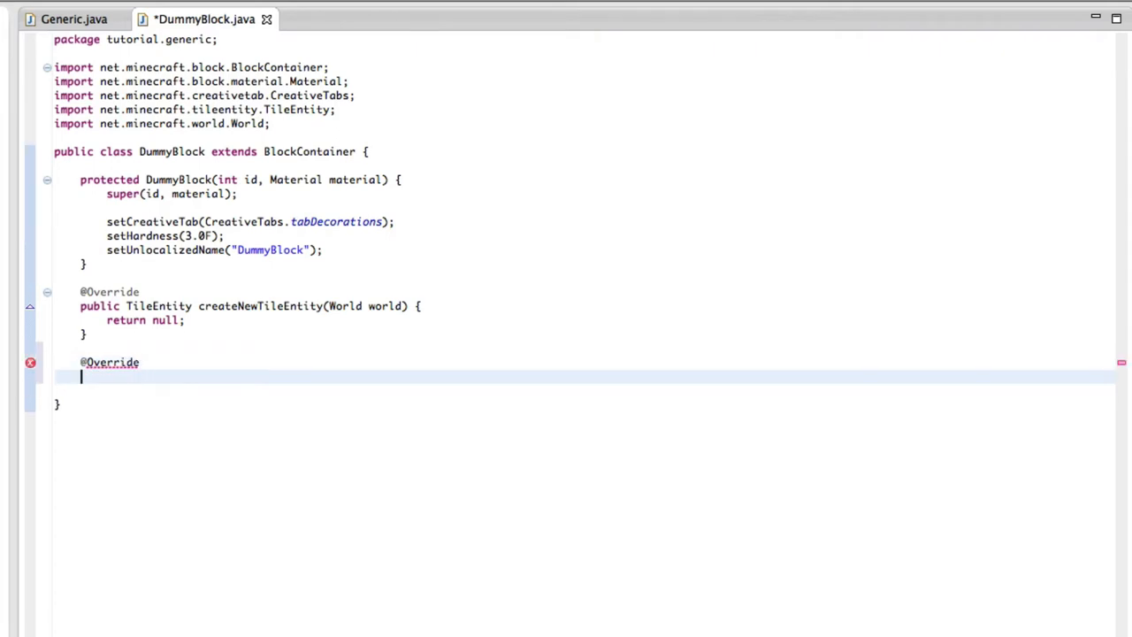
pyautogui.write('public Ti')
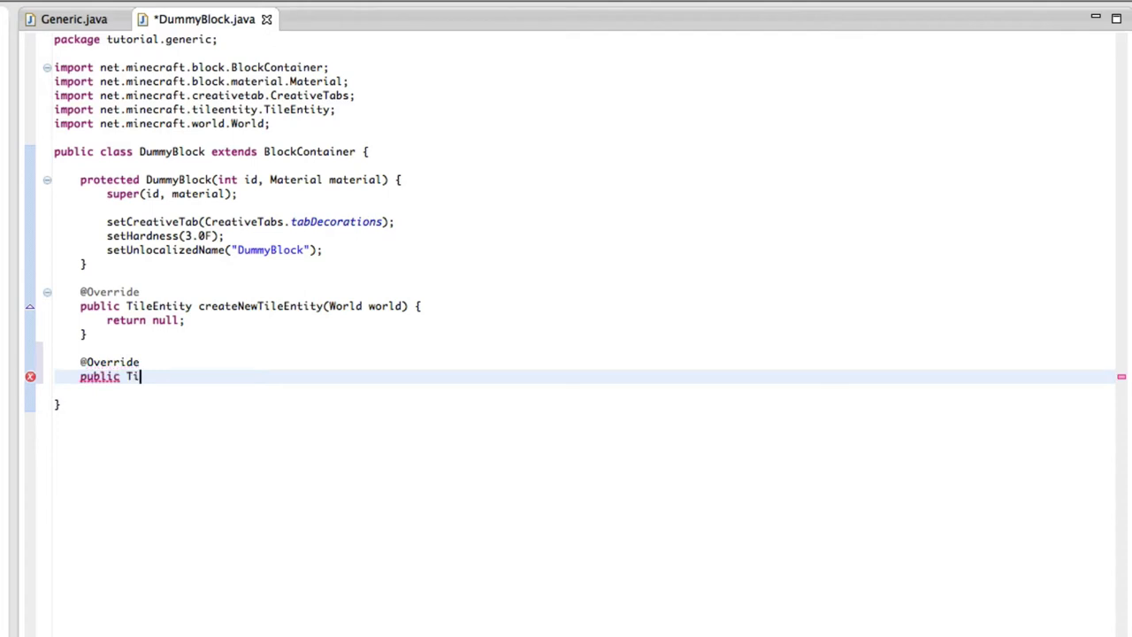
pyautogui.write('leEntity')
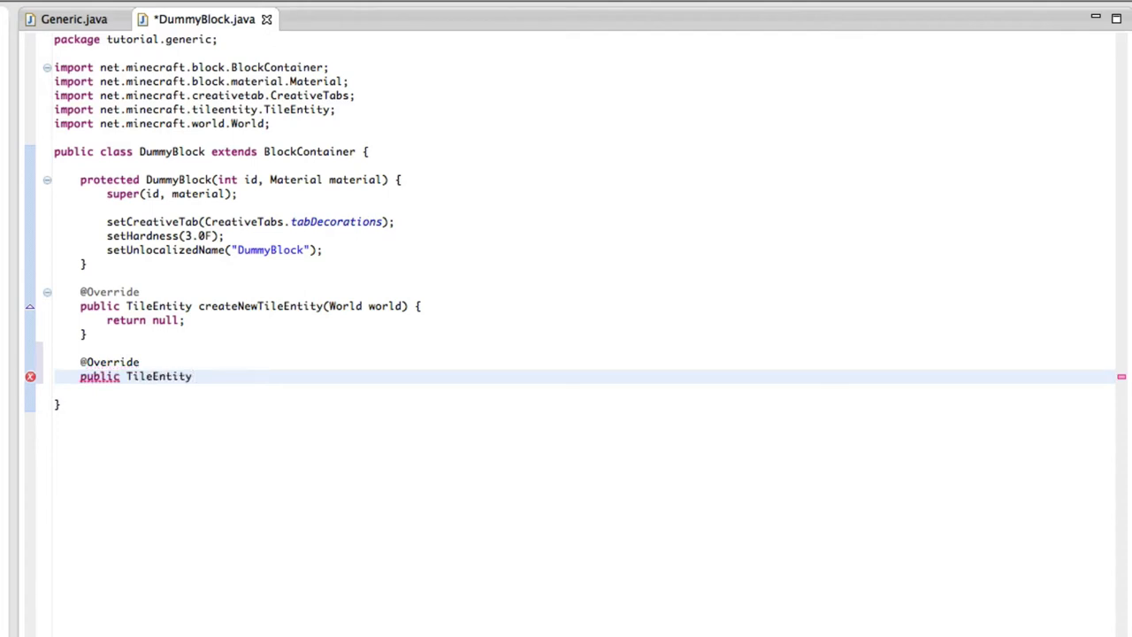
pyautogui.write('creating')
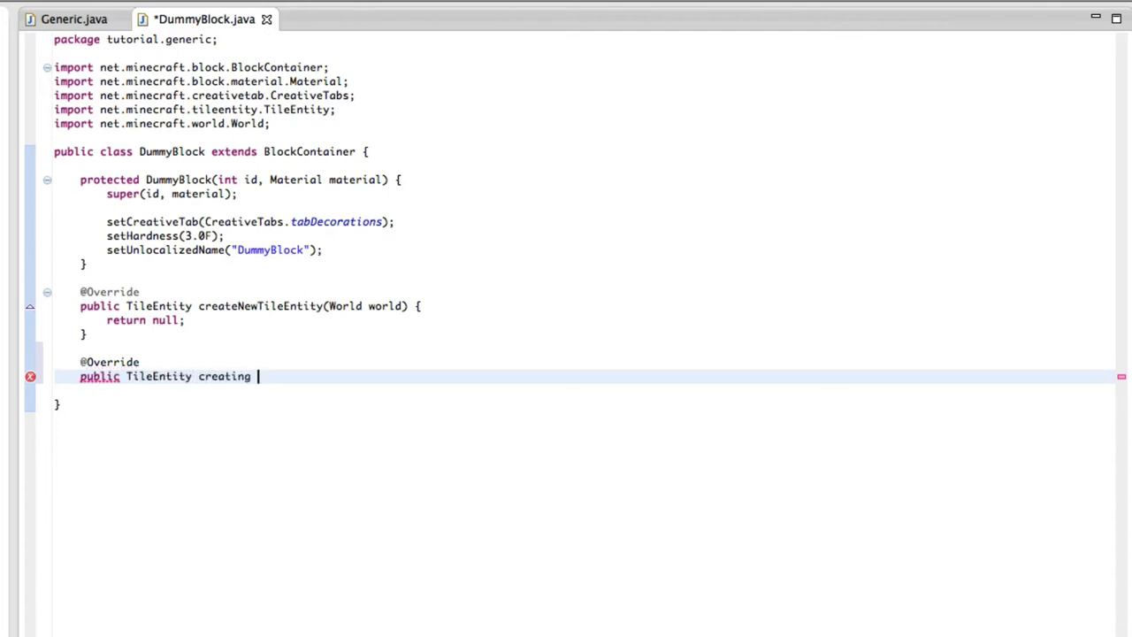
pyautogui.press('BackSpace')
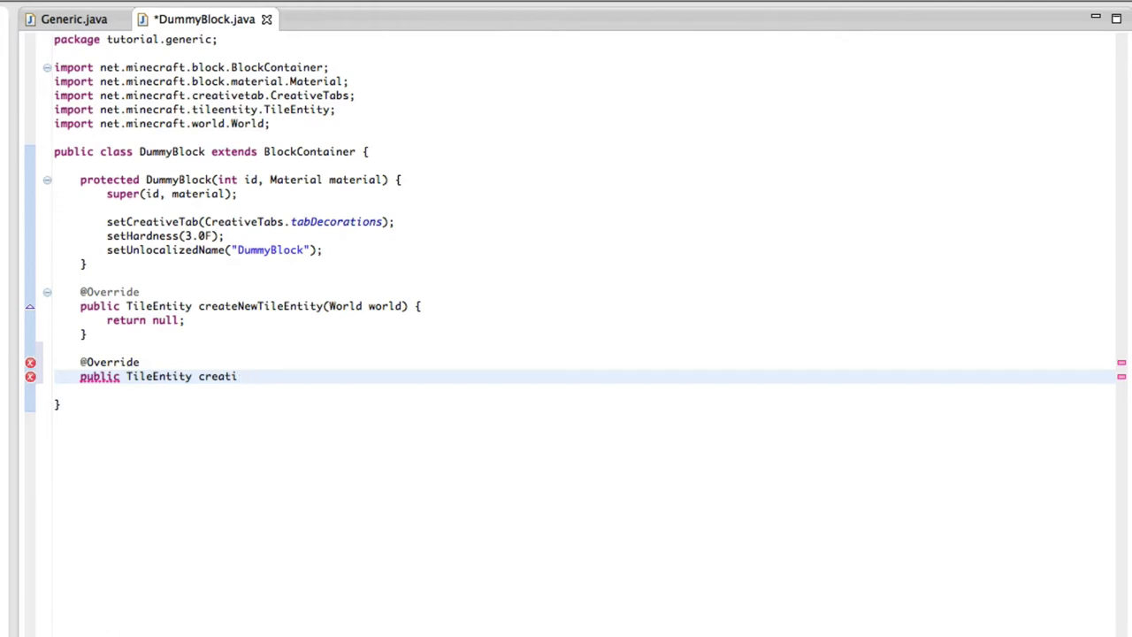
pyautogui.write('Tile')
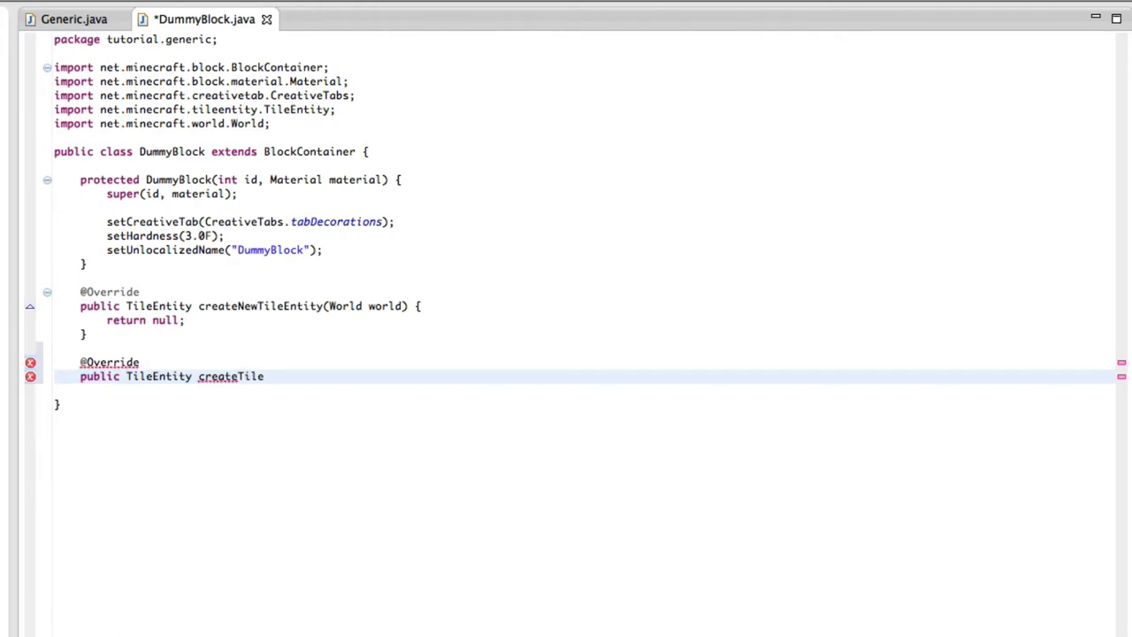
pyautogui.write('Entity')
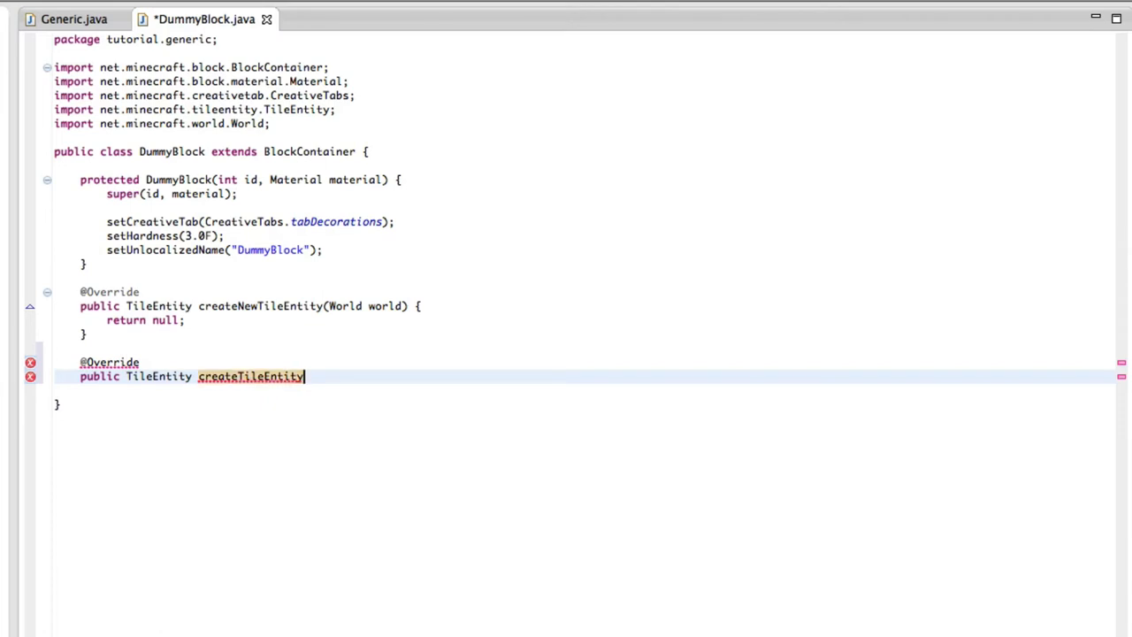
pyautogui.write('()')
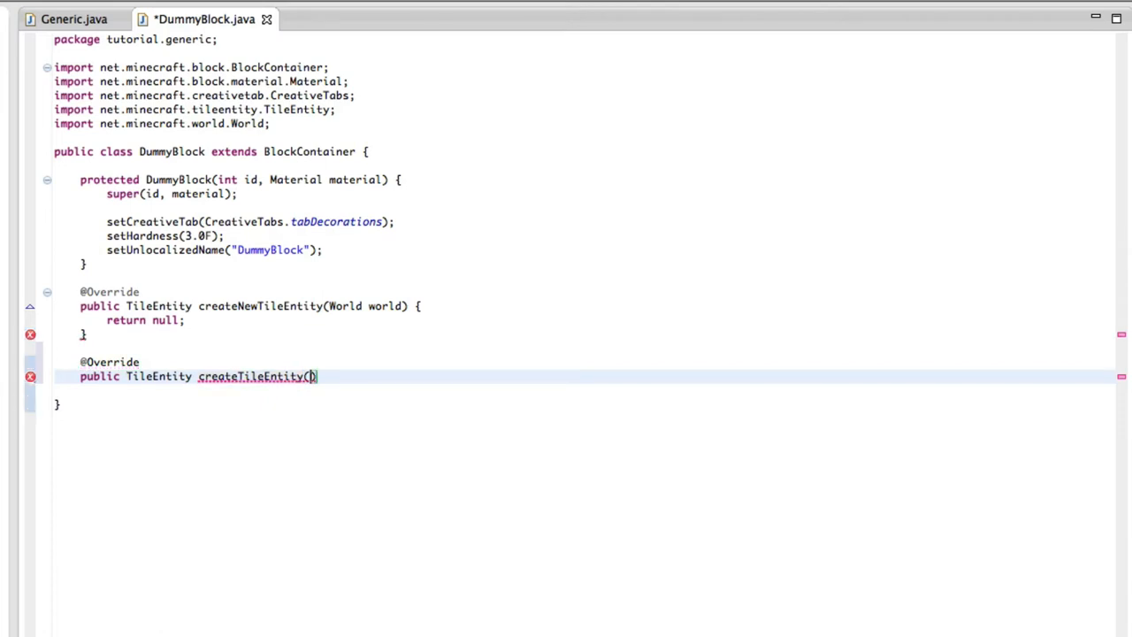
pyautogui.write('World world,')
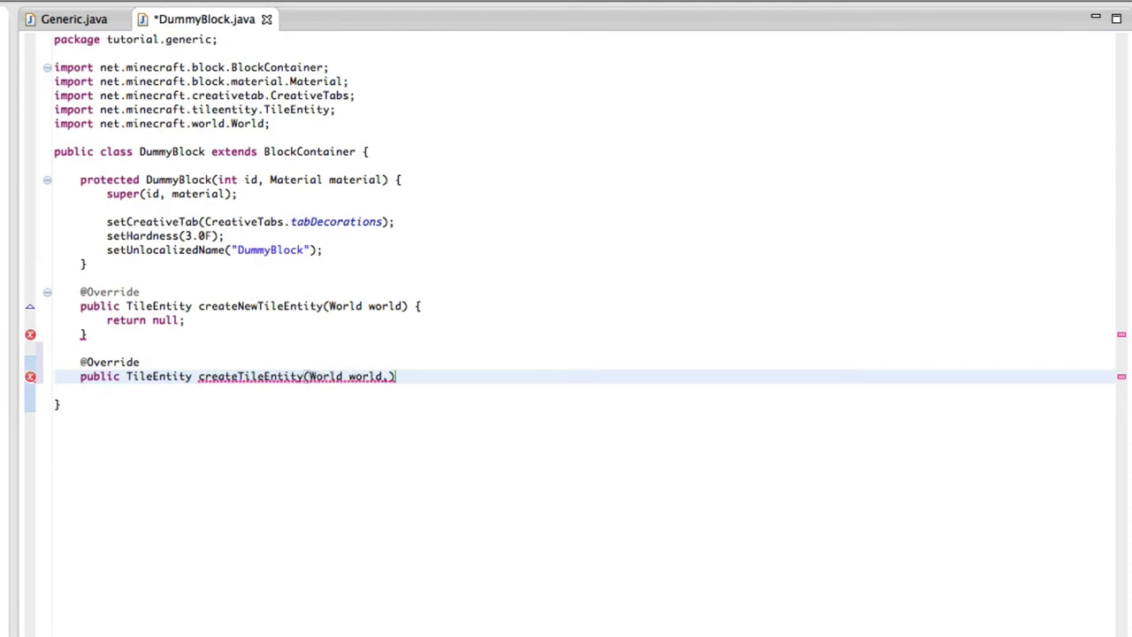
pyautogui.write('i')
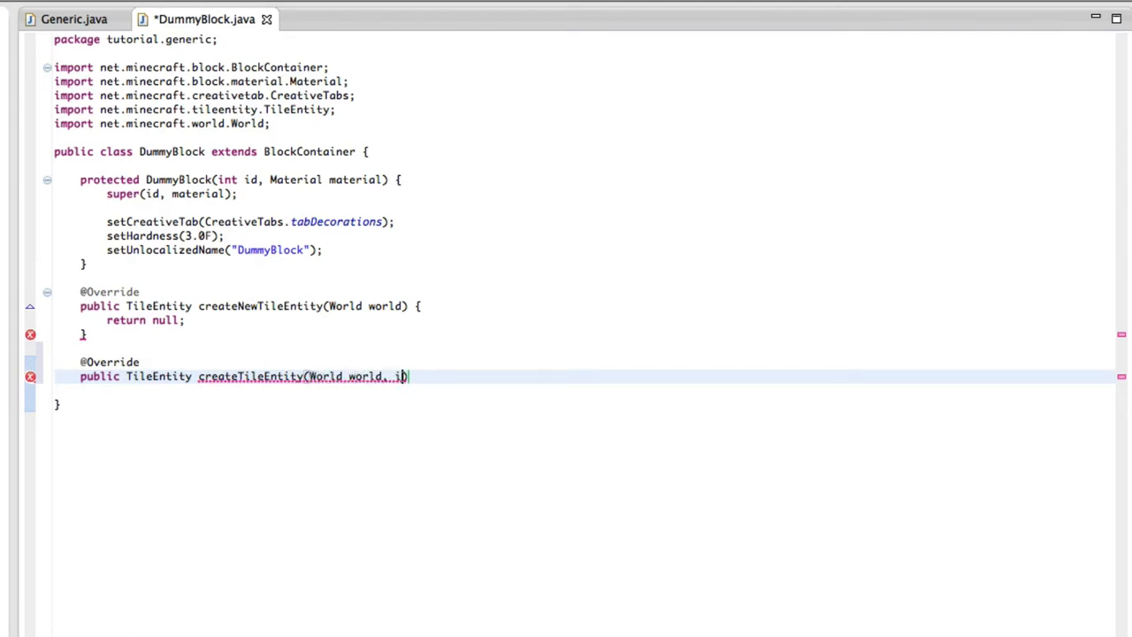
pyautogui.write('nt meta')
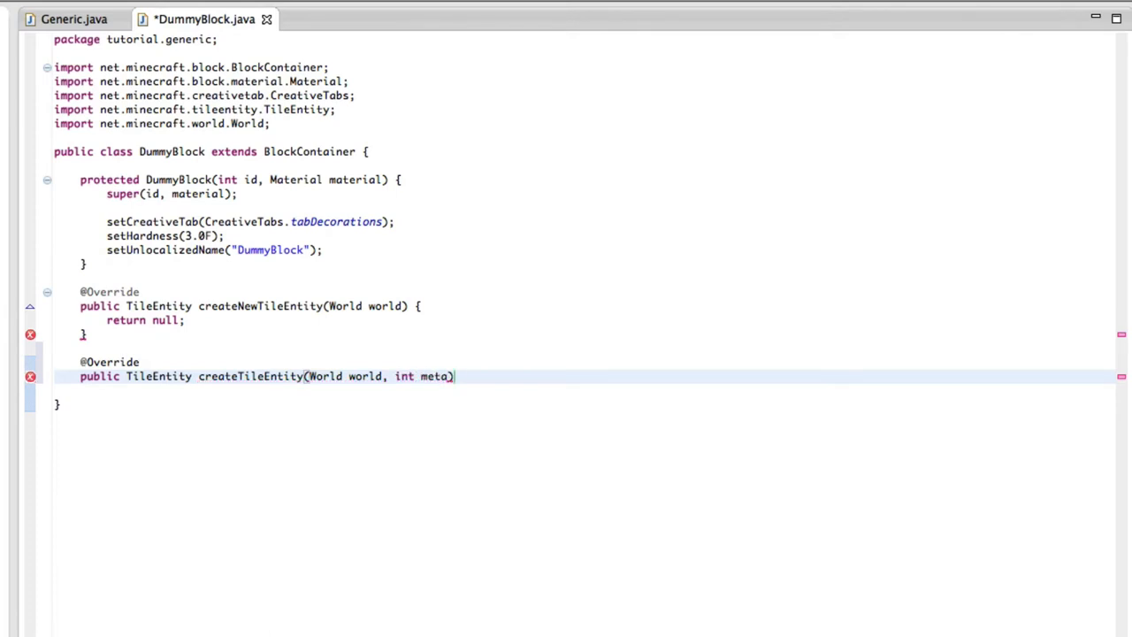
# - Give the method a body returning new TileEntityDummyBlock()
pyautogui.write('{')
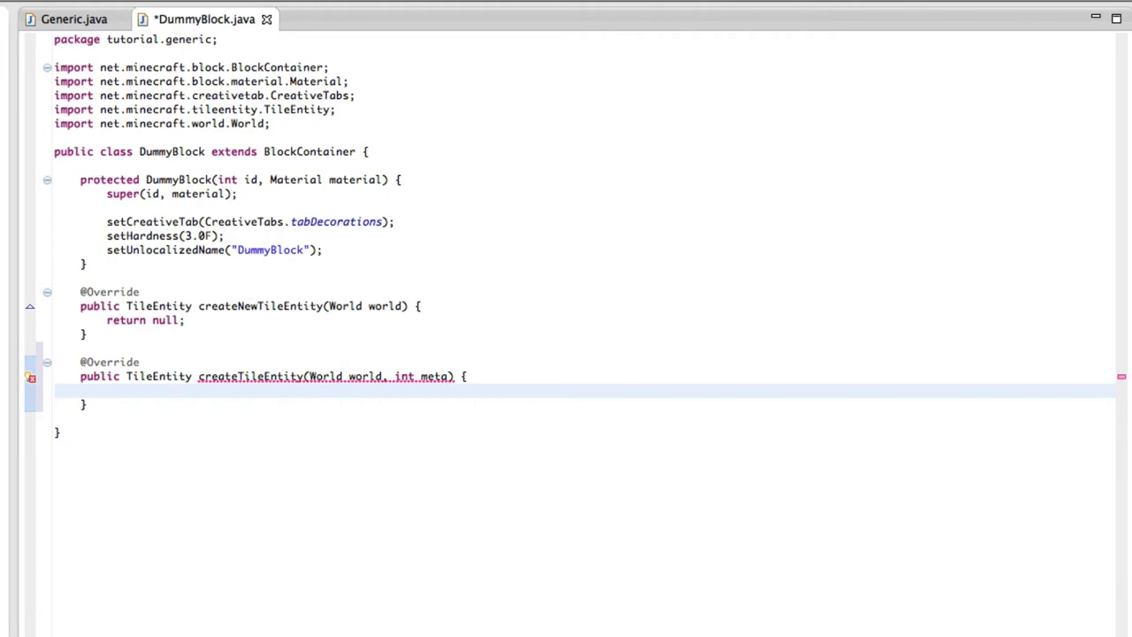
pyautogui.write('return new Til')
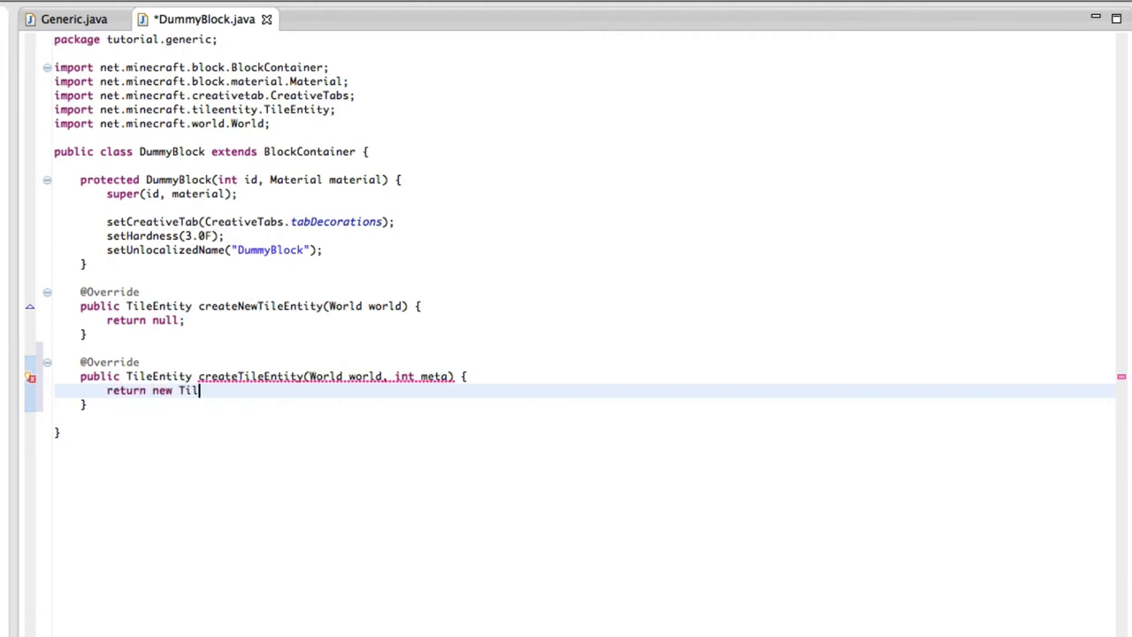
pyautogui.write('eEntityD')
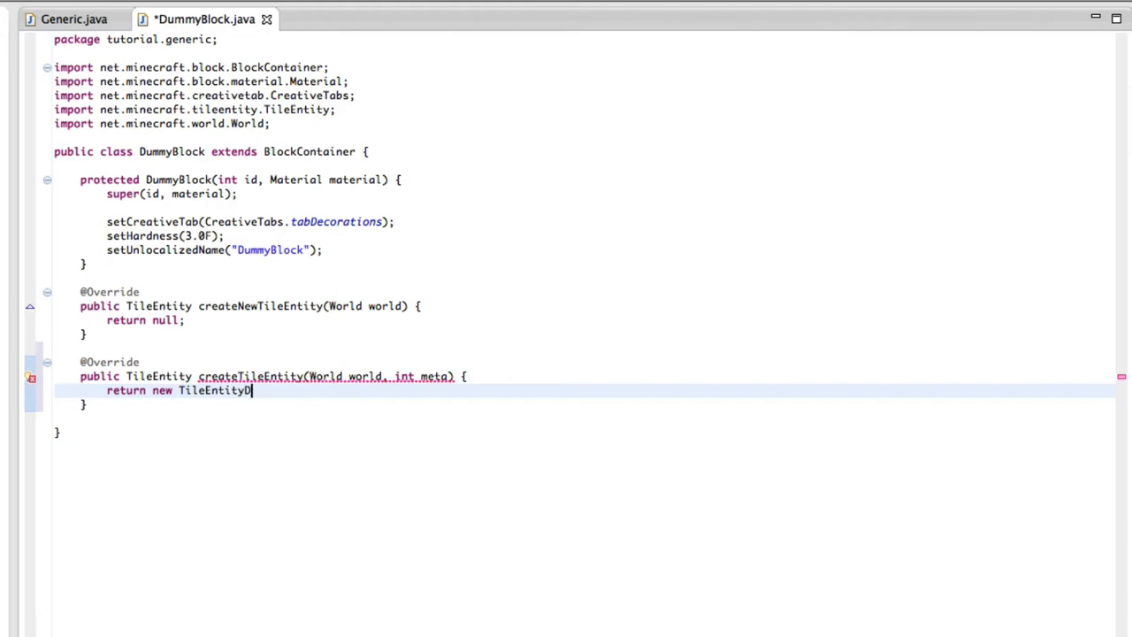
pyautogui.write('ummyBlock')
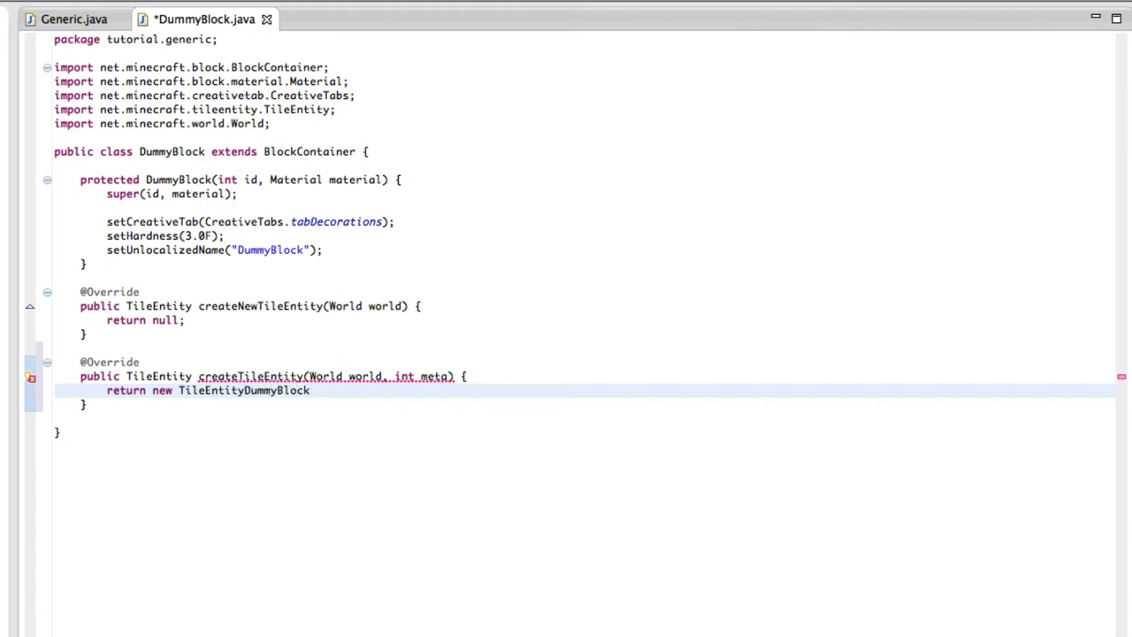
pyautogui.write('();')
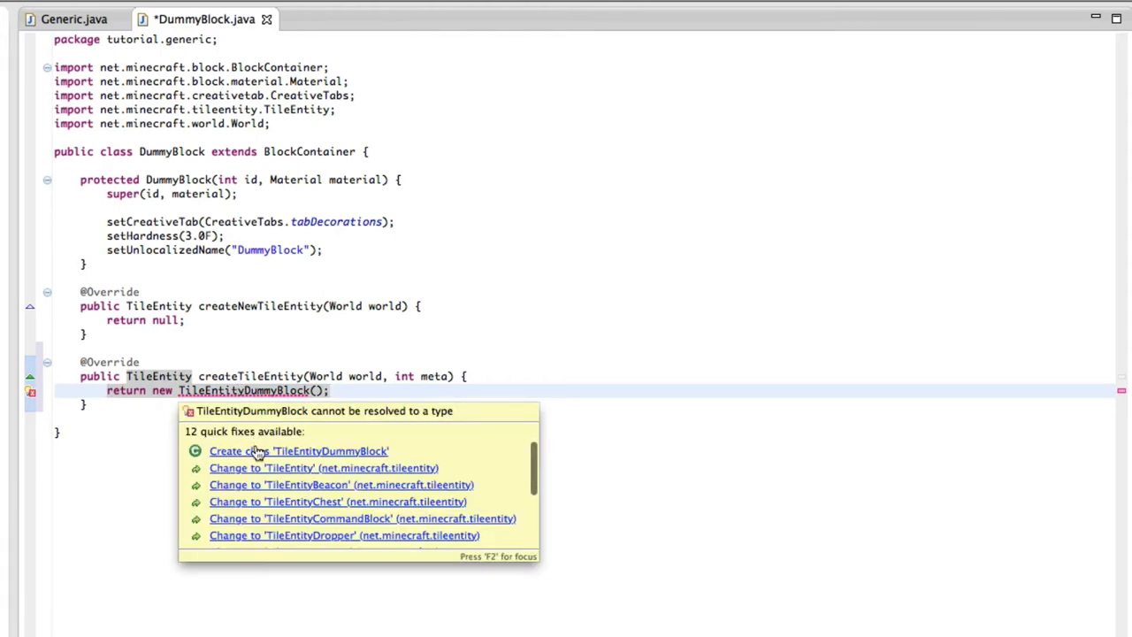
# - Quick-fix create the TileEntityDummyBlock class extending TileEntity, then view the usage.txt energy network notes
pyautogui.click(299, 451)
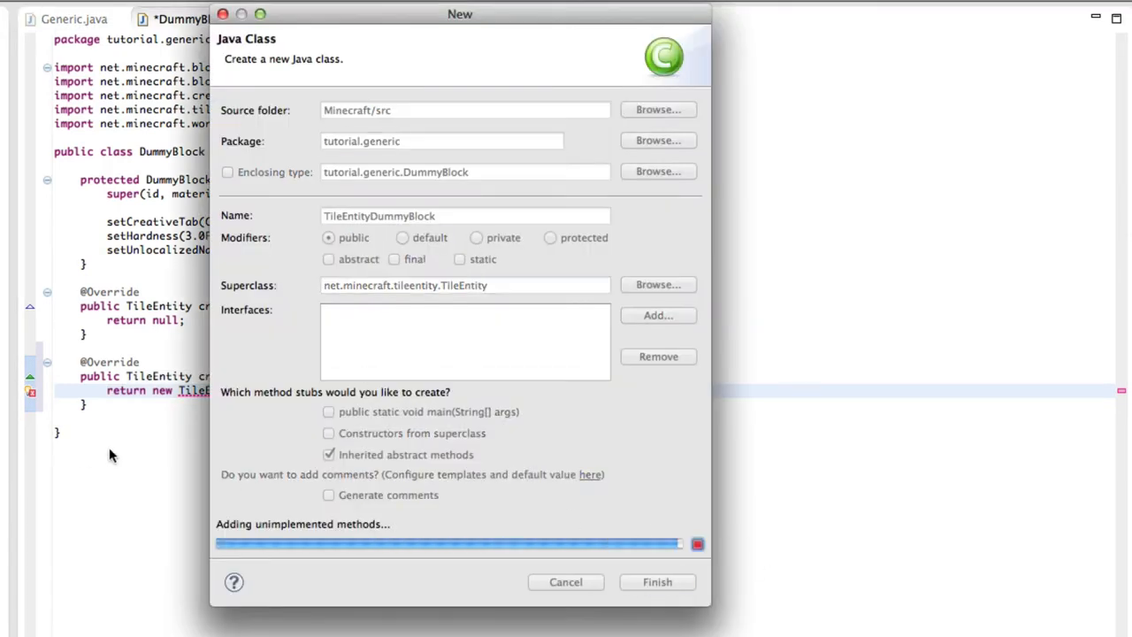
pyautogui.click(658, 580)
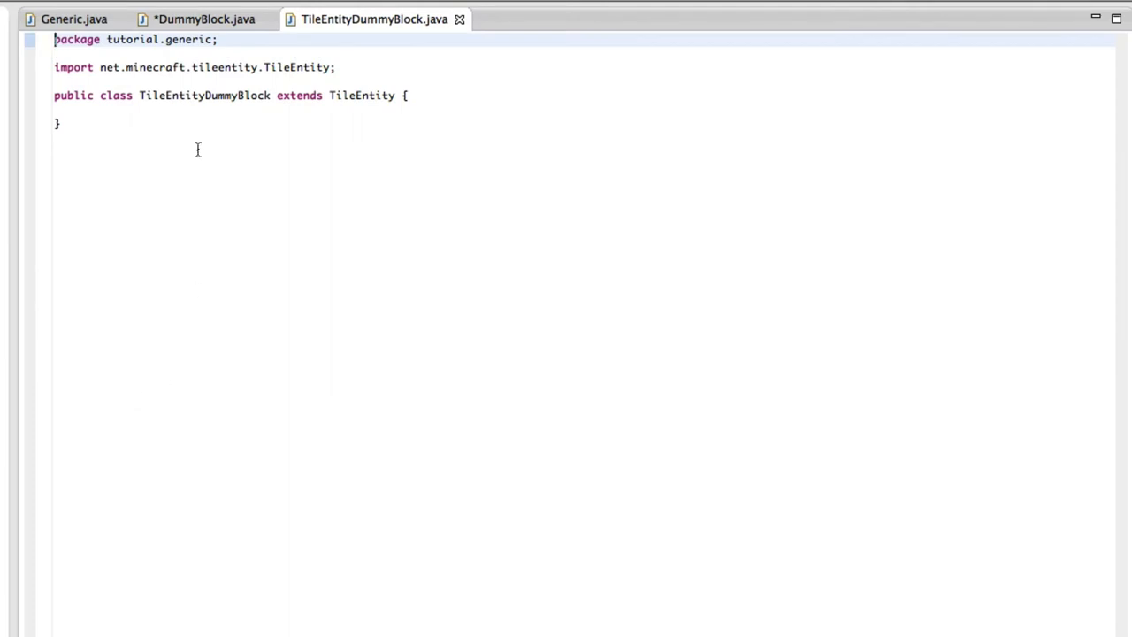
pyautogui.moveTo(223, 110)
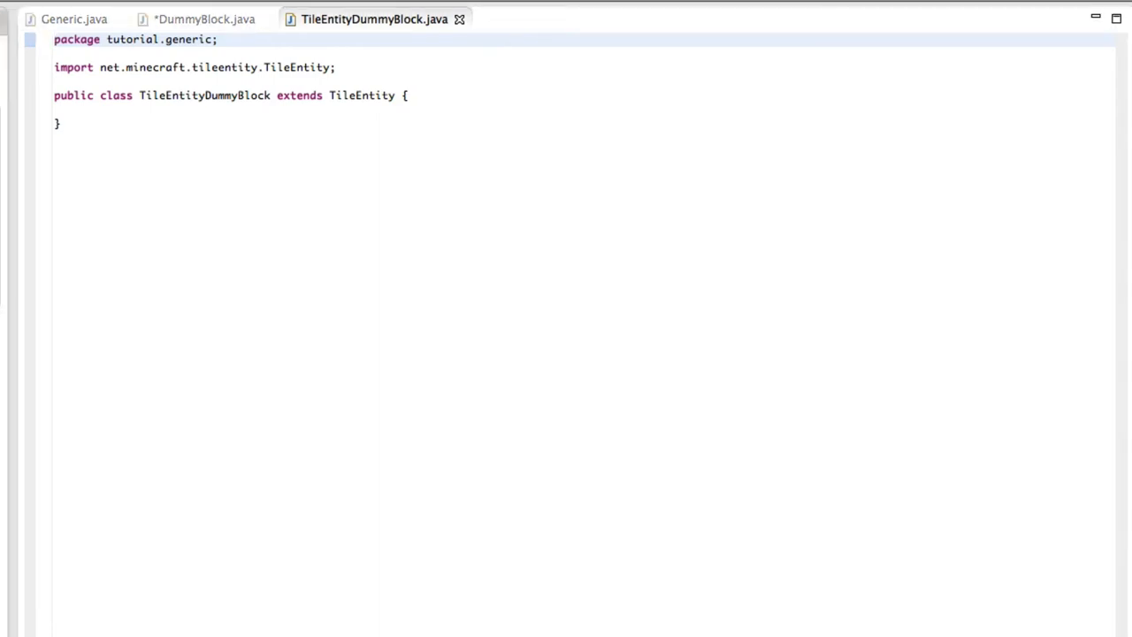
pyautogui.click(521, 18)
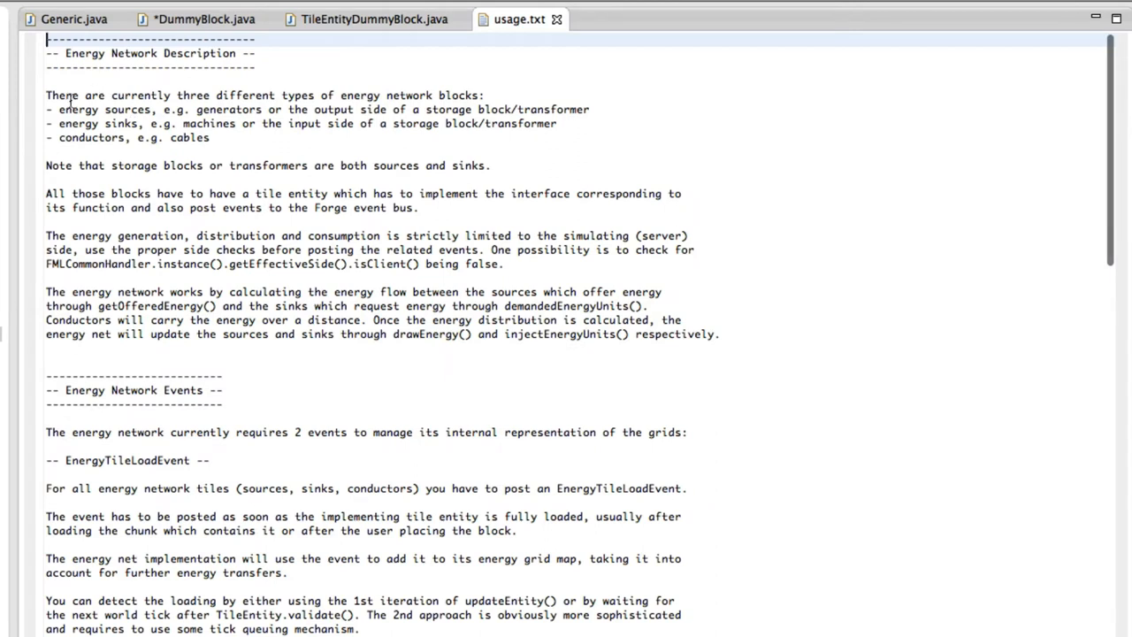
pyautogui.click(214, 138)
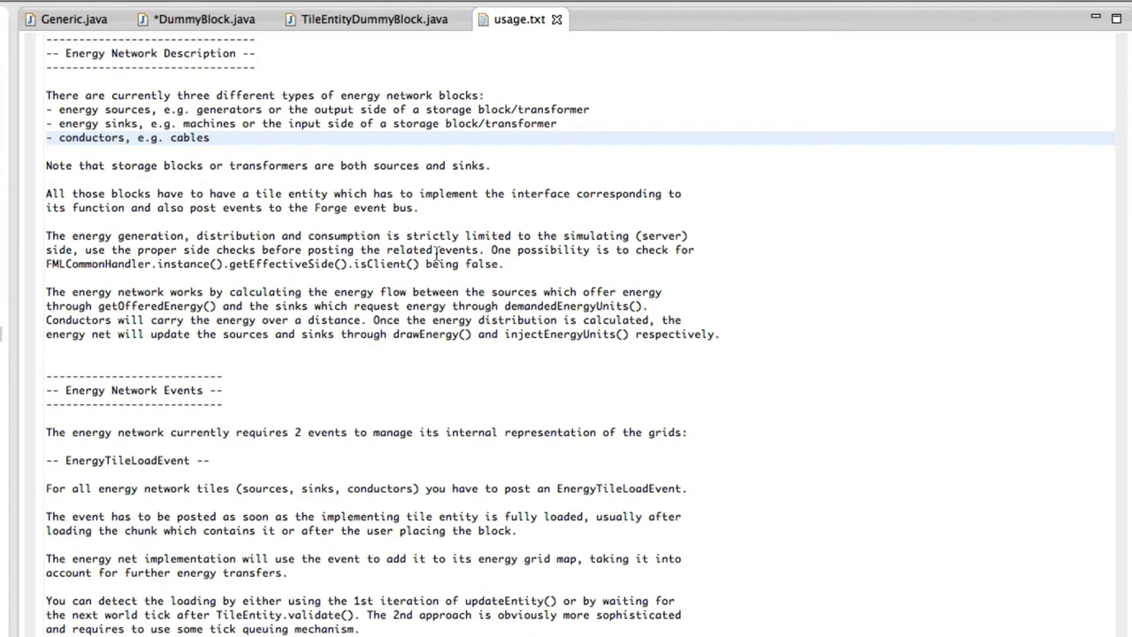
pyautogui.moveTo(149, 78)
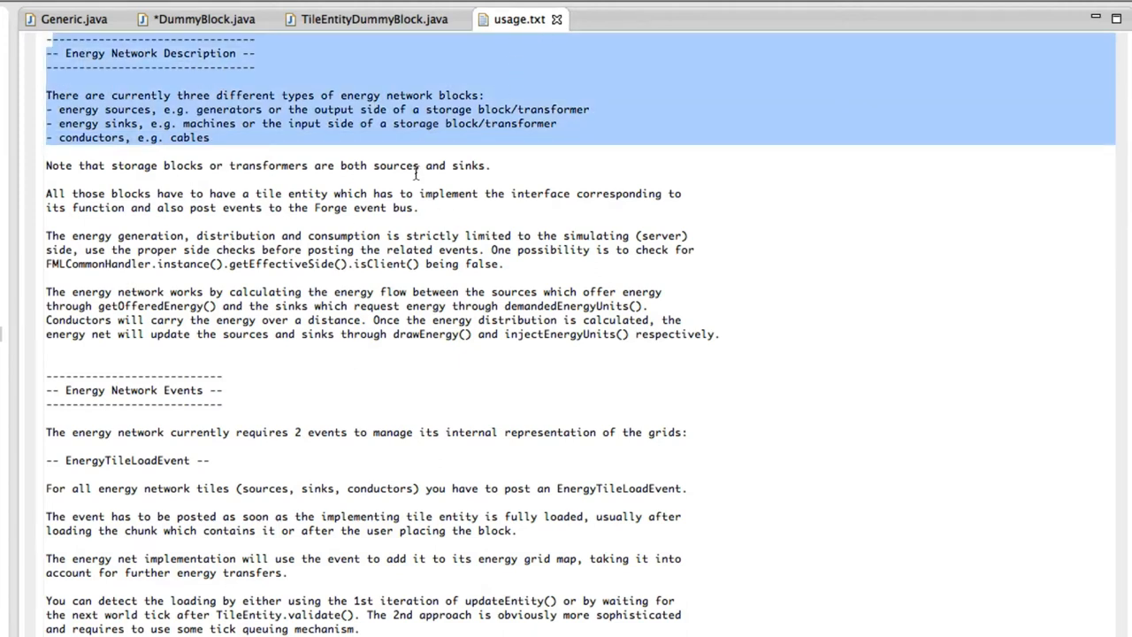
pyautogui.click(357, 193)
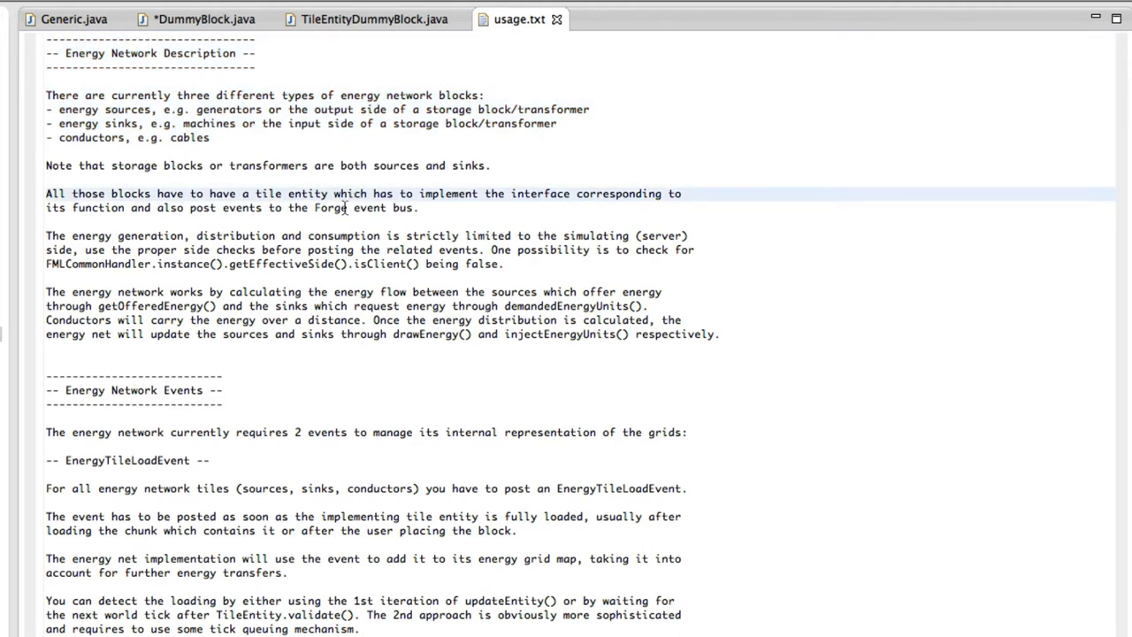
pyautogui.click(254, 167)
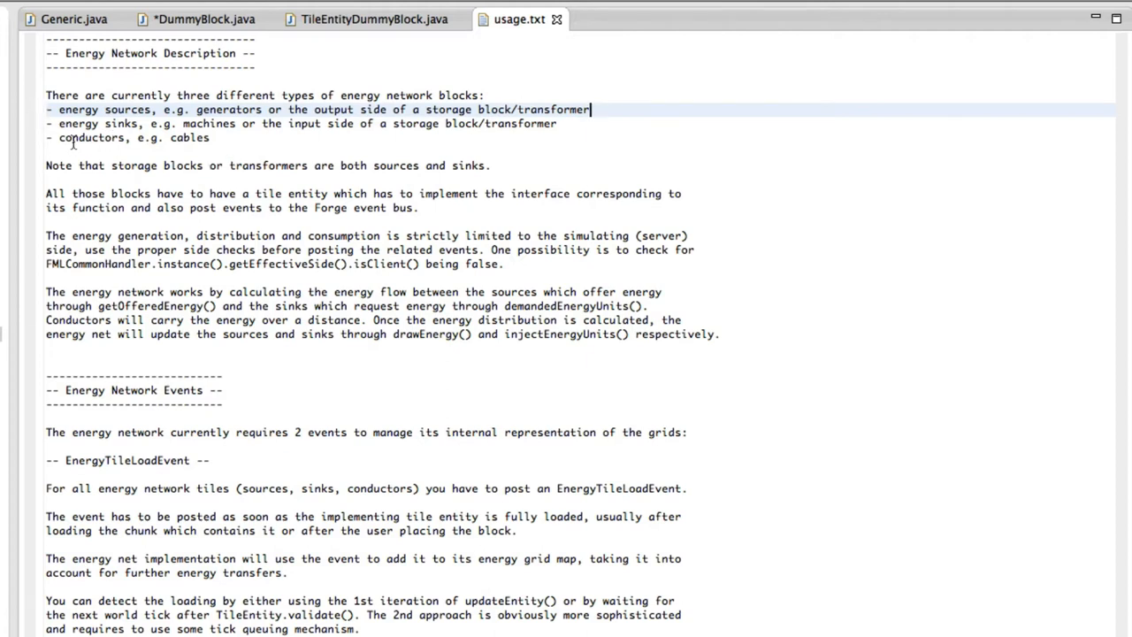
pyautogui.click(168, 166)
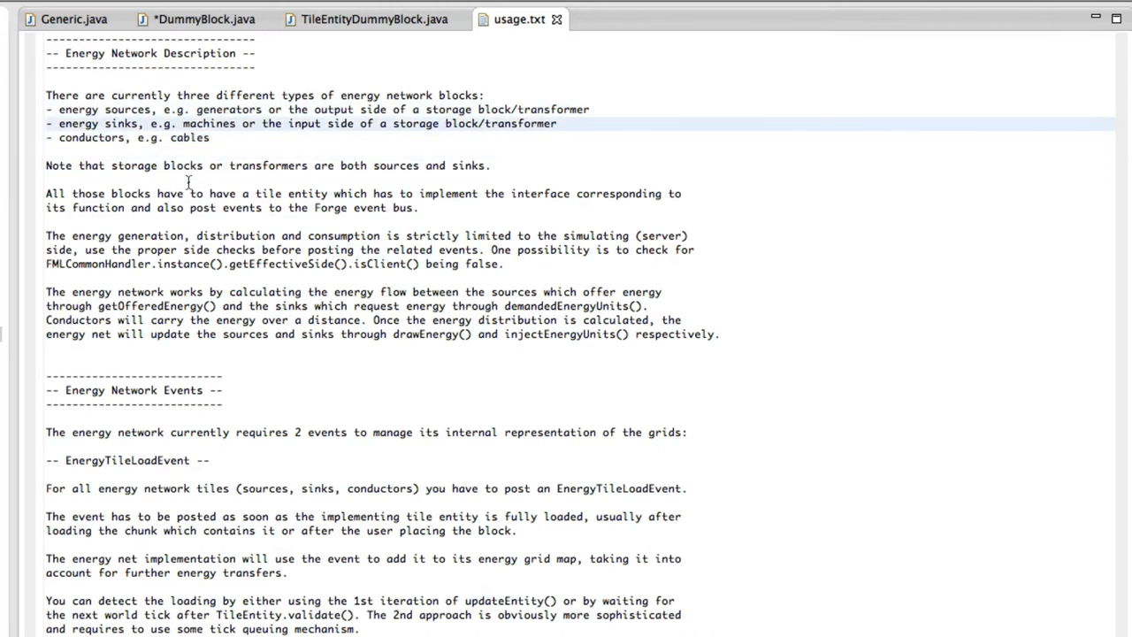
pyautogui.scroll(-3)
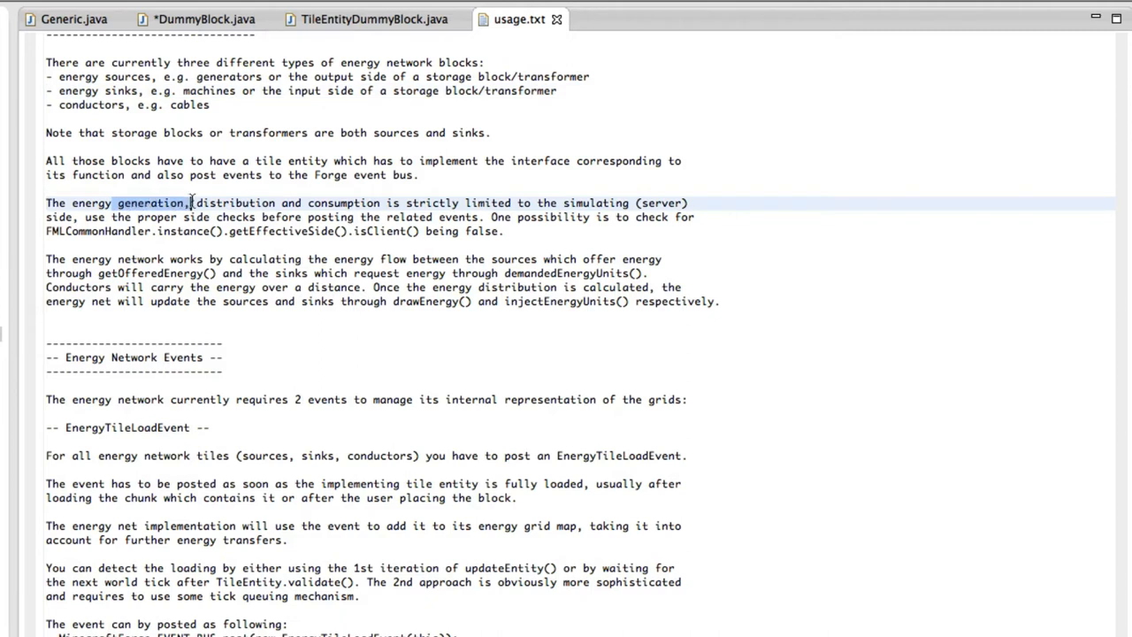
pyautogui.click(292, 205)
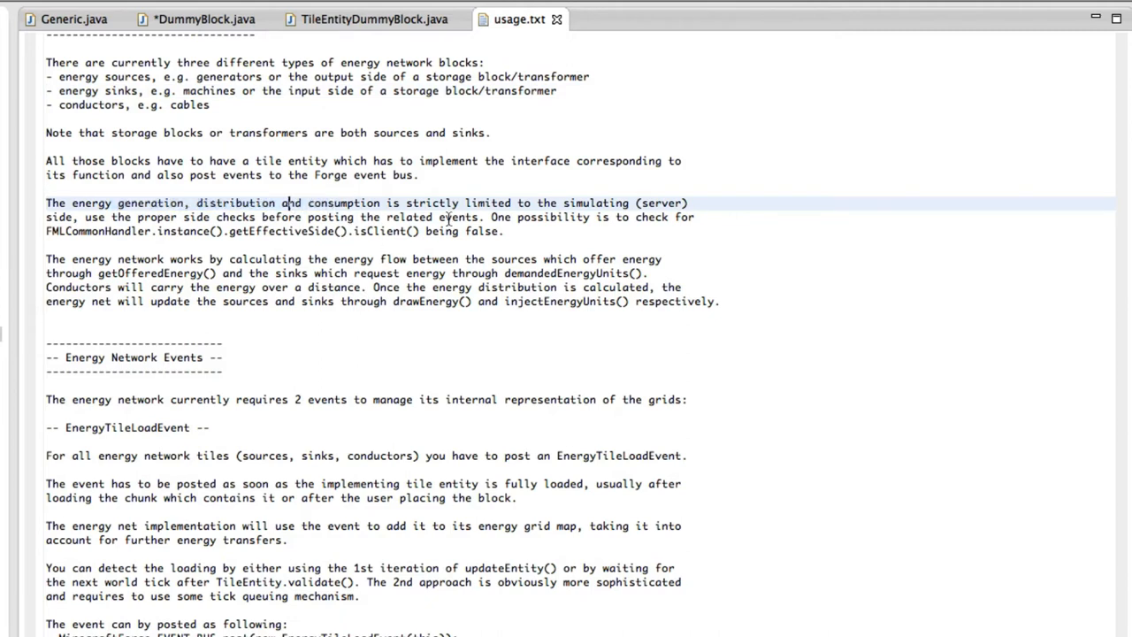
pyautogui.moveTo(428, 216)
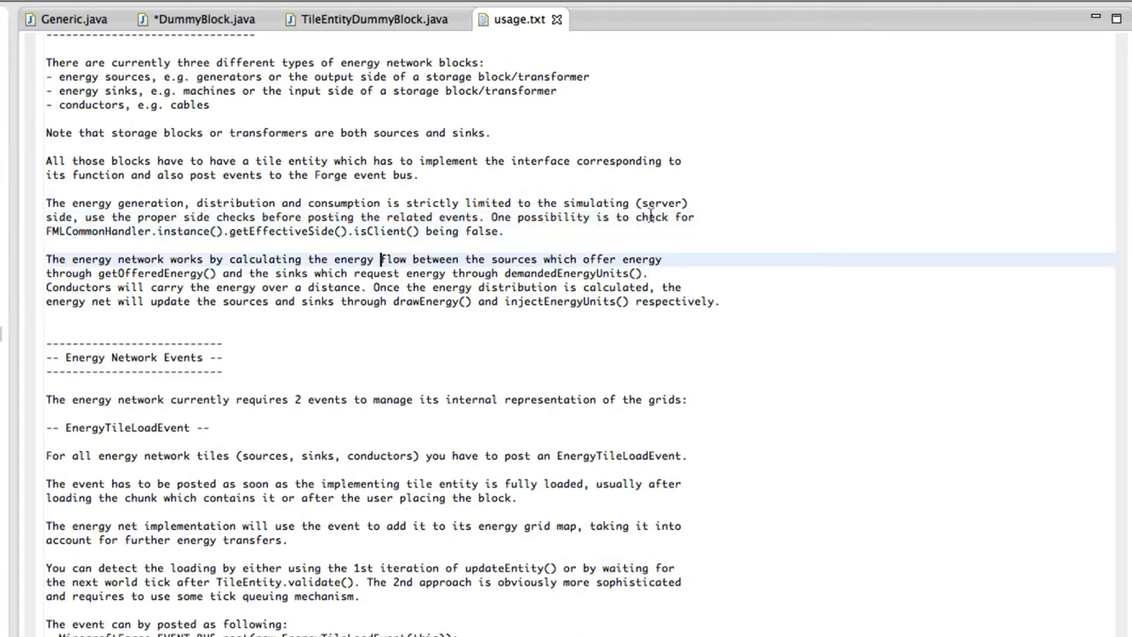
pyautogui.scroll(-3)
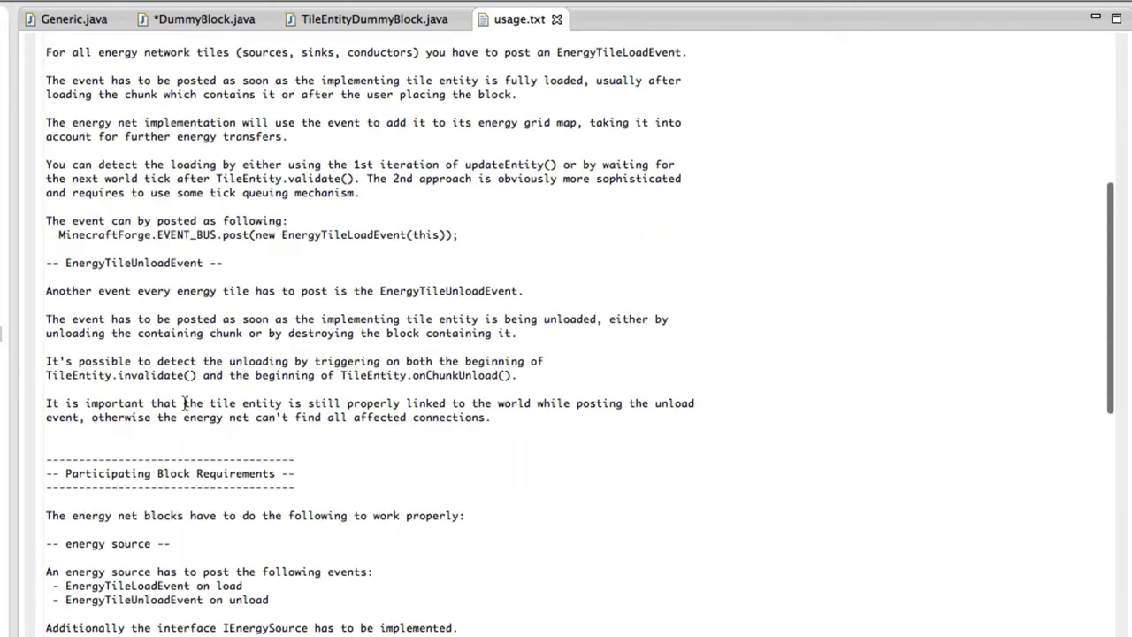
pyautogui.scroll(3)
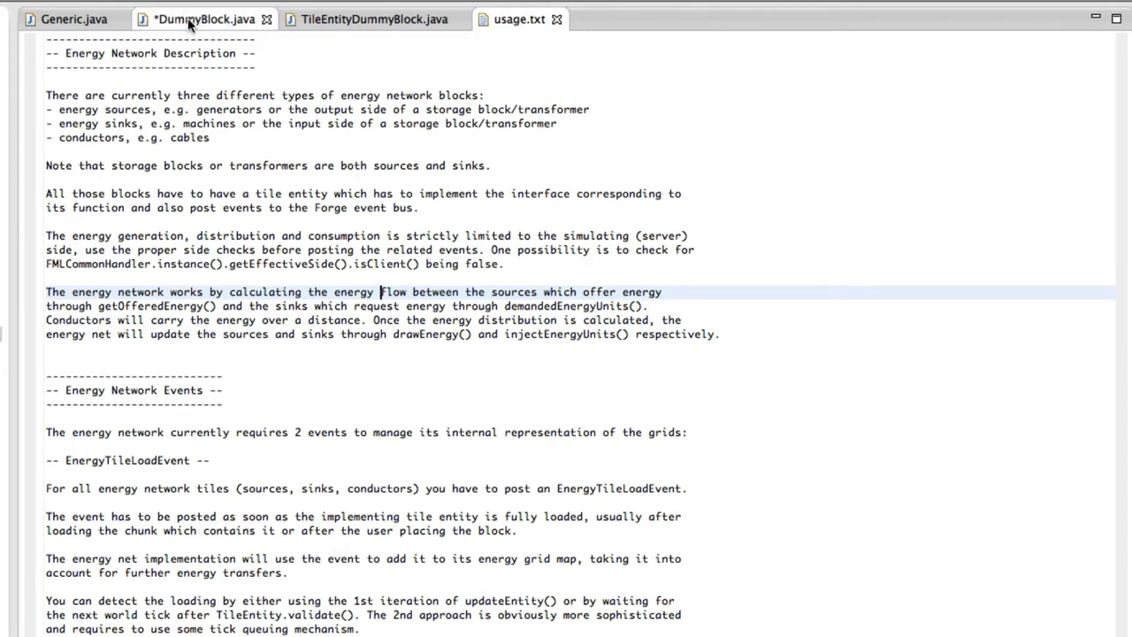
# - Declare TileEntityDummyBlock as 'implements IEnergySink {' and add the ic2.api.energy.tile.IEnergySink import
pyautogui.click(202, 18)
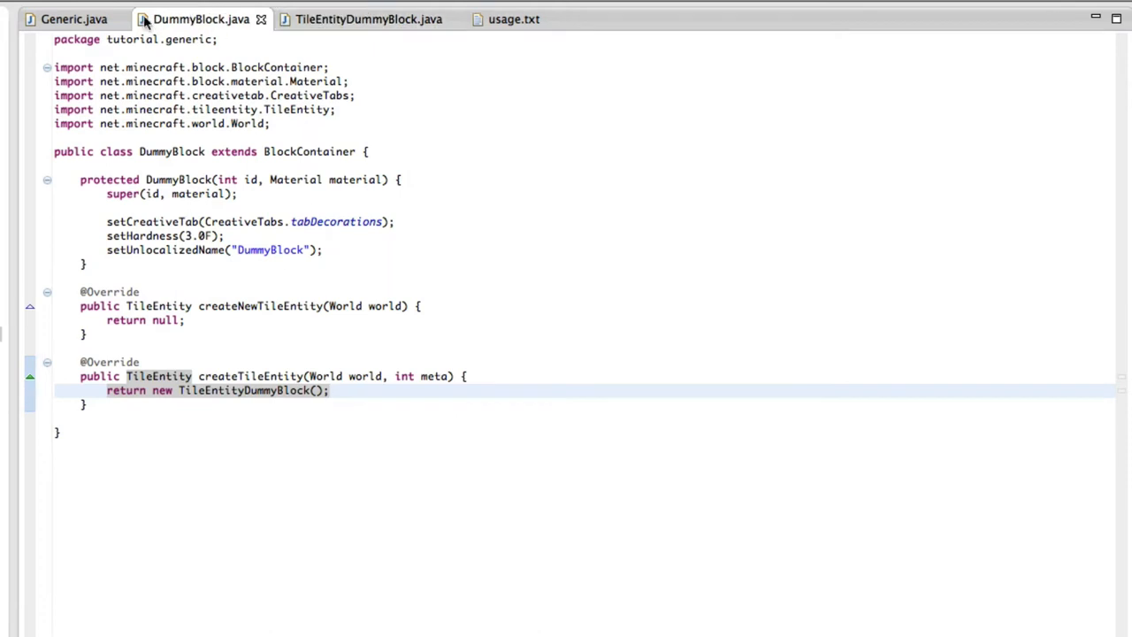
pyautogui.click(368, 17)
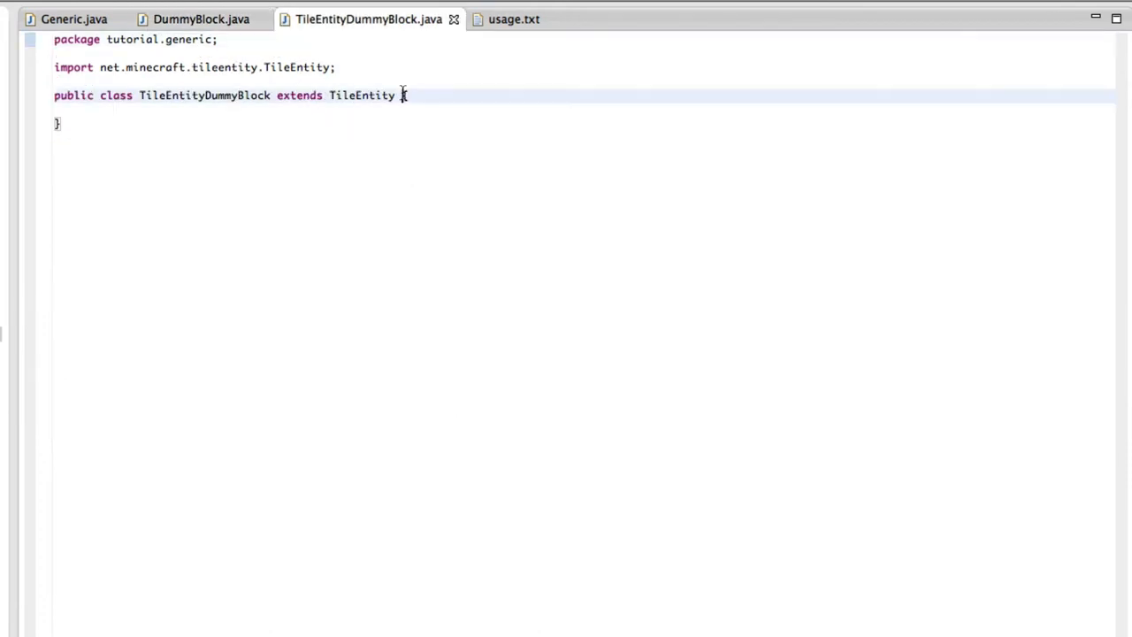
pyautogui.write('imp;')
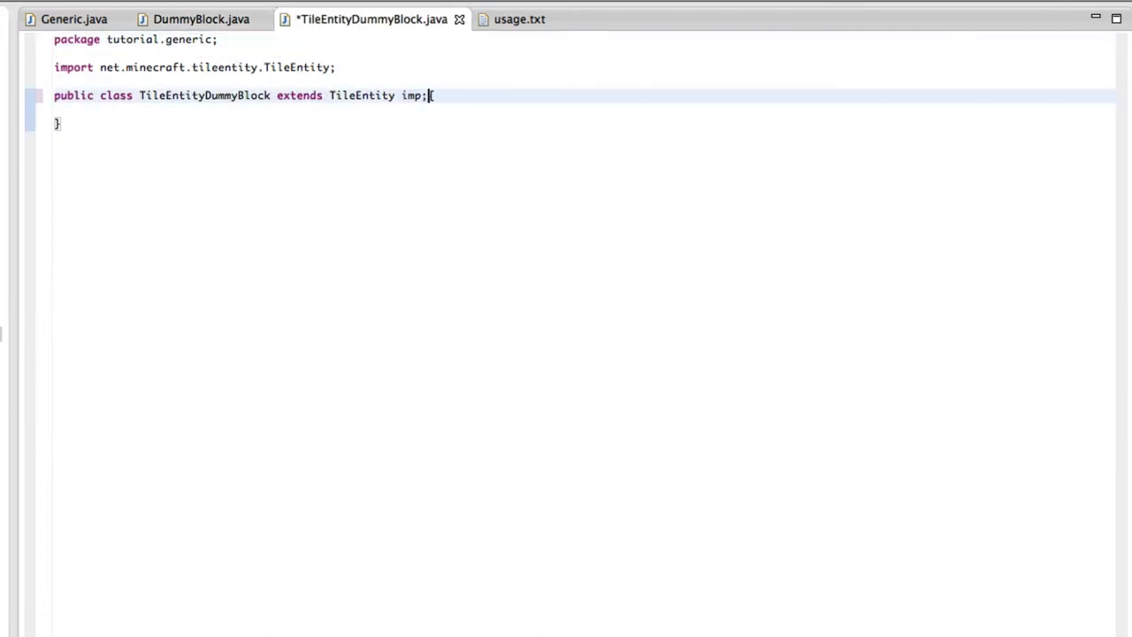
pyautogui.write('lemet')
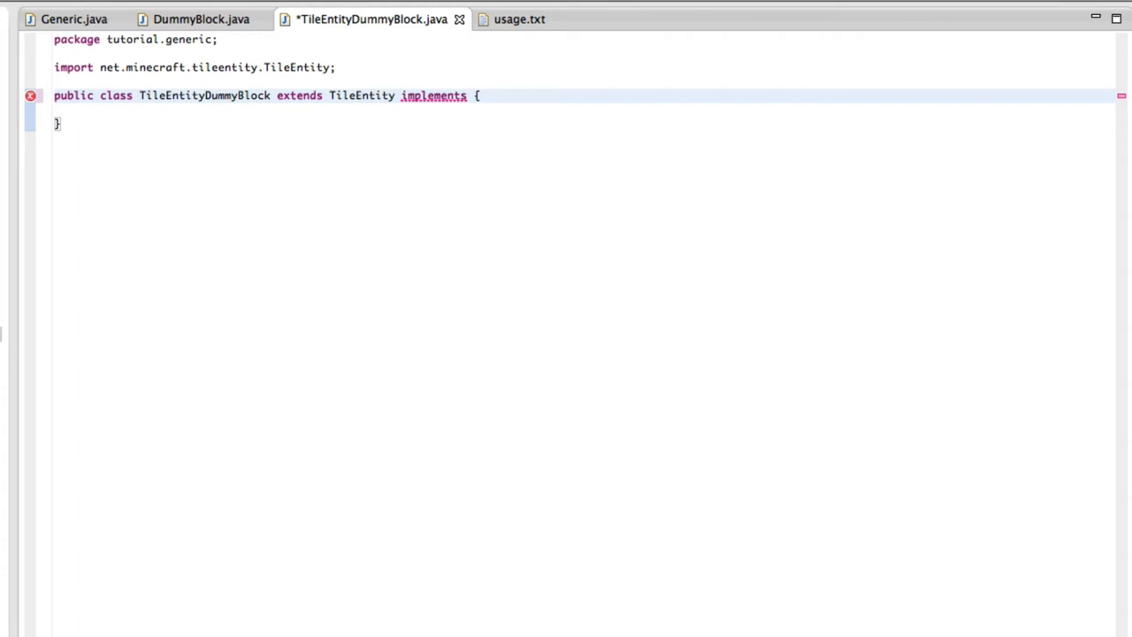
pyautogui.write('IEnergy')
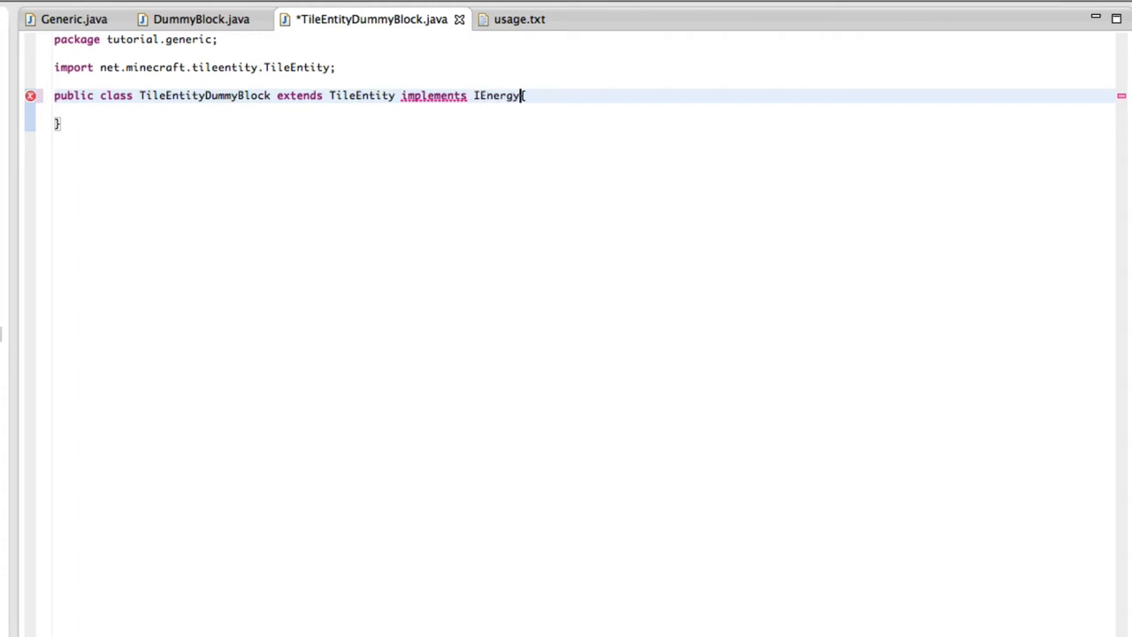
pyautogui.write('Sink{')
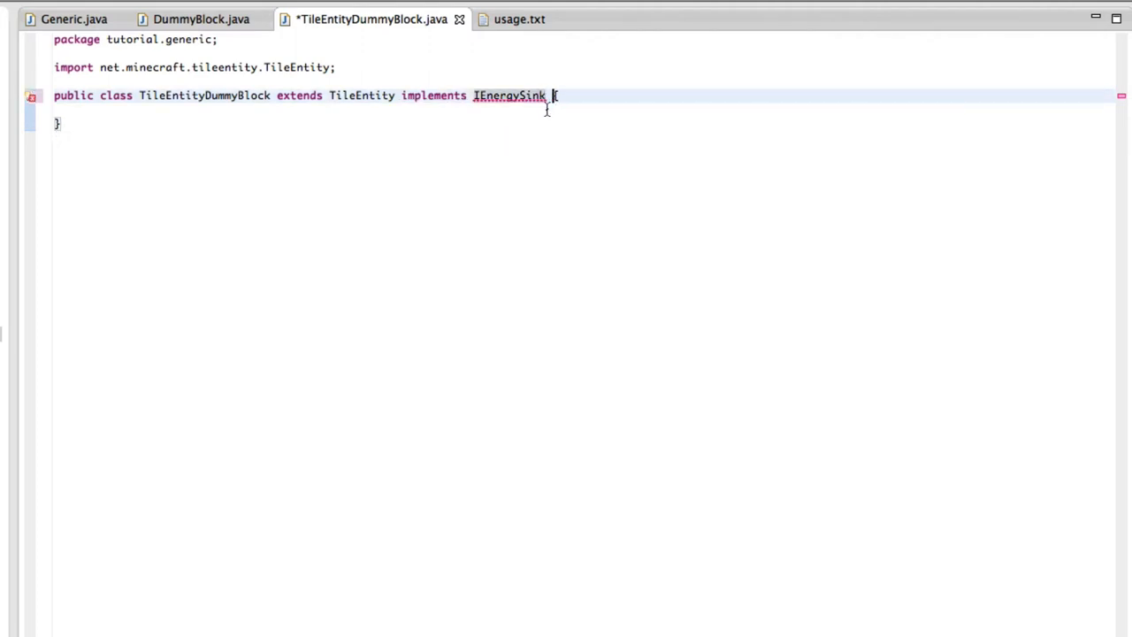
pyautogui.press('ctrl+s')
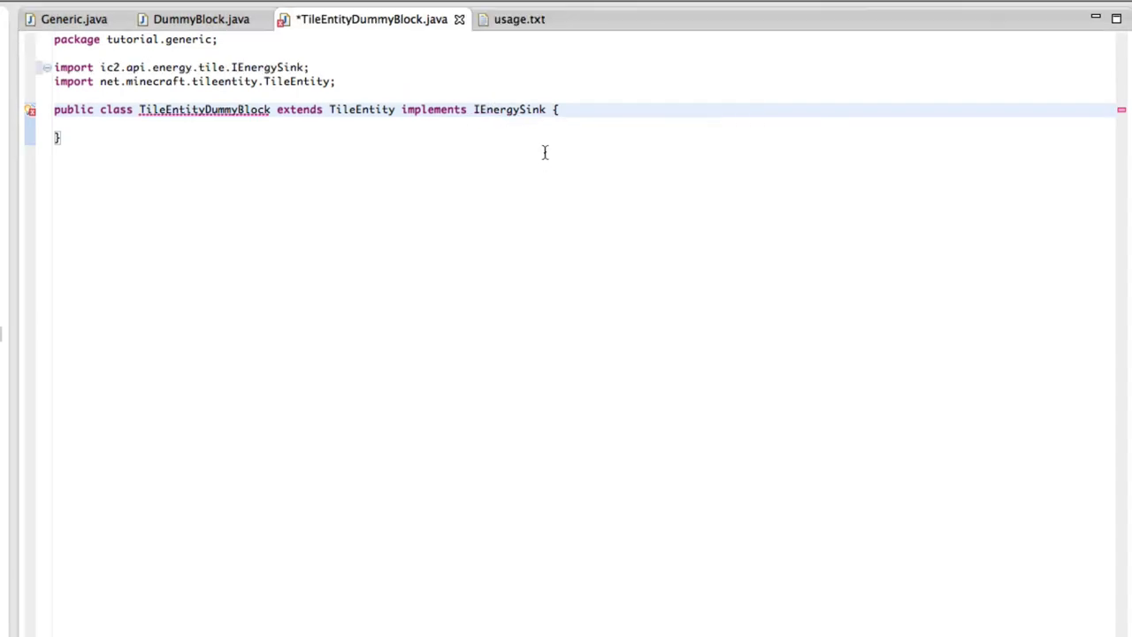
pyautogui.click(552, 110)
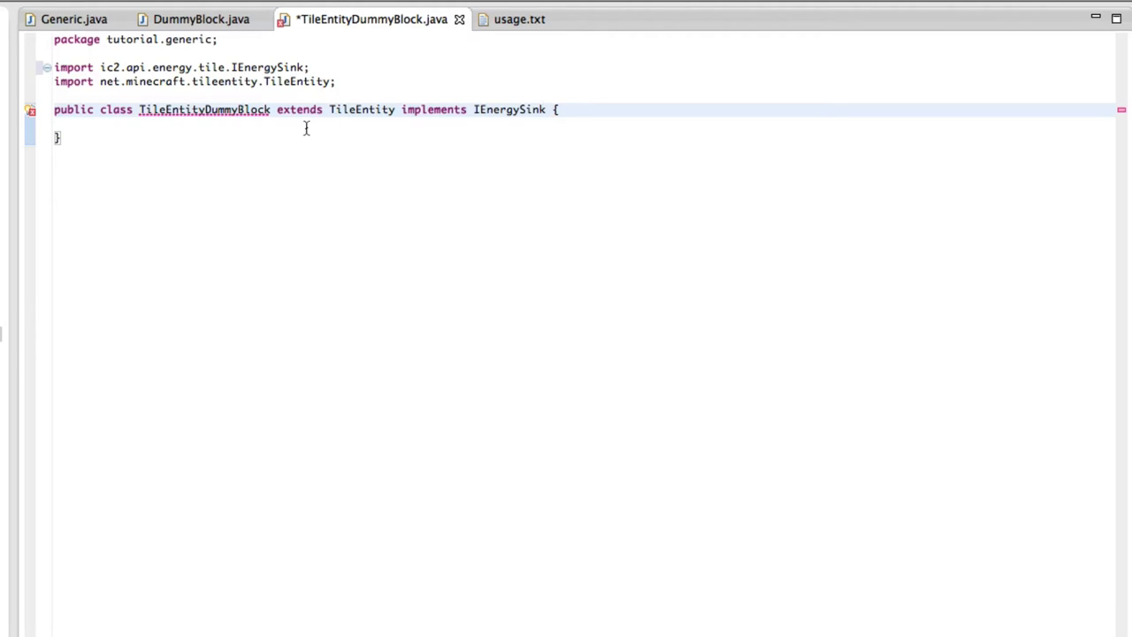
pyautogui.moveTo(518, 118)
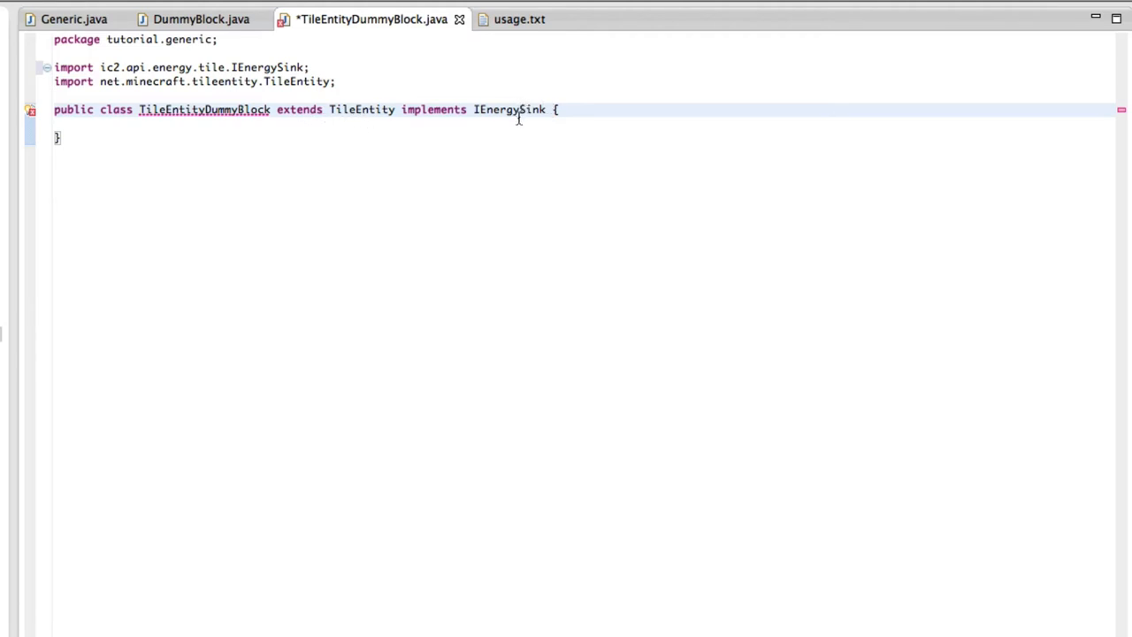
pyautogui.moveTo(464, 122)
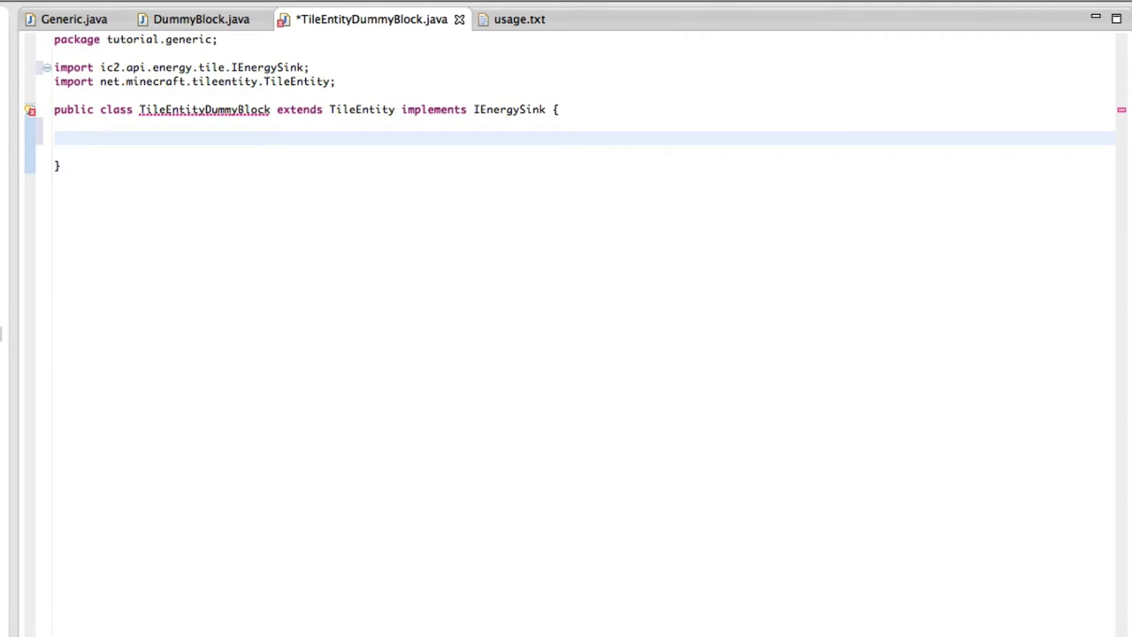
# - Declare the field 'public double energy = 0.0D;' in the class body
pyautogui.write('public')
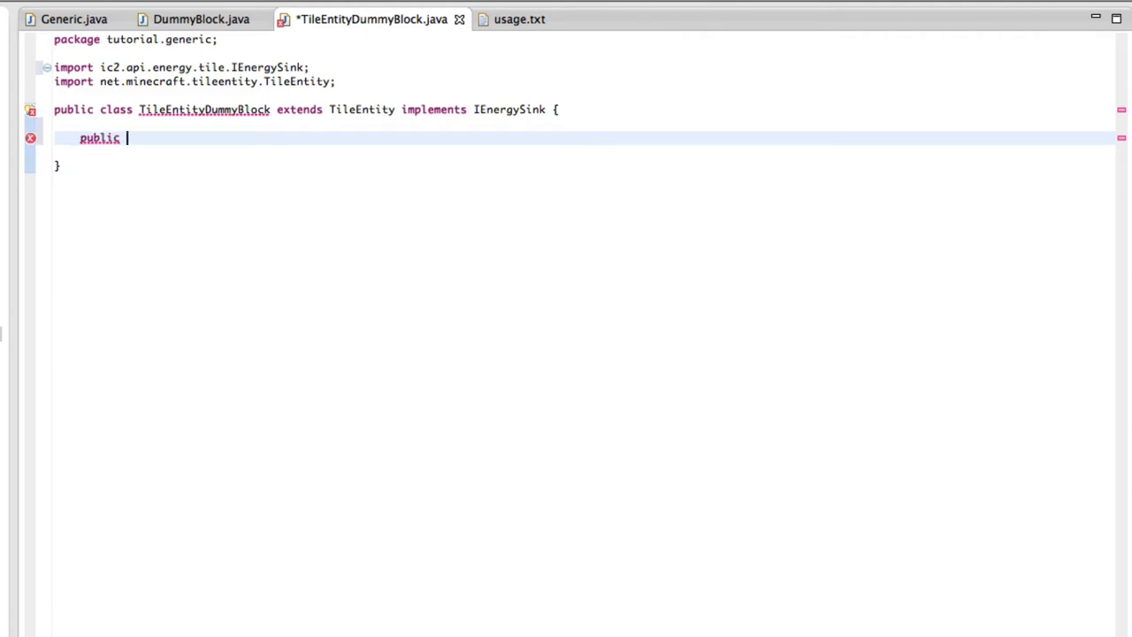
pyautogui.press('BackSpace')
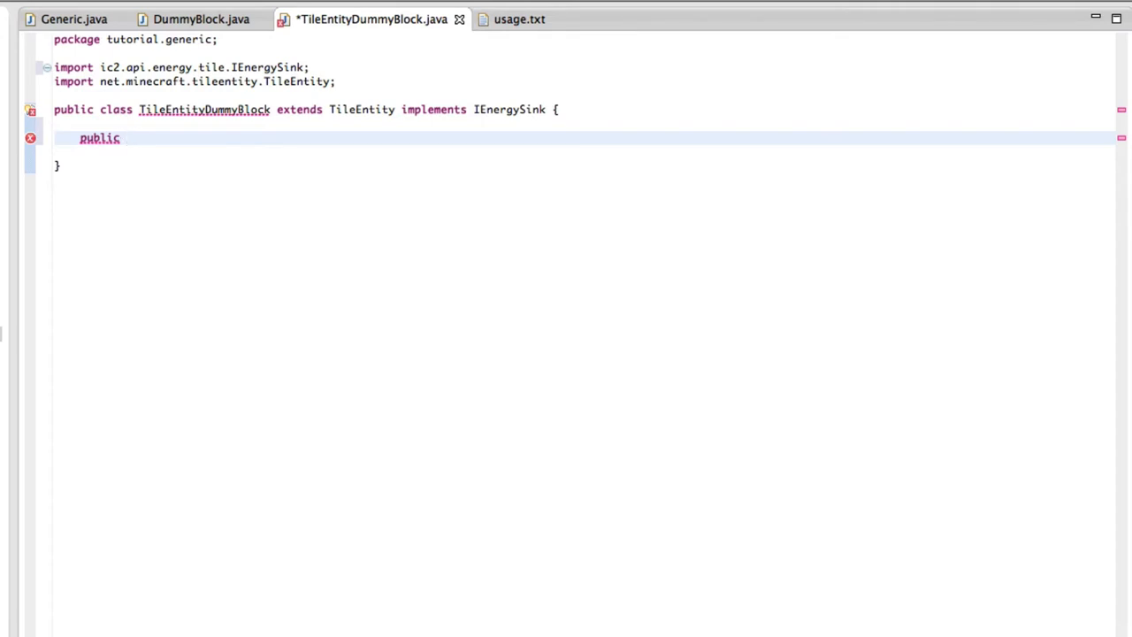
pyautogui.write('double')
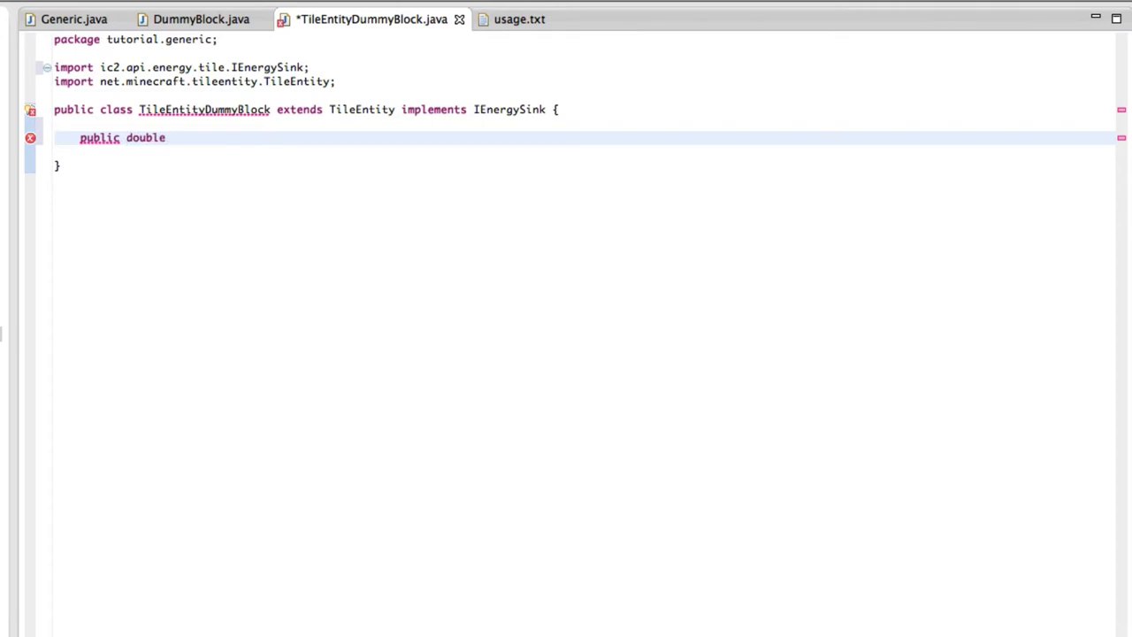
pyautogui.write('energy')
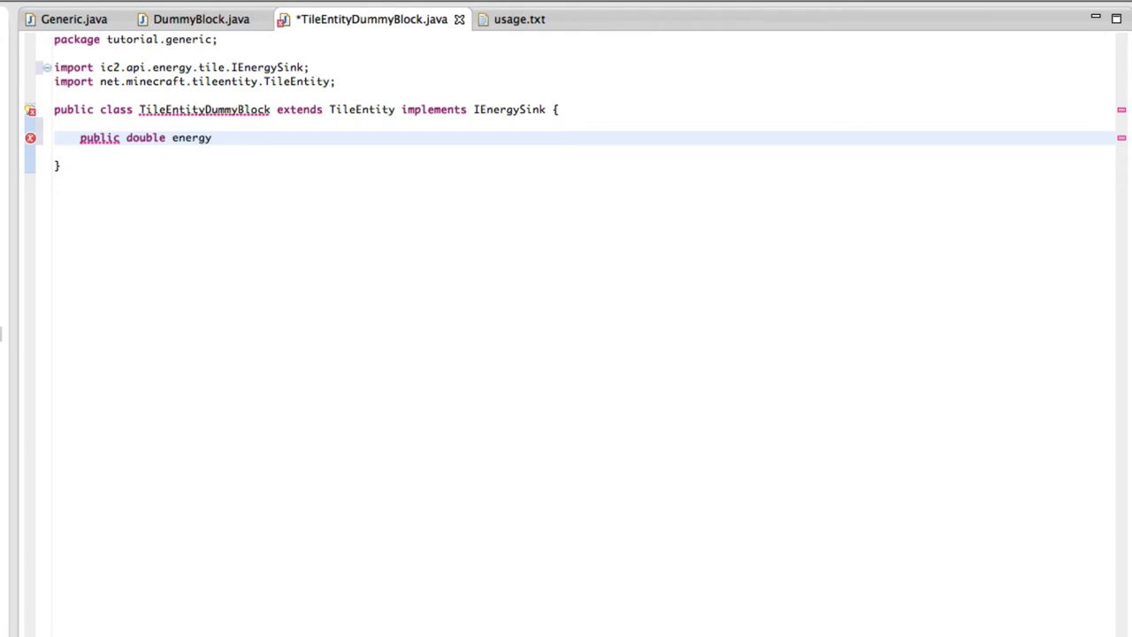
pyautogui.write('= 0.0D')
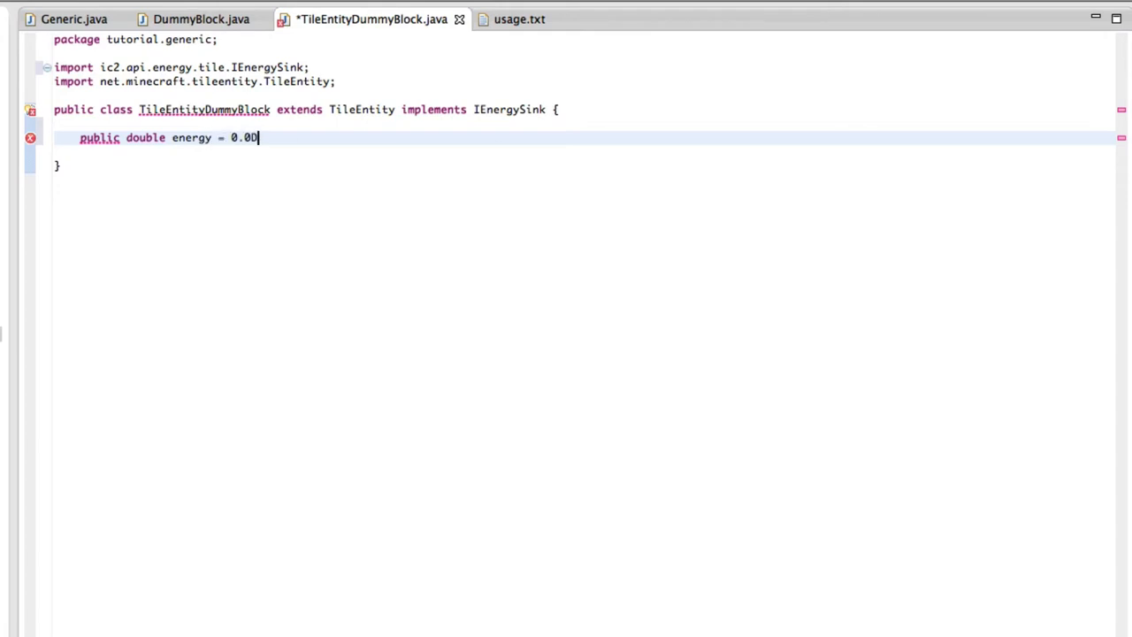
pyautogui.write(';')
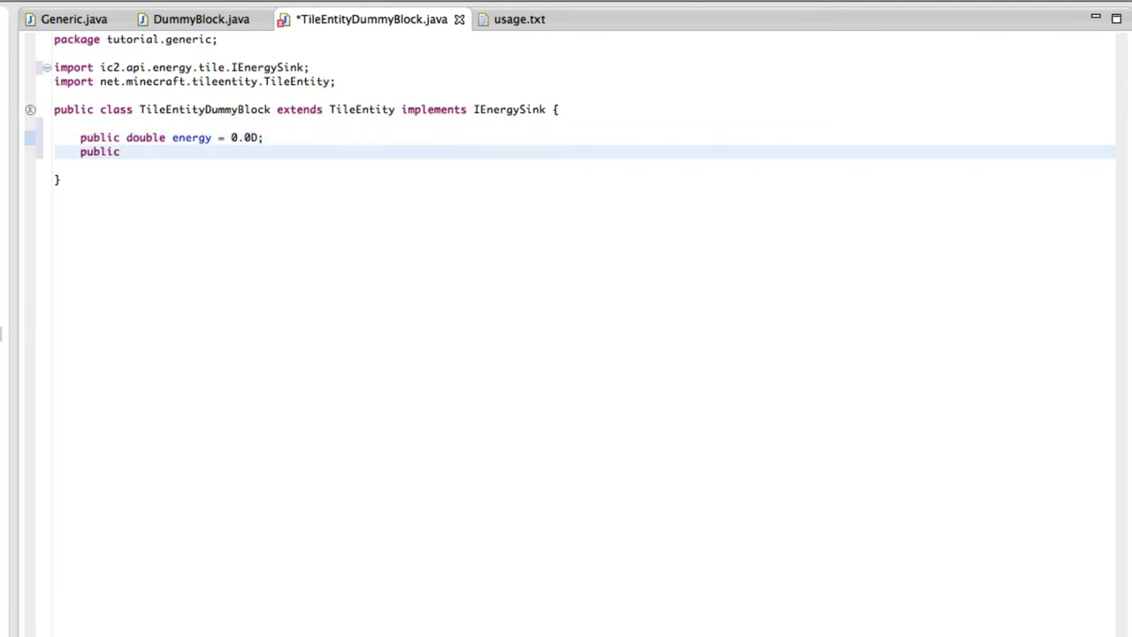
# - Declare the field 'public double maxEnergy = 10000.0D;'
pyautogui.write('double')
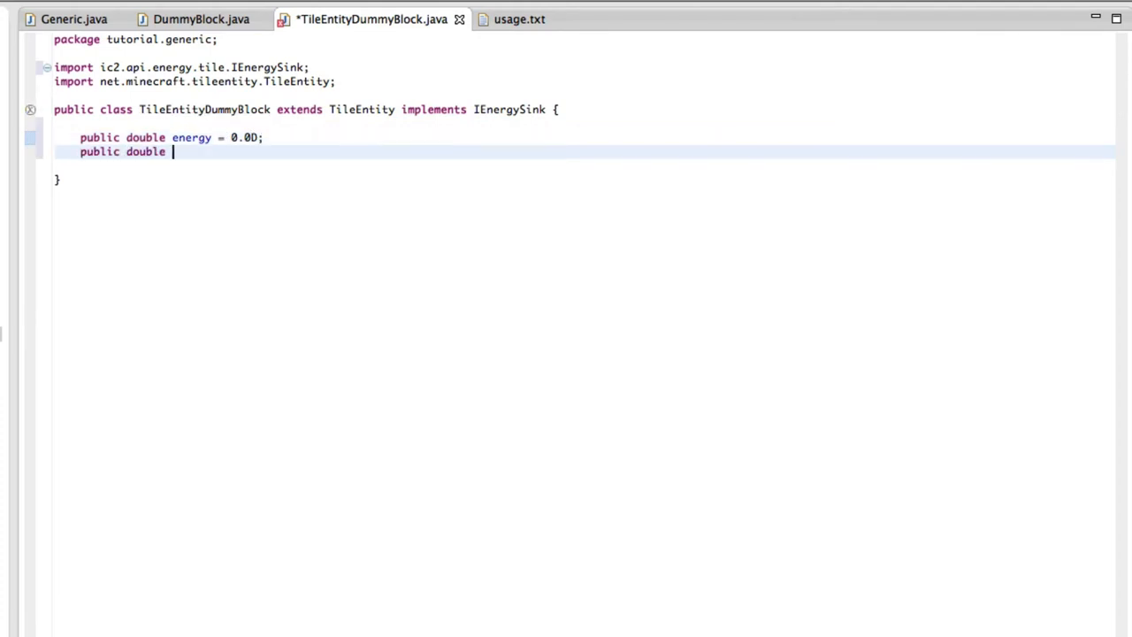
pyautogui.write('ma')
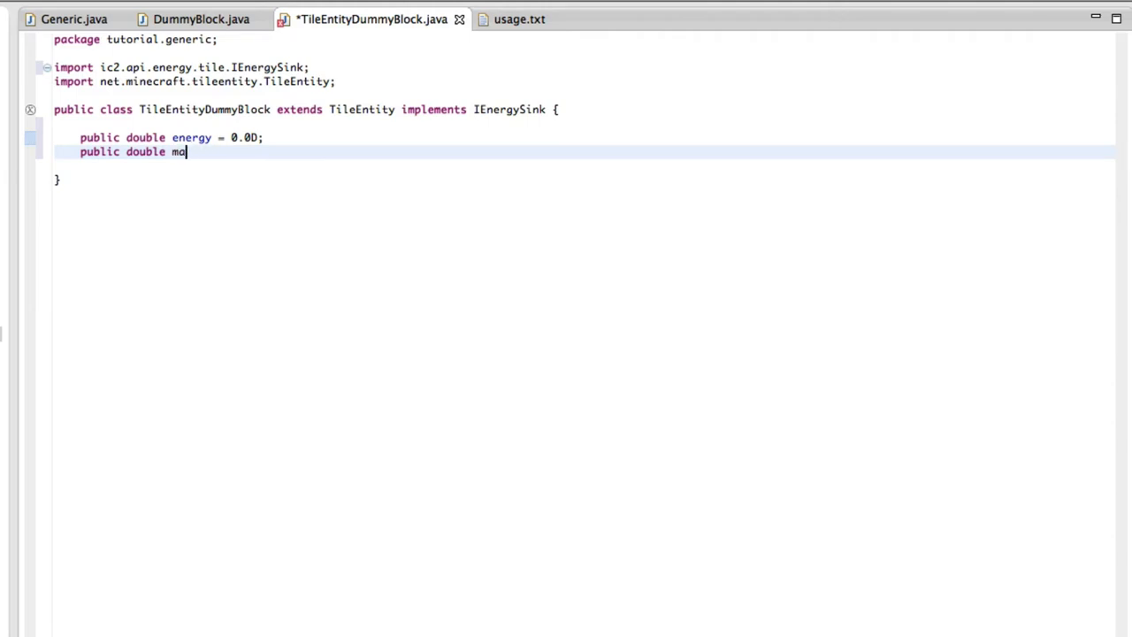
pyautogui.write('xEnergy')
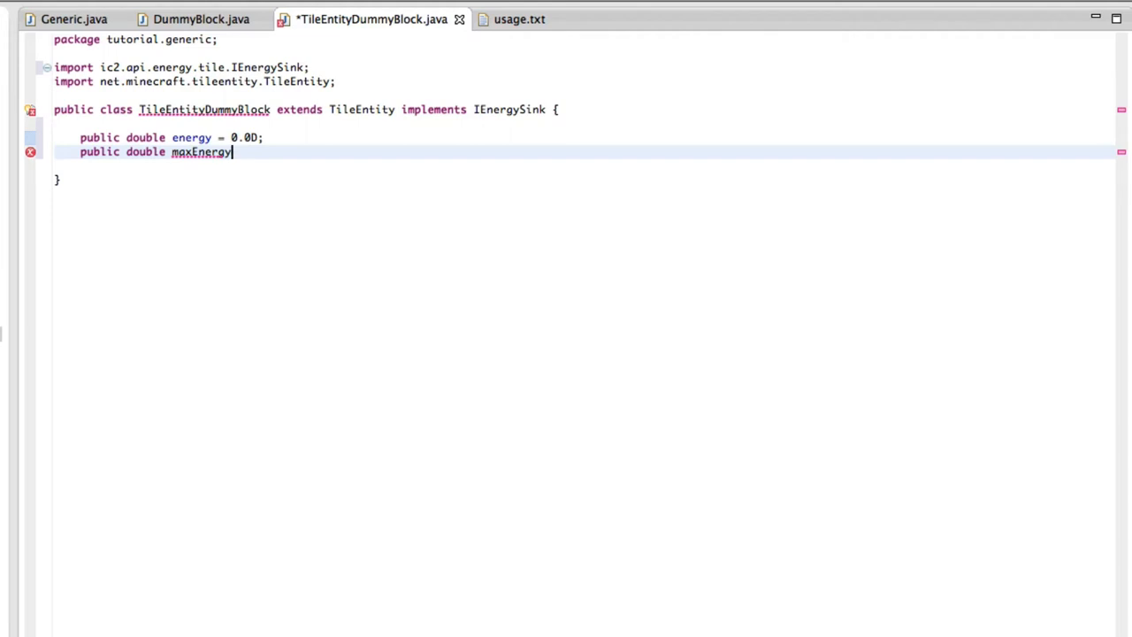
pyautogui.write('=')
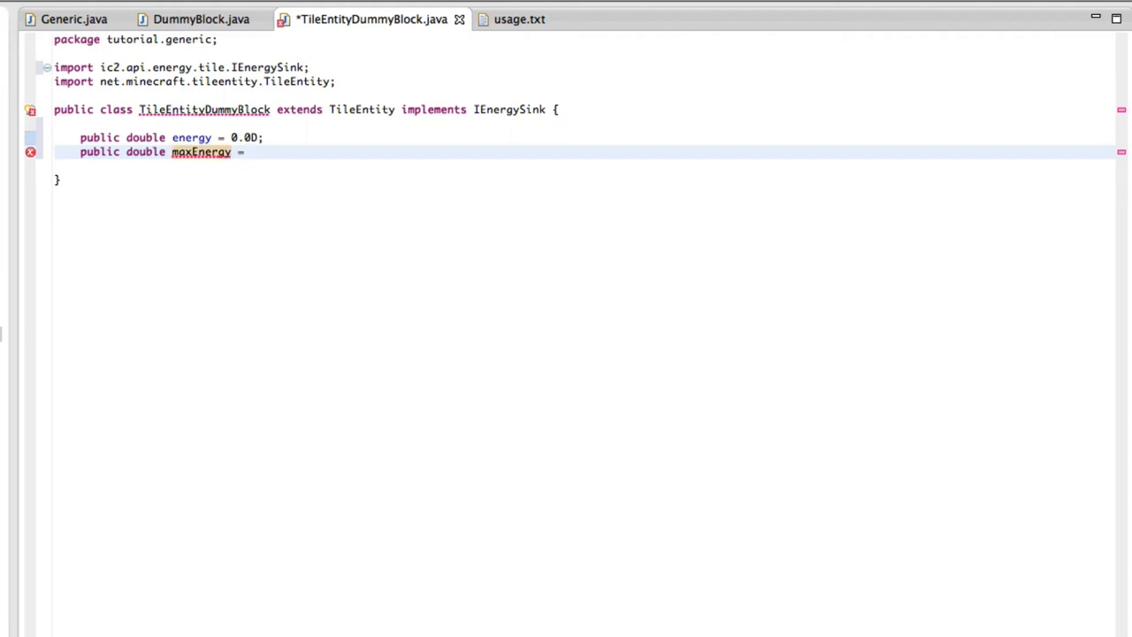
pyautogui.write('1000')
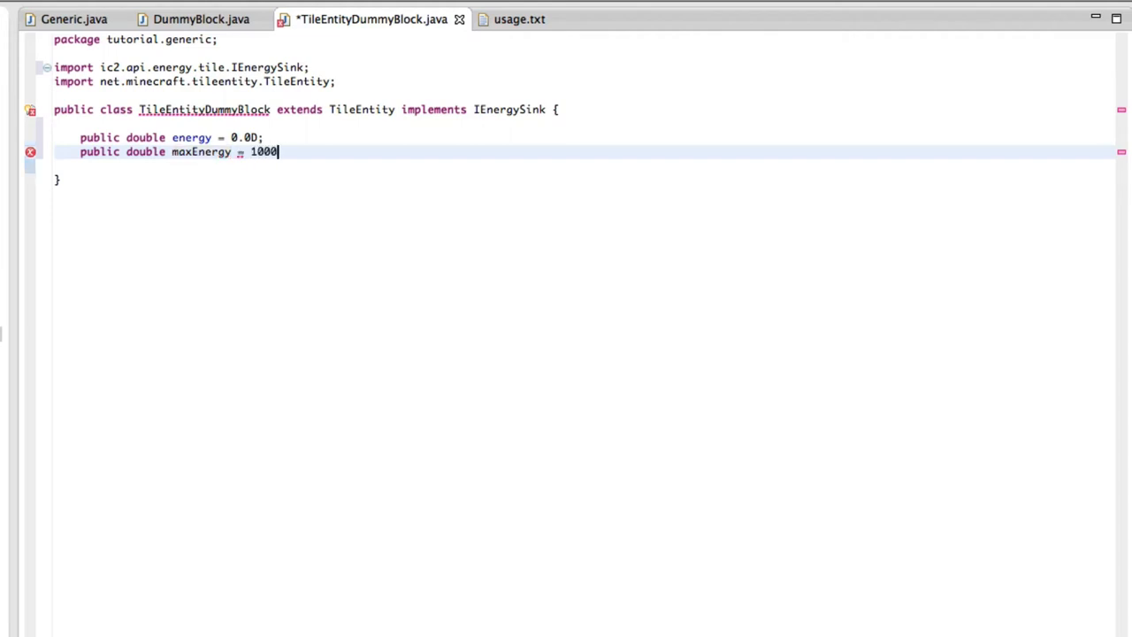
pyautogui.write('0.0D')
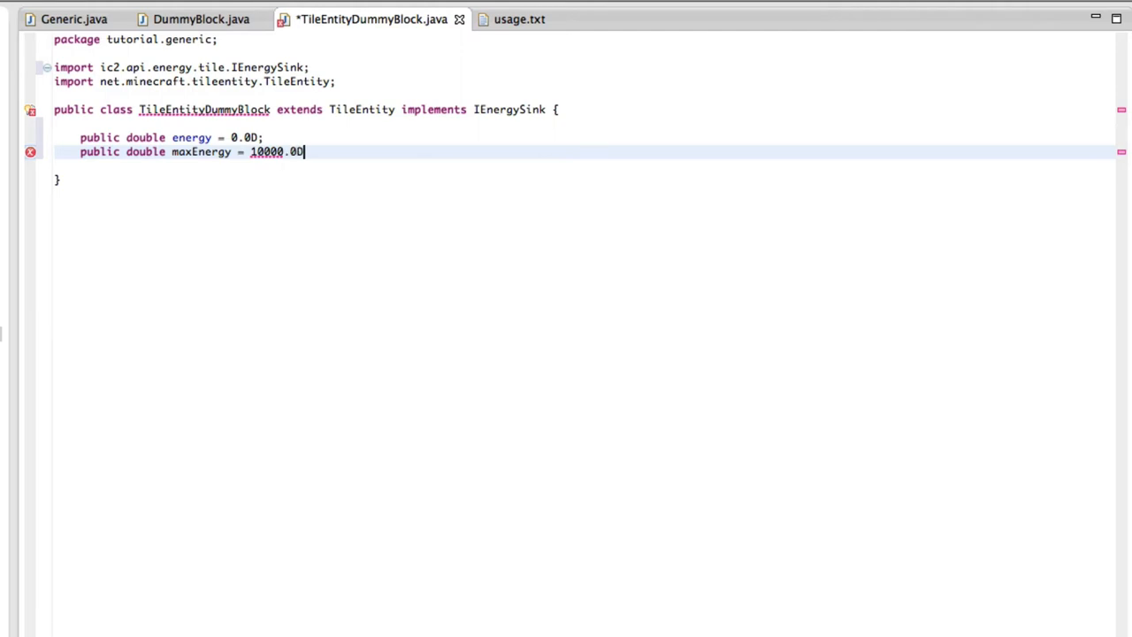
pyautogui.write(';')
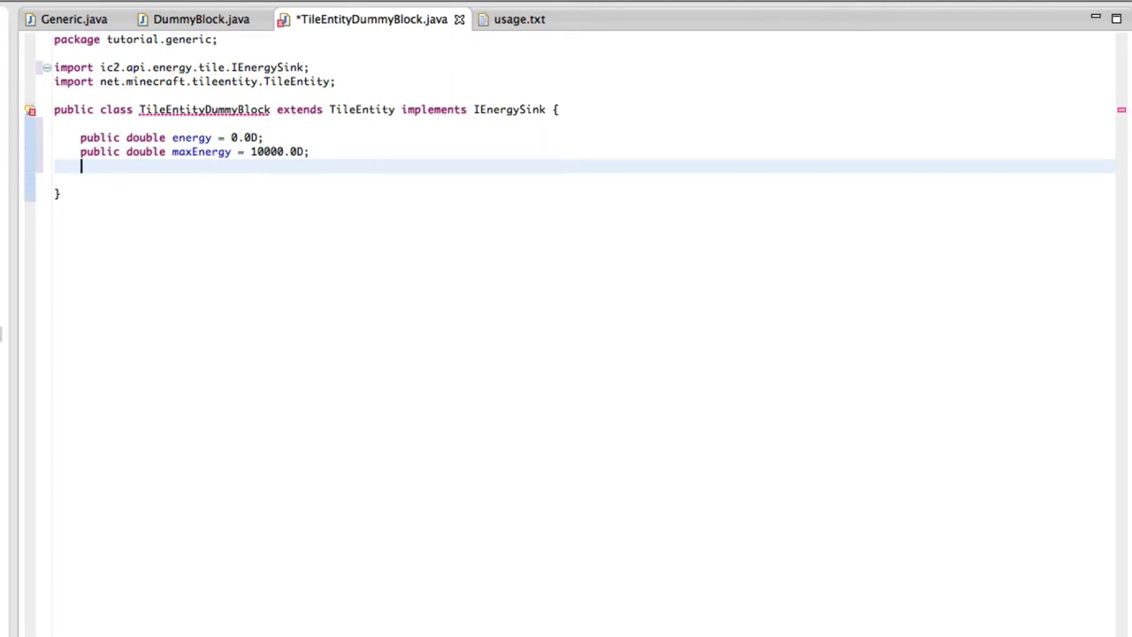
# - Declare the field 'private boolean initialized;'
pyautogui.write('private')
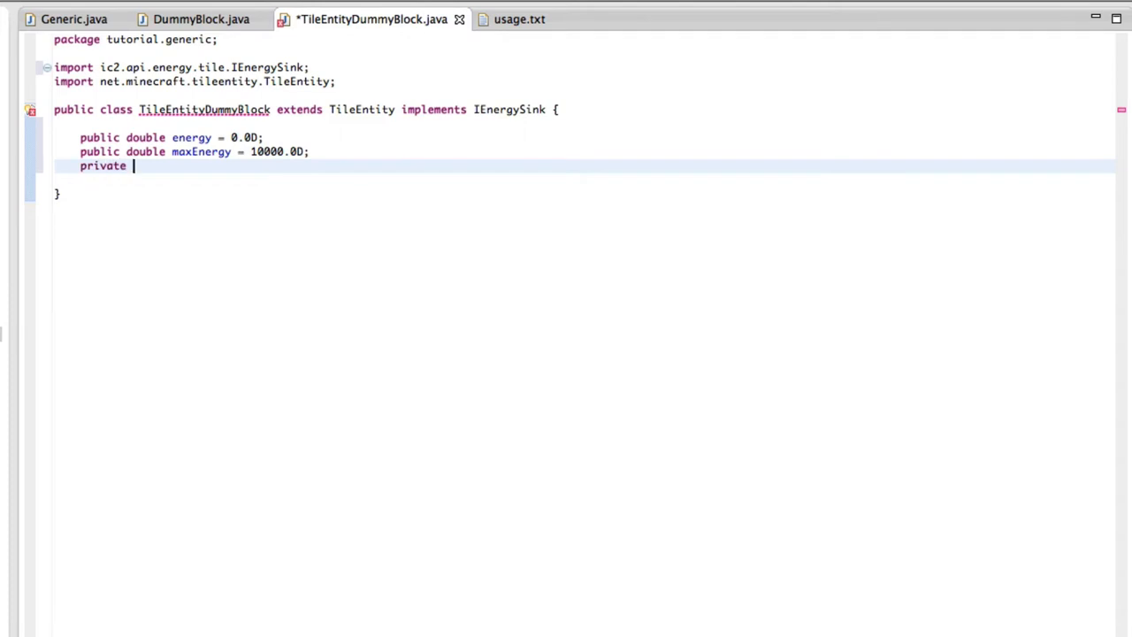
pyautogui.write('boolean')
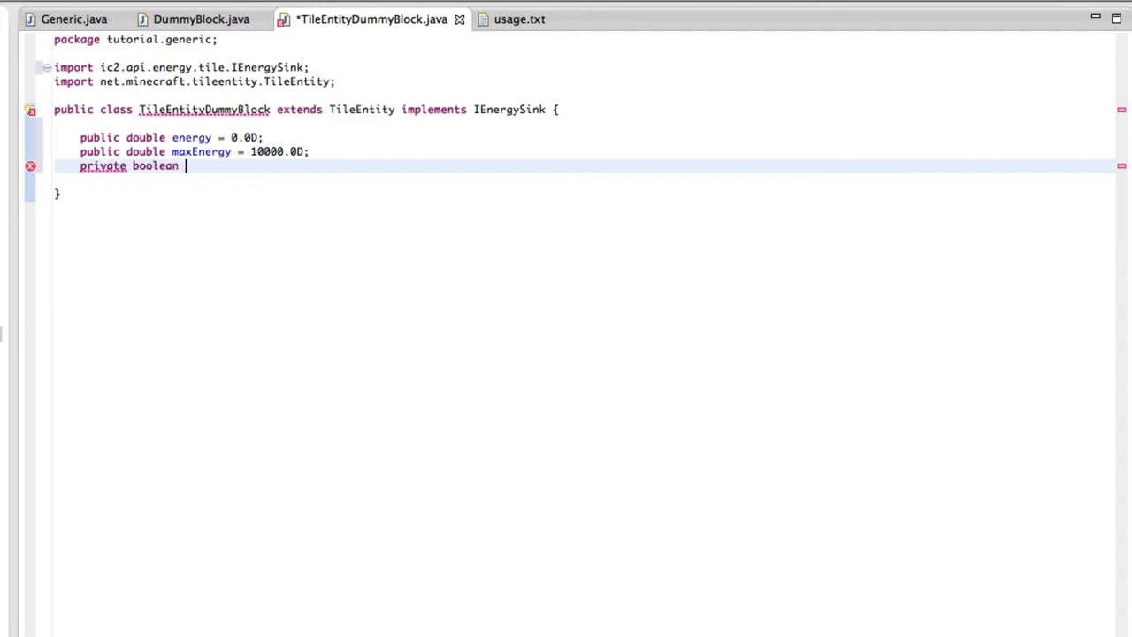
pyautogui.write('initia')
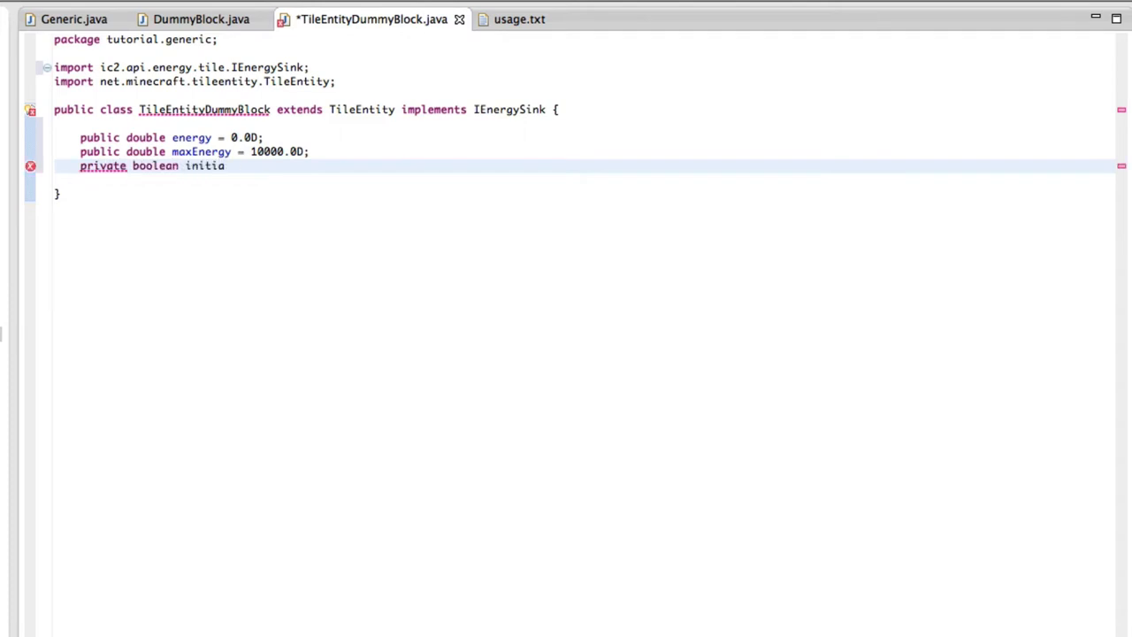
pyautogui.write('l')
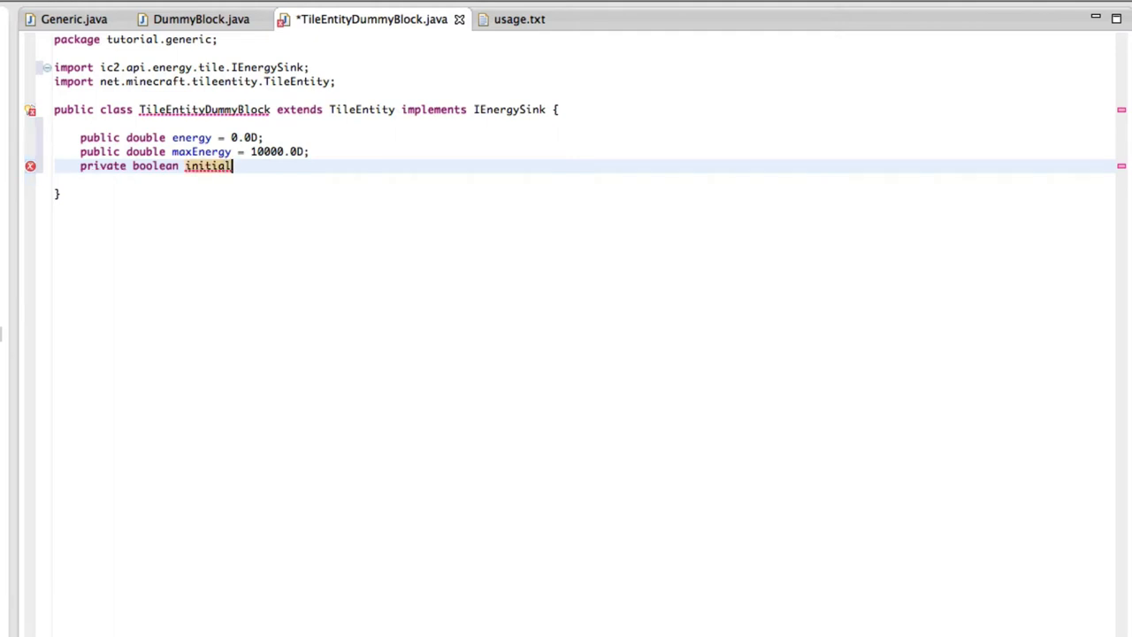
pyautogui.write('ized;')
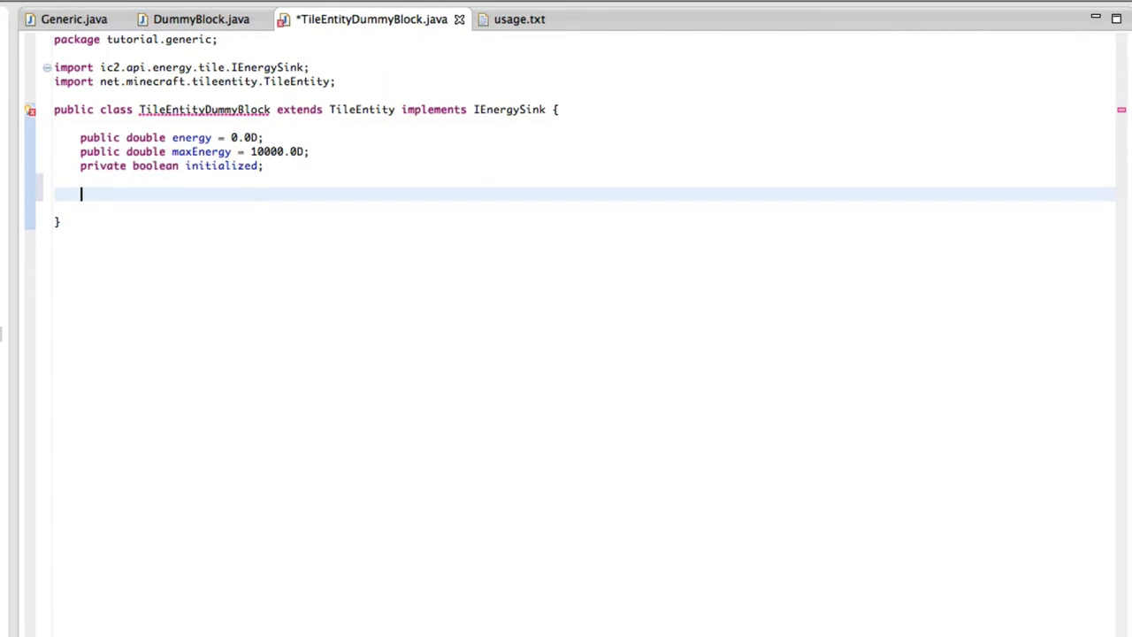
# - Write 'public void readFromNBT(NBTTagCompound nbttagcompound)' with a super.readFromNBT(nbttagcompound) call
pyautogui.write('public void')
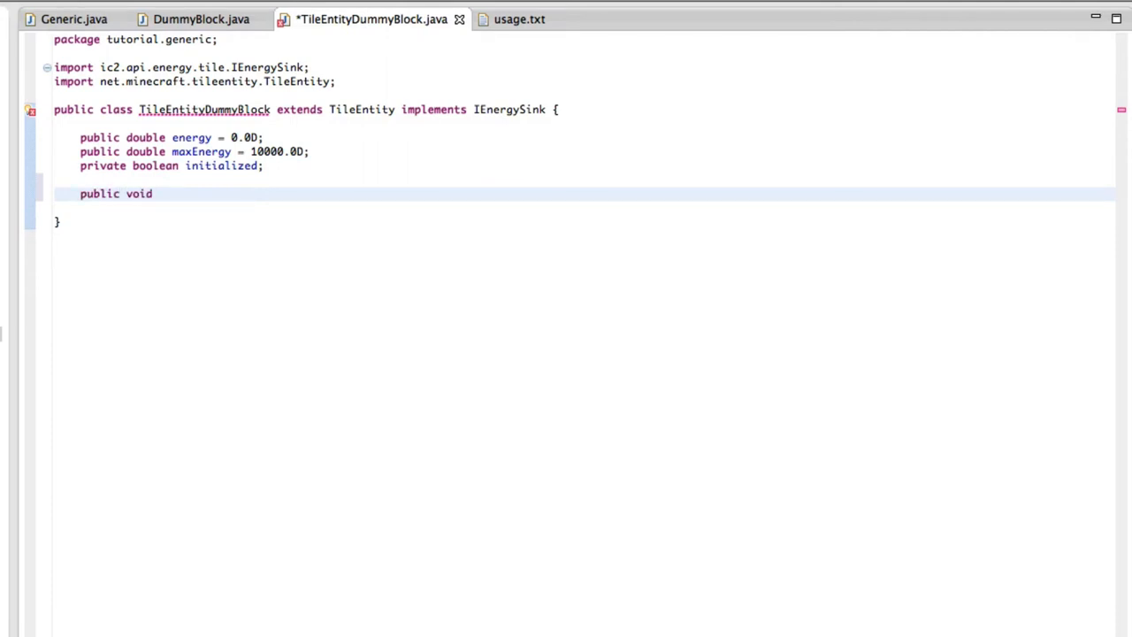
pyautogui.write('readFrom')
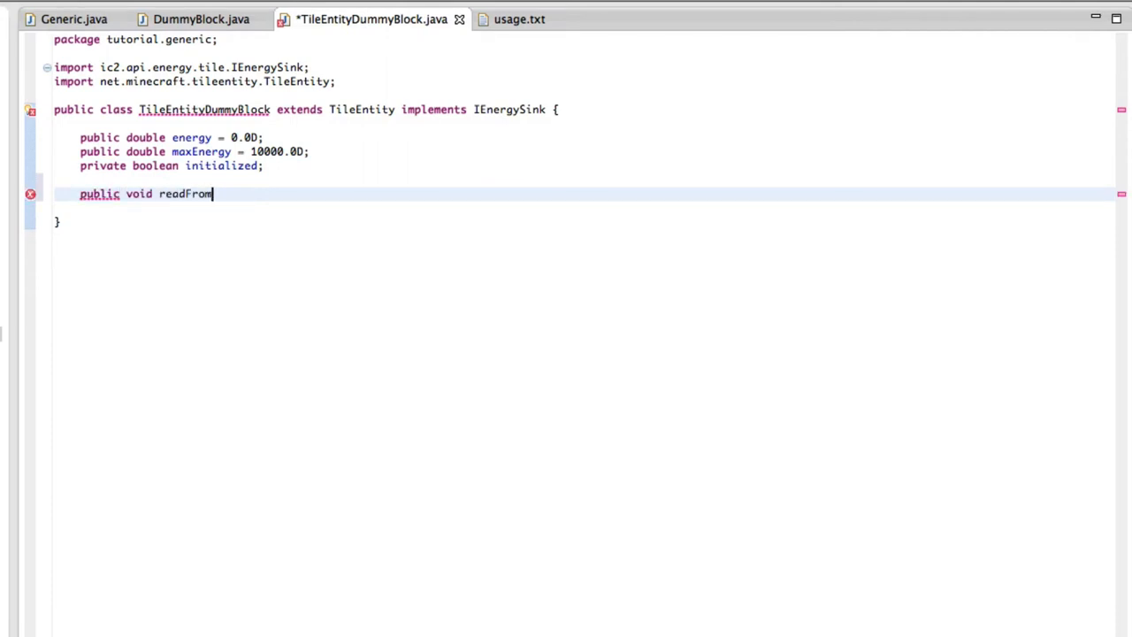
pyautogui.write('NBT')
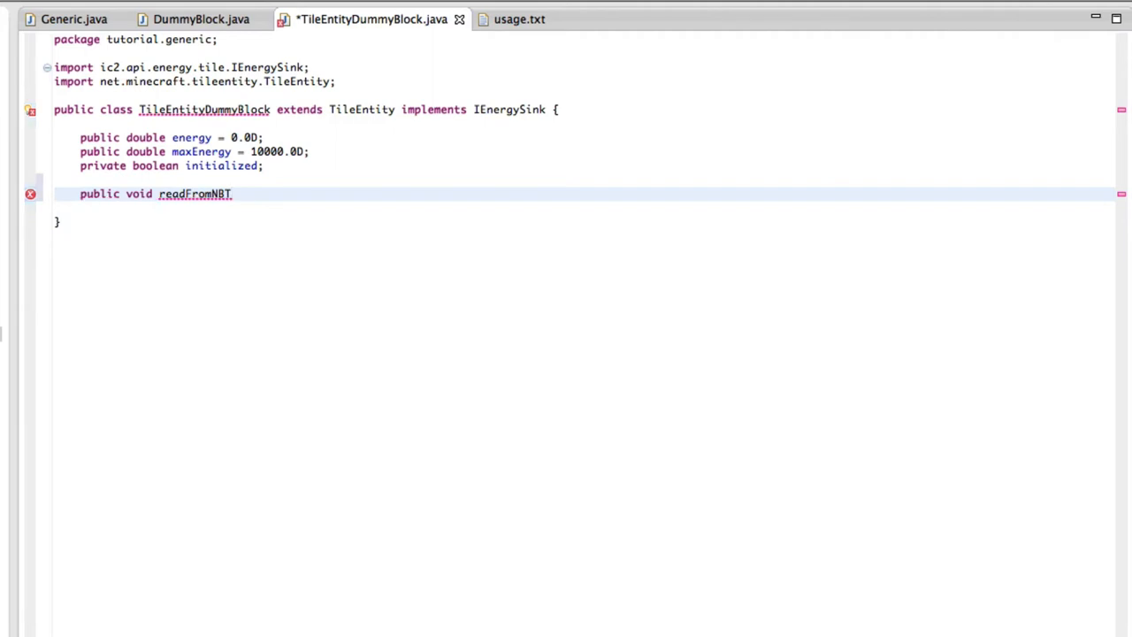
pyautogui.write('(NTB)')
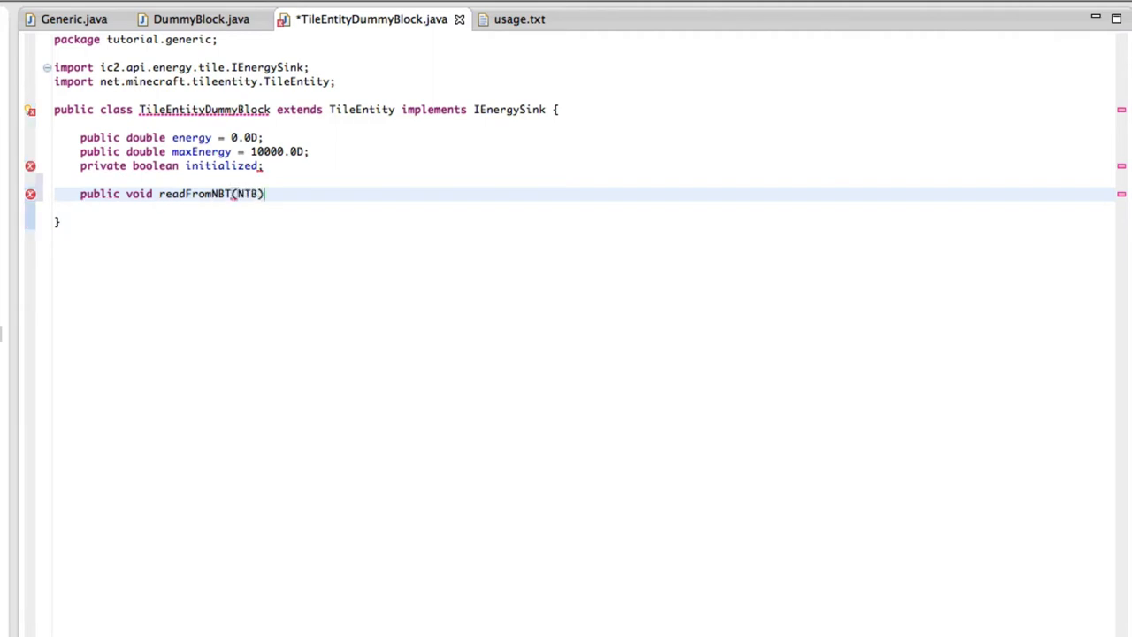
pyautogui.write('TagComp')
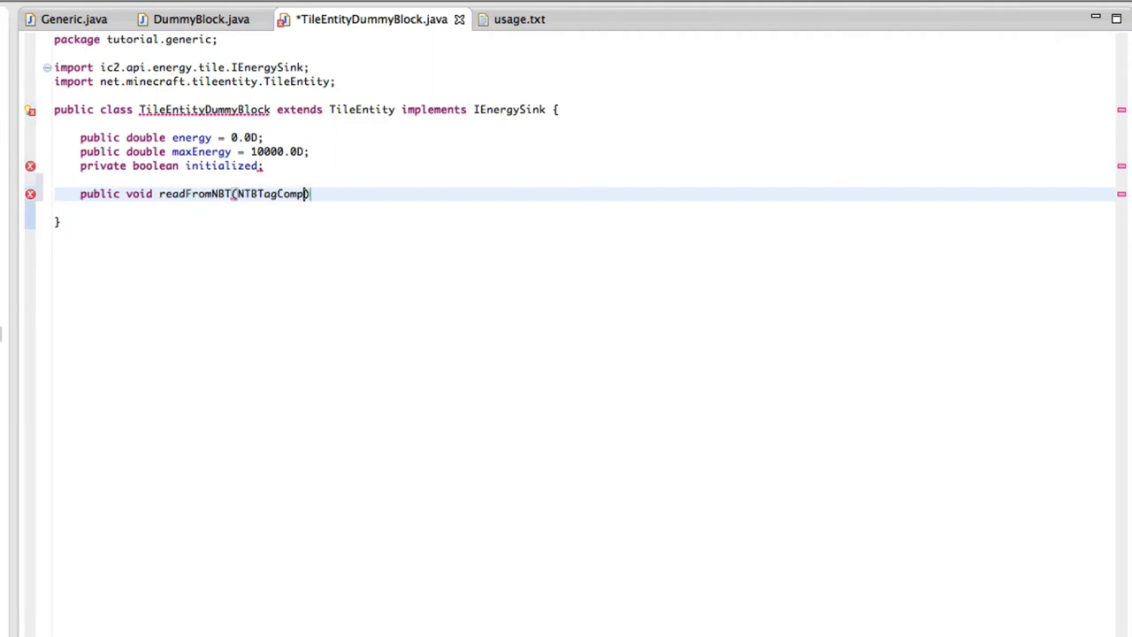
pyautogui.write('ound)')
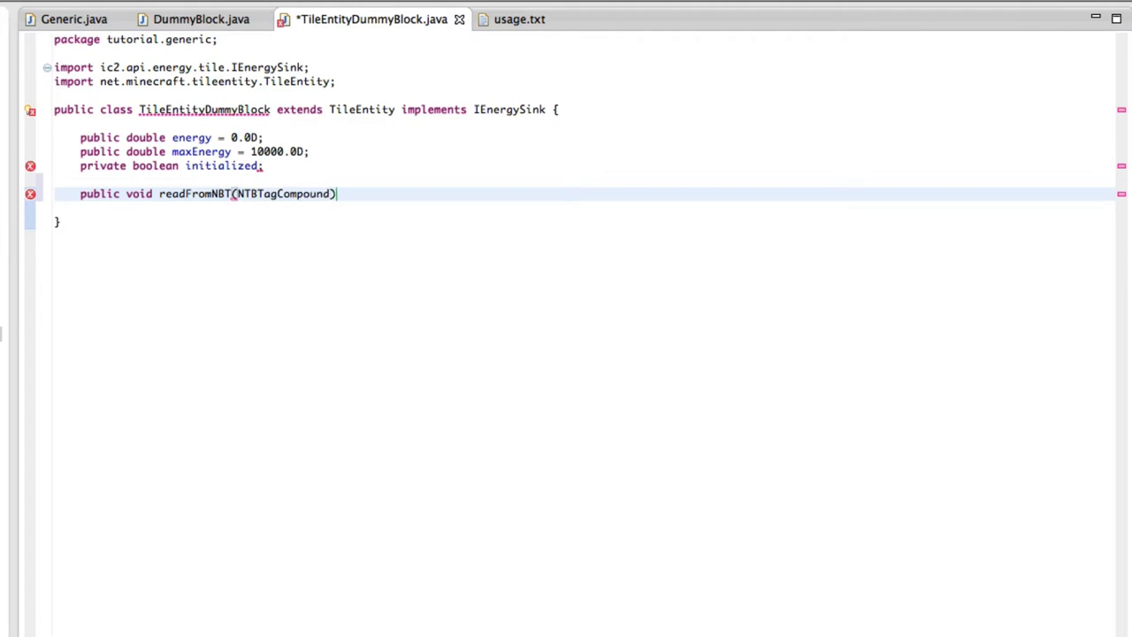
pyautogui.write('nbt')
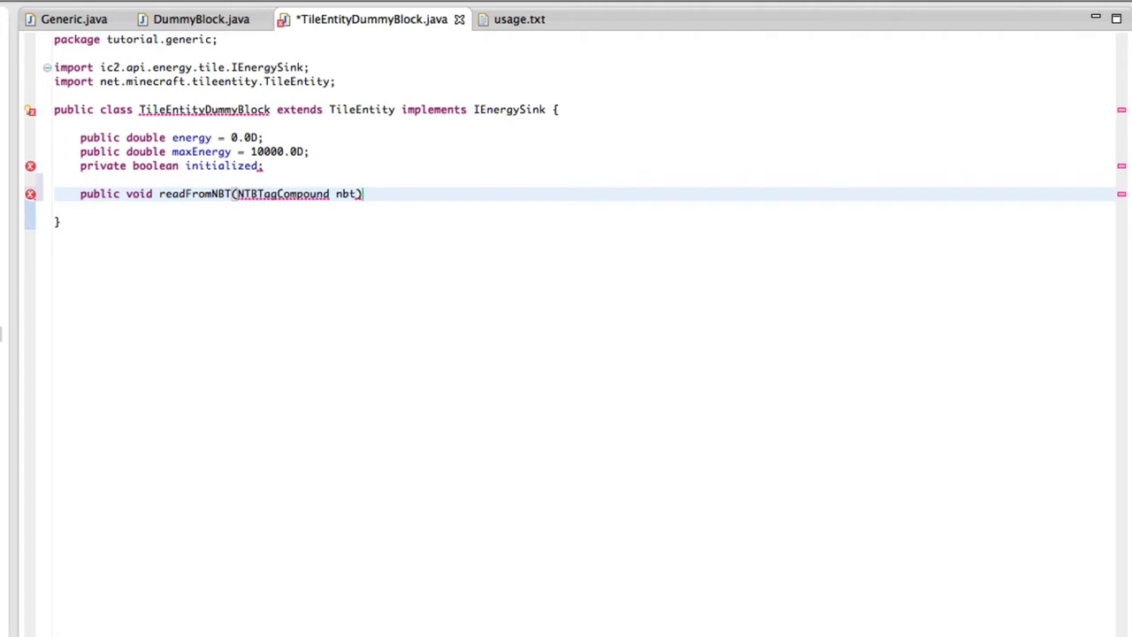
pyautogui.write('{')
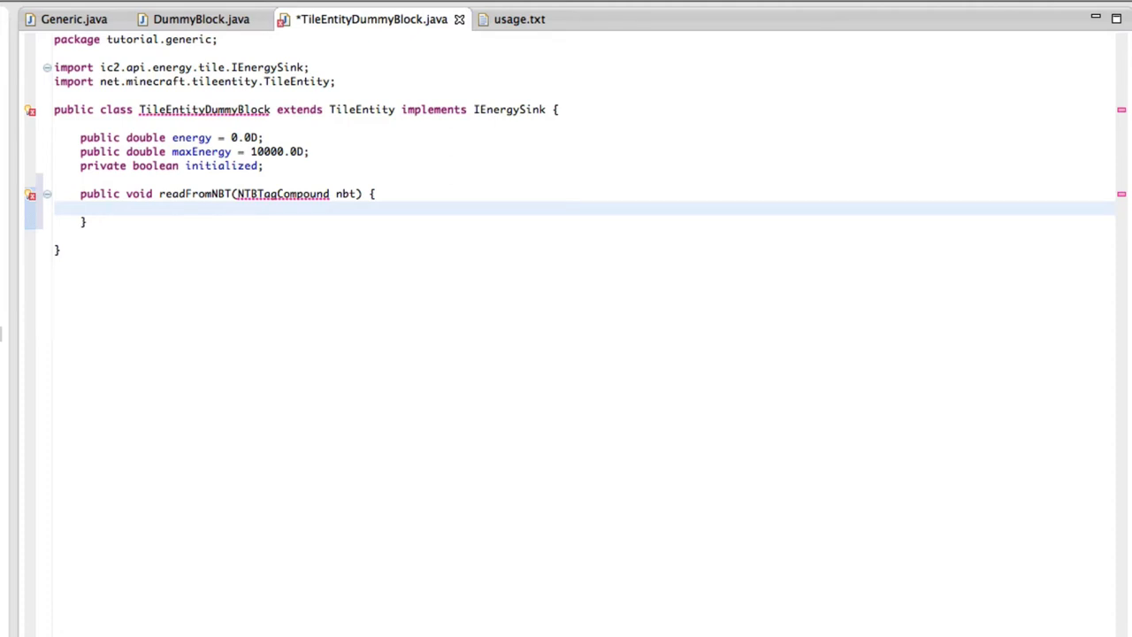
pyautogui.write('super')
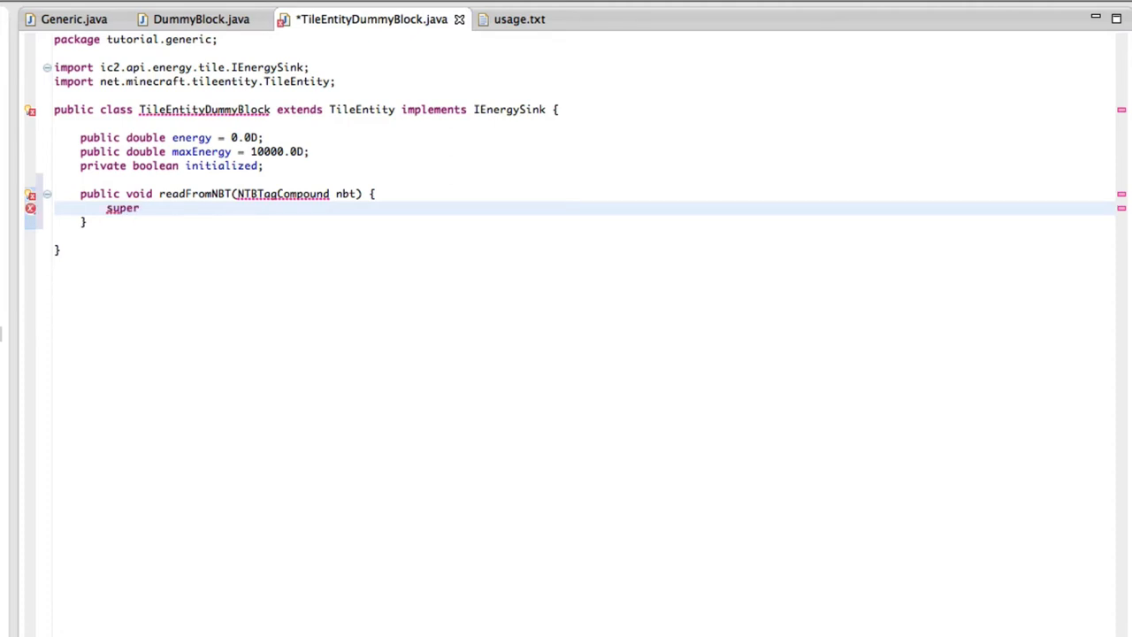
pyautogui.write('.read')
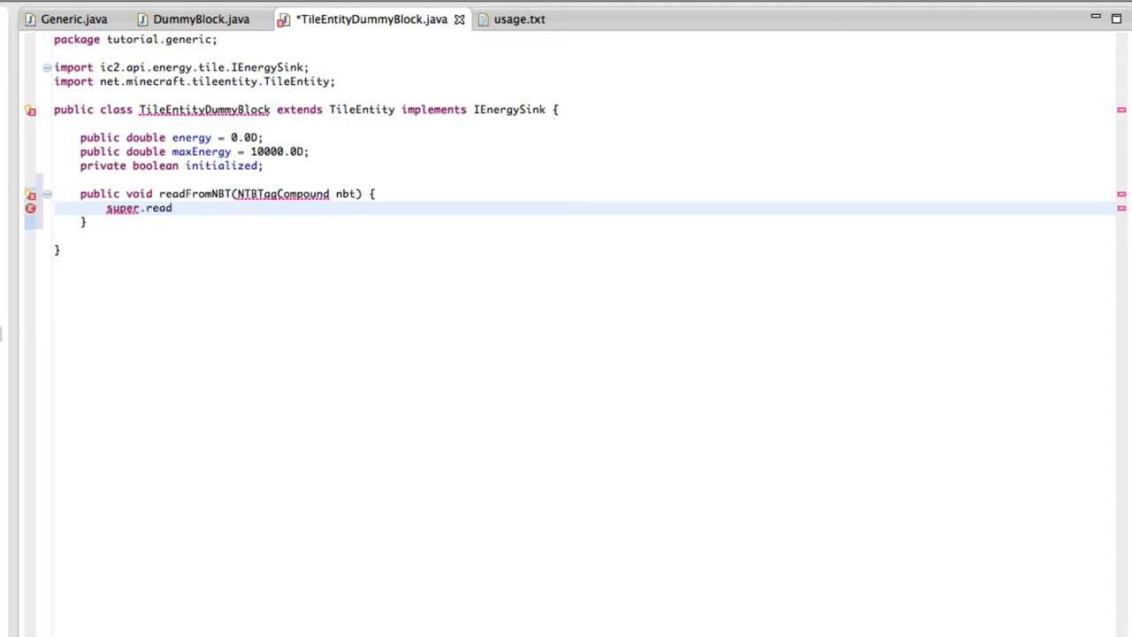
pyautogui.write('Fro')
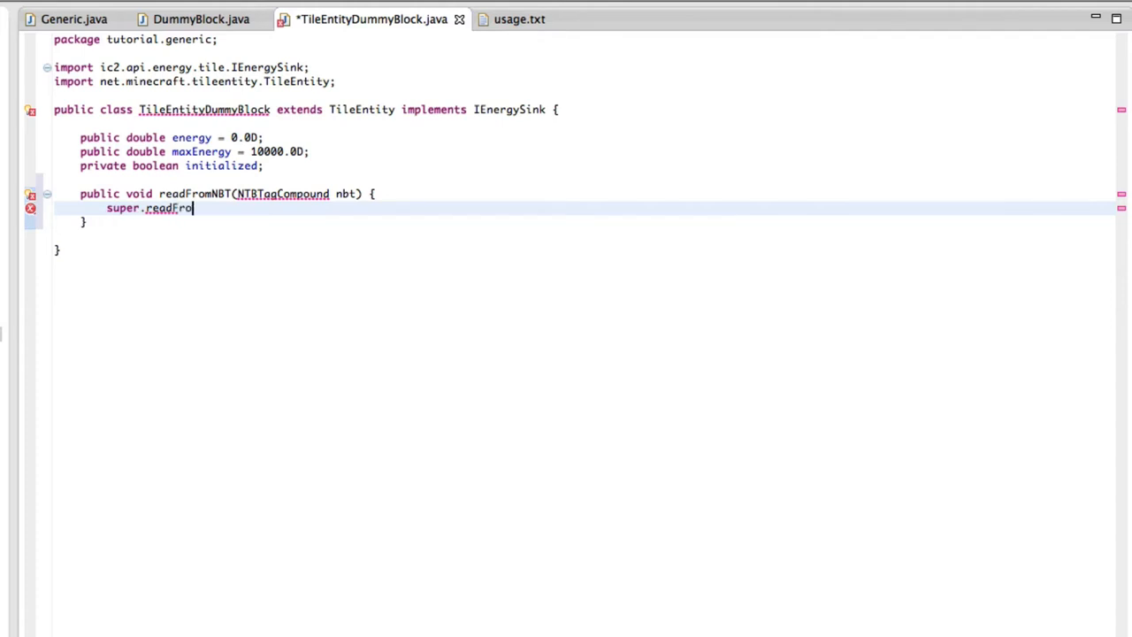
pyautogui.write('mNBT')
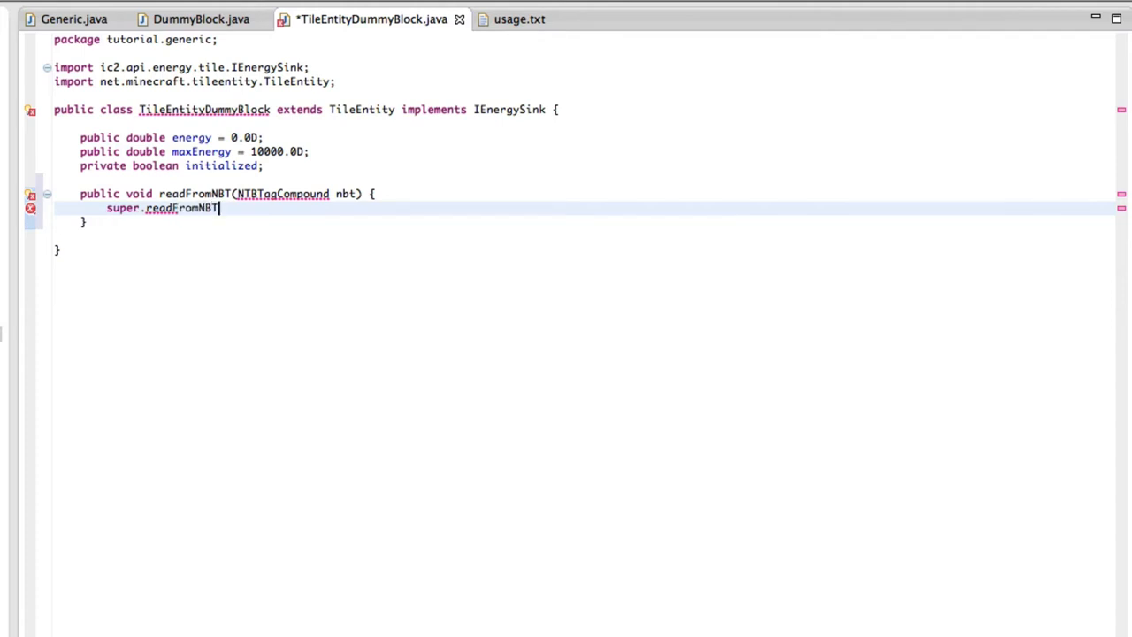
pyautogui.write('(n)')
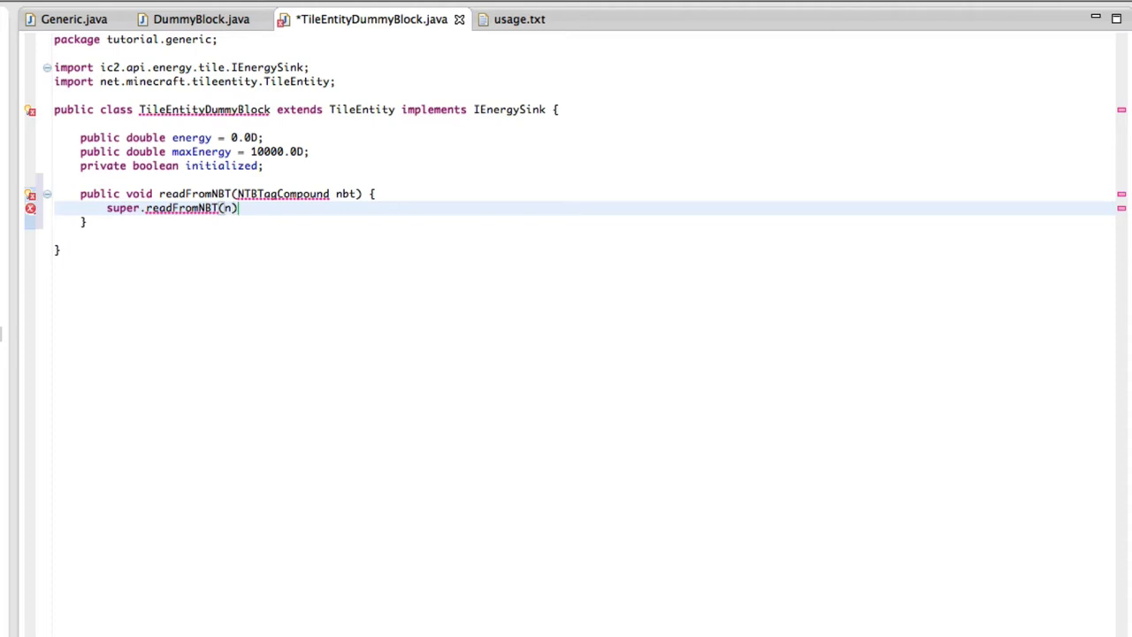
pyautogui.write('bttagco')
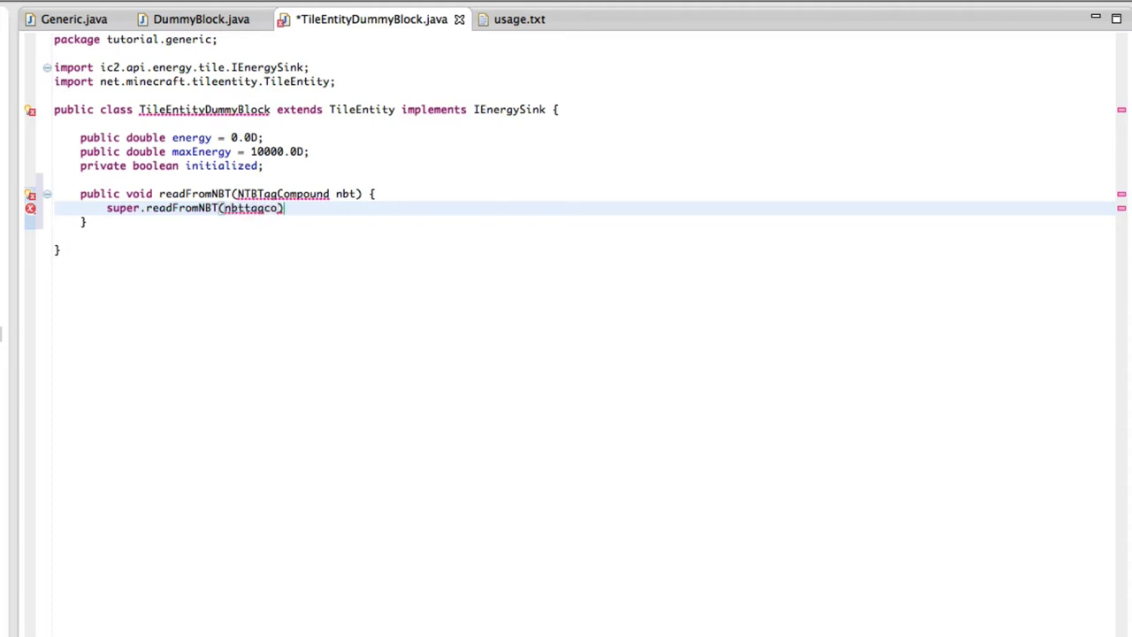
pyautogui.write('mp')
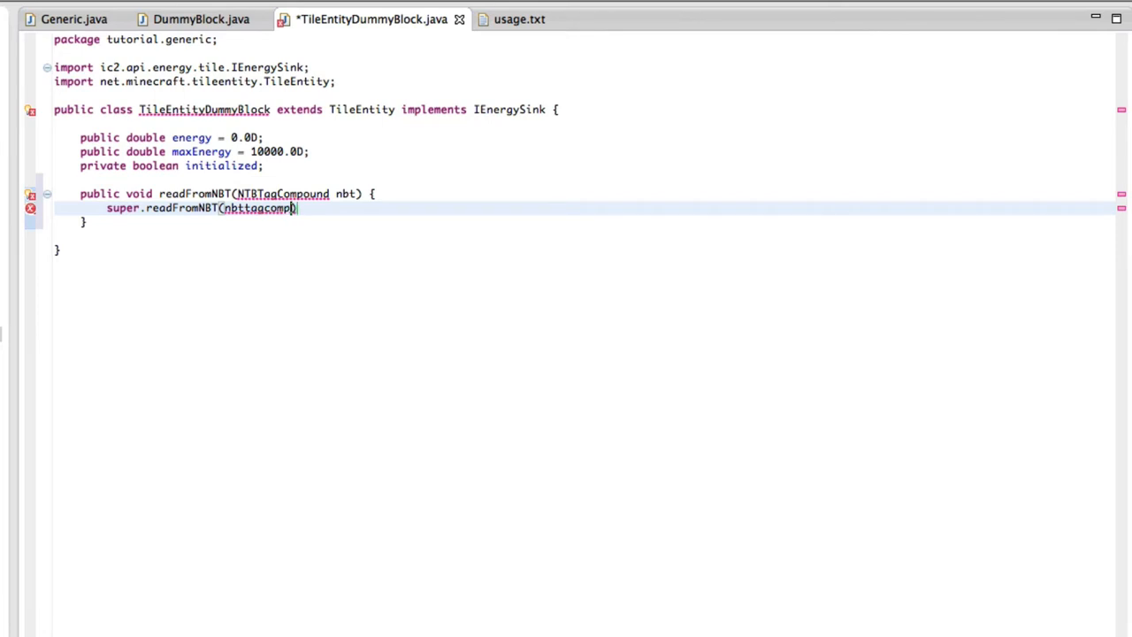
pyautogui.write('ound)')
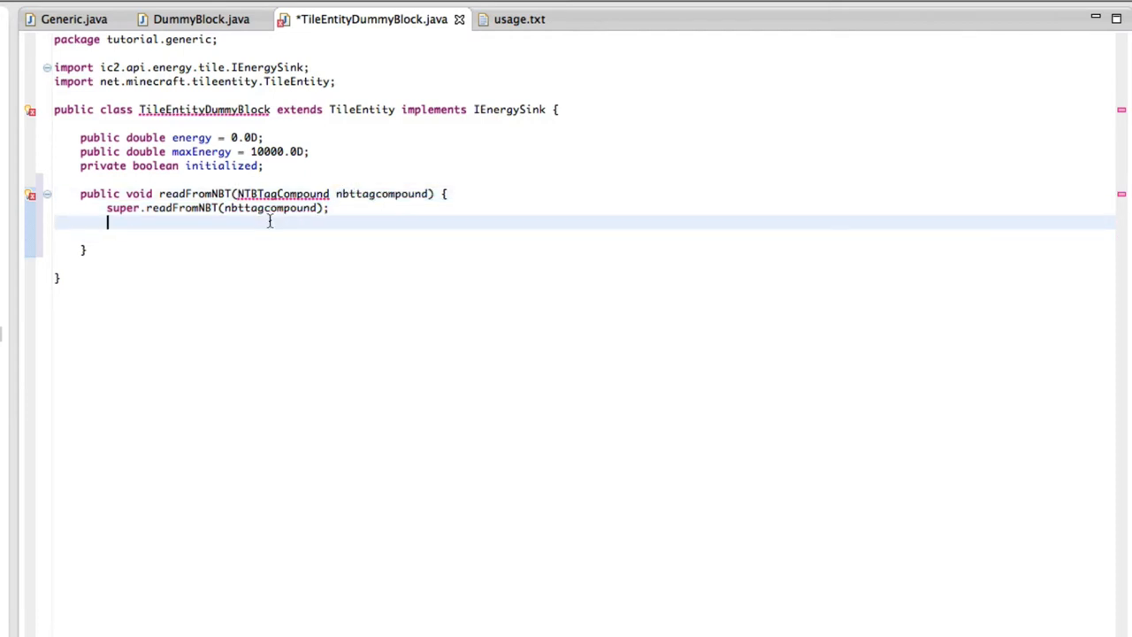
# - Add the check 'if (nbttagcompound.hasKey("energy"))' inside readFromNBT
pyautogui.write('if')
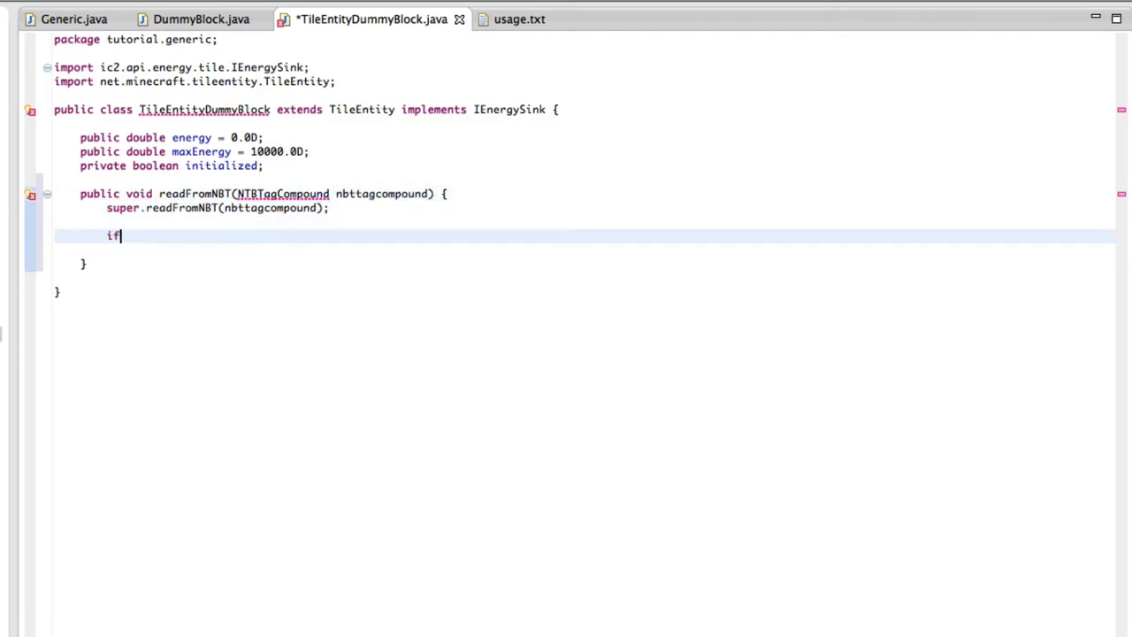
pyautogui.write('()')
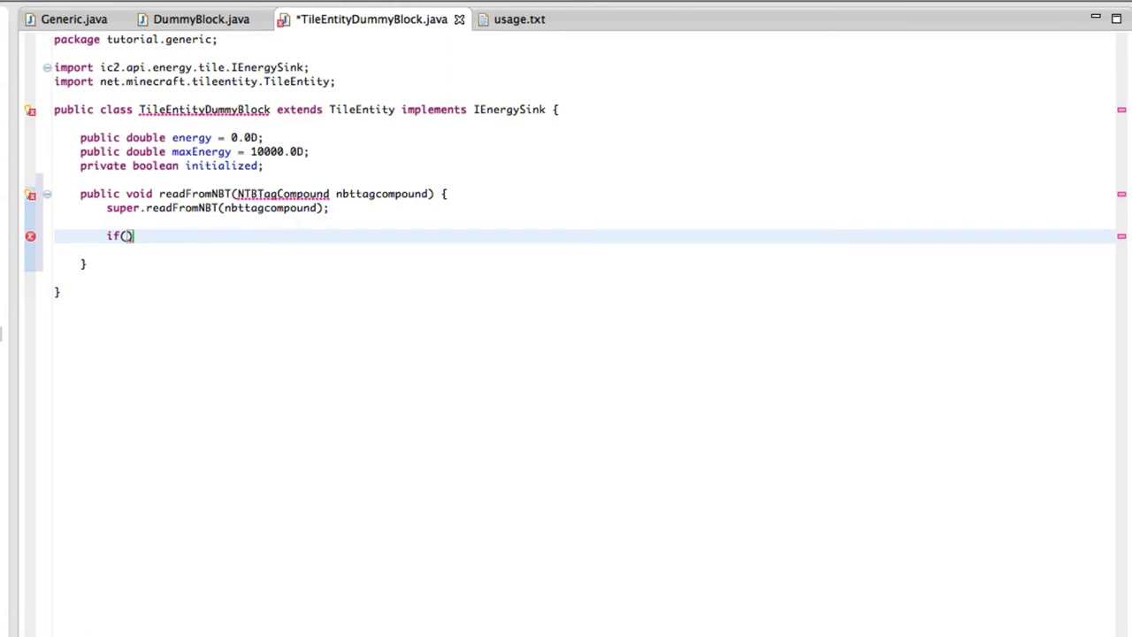
pyautogui.write('nbttagcompound')
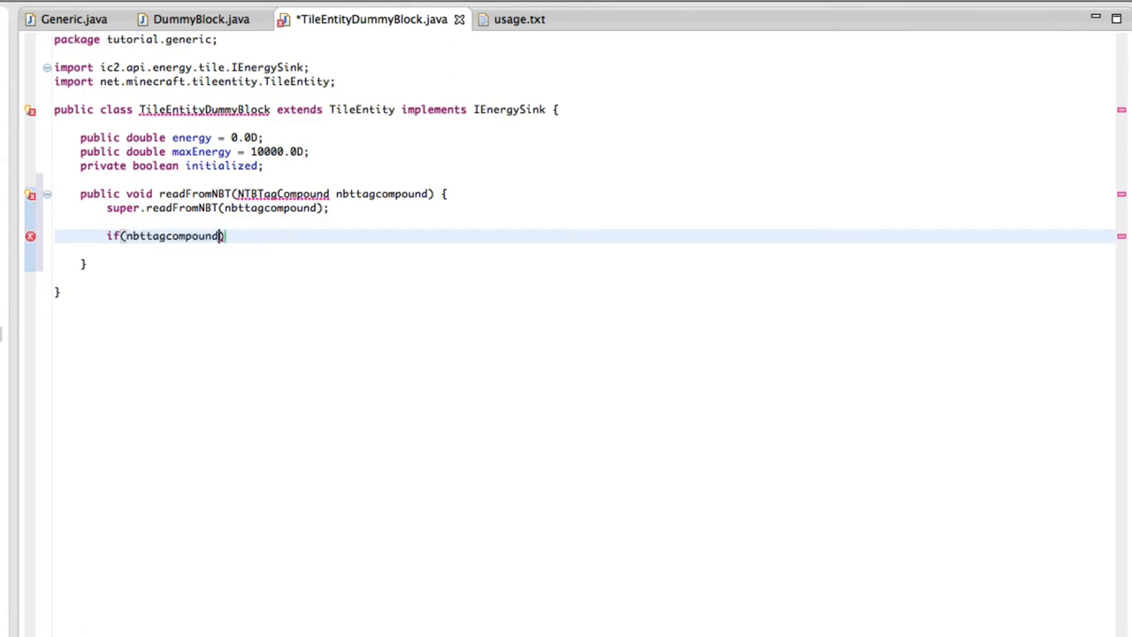
pyautogui.write('.h')
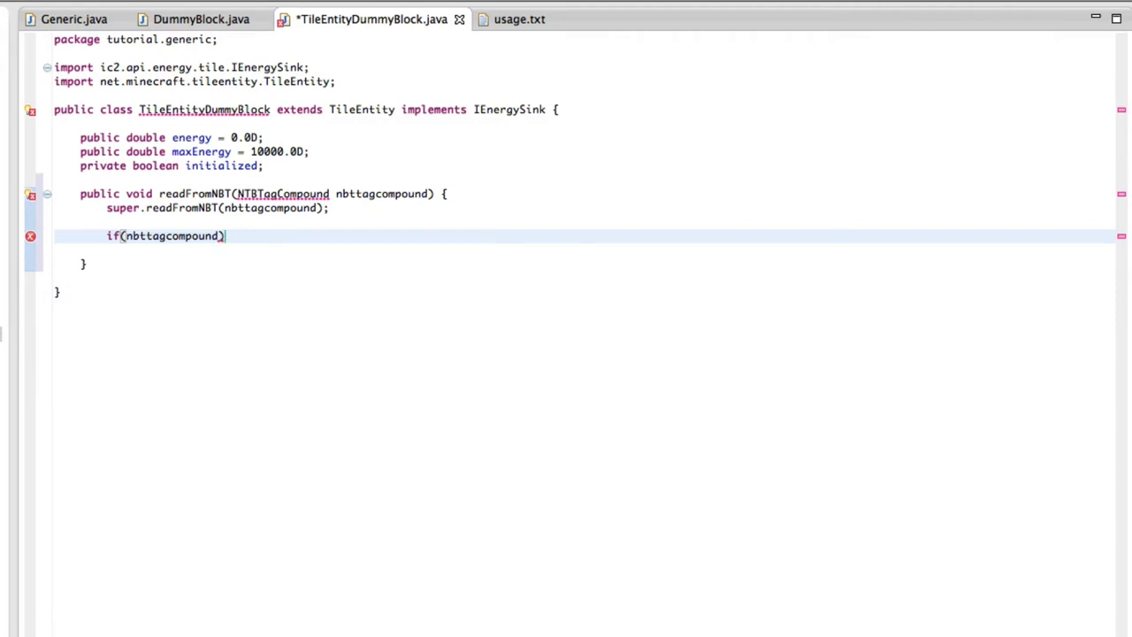
pyautogui.write('.')
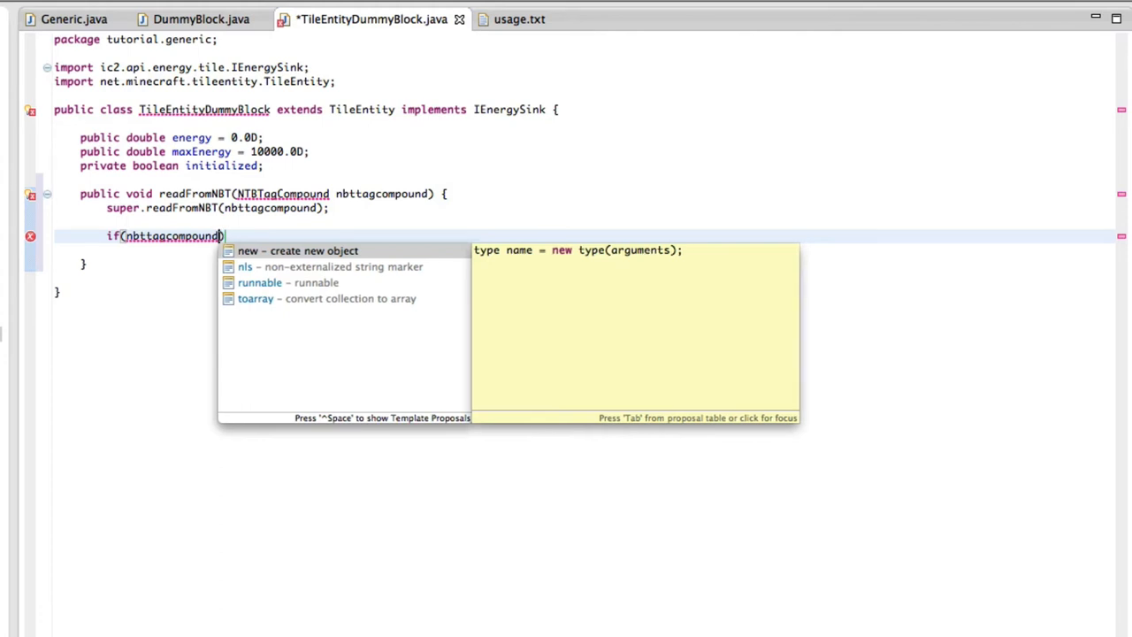
pyautogui.write('.has')
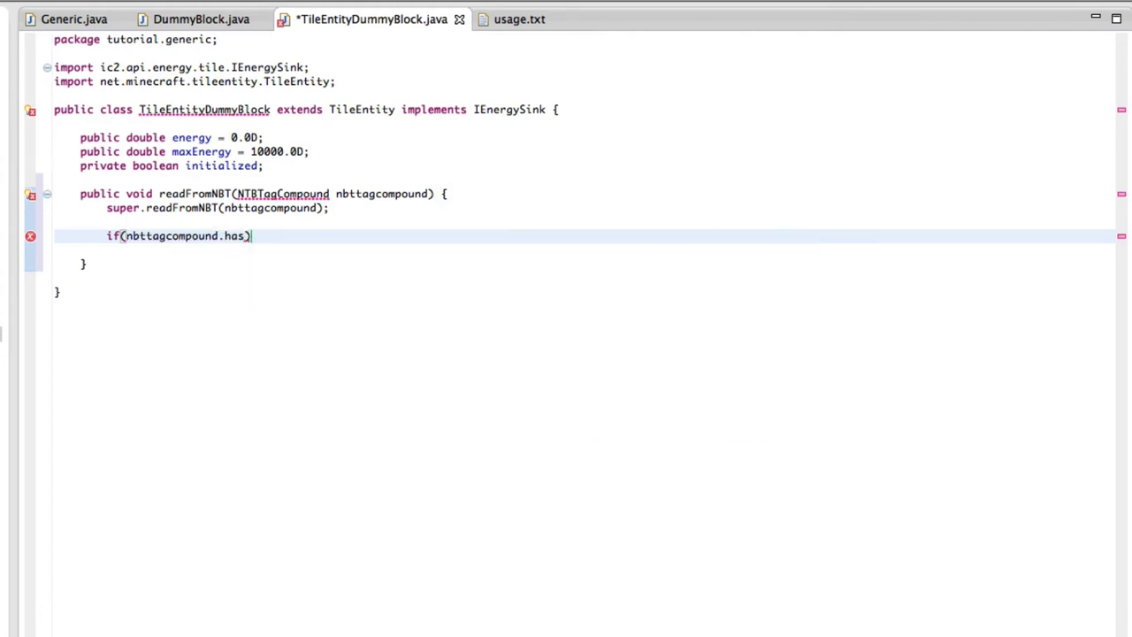
pyautogui.write('Key')
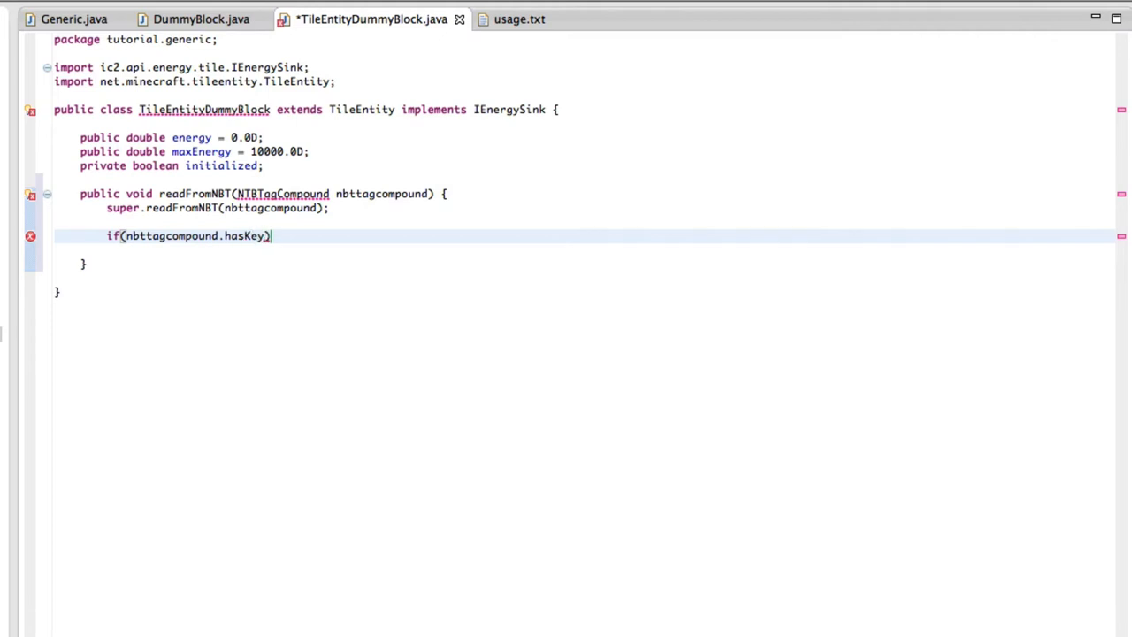
pyautogui.write('("")')
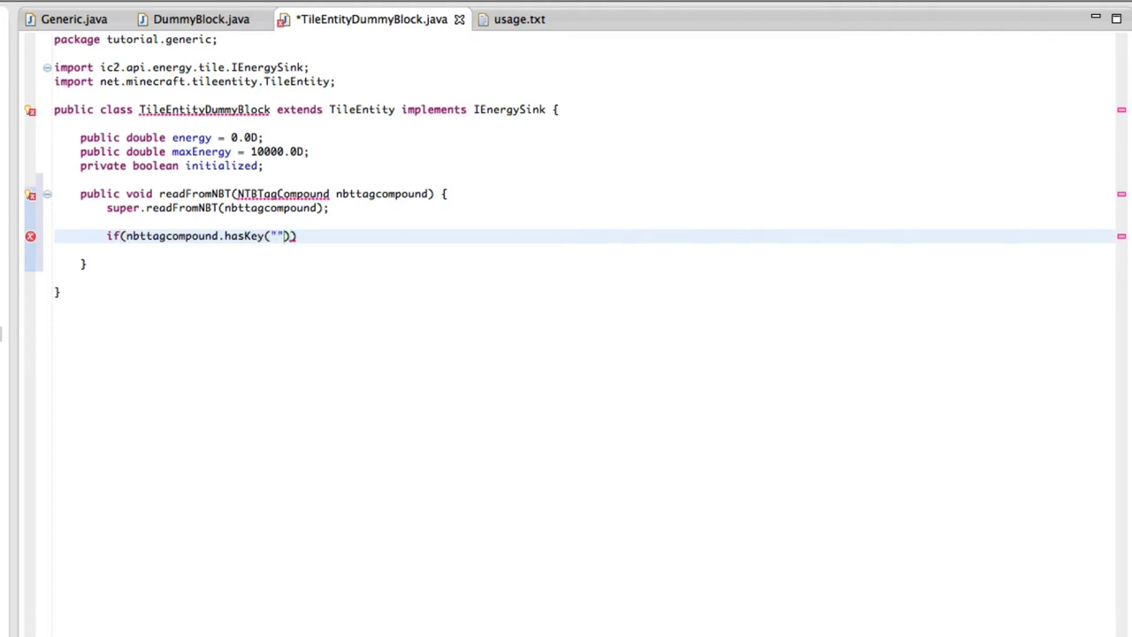
pyautogui.write('en')
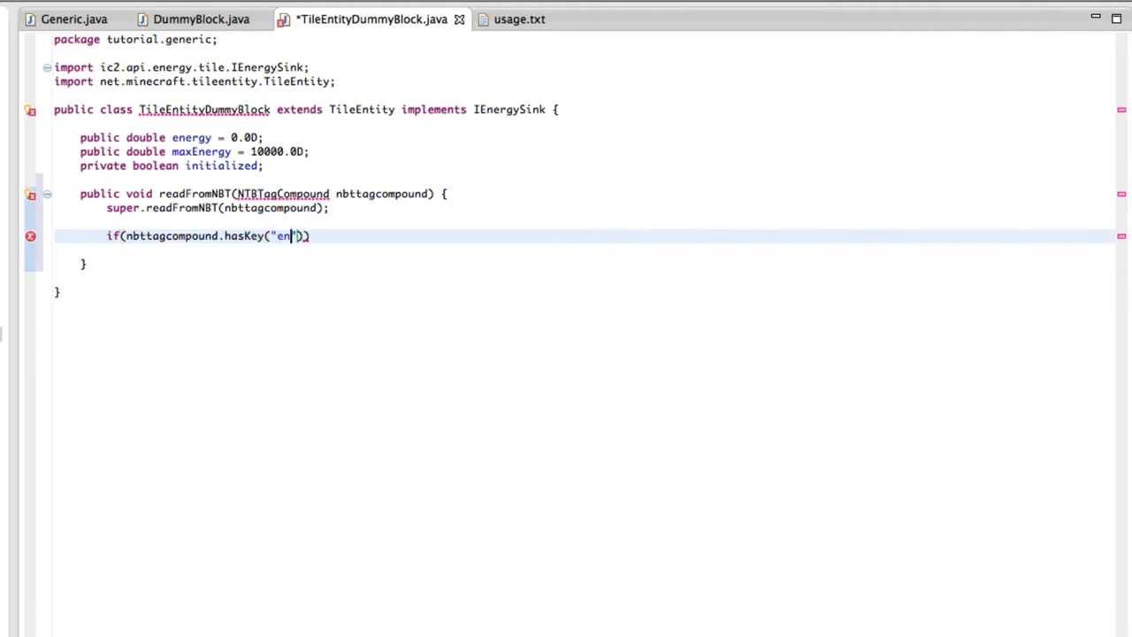
pyautogui.write('ergy')
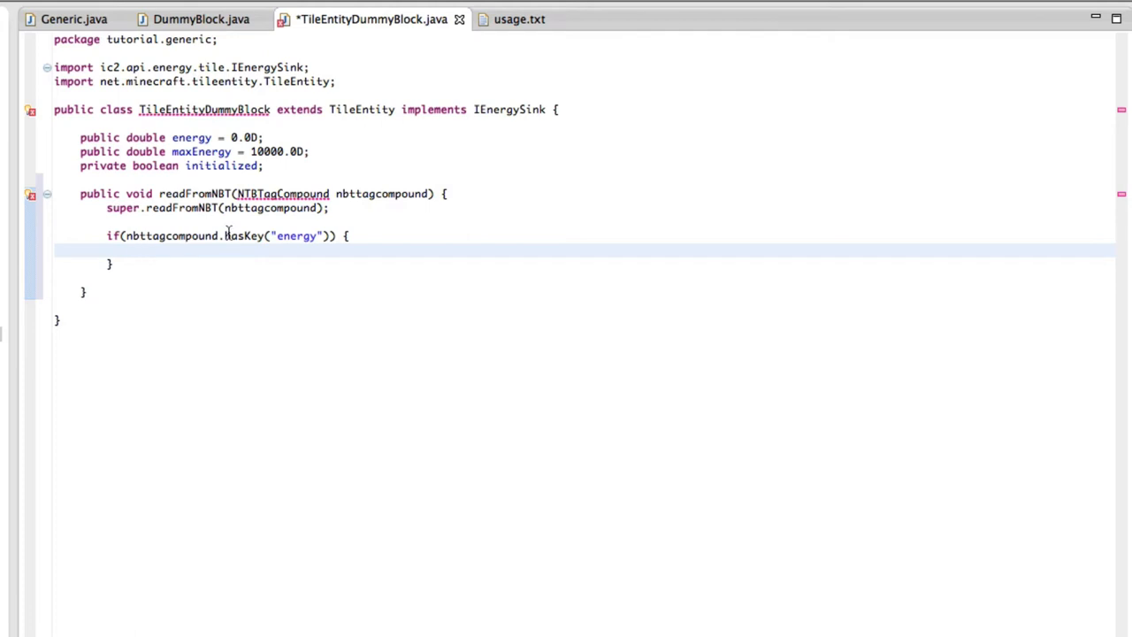
pyautogui.moveTo(254, 244)
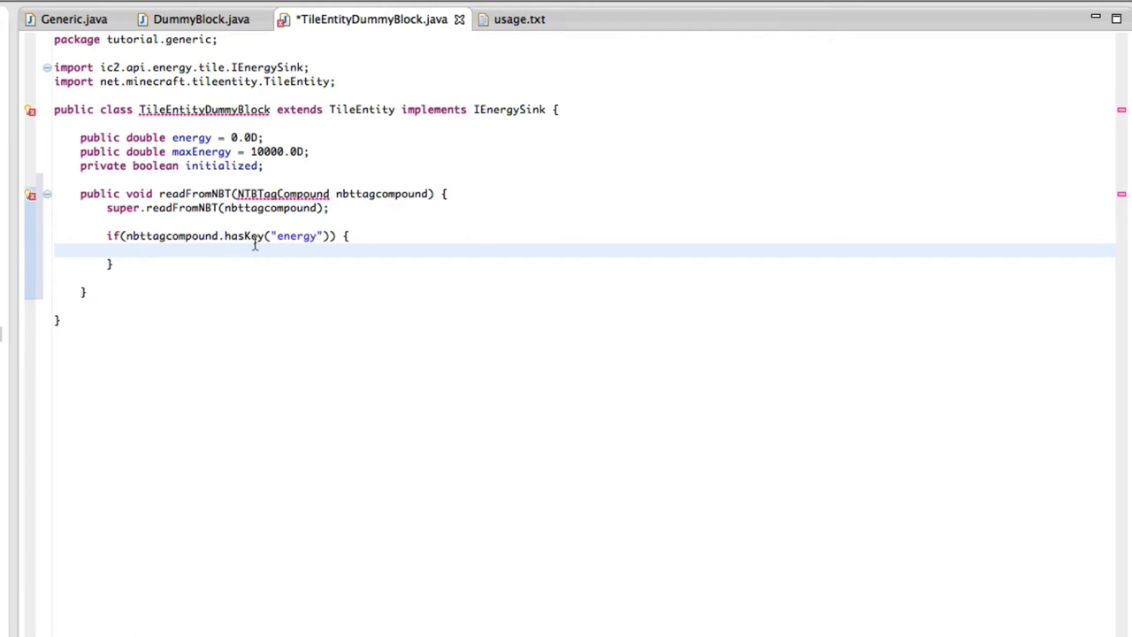
# - Inside the check, assign 'this.energy = nbttagcompound.getDouble("energy")'
pyautogui.click(132, 251)
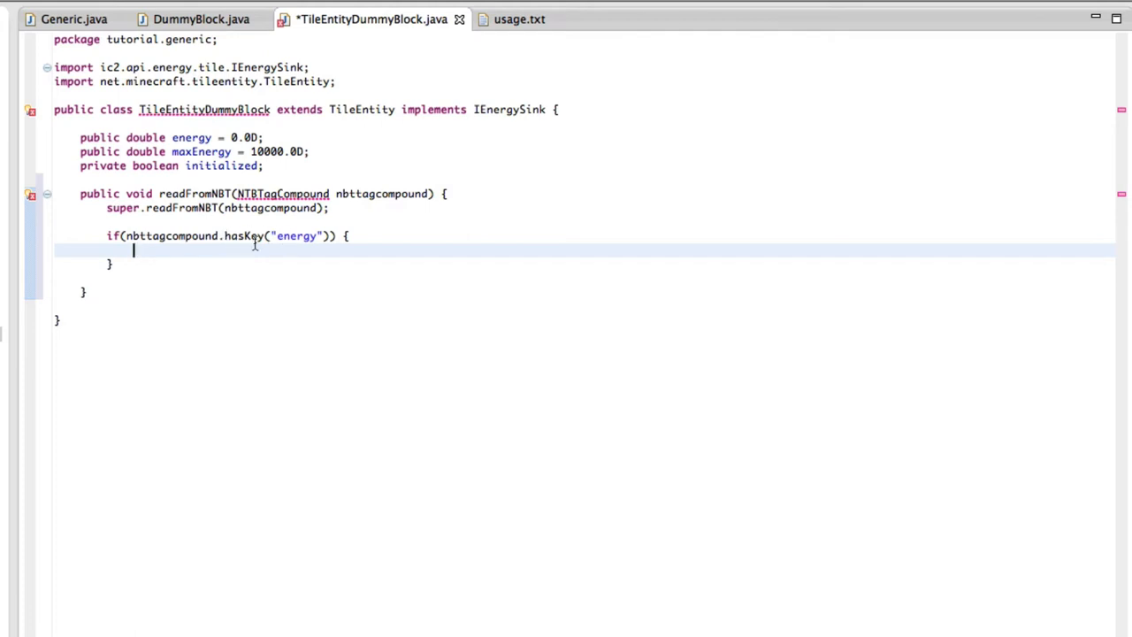
pyautogui.write('this')
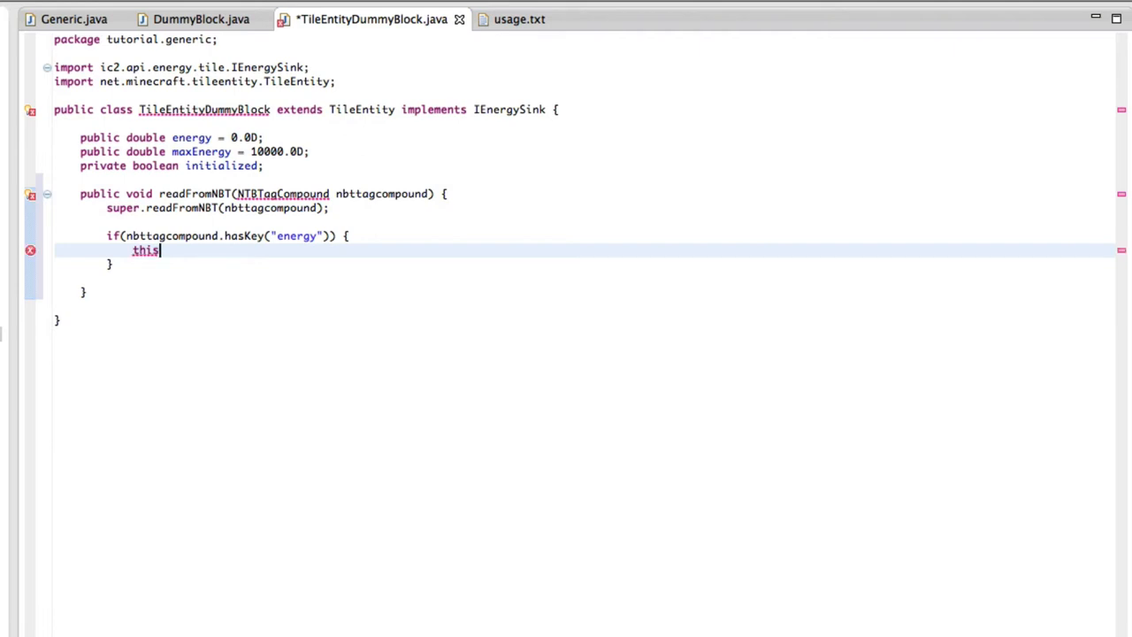
pyautogui.write('.energy =')
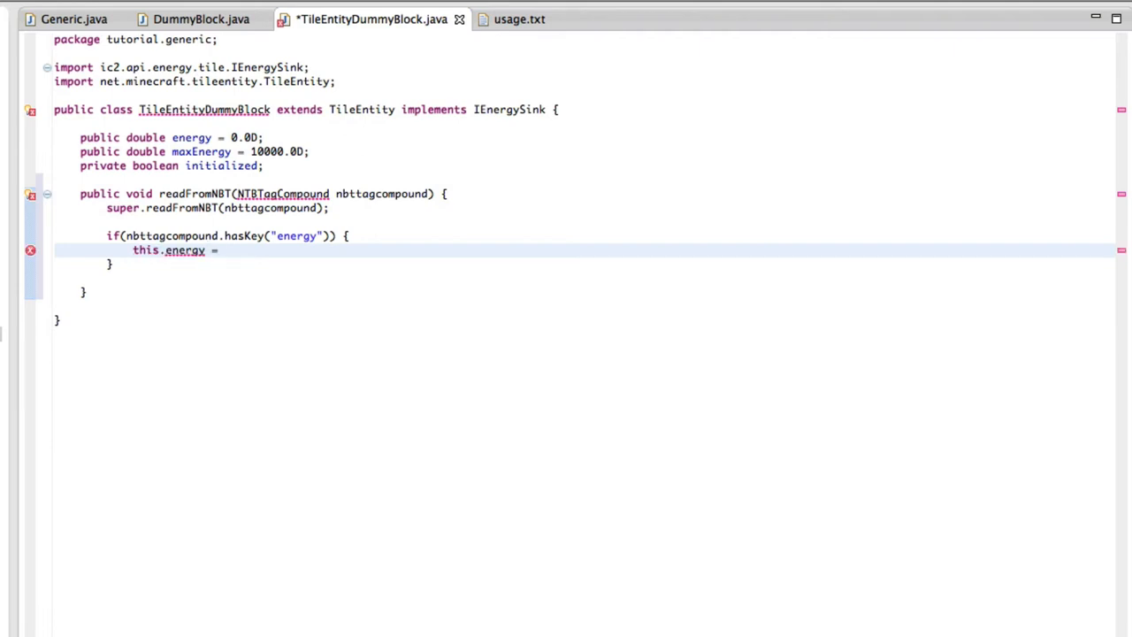
pyautogui.write('nbttagcompound')
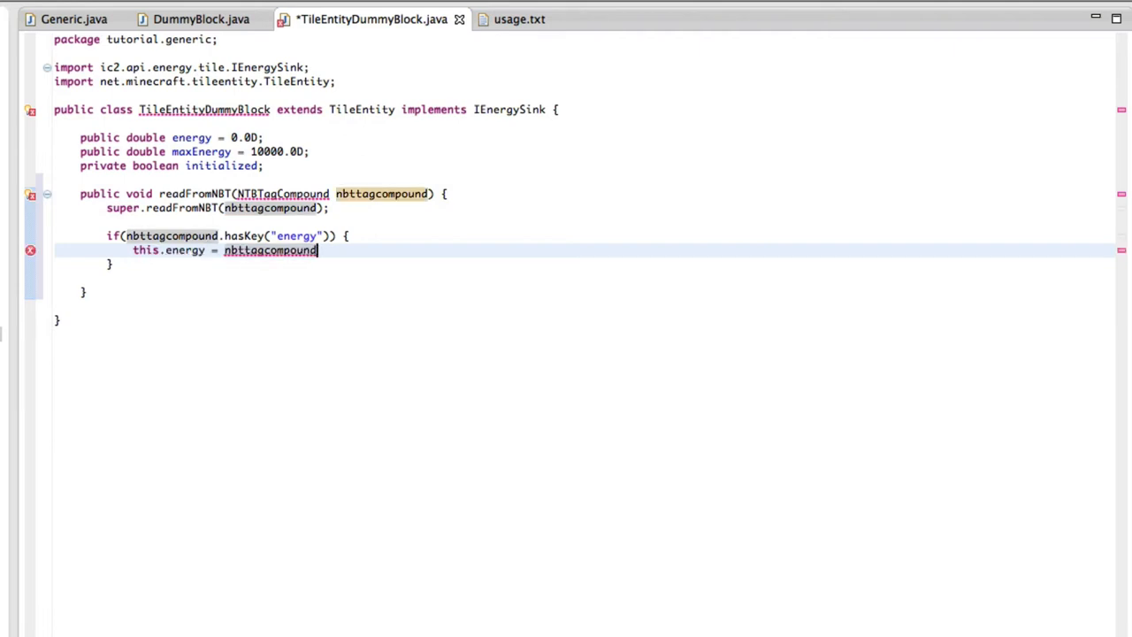
pyautogui.write('.g')
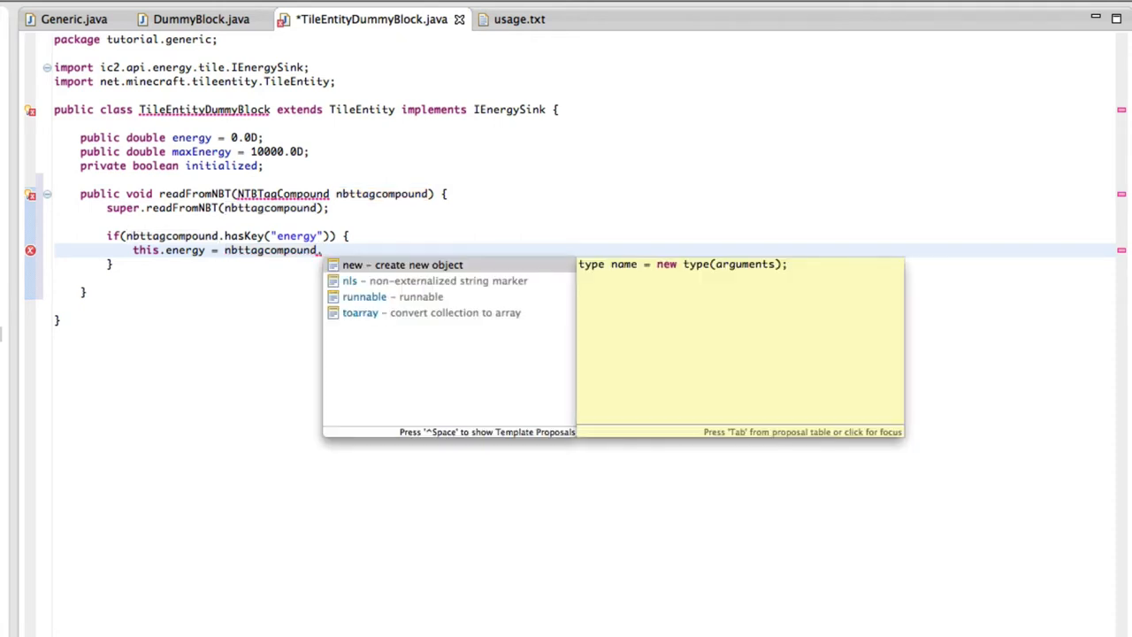
pyautogui.write('.getDo')
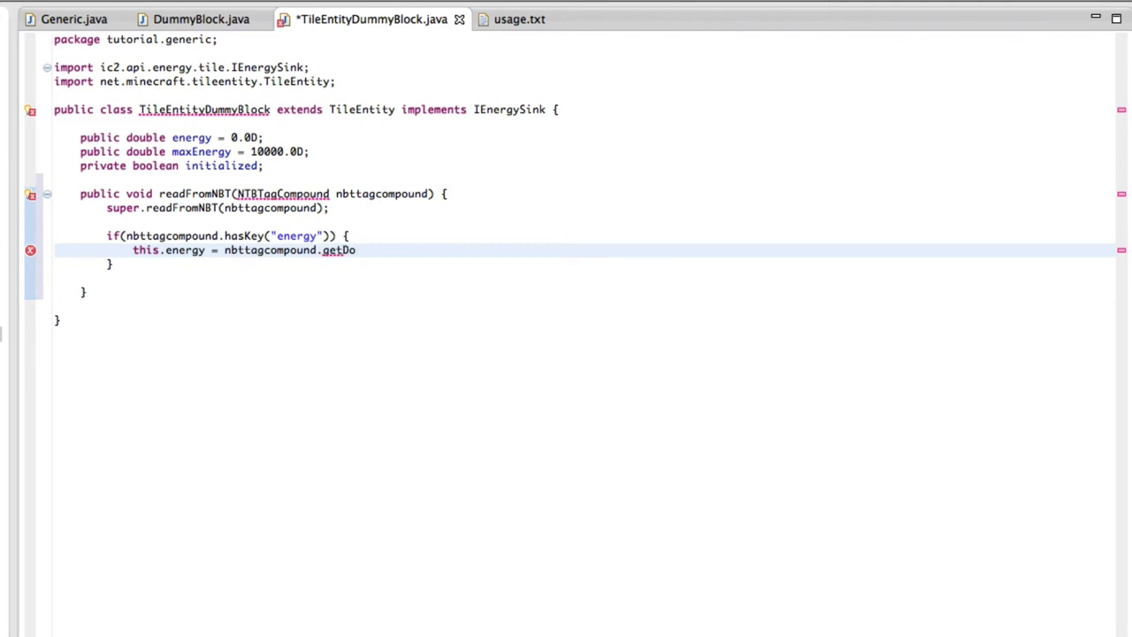
pyautogui.write('uble')
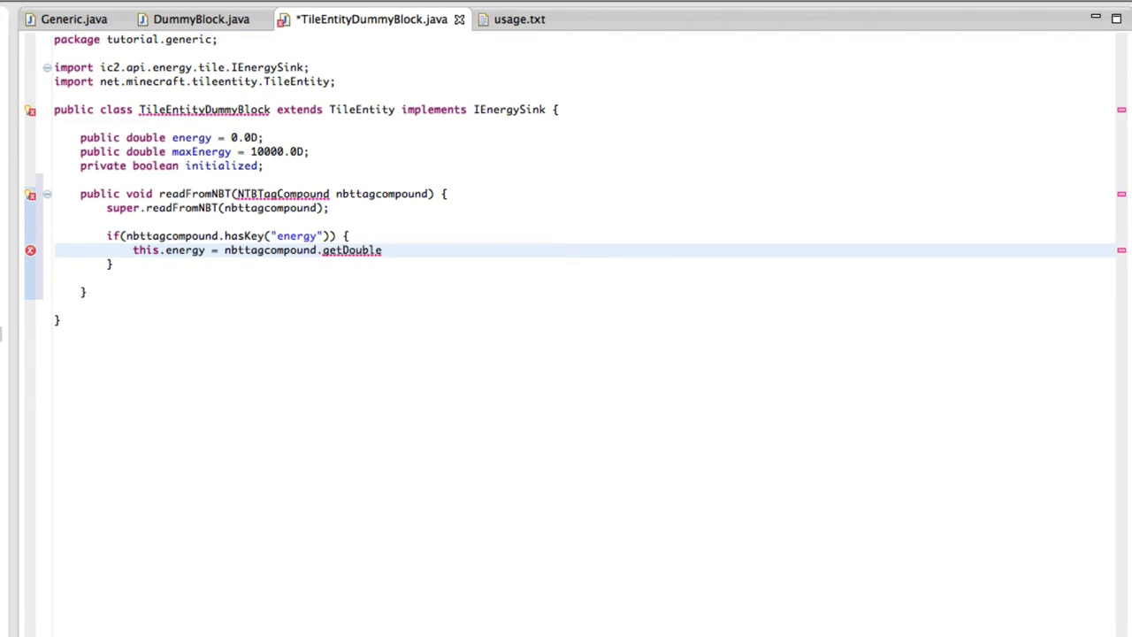
pyautogui.write('("er")')
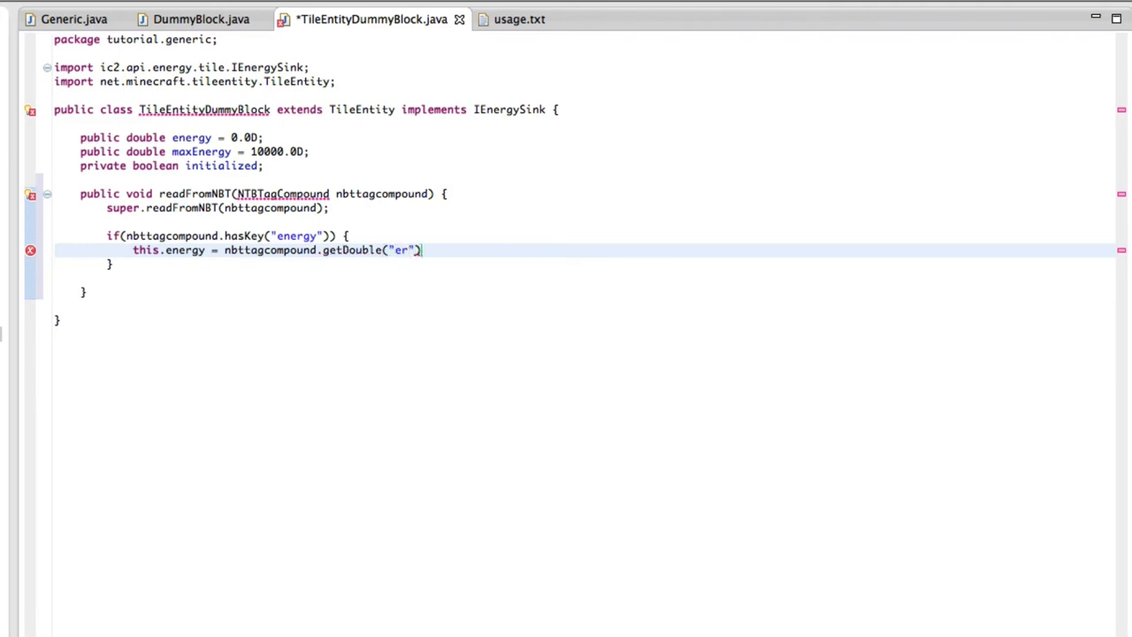
pyautogui.write('nergy')
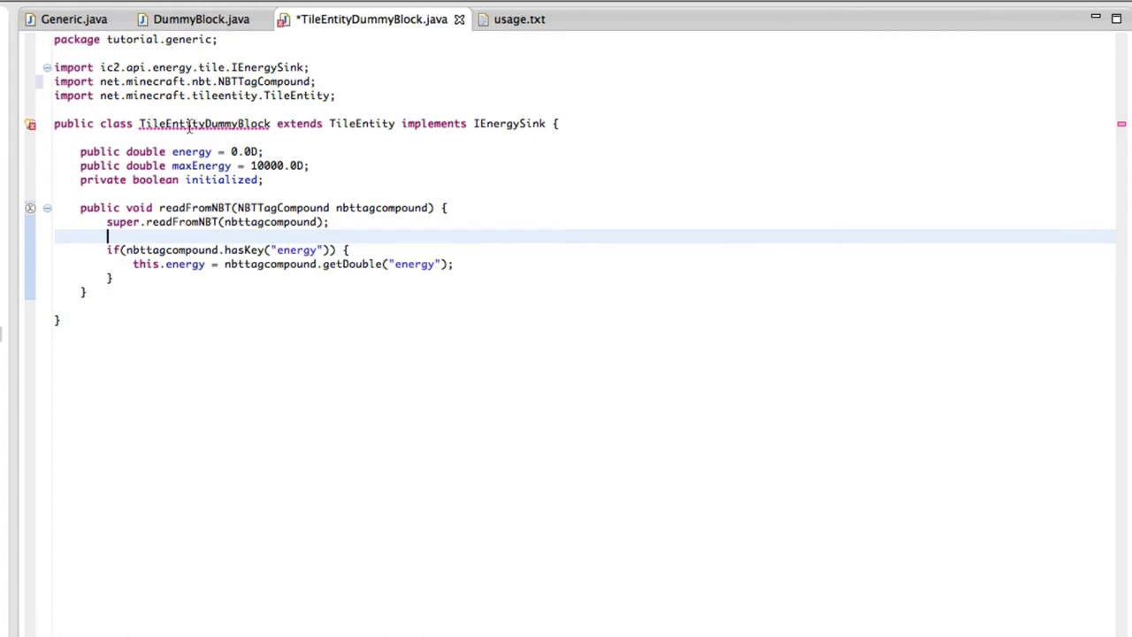
pyautogui.moveTo(110, 191)
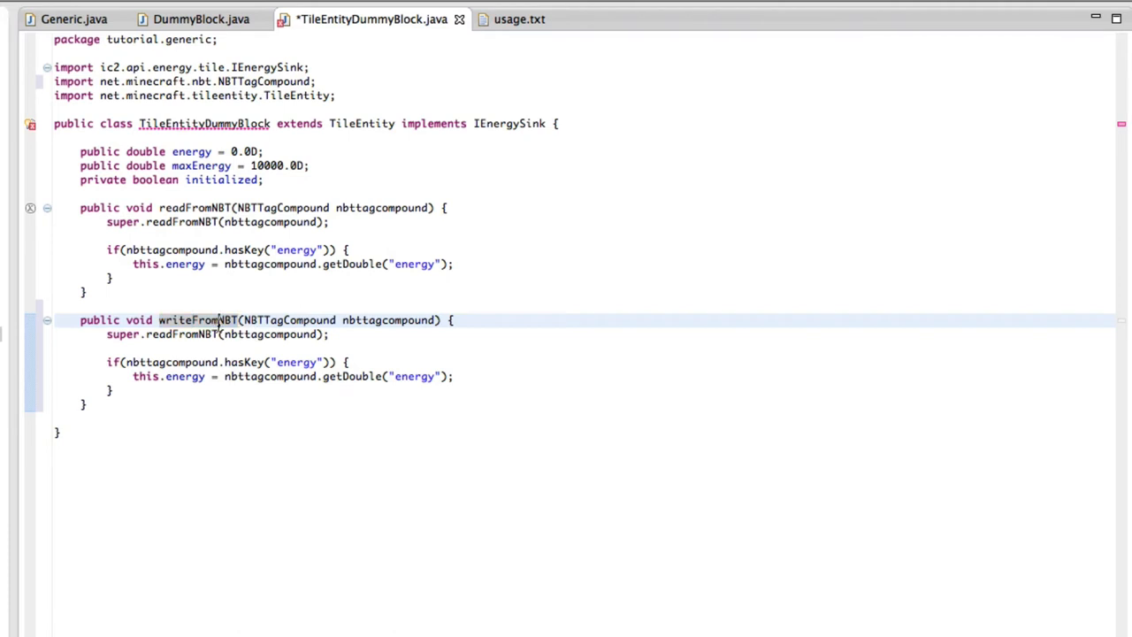
# - Rename the copied method and its super call to writeToNBT and delete the energy-reading if block
pyautogui.write('writeToNBT')
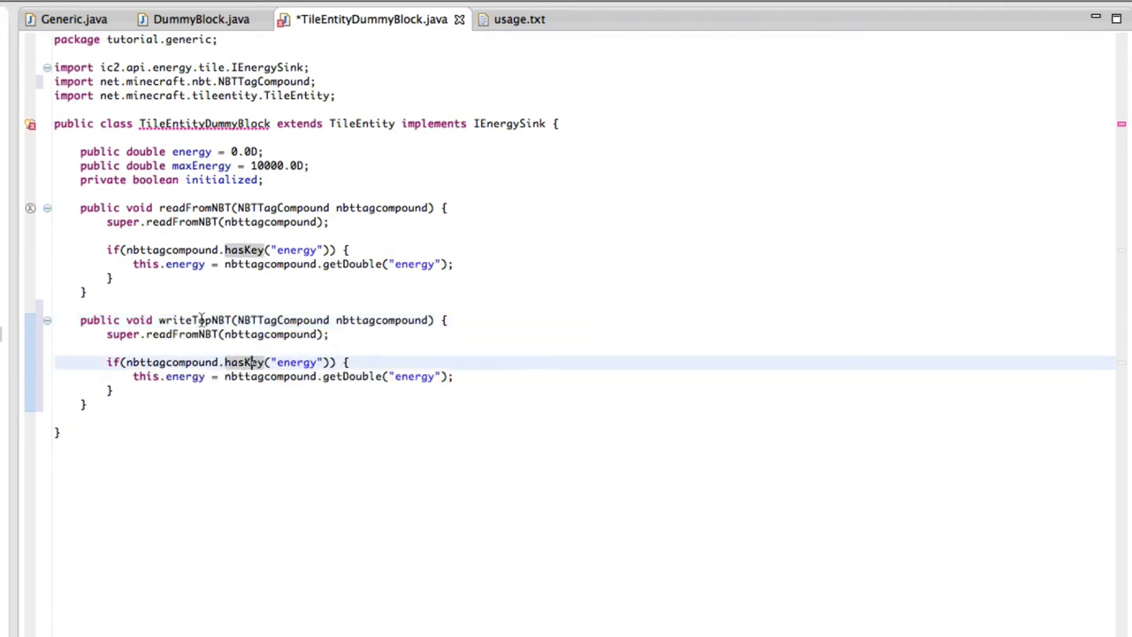
pyautogui.moveTo(185, 318)
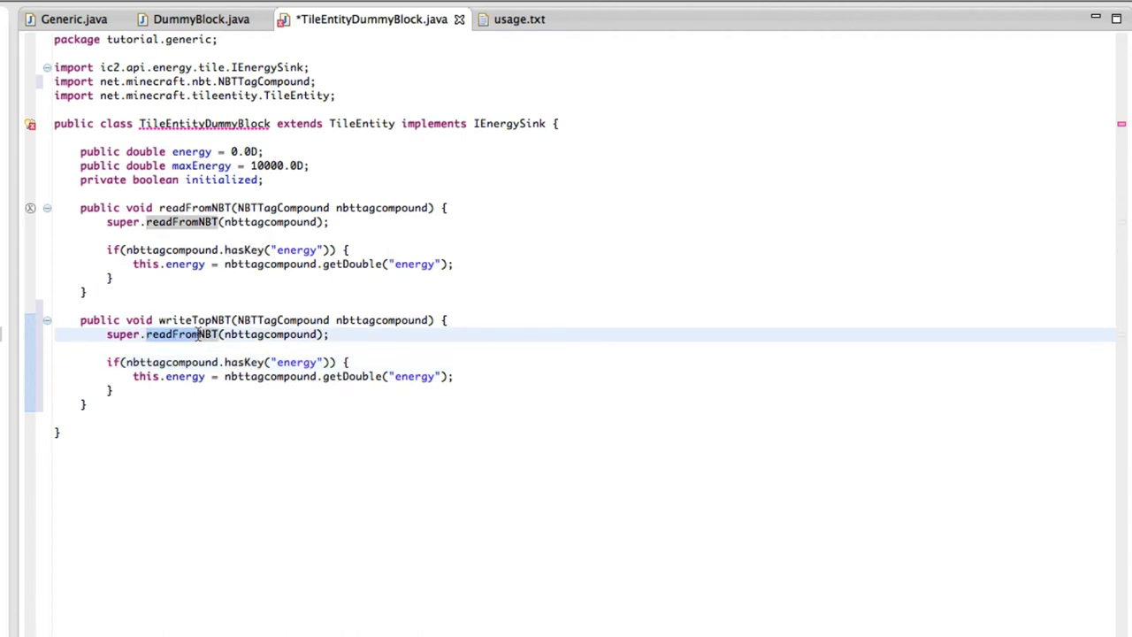
pyautogui.write('writeToNBT')
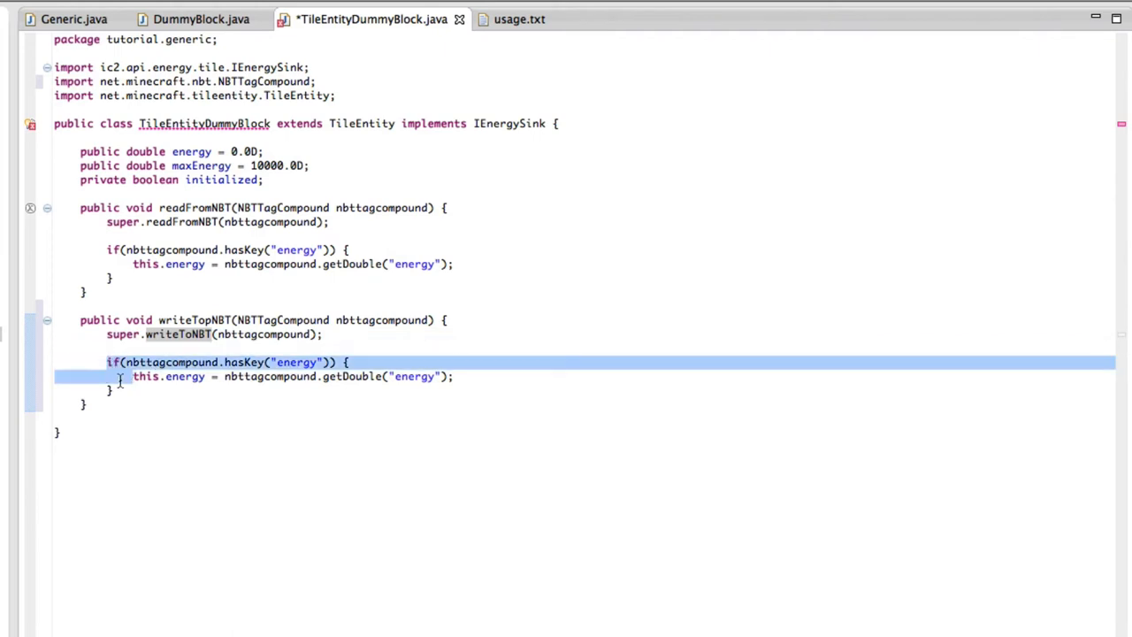
pyautogui.press('Delete')
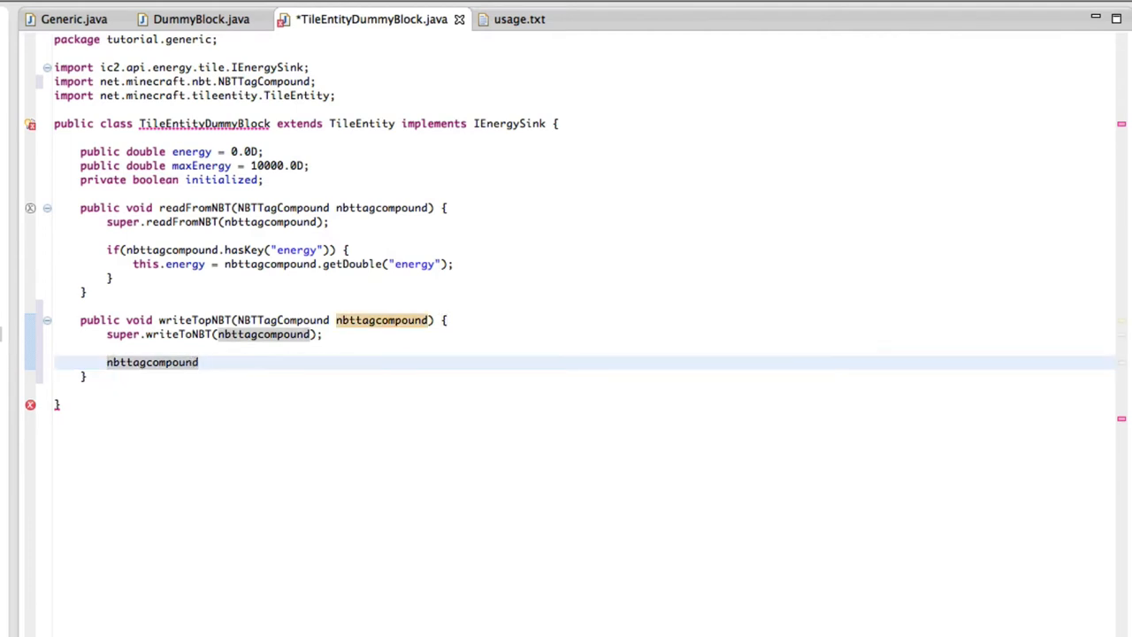
# - Add 'nbttagcompound.setDouble("energy", this.energy);' to writeToNBT
pyautogui.write('.')
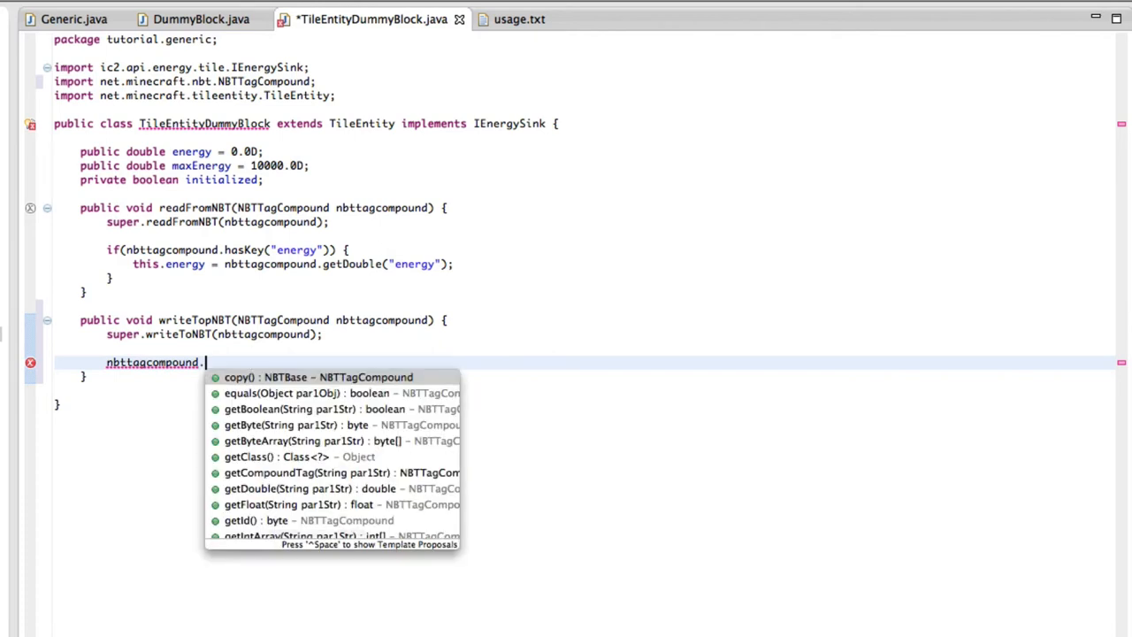
pyautogui.write('setDouble(par1Str, par2);')
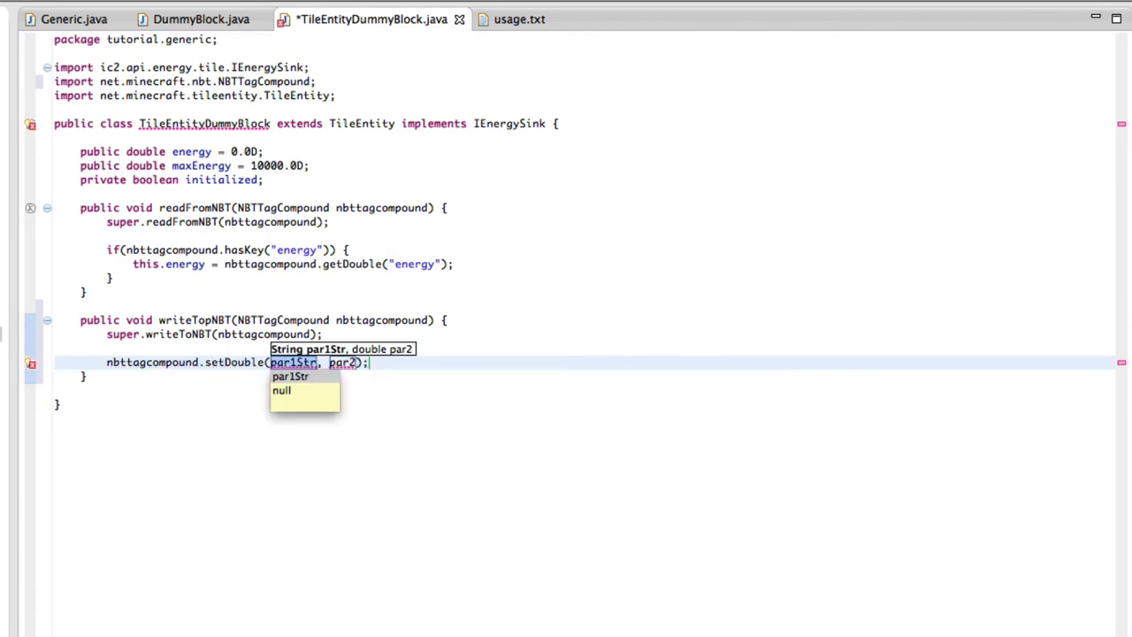
pyautogui.write('"e')
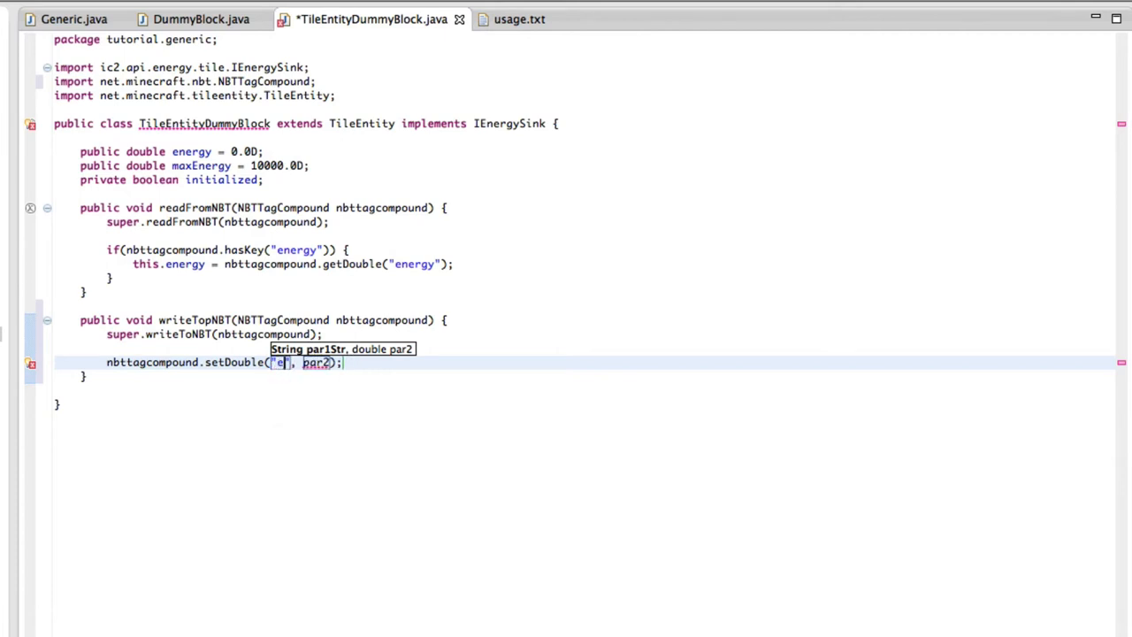
pyautogui.write('nergy')
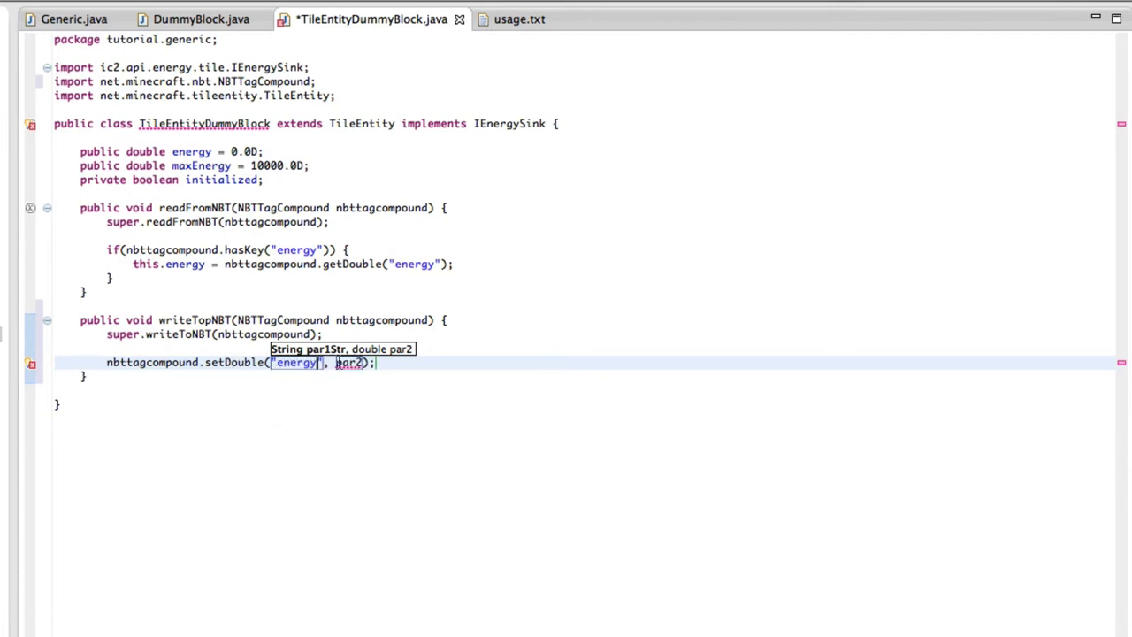
pyautogui.click(350, 361)
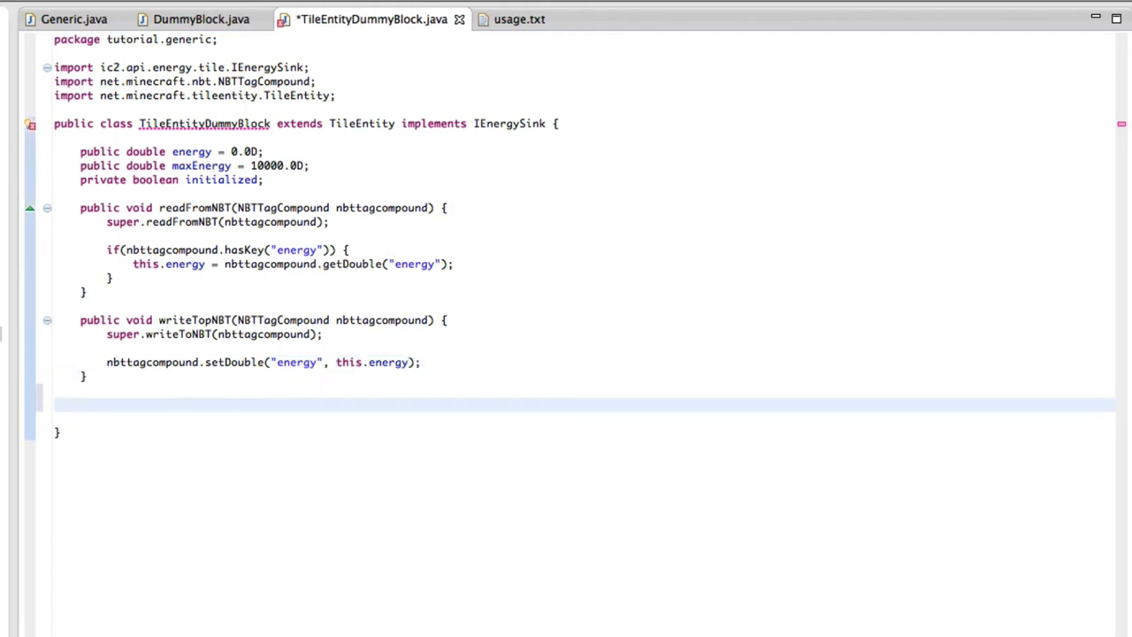
pyautogui.write('@')
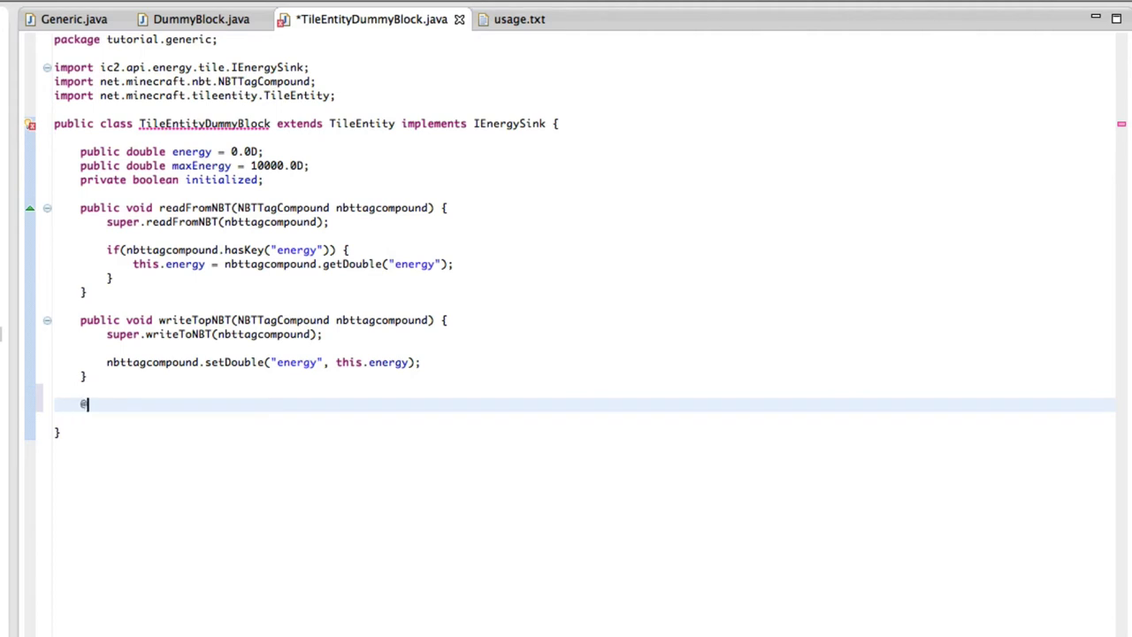
pyautogui.write('@Override')
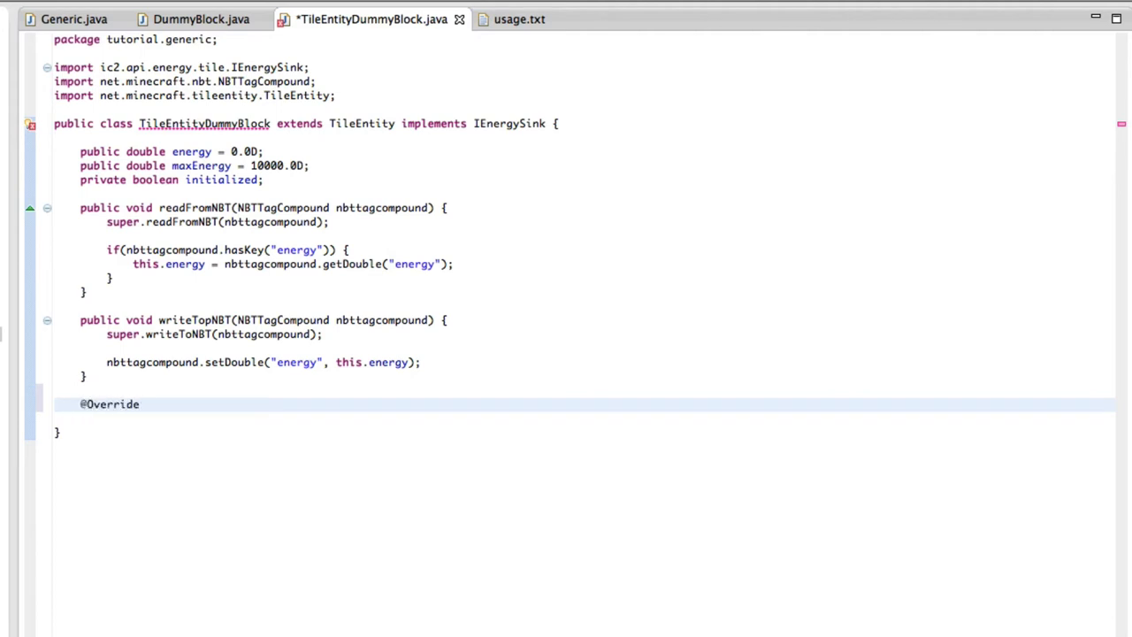
pyautogui.write('public')
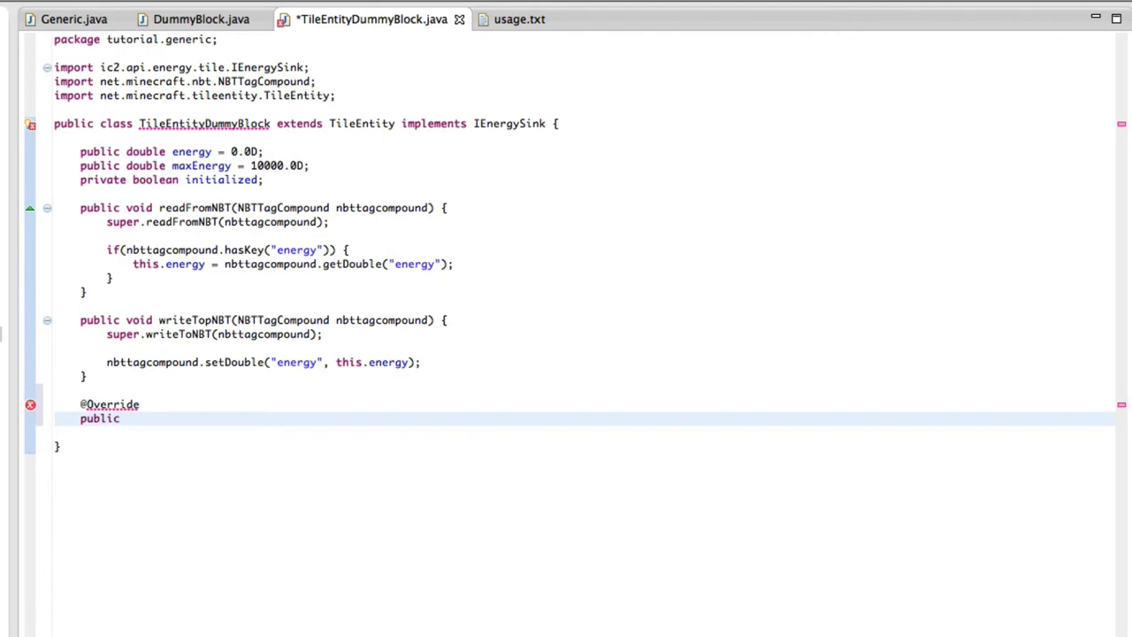
pyautogui.write('void upda')
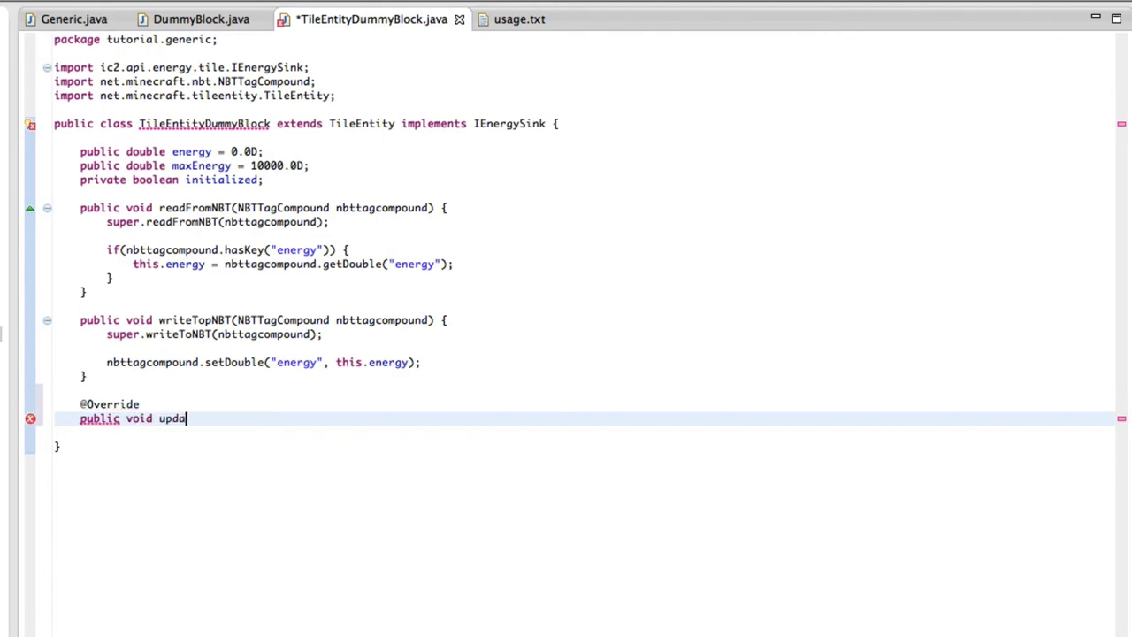
pyautogui.write('teEntity')
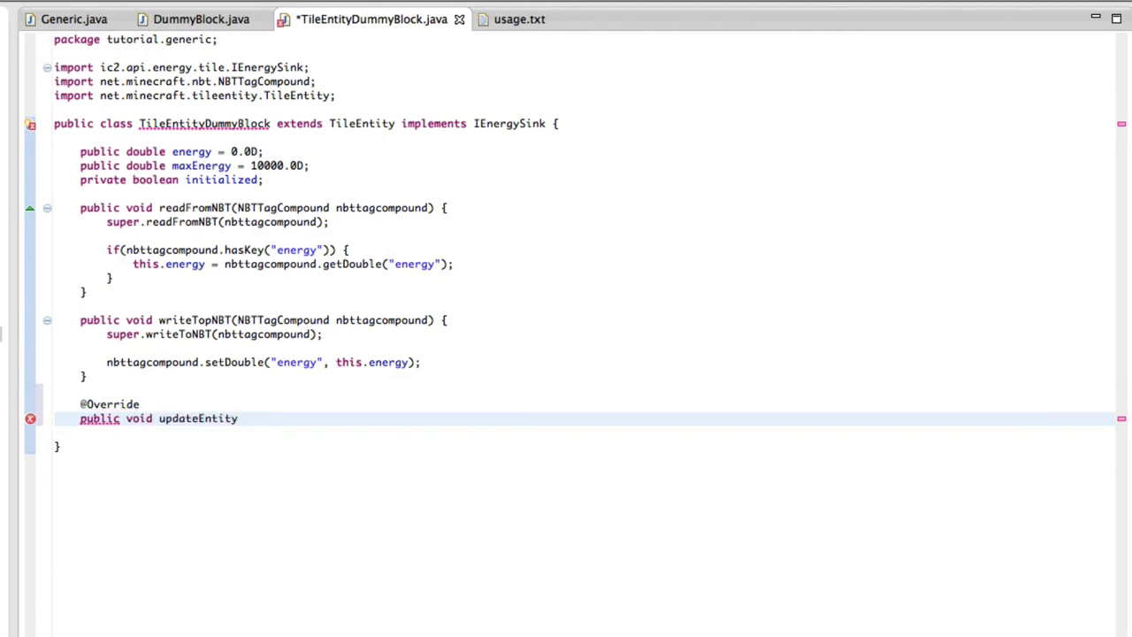
pyautogui.write('() {')
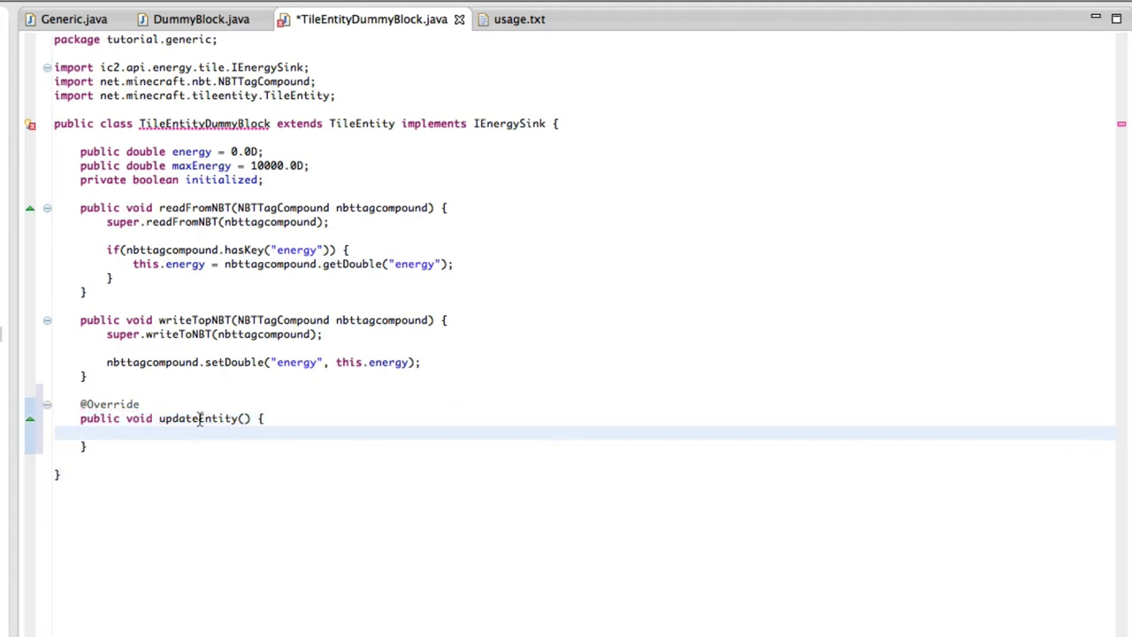
pyautogui.moveTo(198, 418)
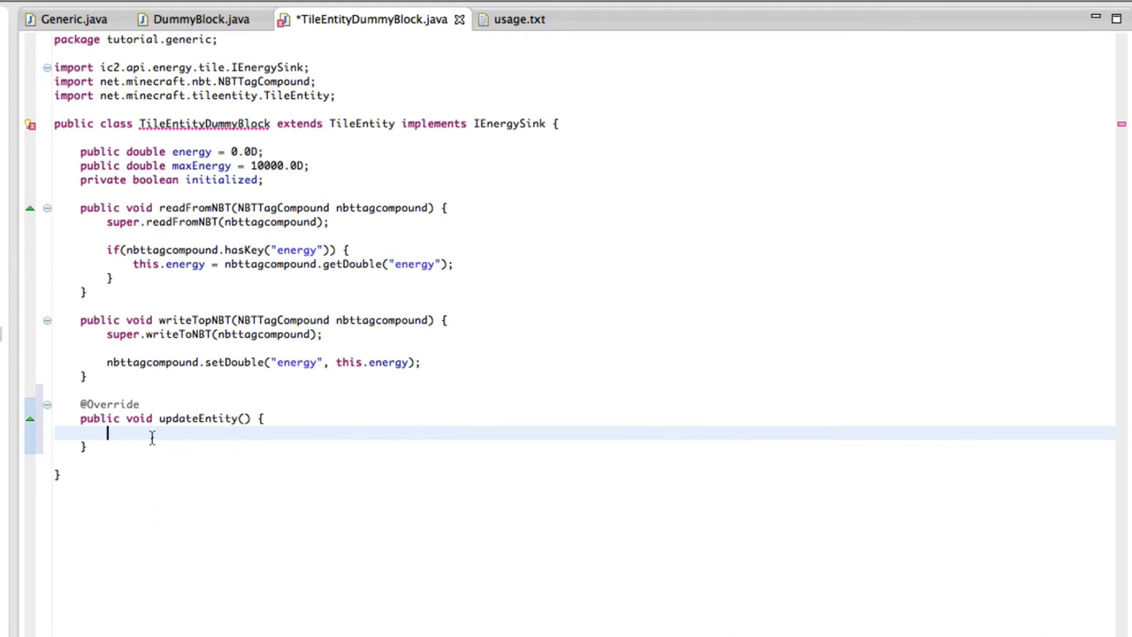
# - Add the conditions 'if (!initialized && worldObj != null)' and 'if (!worldObj.isRemote)'
pyautogui.write('if')
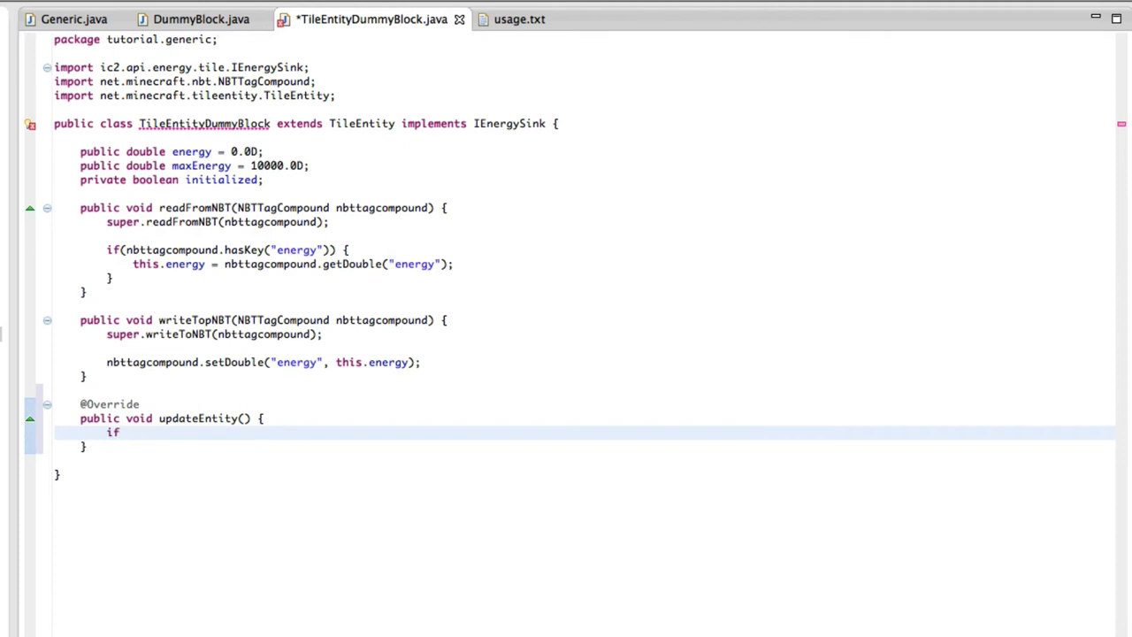
pyautogui.write('()')
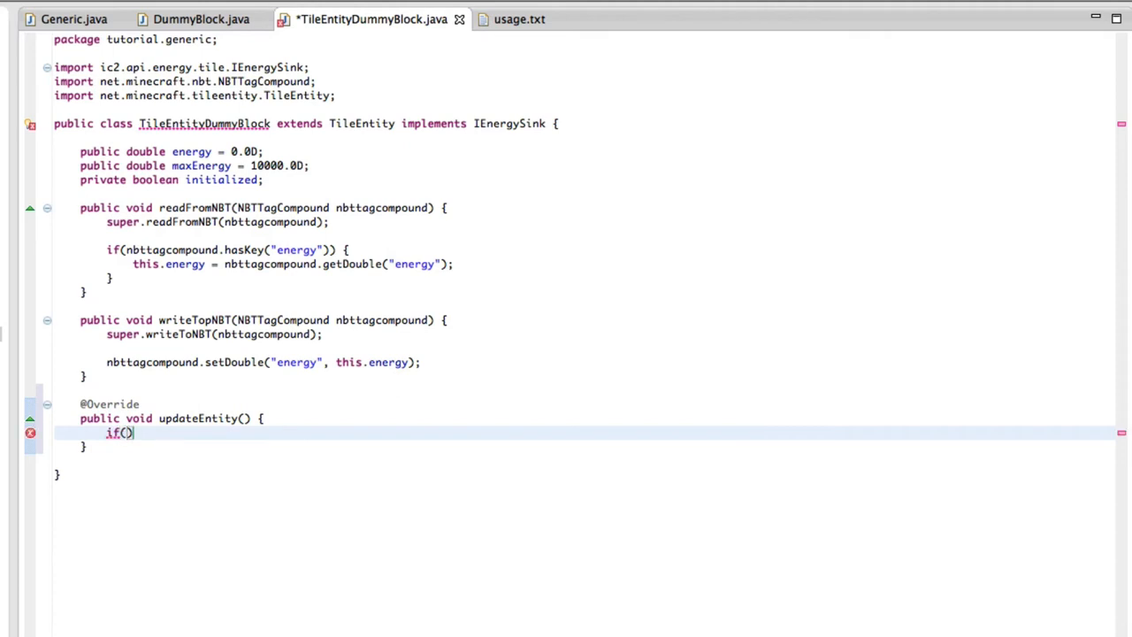
pyautogui.write('!in')
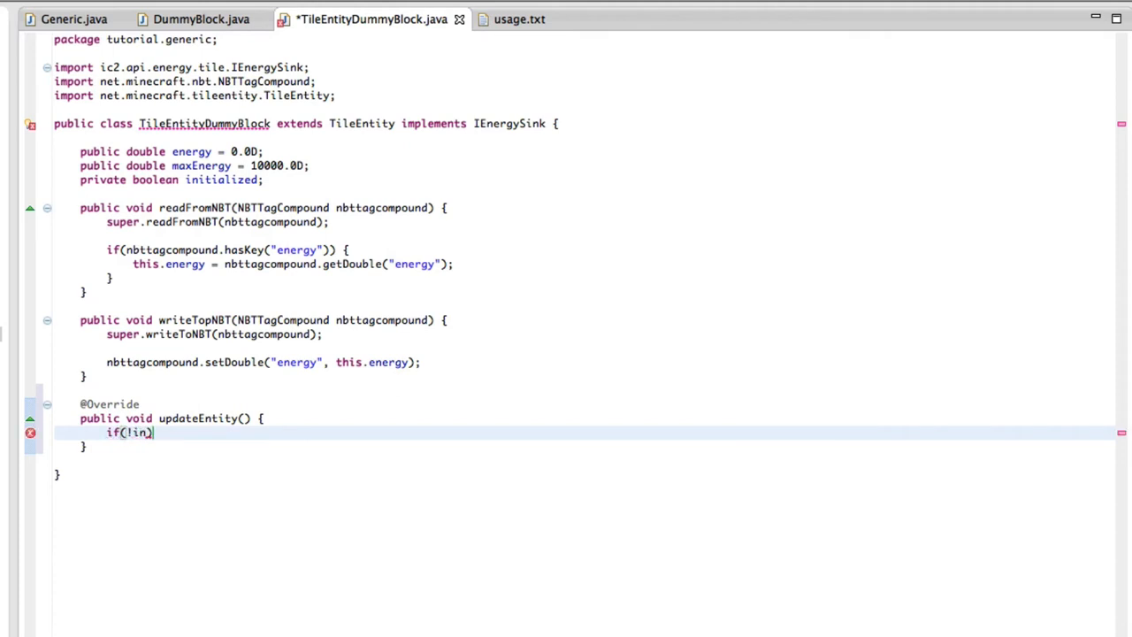
pyautogui.write('initialized')
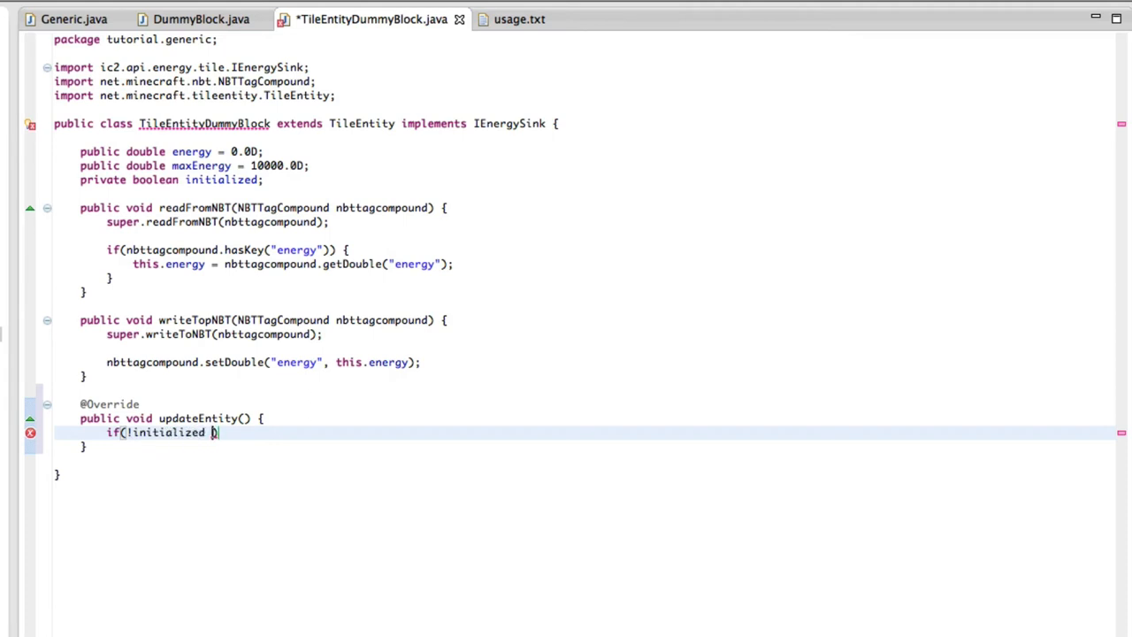
pyautogui.write('&&')
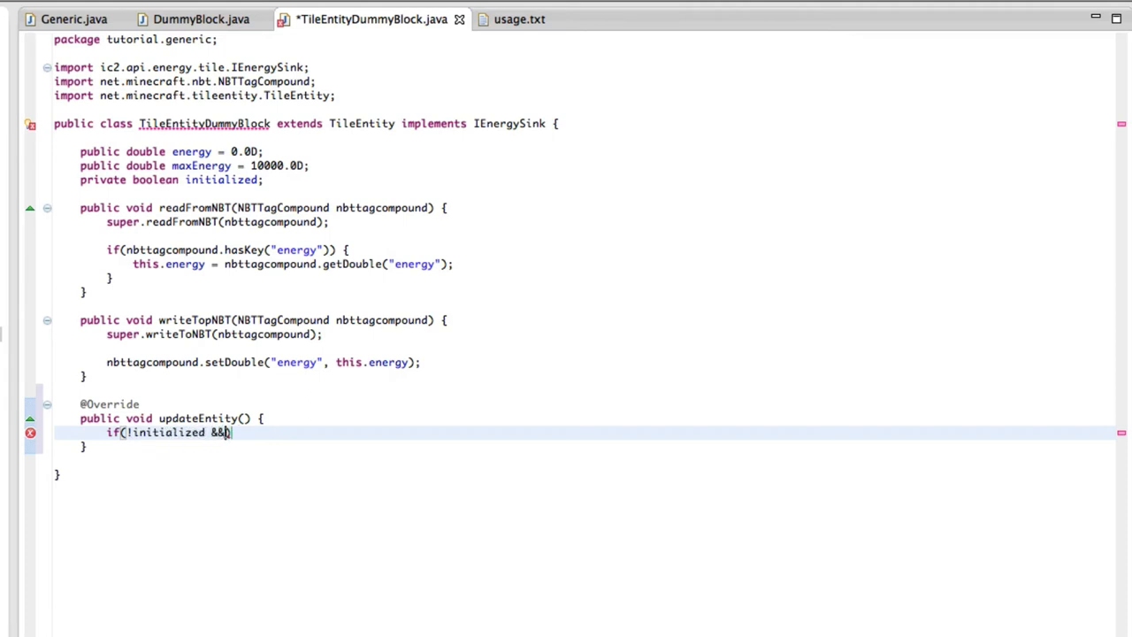
pyautogui.write('worldObj.')
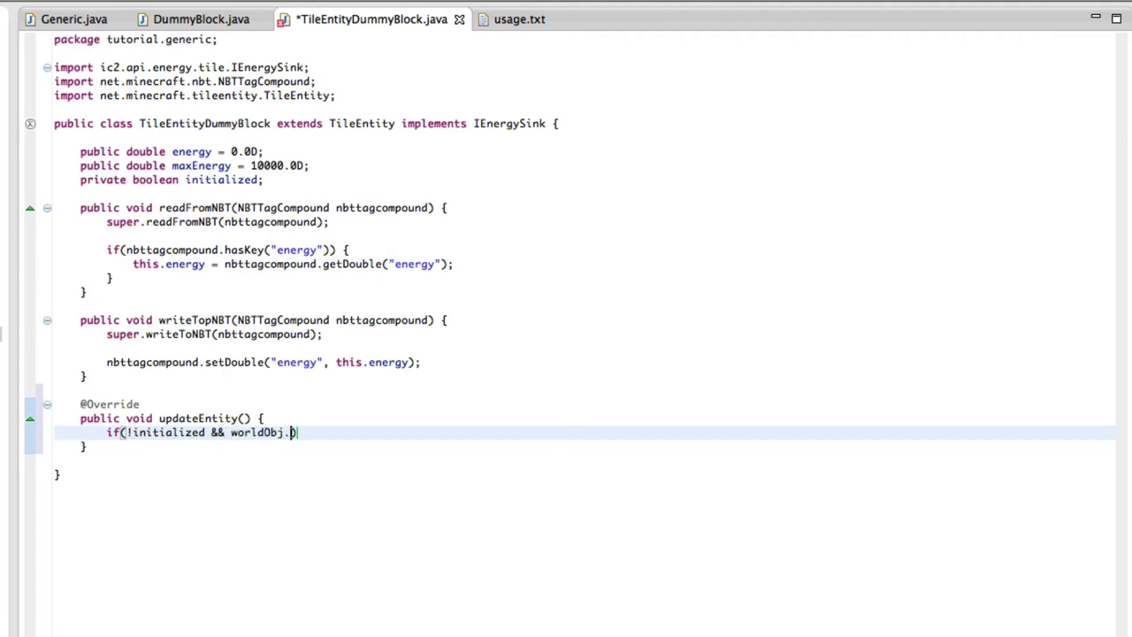
pyautogui.write('!= null')
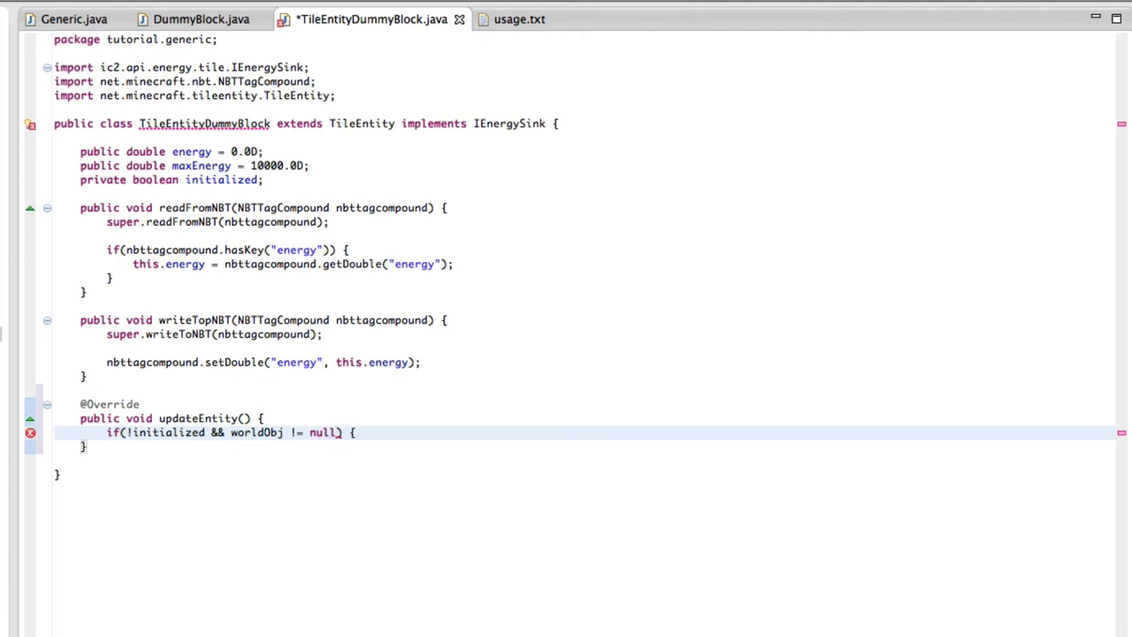
pyautogui.press('enter')
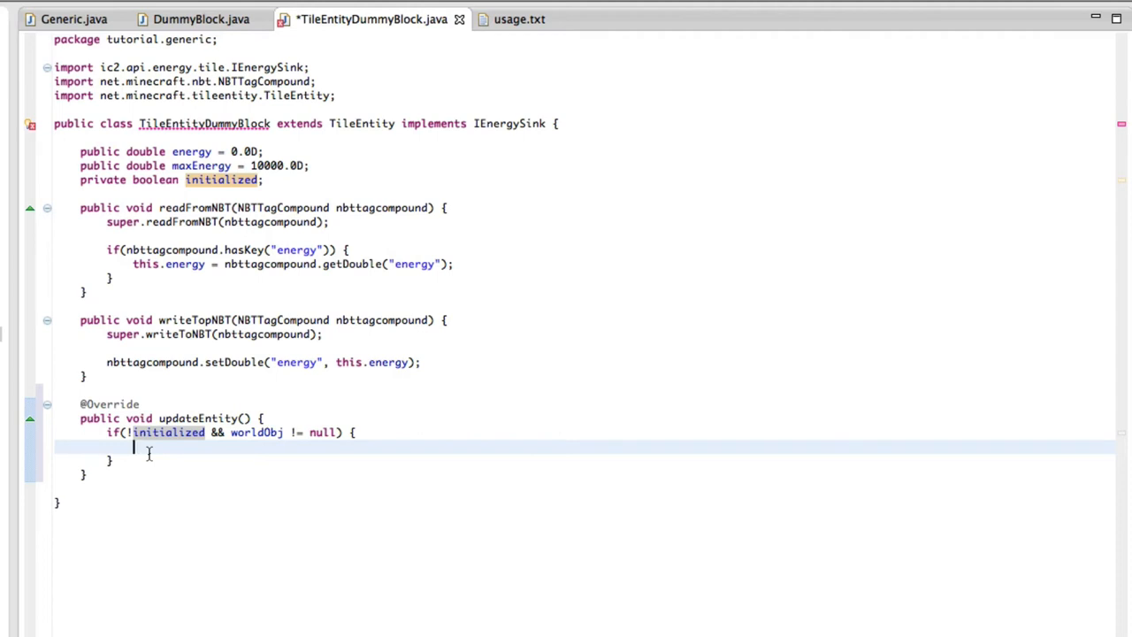
pyautogui.write('if(!wor')
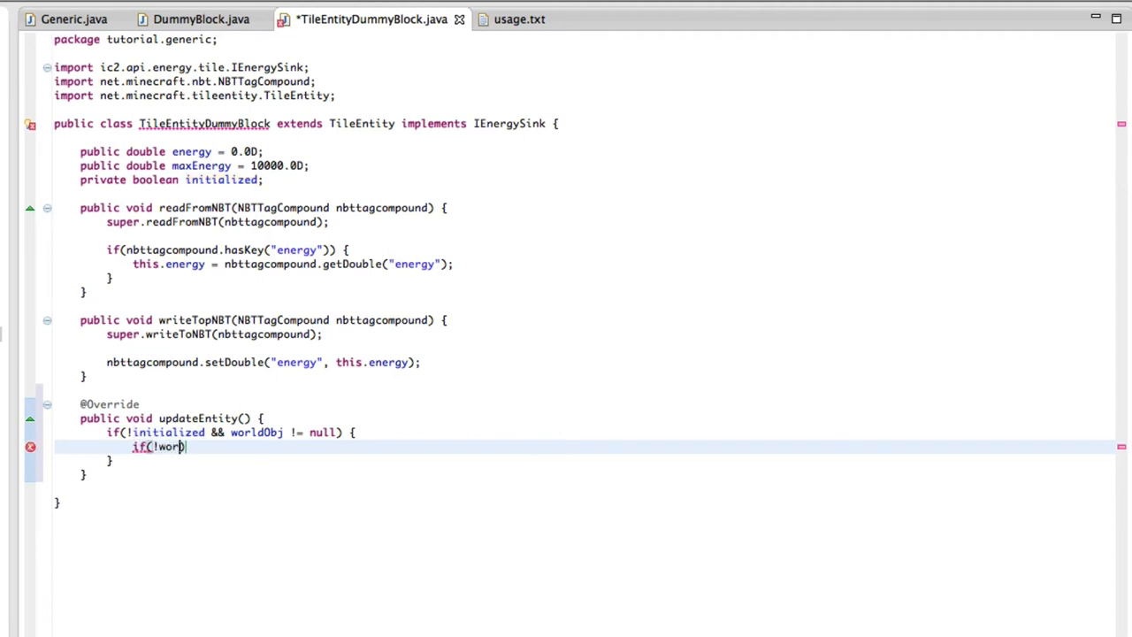
pyautogui.write('ld')
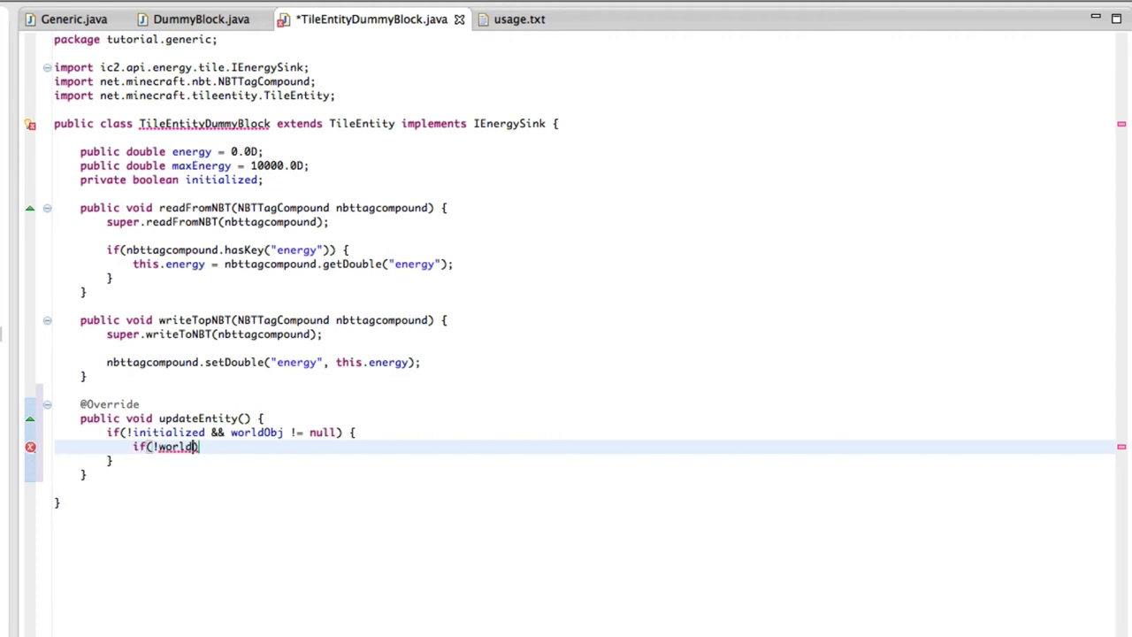
pyautogui.write('Obj')
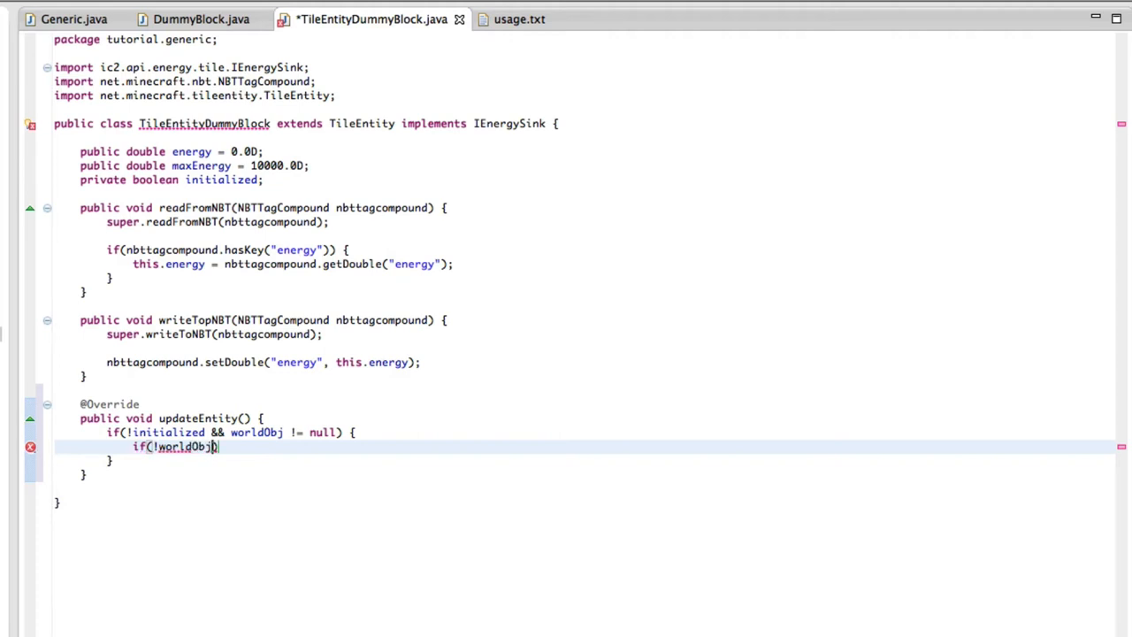
pyautogui.write('.isRemote) {')
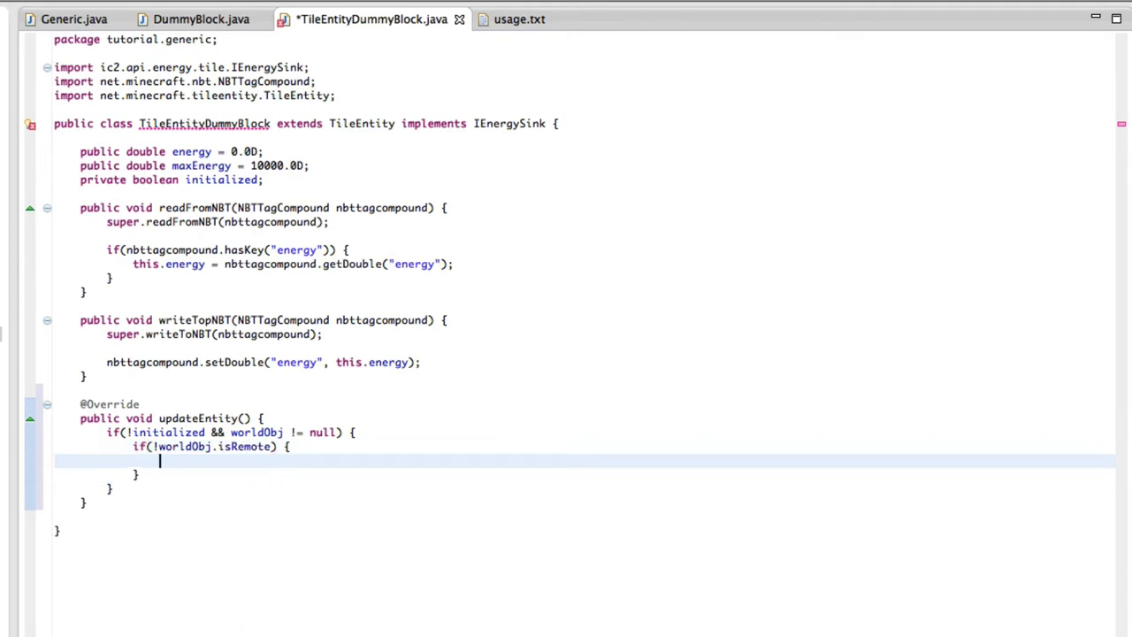
# - Create 'EnergyTileLoadEvent loadEvent = new EnergyTileLoadEvent(this)', post it on MinecraftForge.EVENT_BUS, and import the event class
pyautogui.write('EnergyTul')
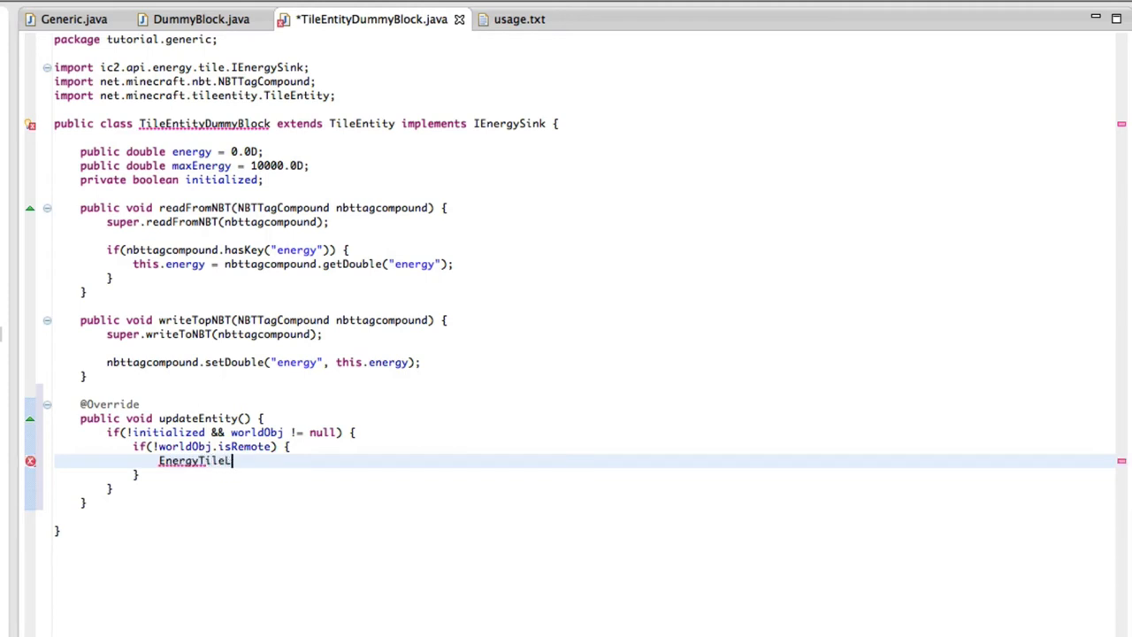
pyautogui.write('oadEvent load')
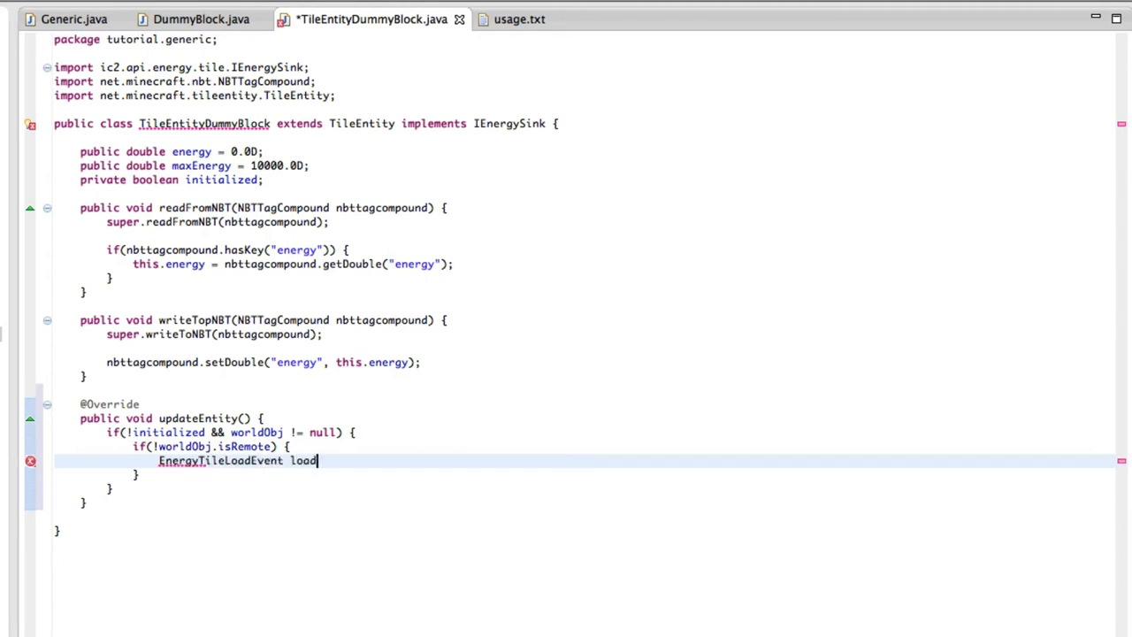
pyautogui.write('Event')
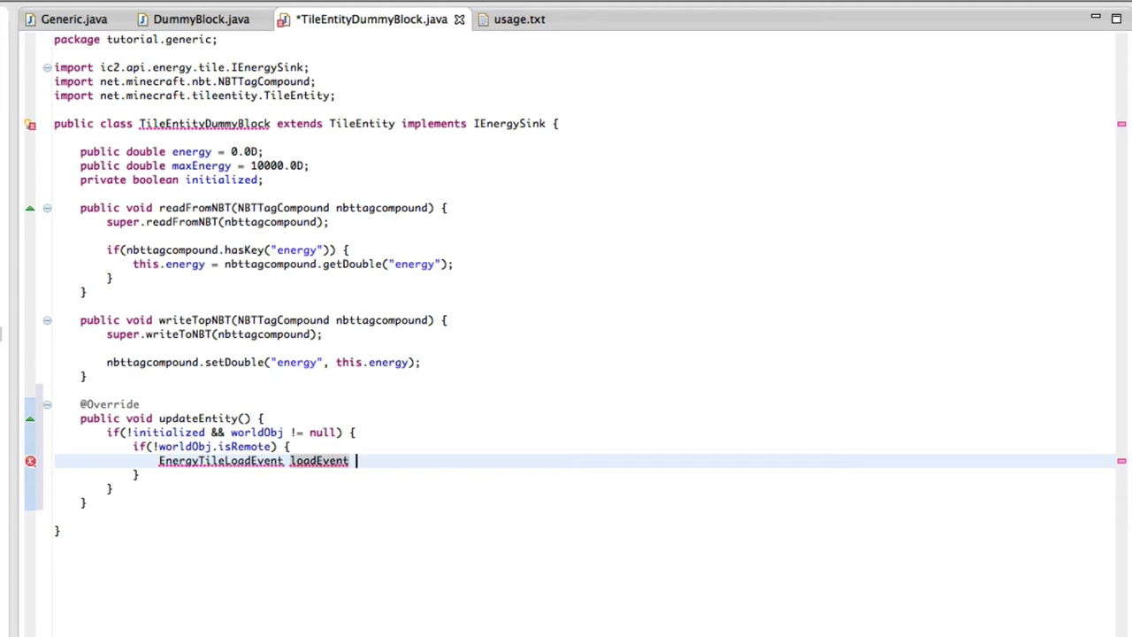
pyautogui.write('= new')
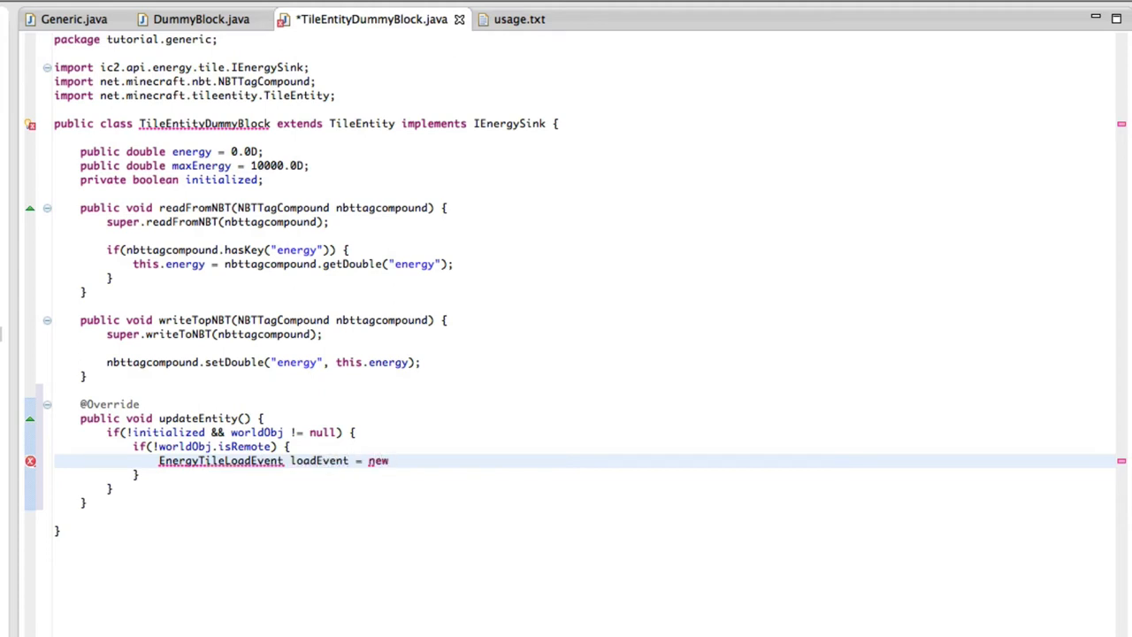
pyautogui.write('E')
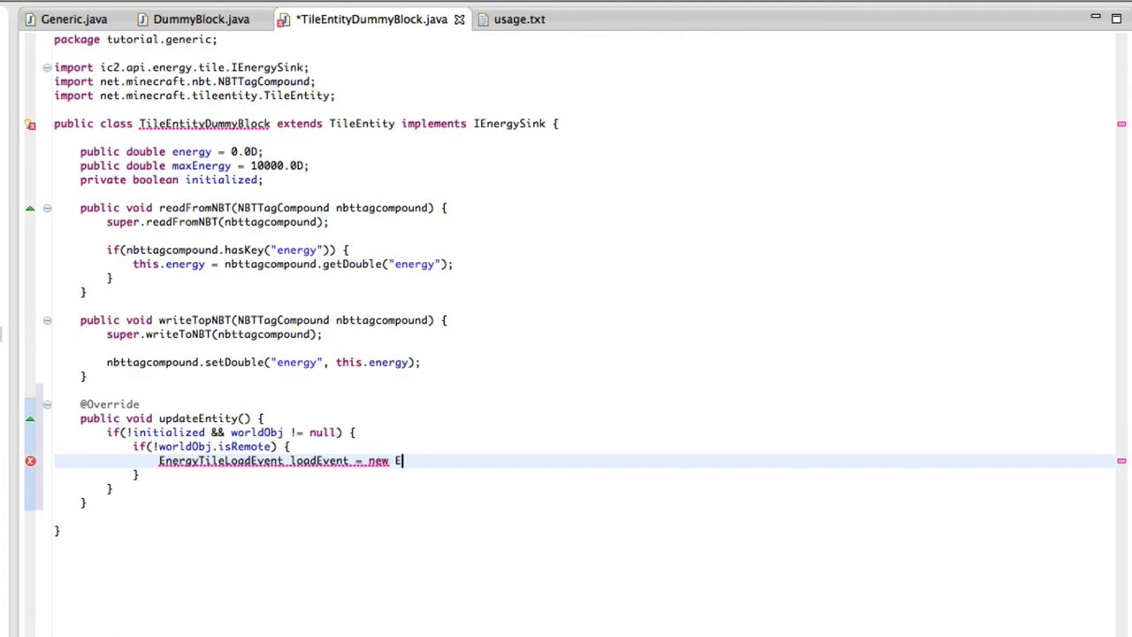
pyautogui.write('EnergyTileLoadEvent')
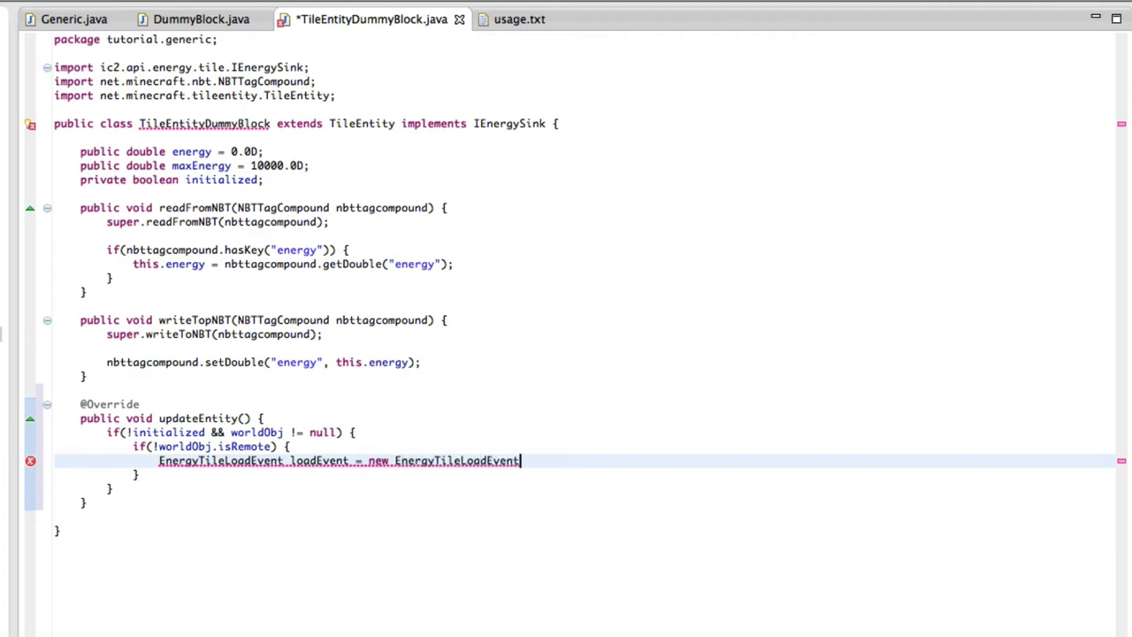
pyautogui.write('(thui')
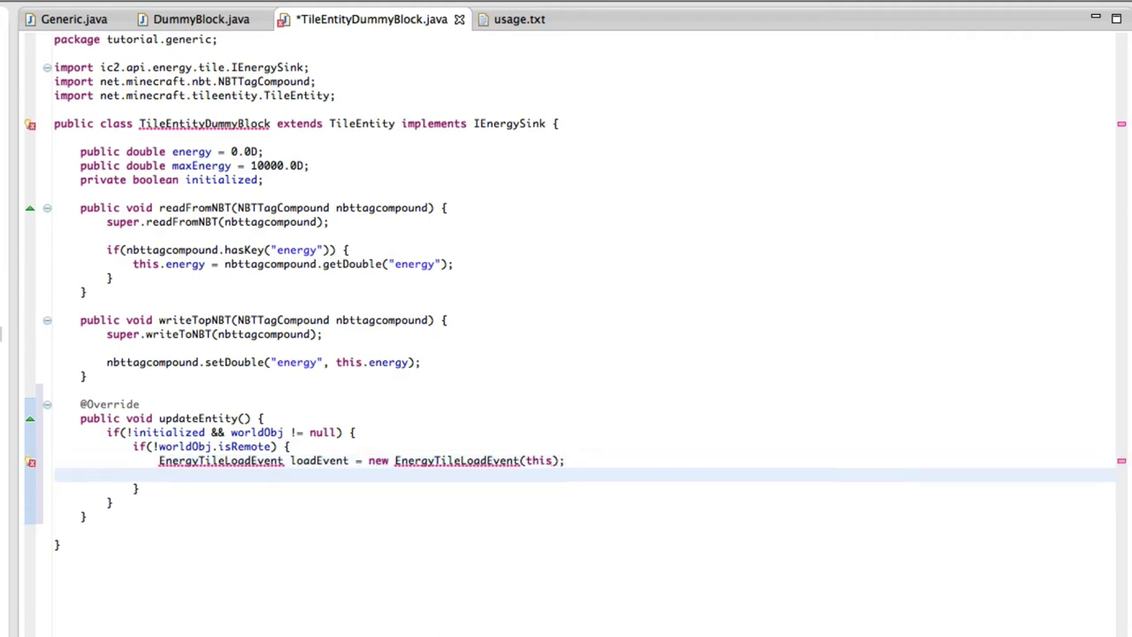
pyautogui.write('Minec')
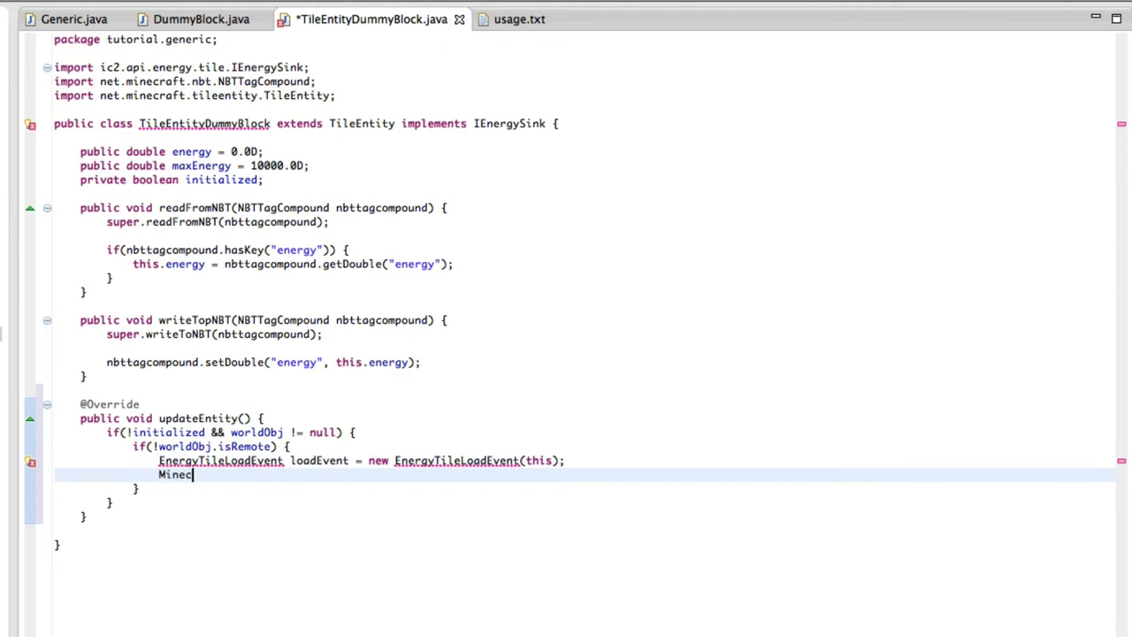
pyautogui.write('raftForge')
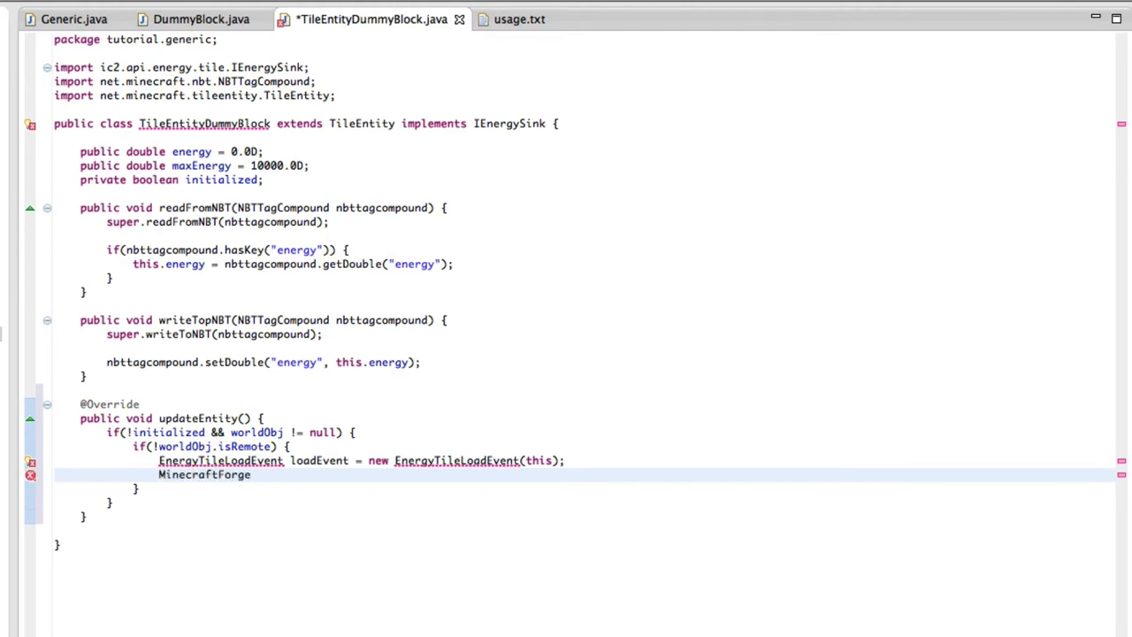
pyautogui.write('.EVENT_BUS')
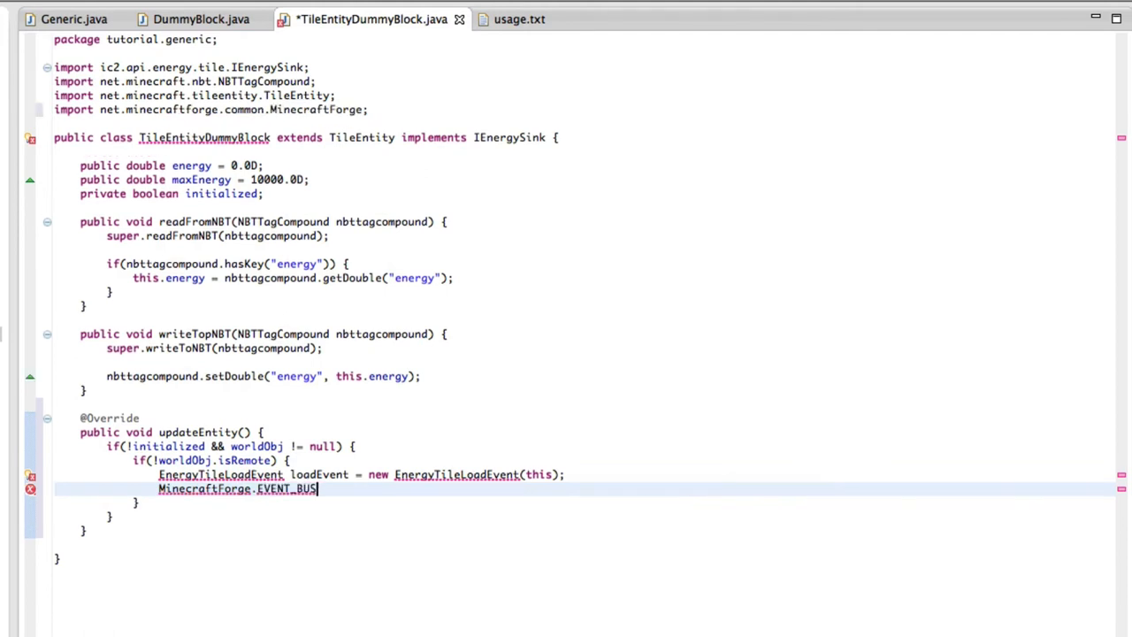
pyautogui.write('.post(loadEvent);')
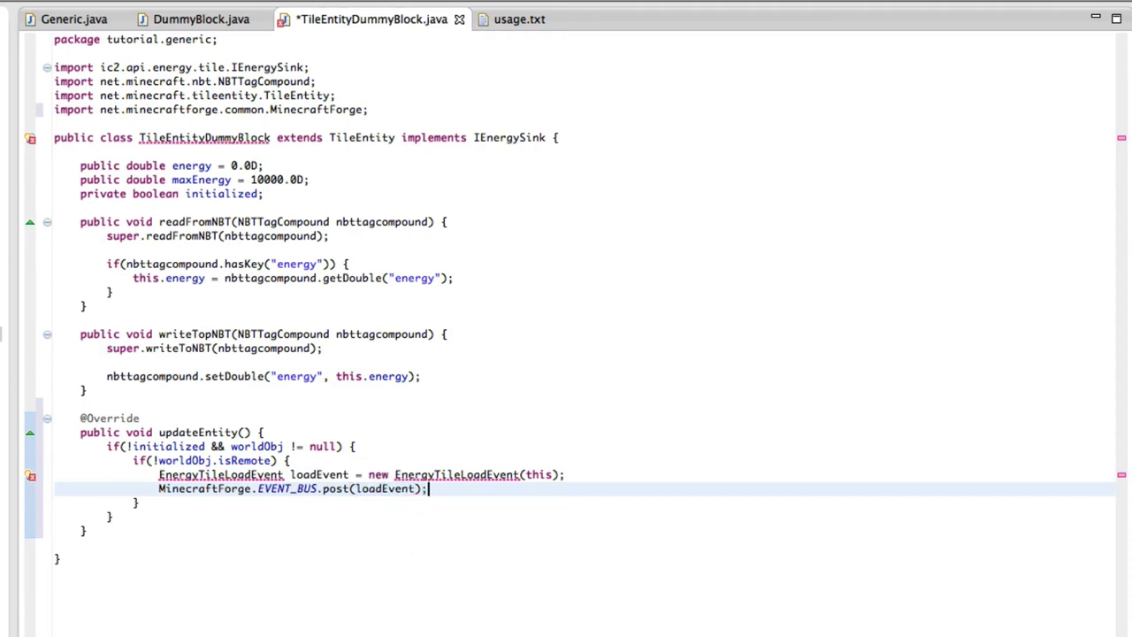
pyautogui.click(456, 474)
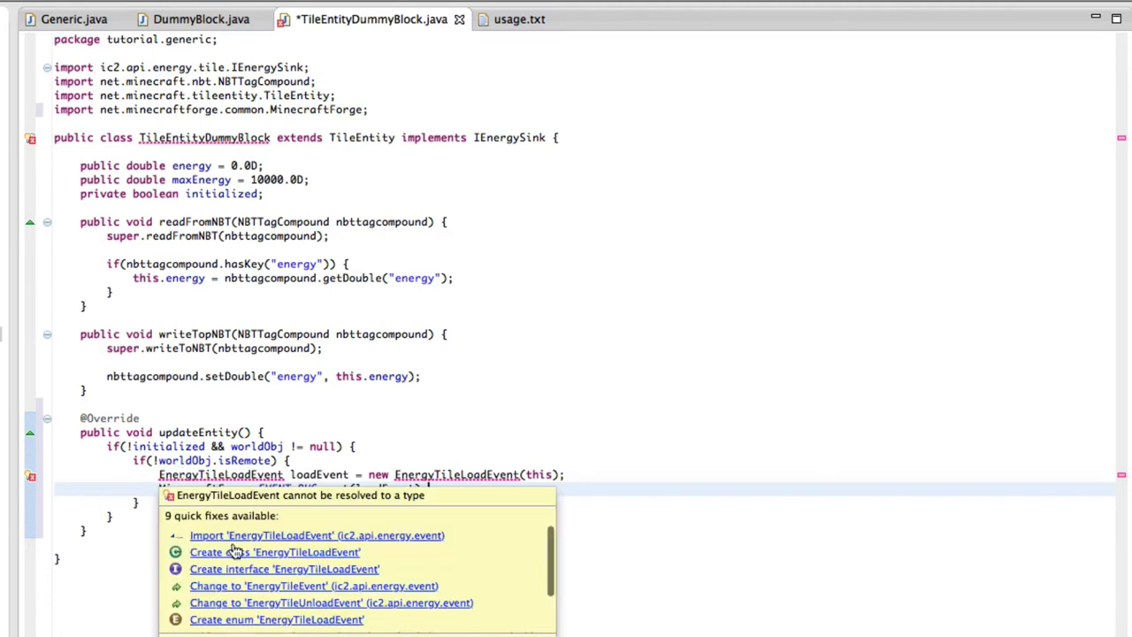
pyautogui.click(315, 534)
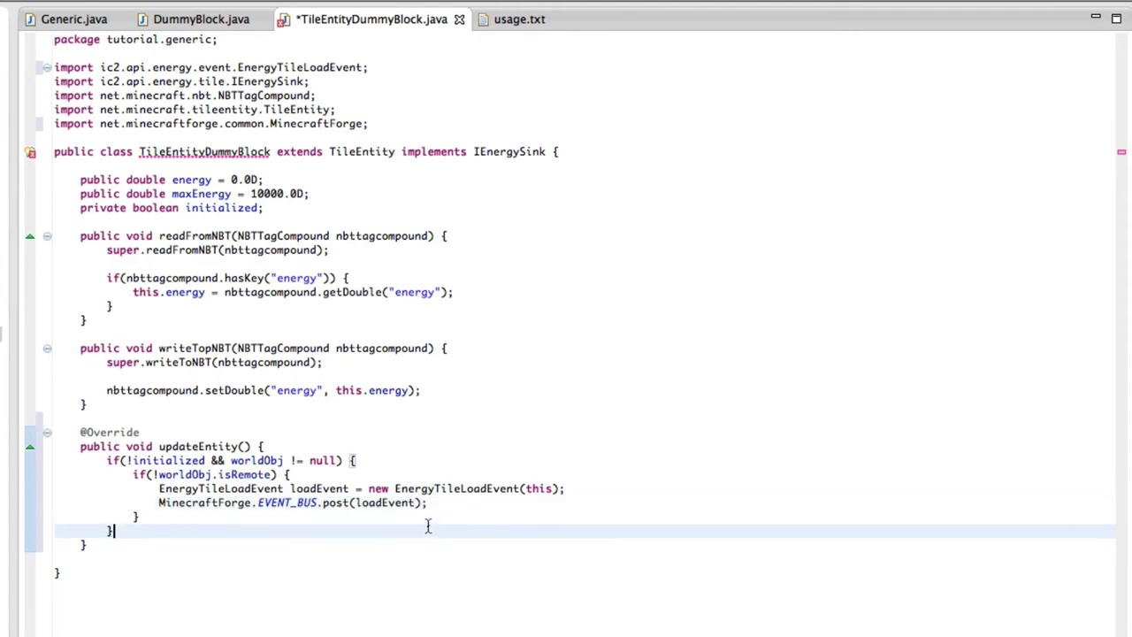
pyautogui.moveTo(198, 520)
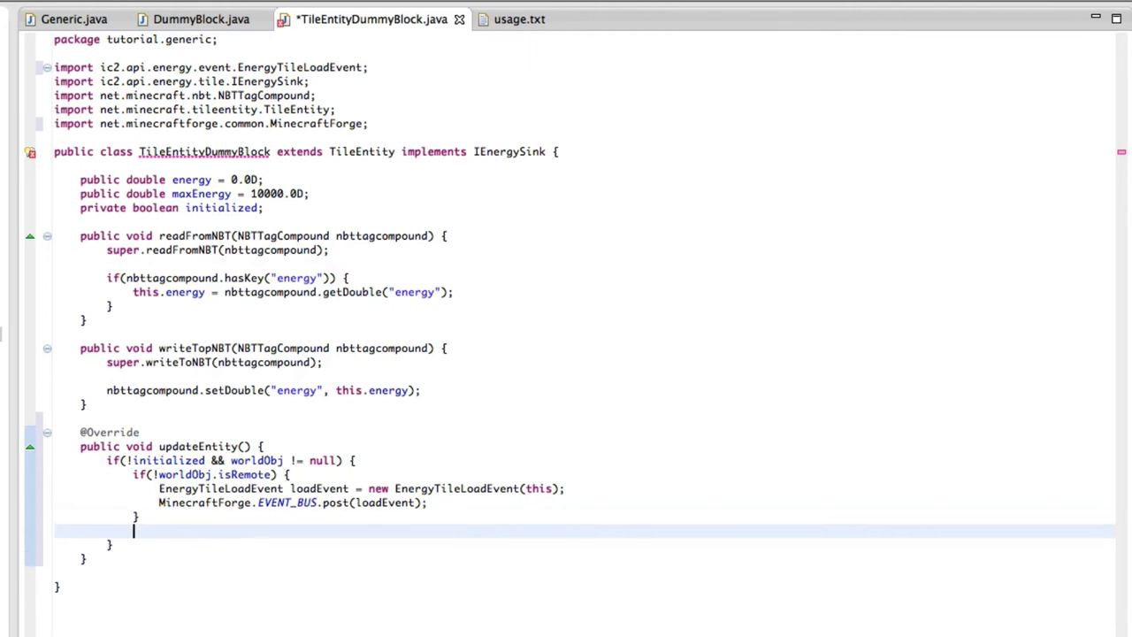
# - Set 'initialized = true' after the server-side event posting in updateEntity
pyautogui.write('initia')
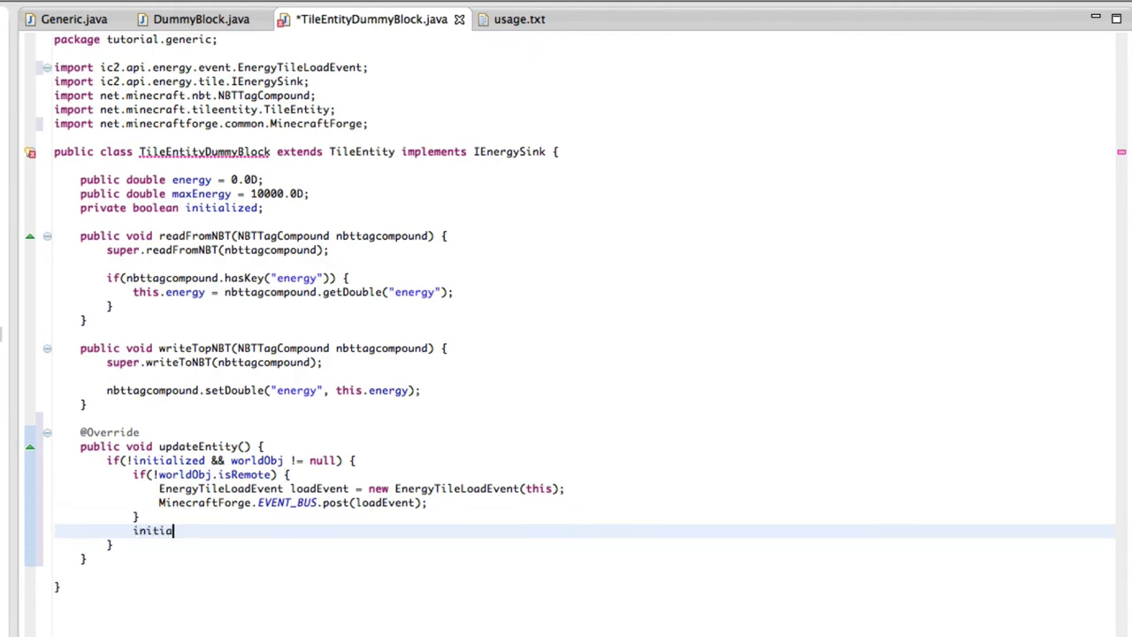
pyautogui.write('lized =')
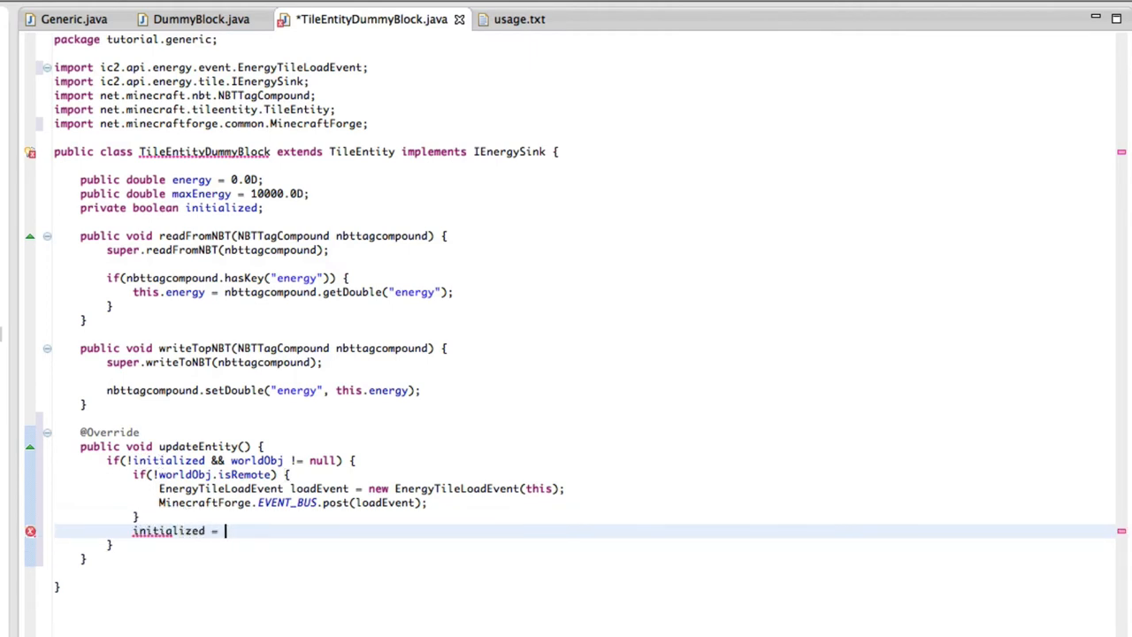
pyautogui.write('true;')
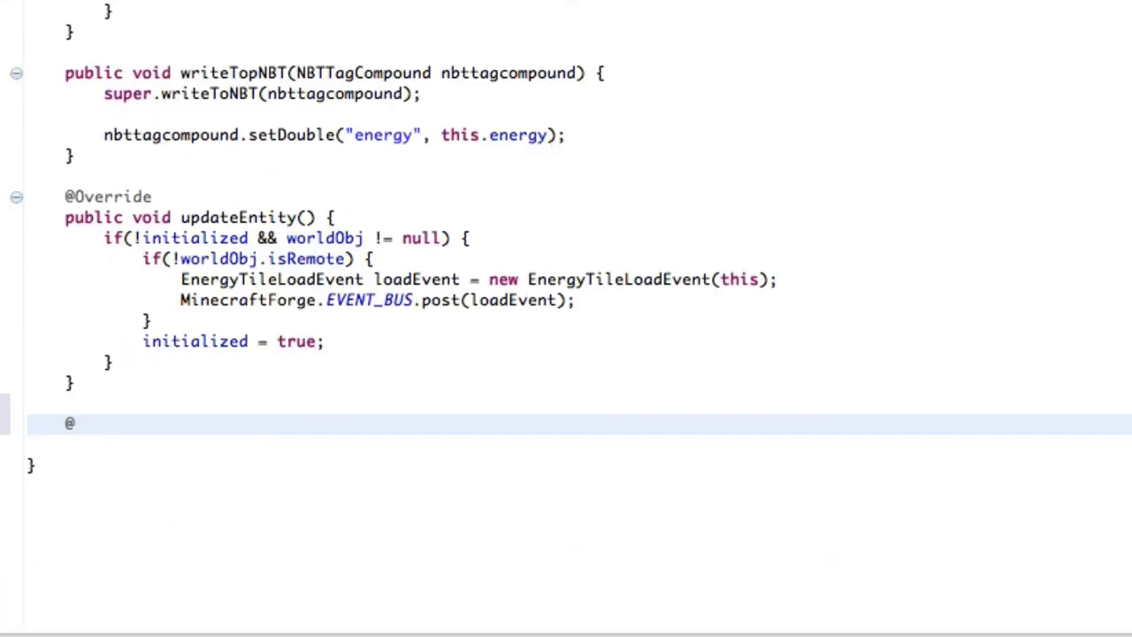
pyautogui.write('Override')
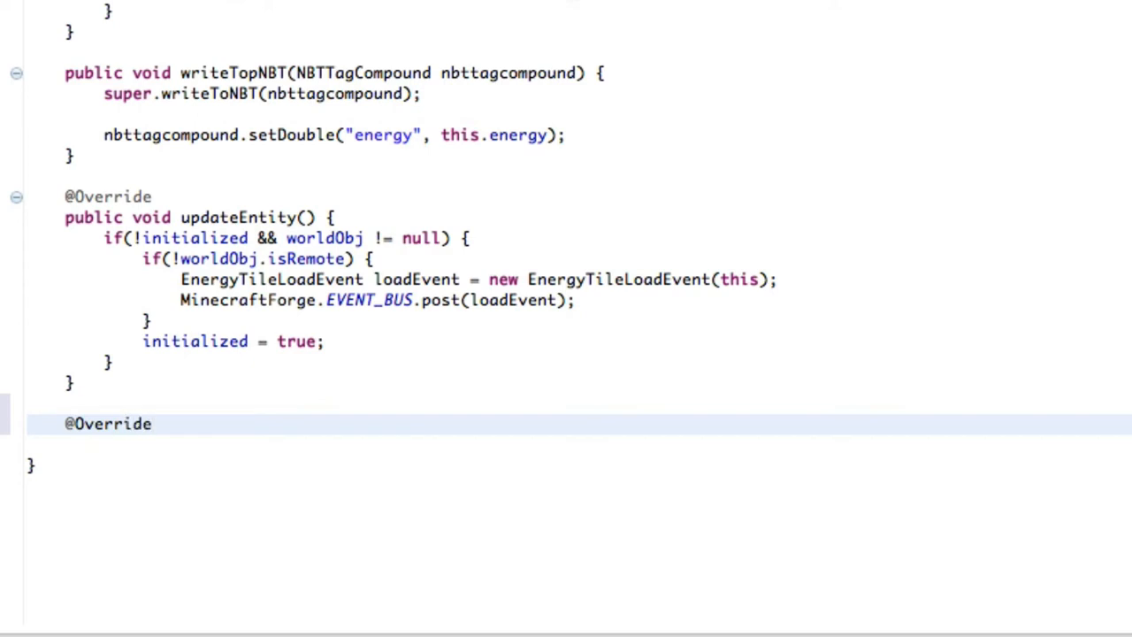
pyautogui.write('public void')
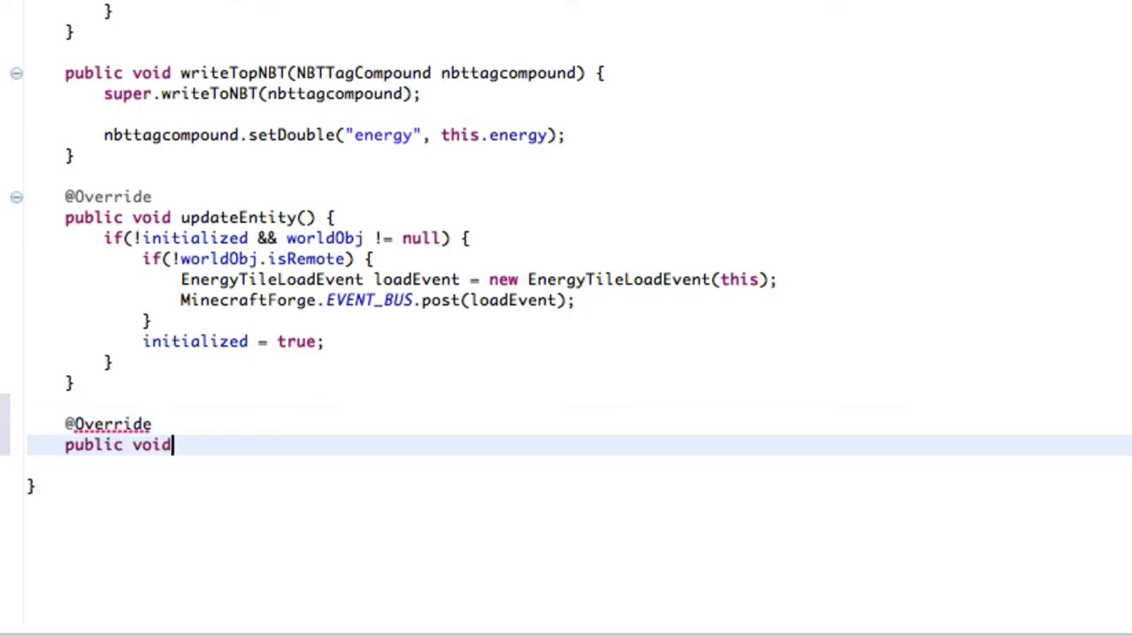
pyautogui.write('in')
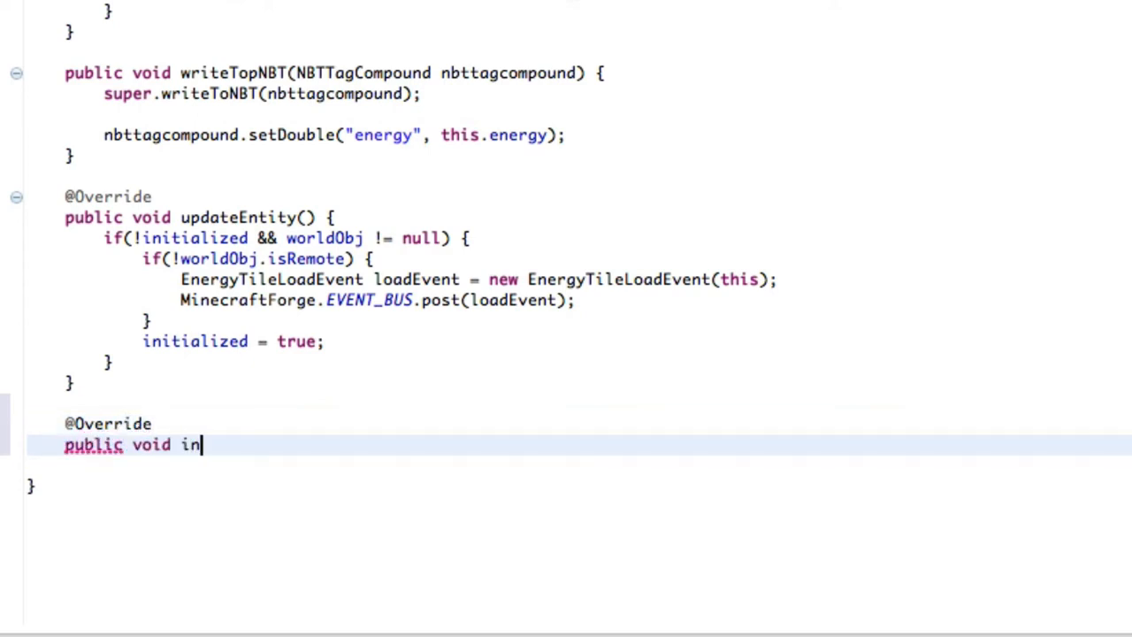
pyautogui.write('validated')
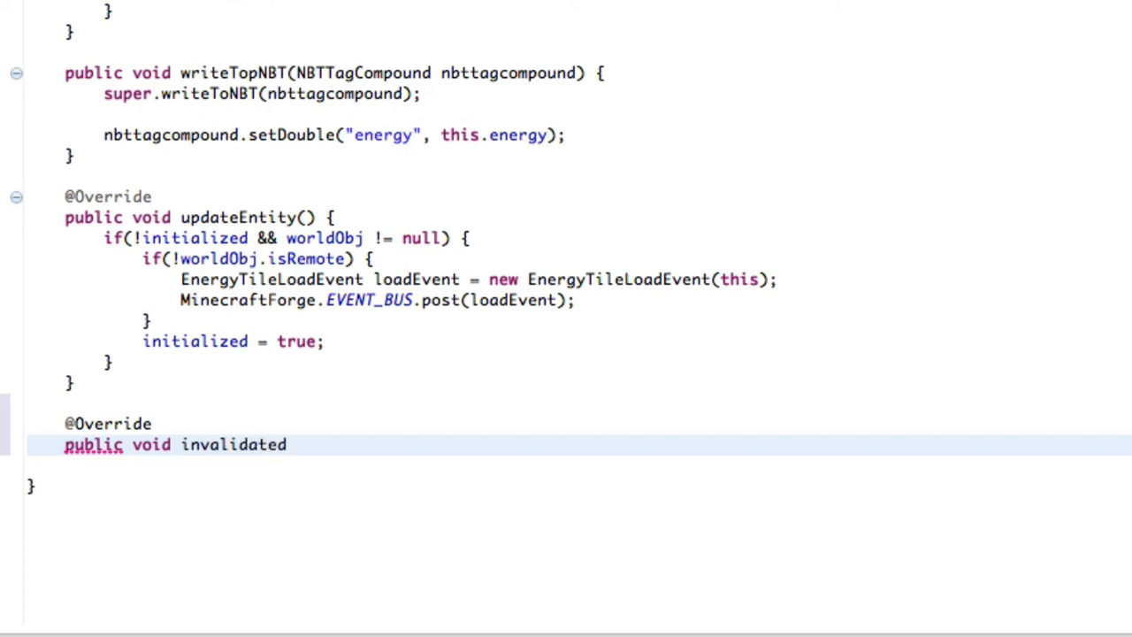
pyautogui.write('invalidate()')
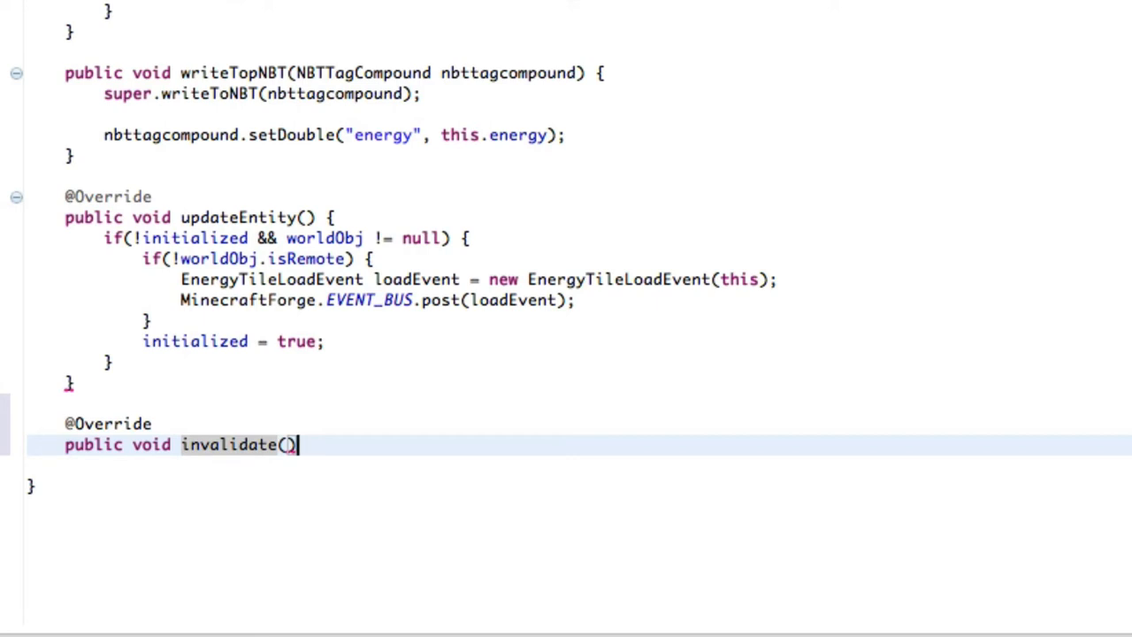
pyautogui.write('{')
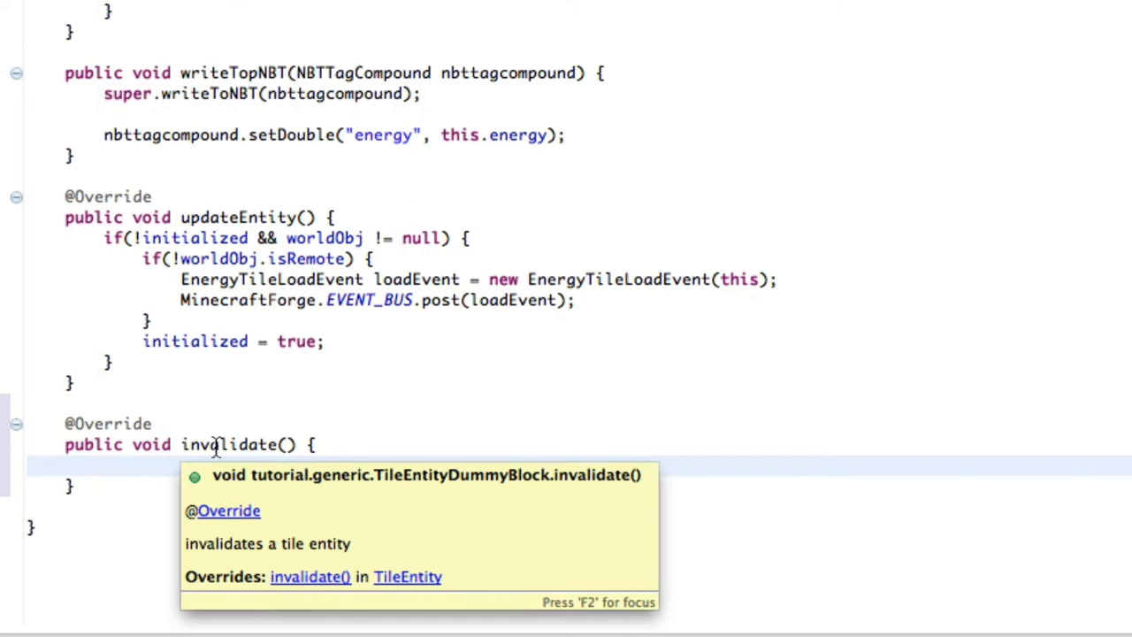
pyautogui.moveTo(186, 280)
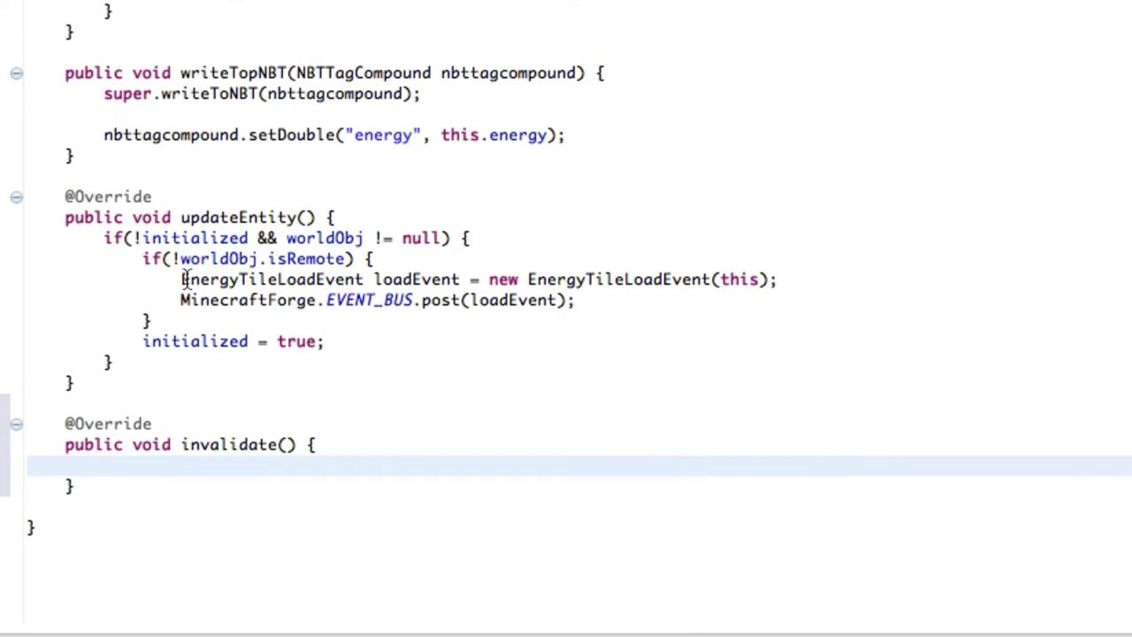
pyautogui.moveTo(180, 280); pyautogui.dragTo(575, 301)
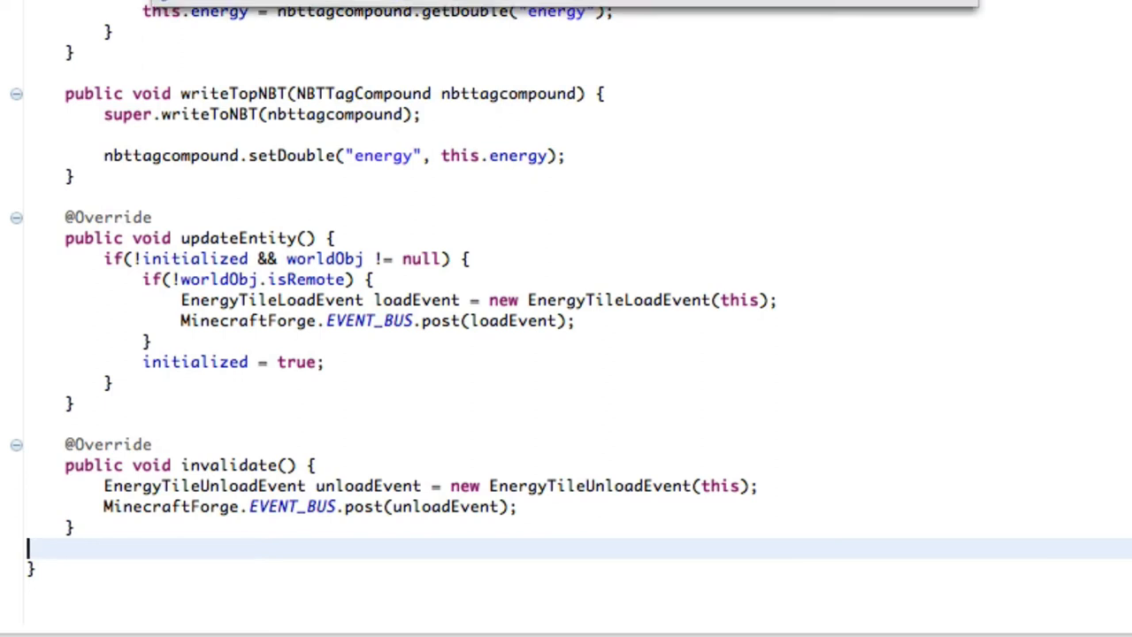
# - Select the auto-generated TODO comment text in the IEnergySink method stubs for removal
pyautogui.scroll(-3)
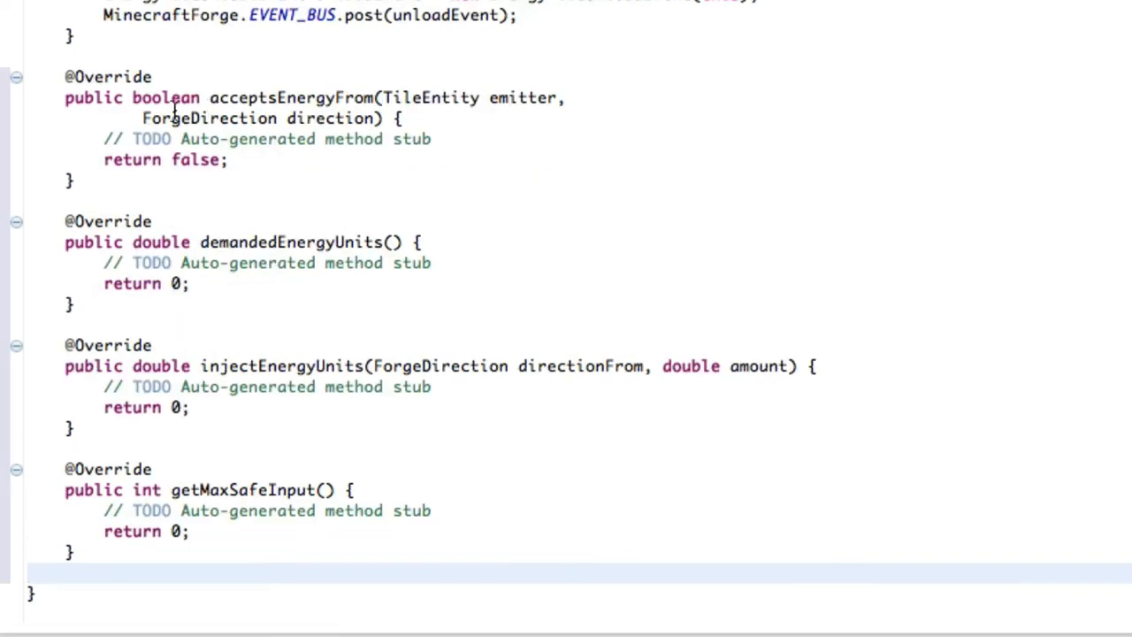
pyautogui.moveTo(174, 108); pyautogui.dragTo(221, 557)
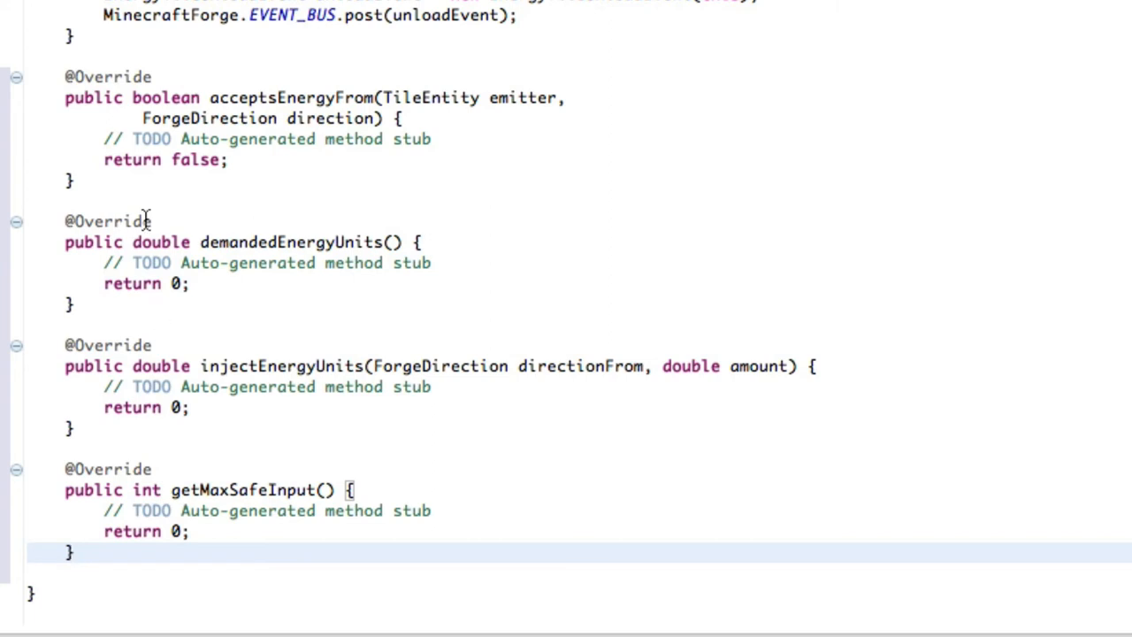
pyautogui.moveTo(318, 97)
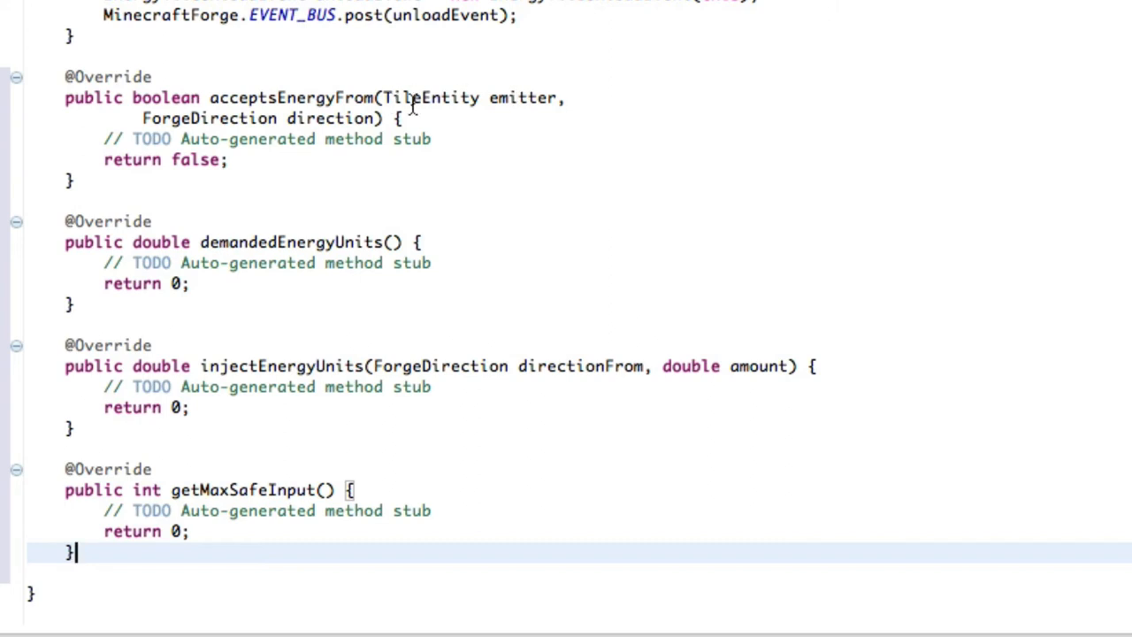
pyautogui.moveTo(520, 85)
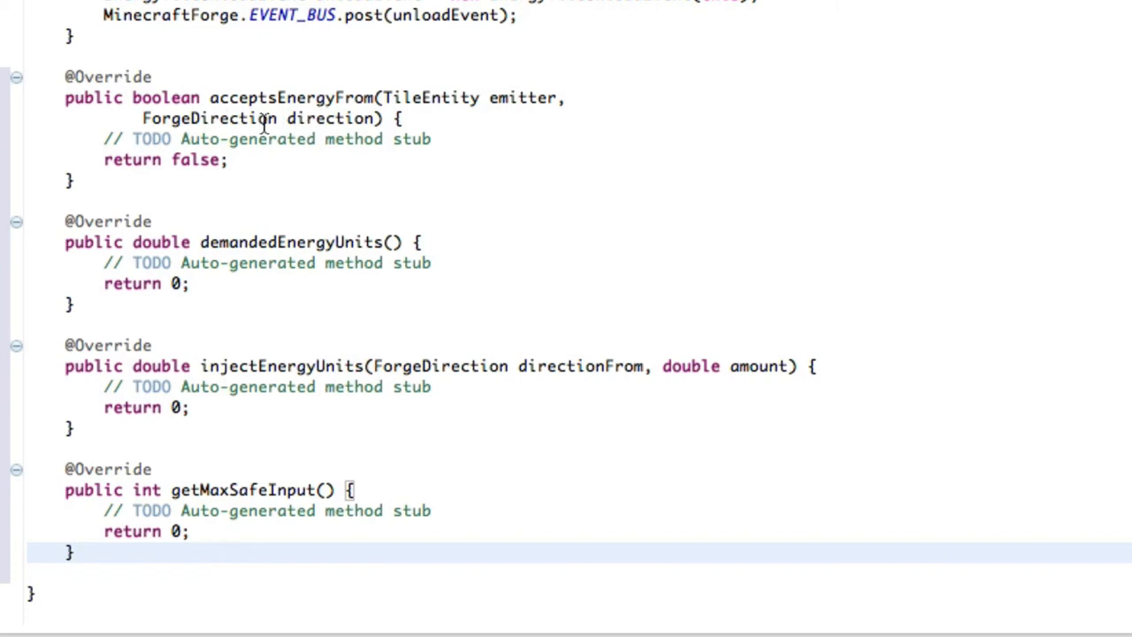
pyautogui.moveTo(244, 138)
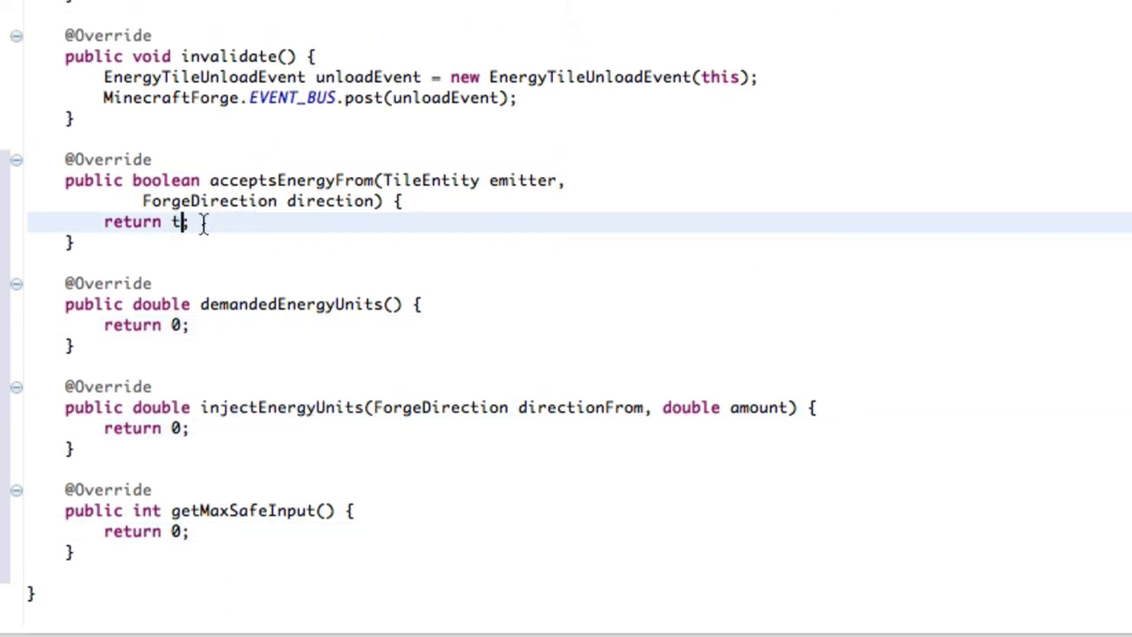
# - Make acceptsEnergyFrom 'return true;' and inspect the members of its direction parameter
pyautogui.write('rue;')
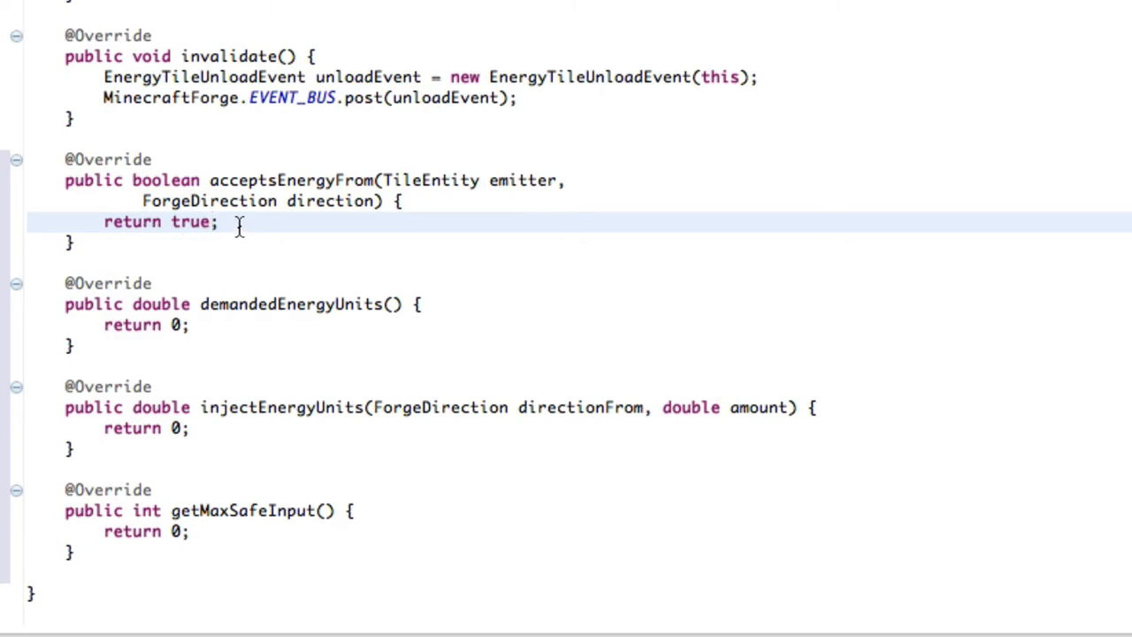
pyautogui.click(400, 201)
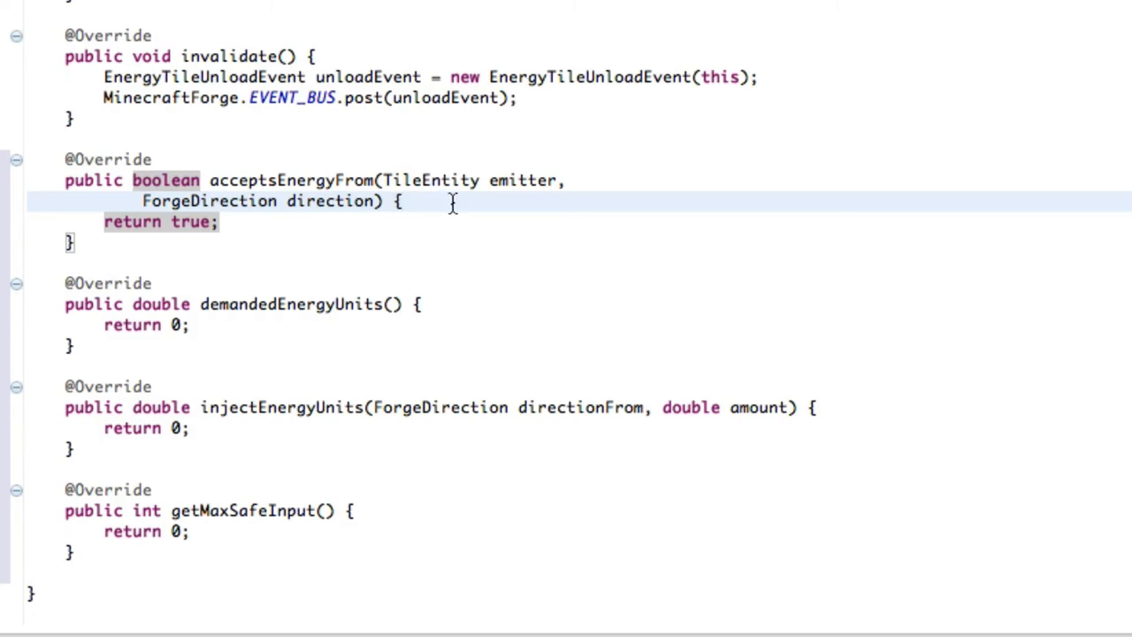
pyautogui.click(404, 202)
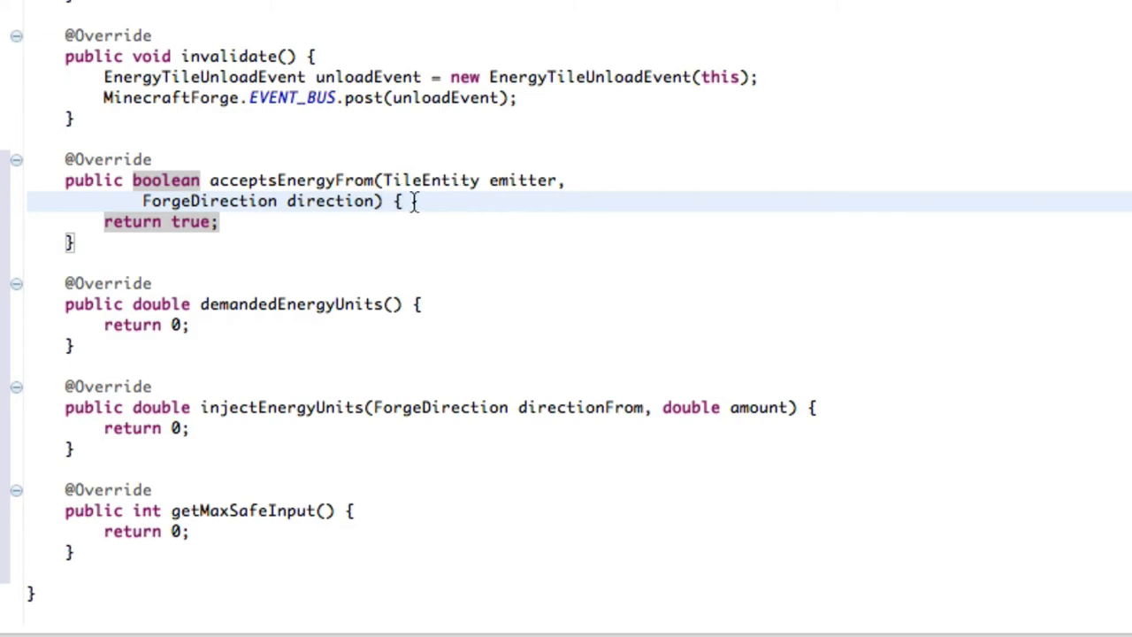
pyautogui.write('dir')
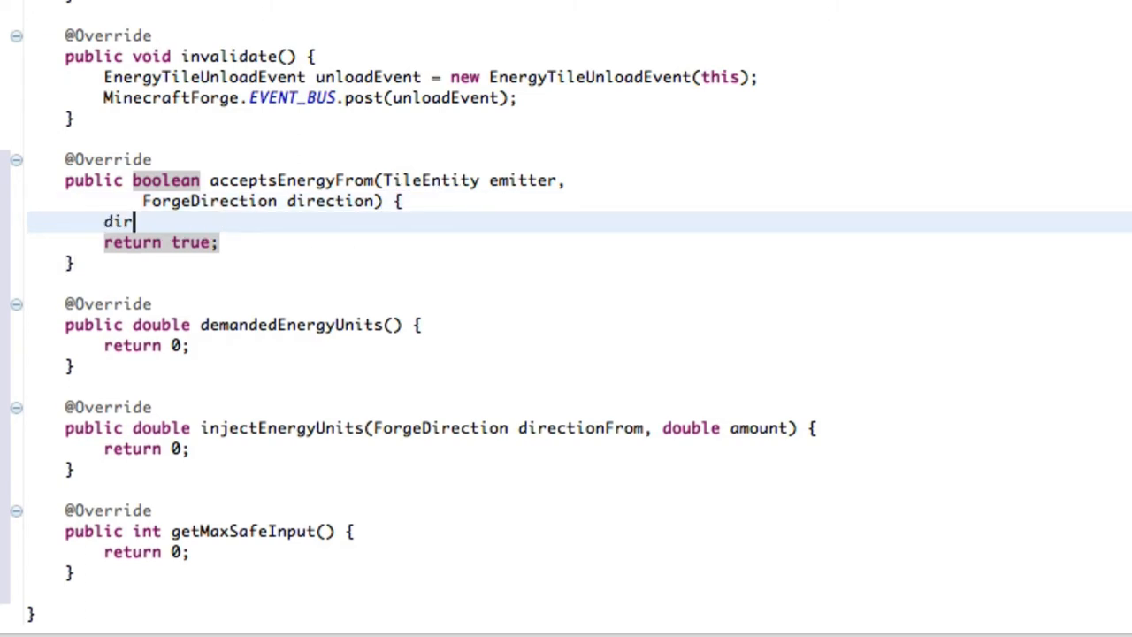
pyautogui.write('ection.')
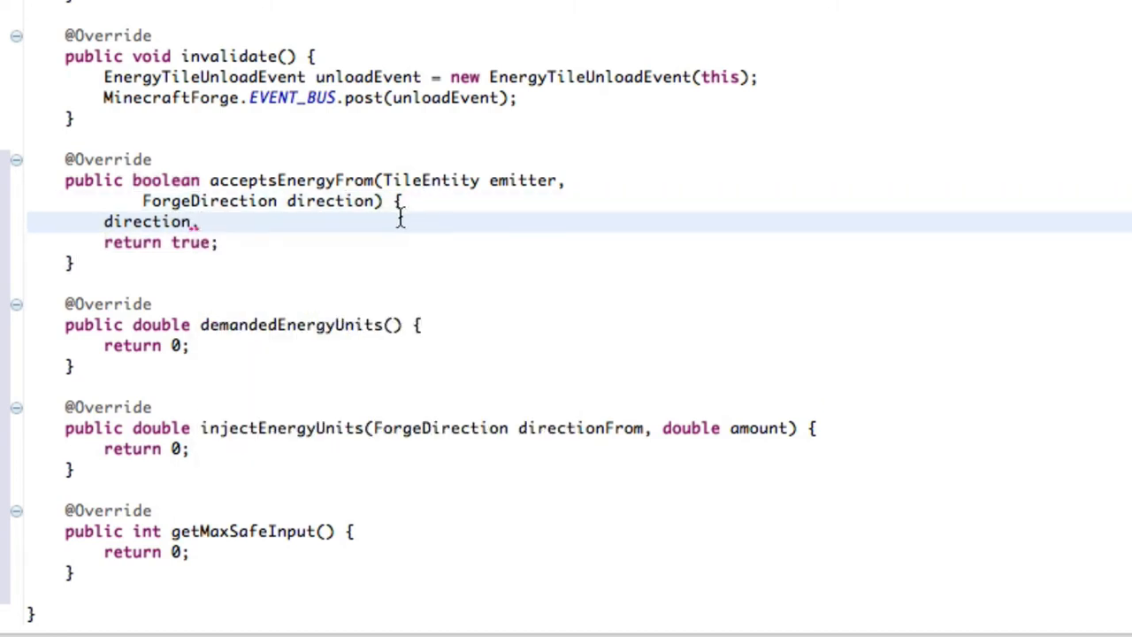
pyautogui.press('BackSpace')
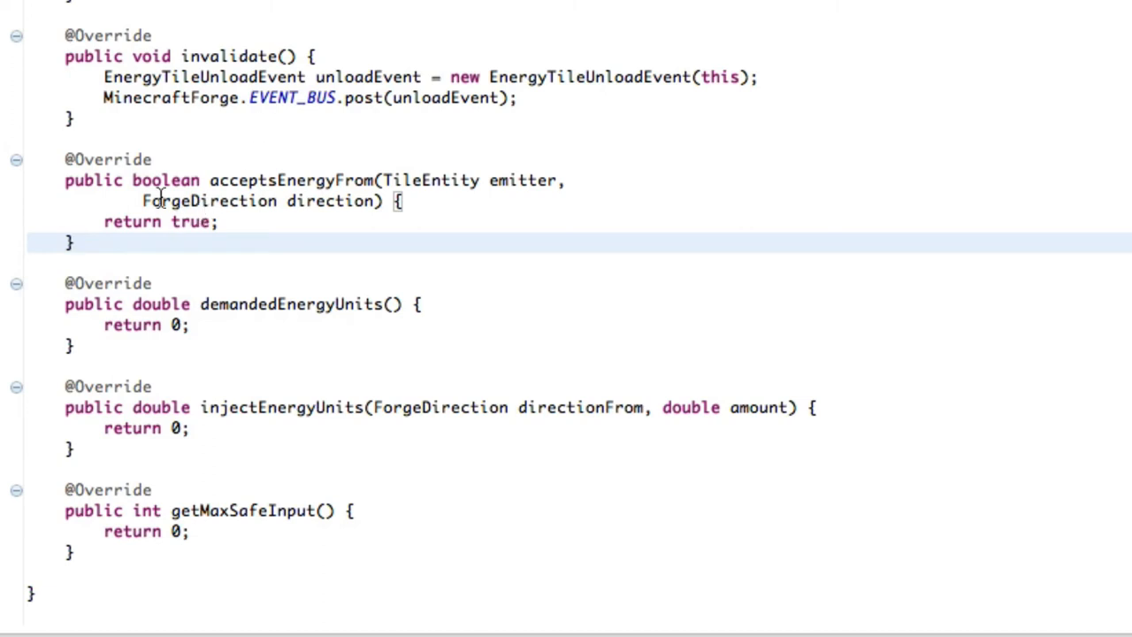
pyautogui.moveTo(187, 221)
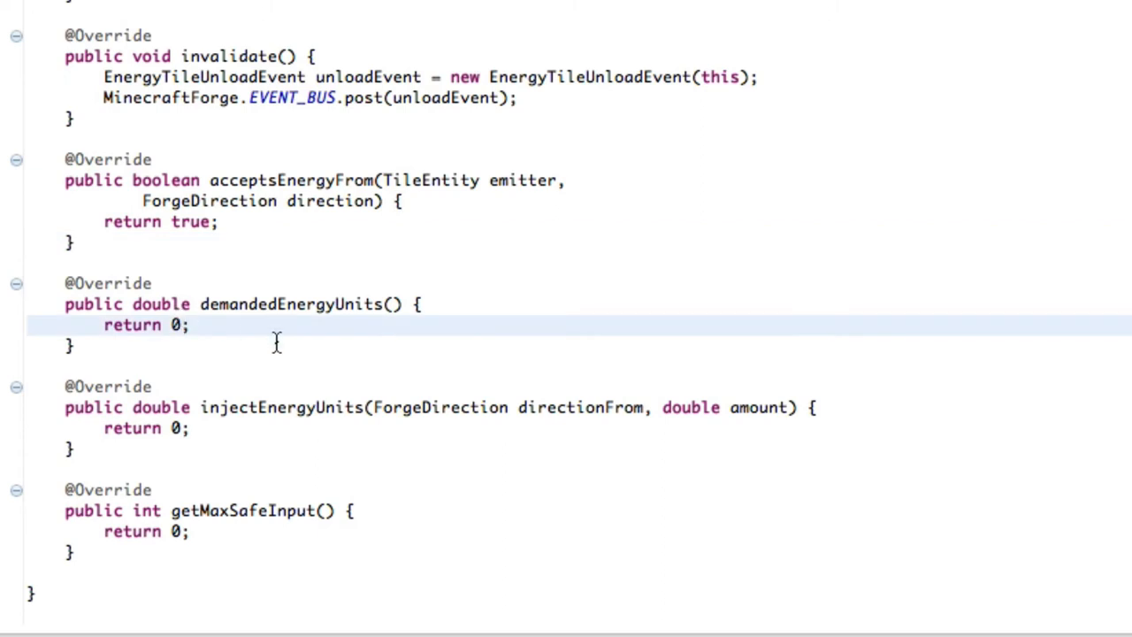
# - Make demandedEnergyUnits 'return this.maxEnergy - this.energy;' and move on to injectEnergyUnits
pyautogui.click(182, 325)
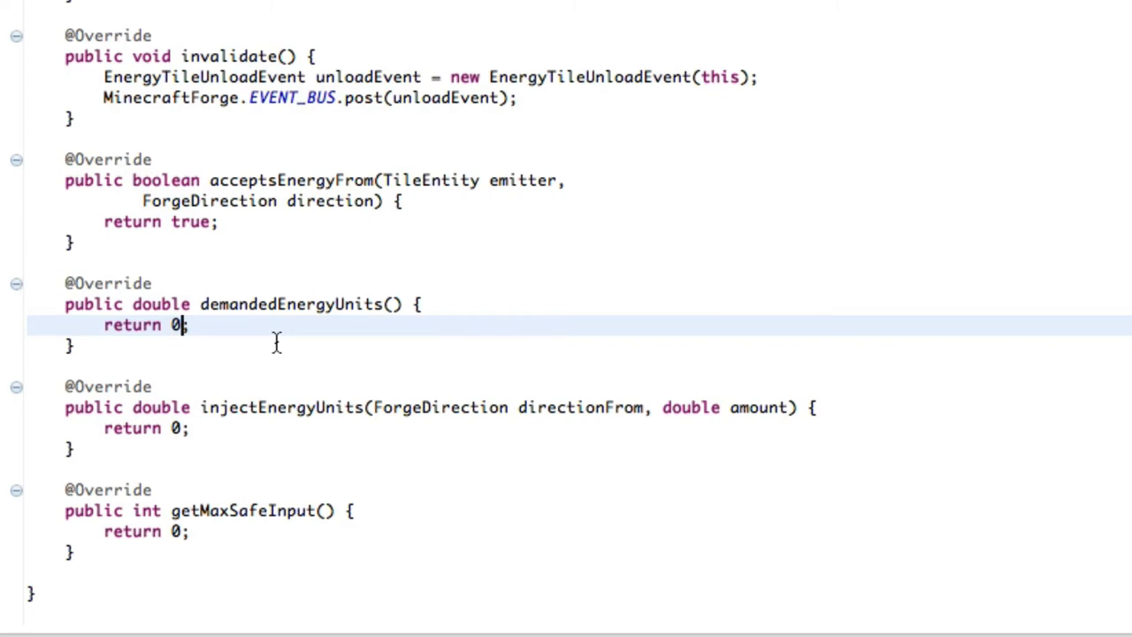
pyautogui.write('this')
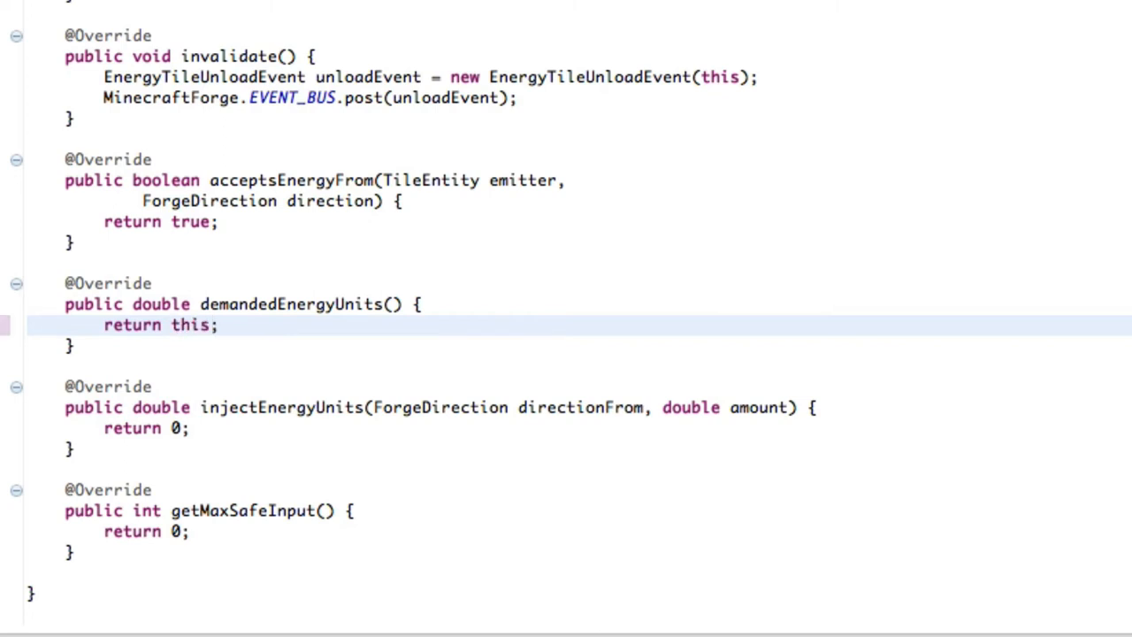
pyautogui.write('.maxEnergy')
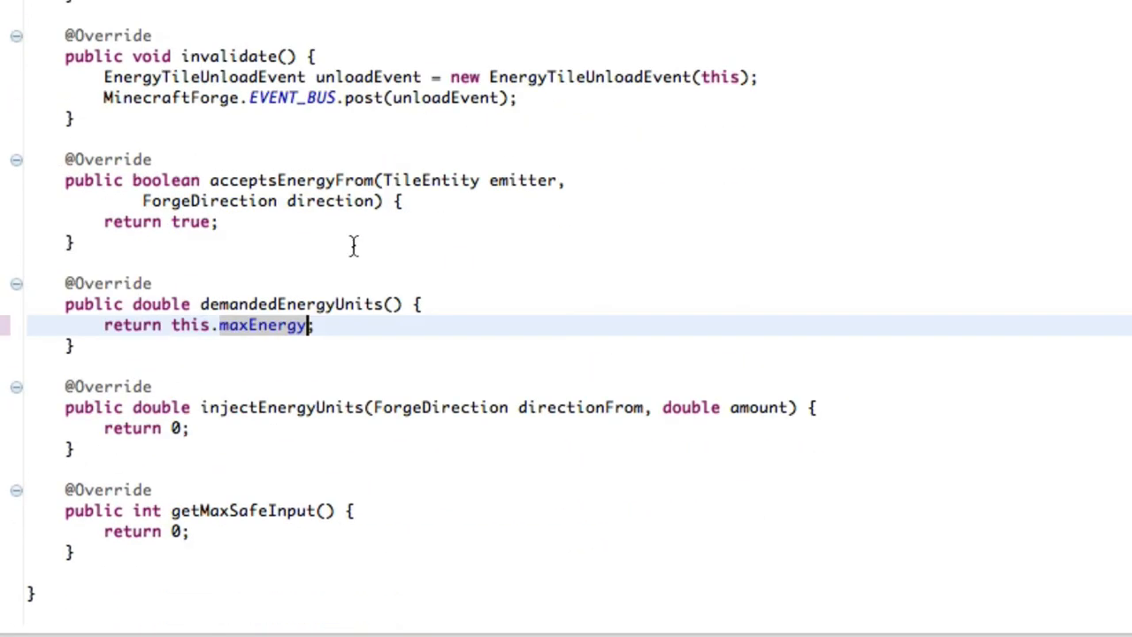
pyautogui.write('- this.')
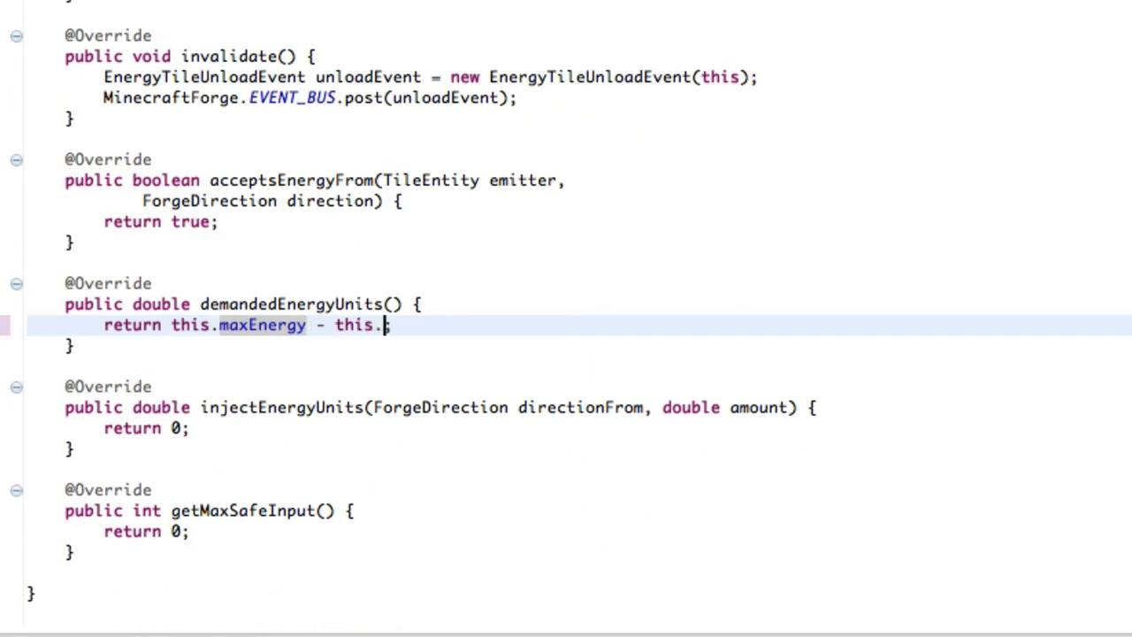
pyautogui.write('energy;')
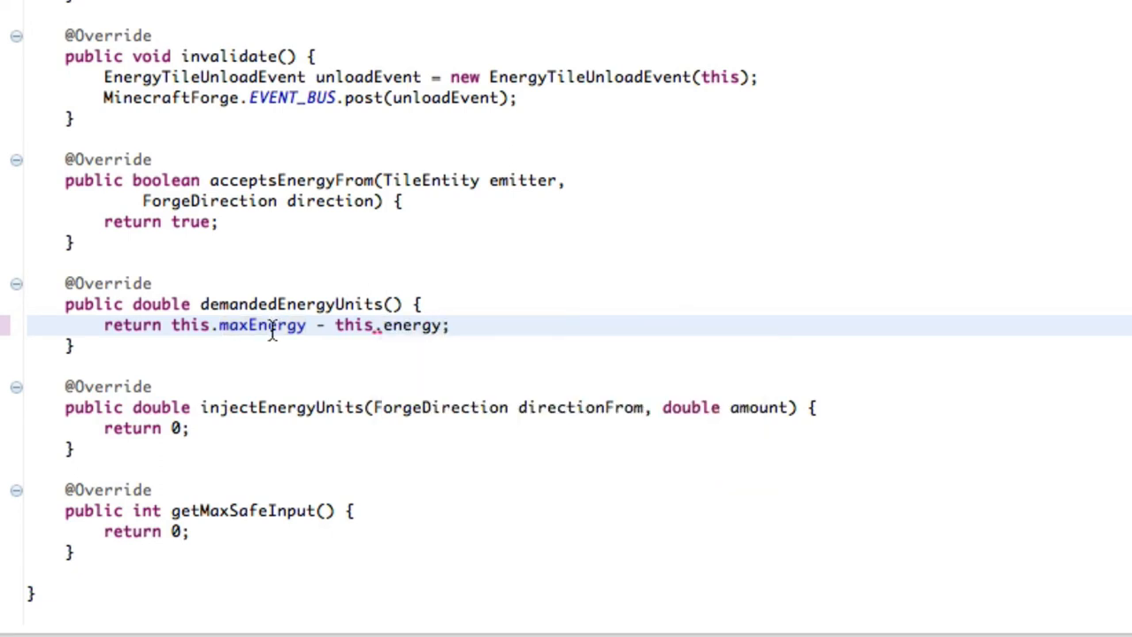
pyautogui.doubleClick(411, 326)
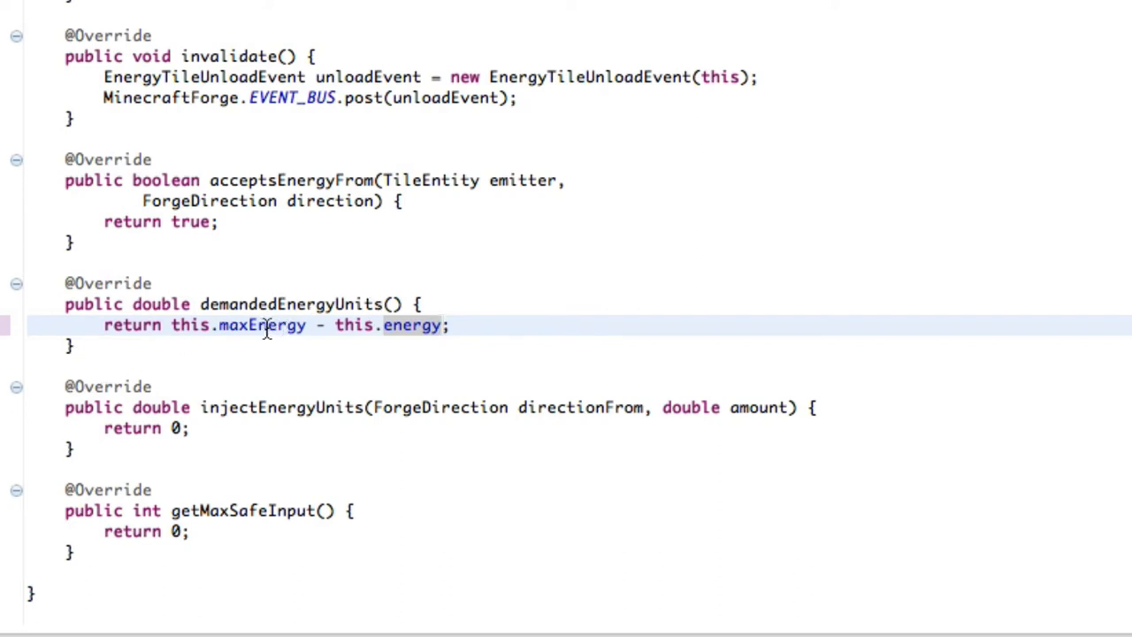
pyautogui.click(449, 326)
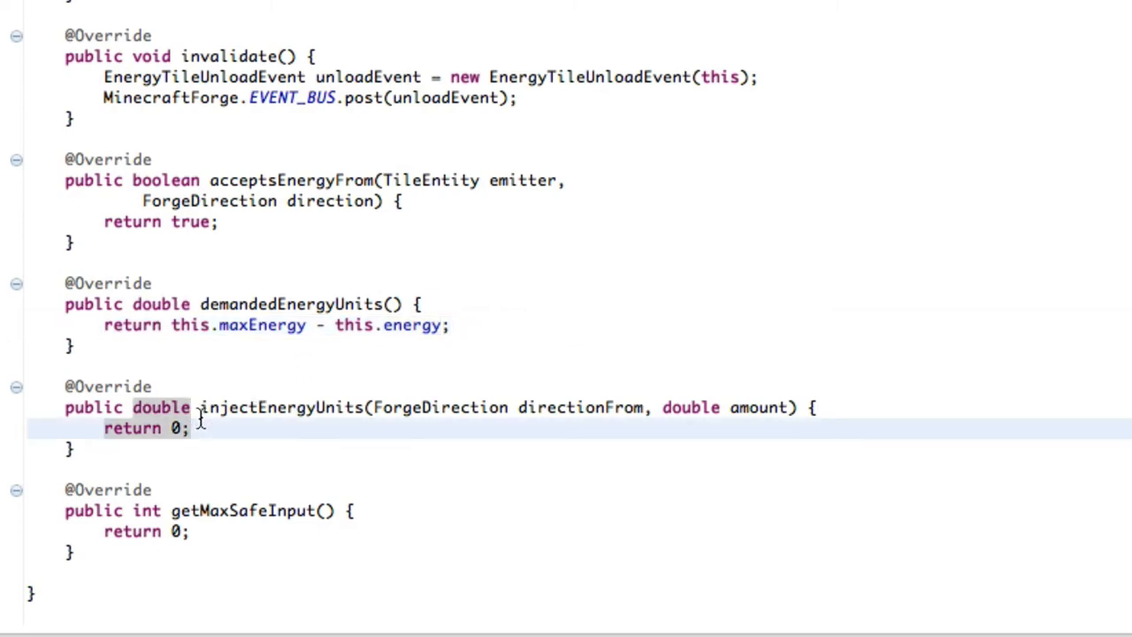
pyautogui.click(191, 427)
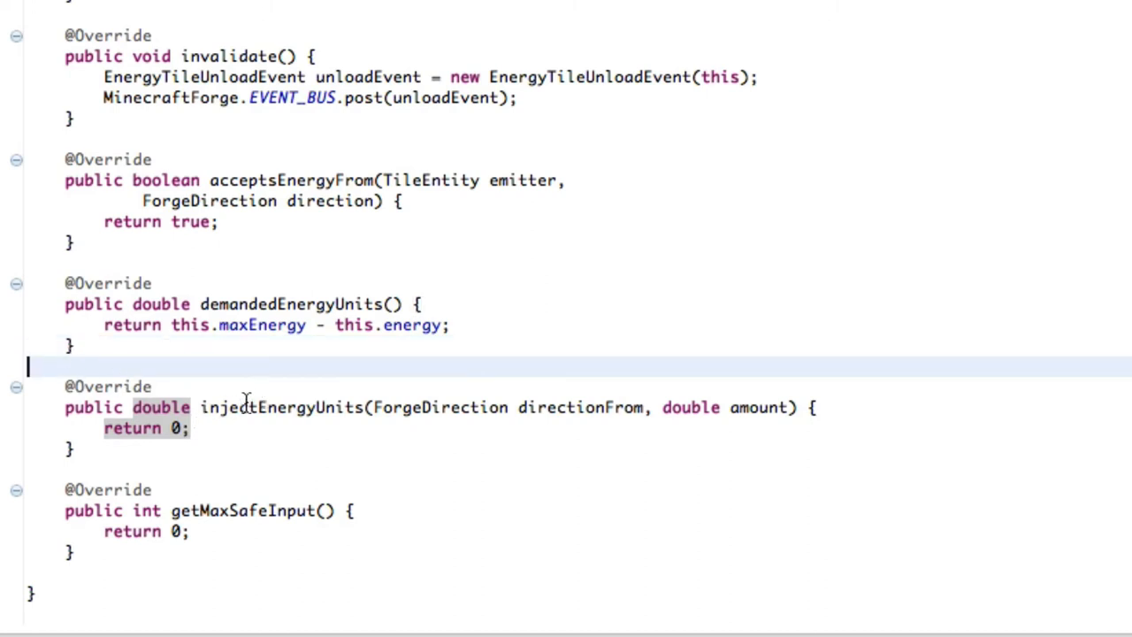
pyautogui.moveTo(248, 414)
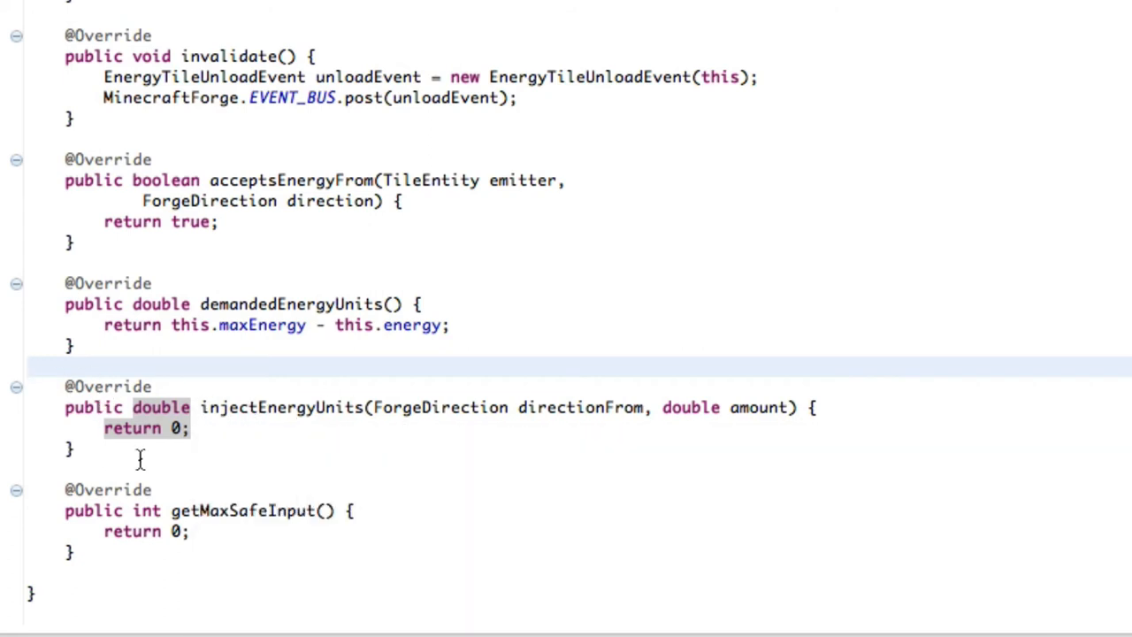
pyautogui.moveTo(96, 462)
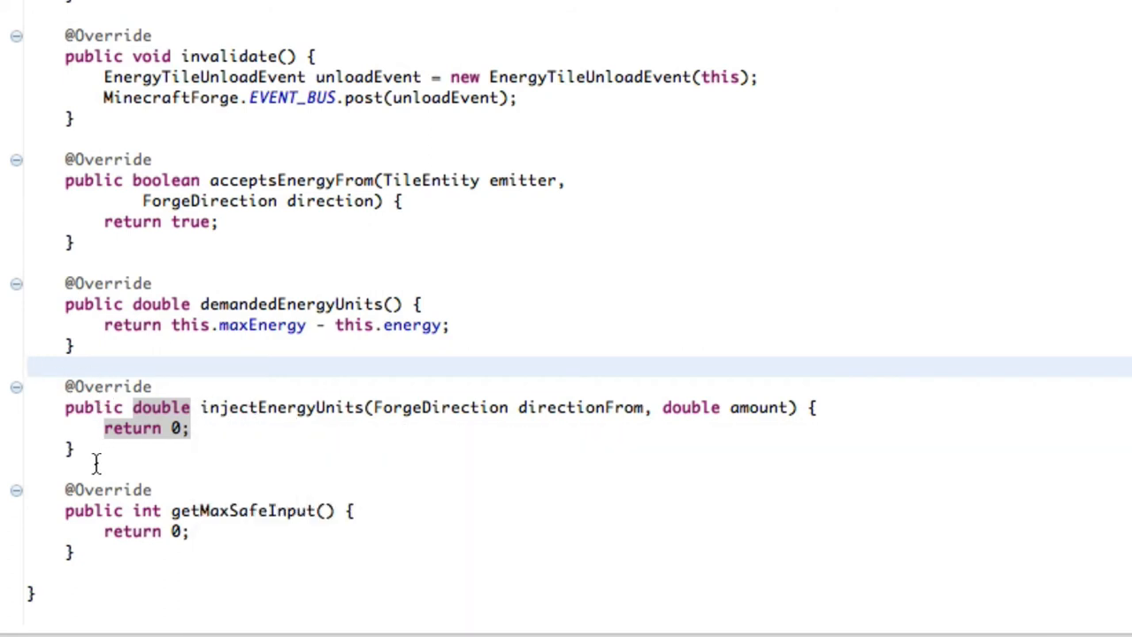
# - Add 'if (this.energy >= this.maxEnergy) return amount;' above injectEnergyUnits' return 0
pyautogui.click(177, 430)
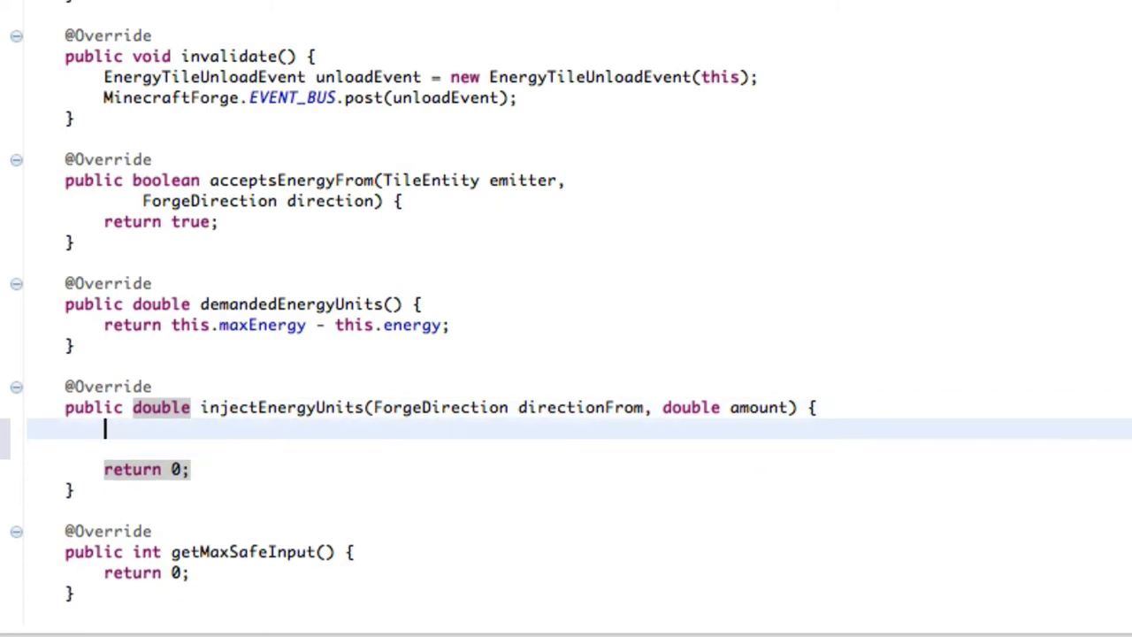
pyautogui.write('if ()')
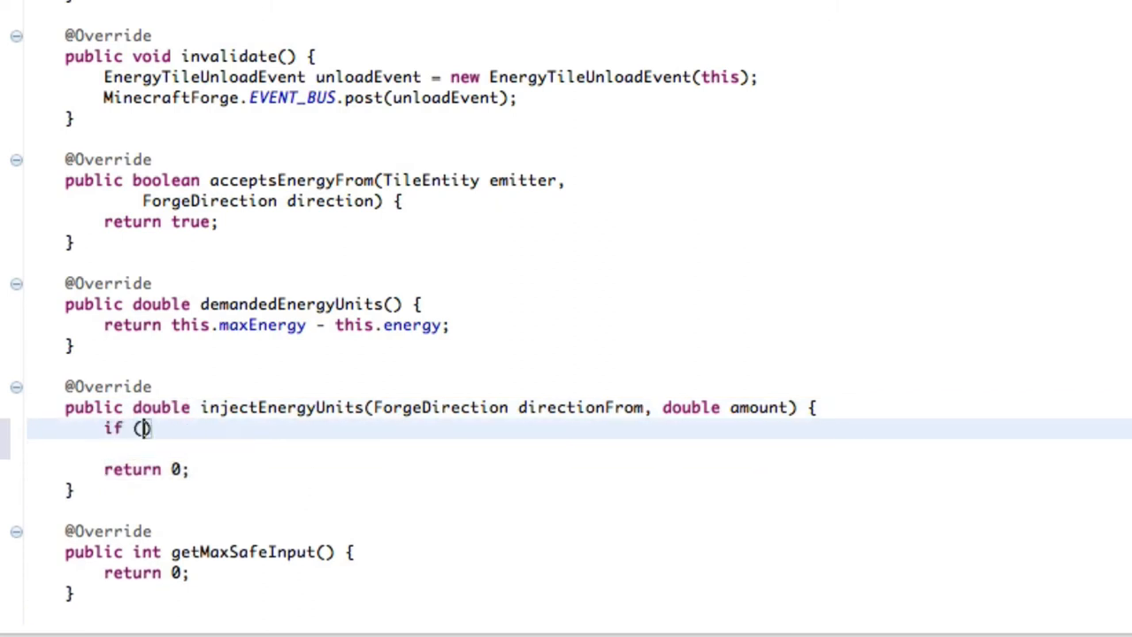
pyautogui.write('this.energy')
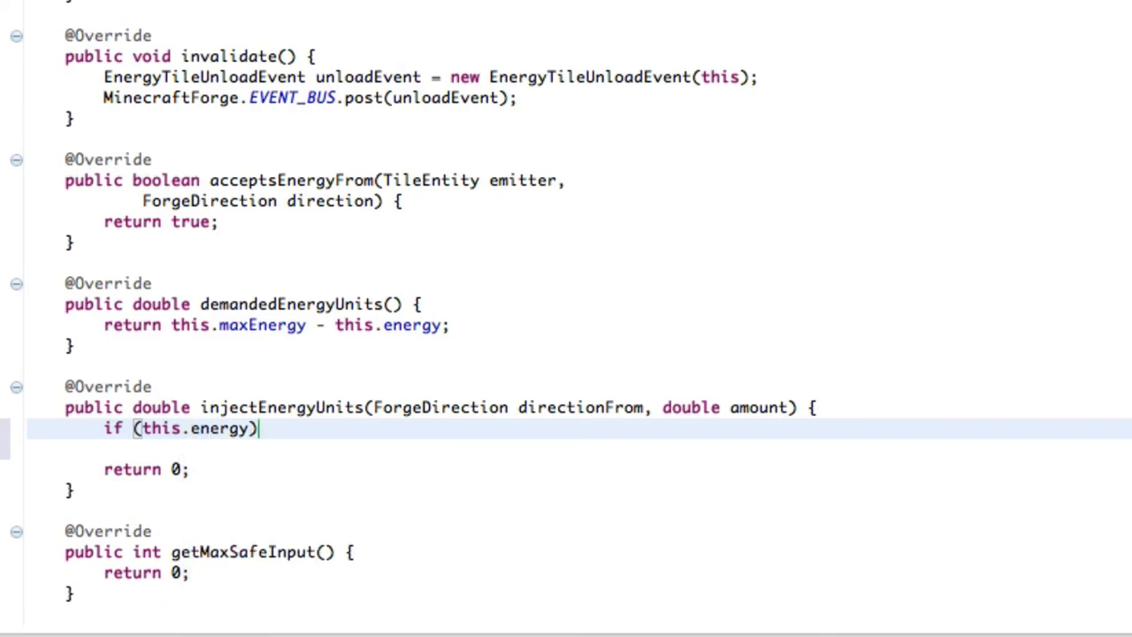
pyautogui.write('>=')
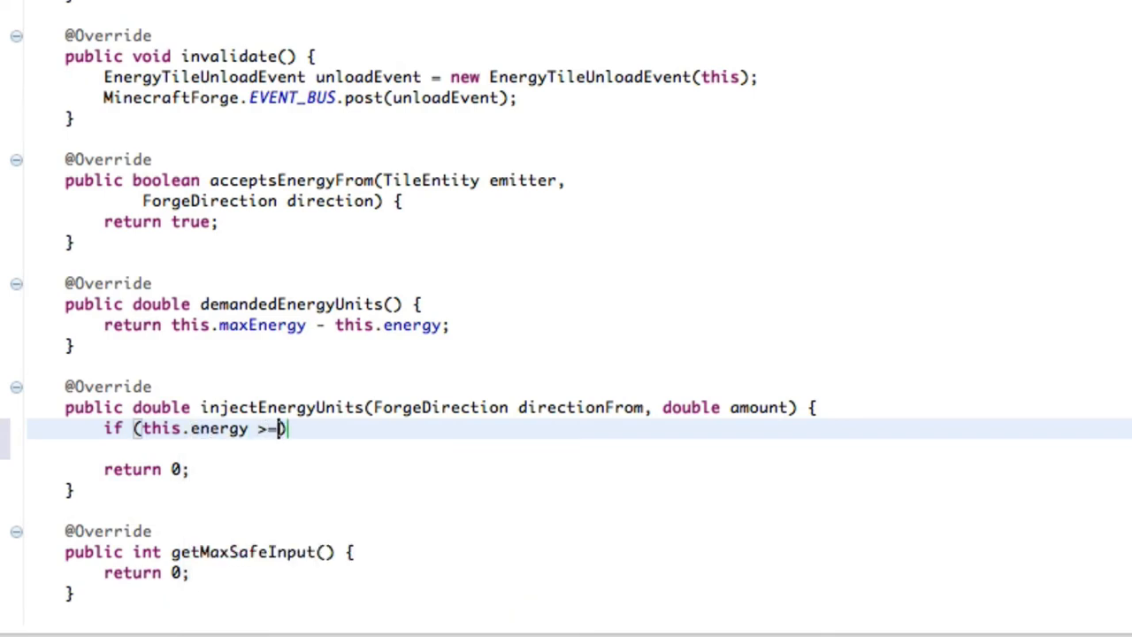
pyautogui.write('this.maxEnergy)')
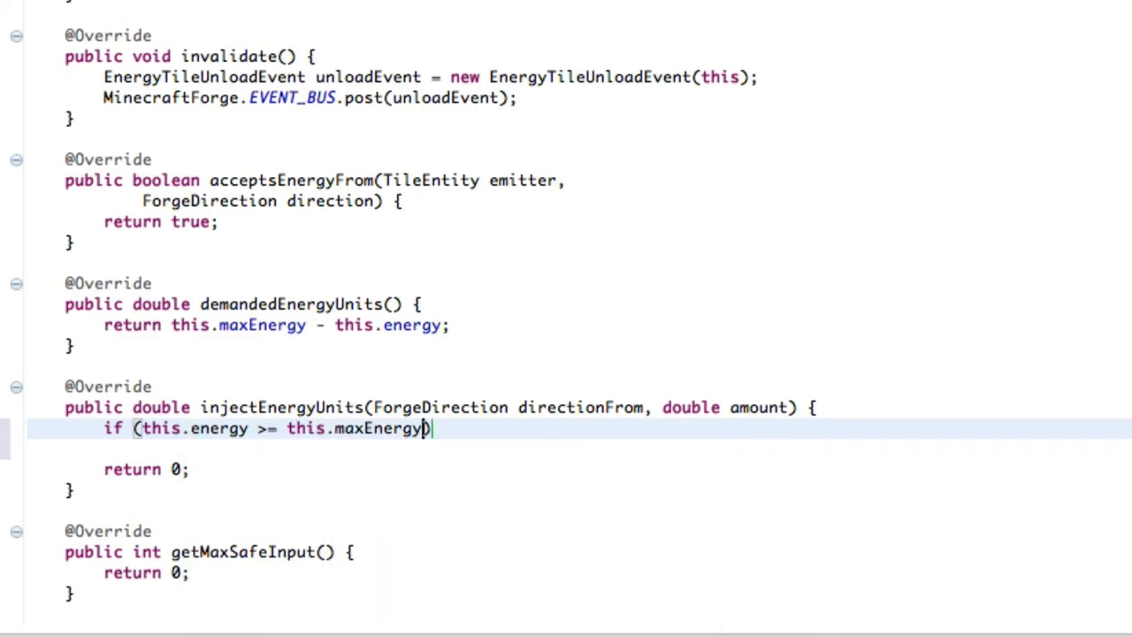
pyautogui.write('return')
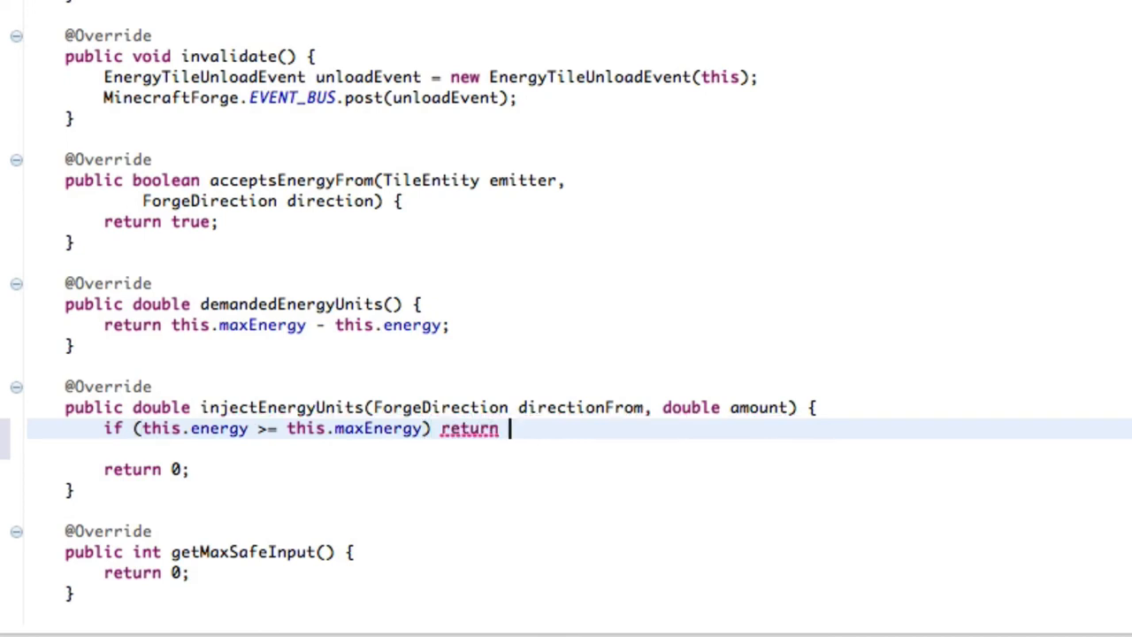
pyautogui.write('amount;')
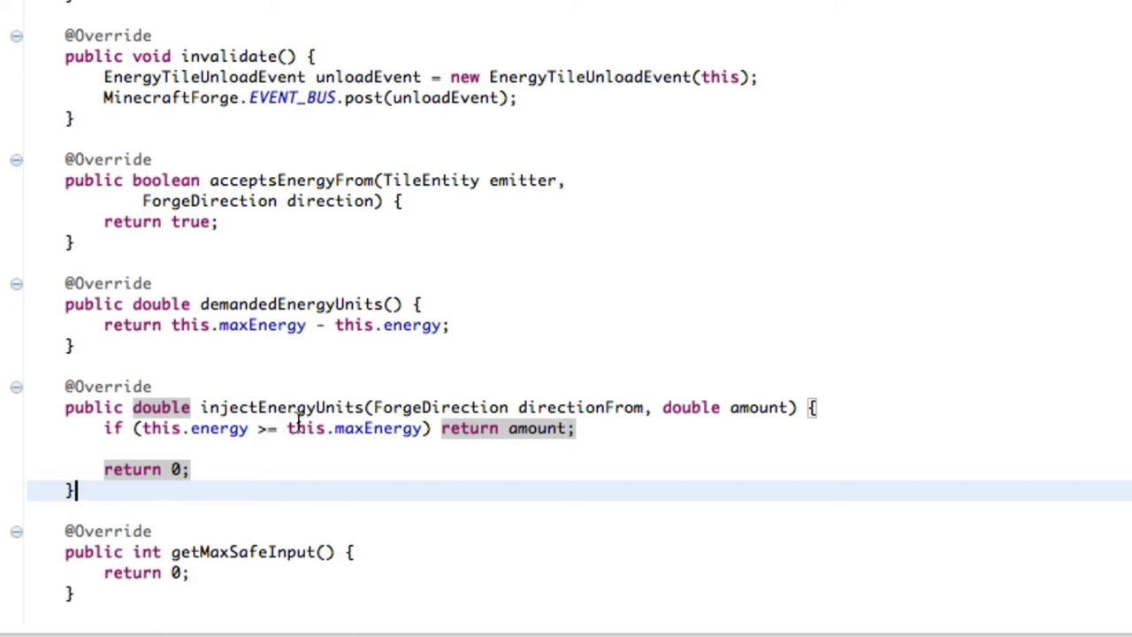
pyautogui.moveTo(456, 441)
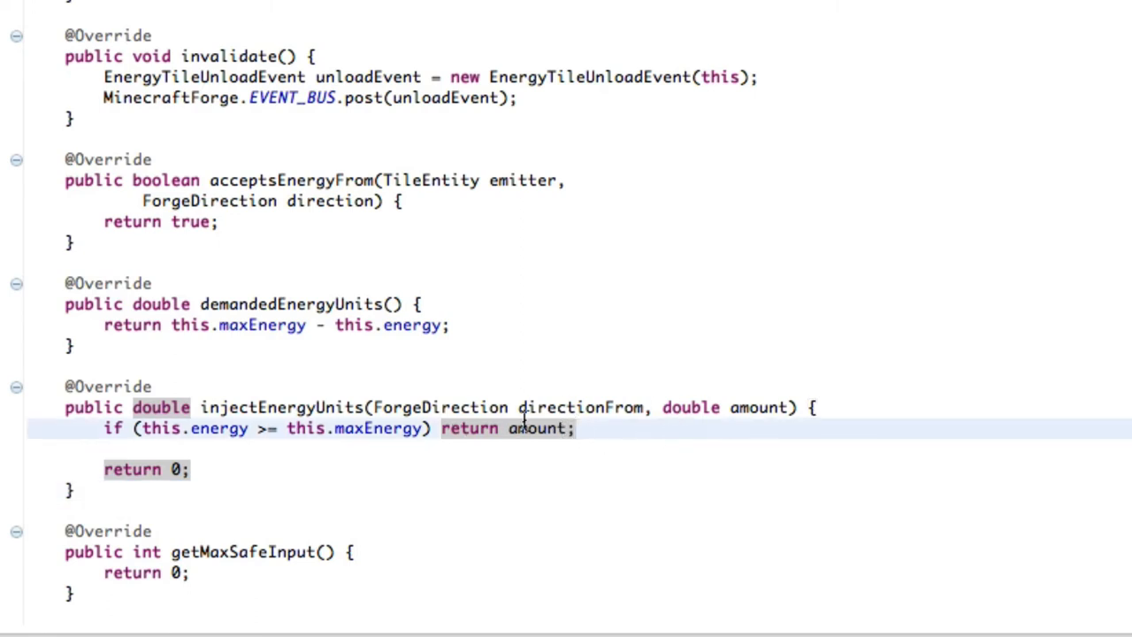
pyautogui.moveTo(386, 435)
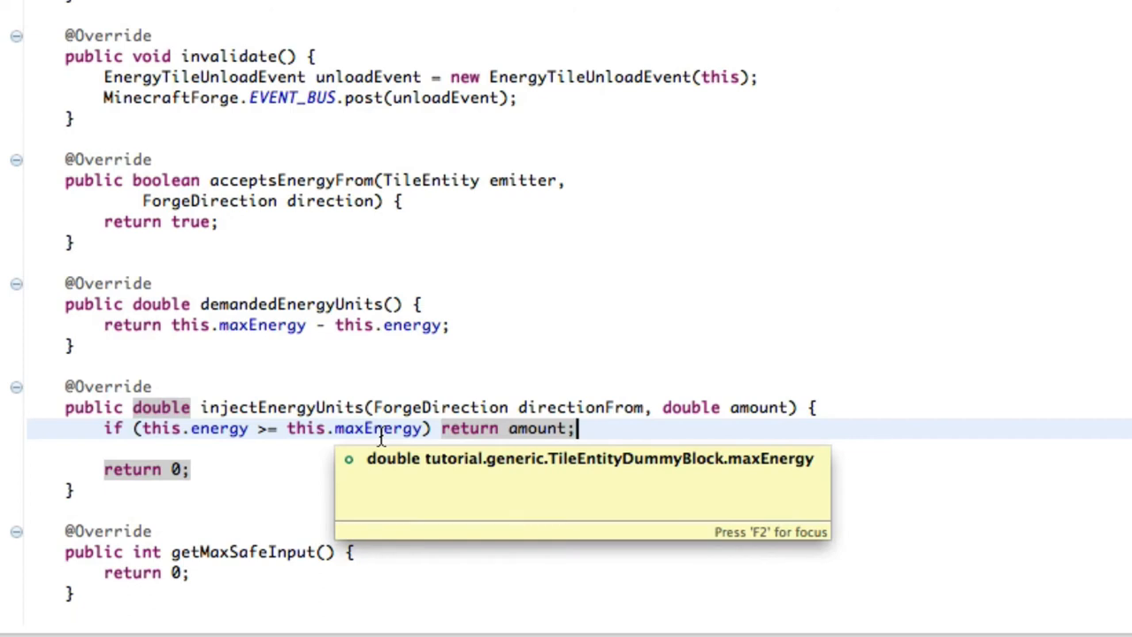
pyautogui.moveTo(304, 434)
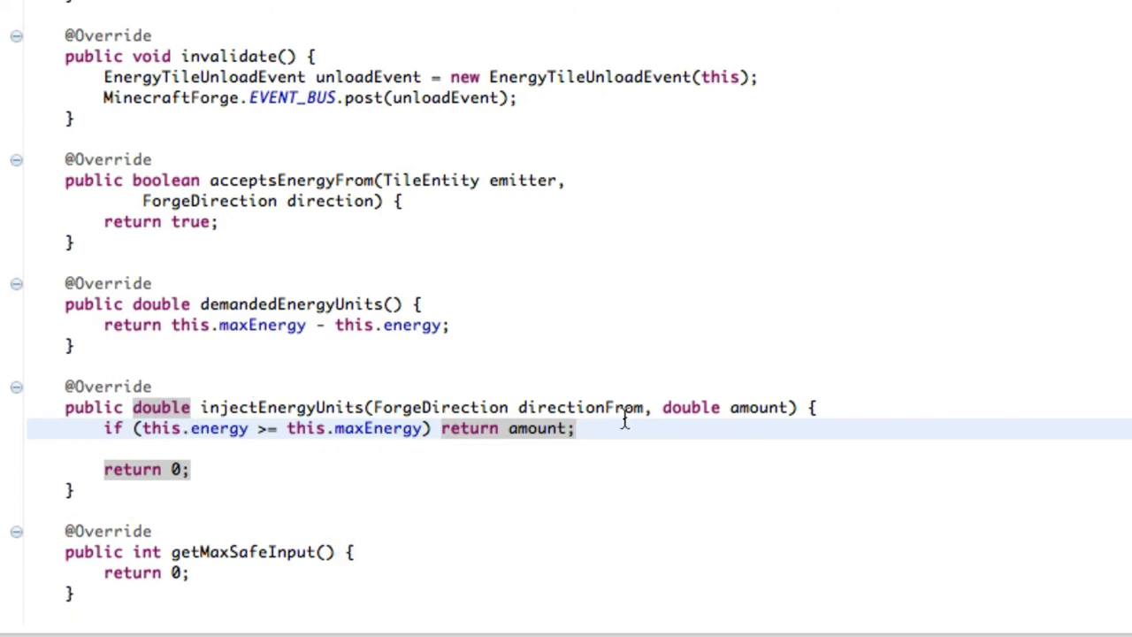
pyautogui.moveTo(150, 407)
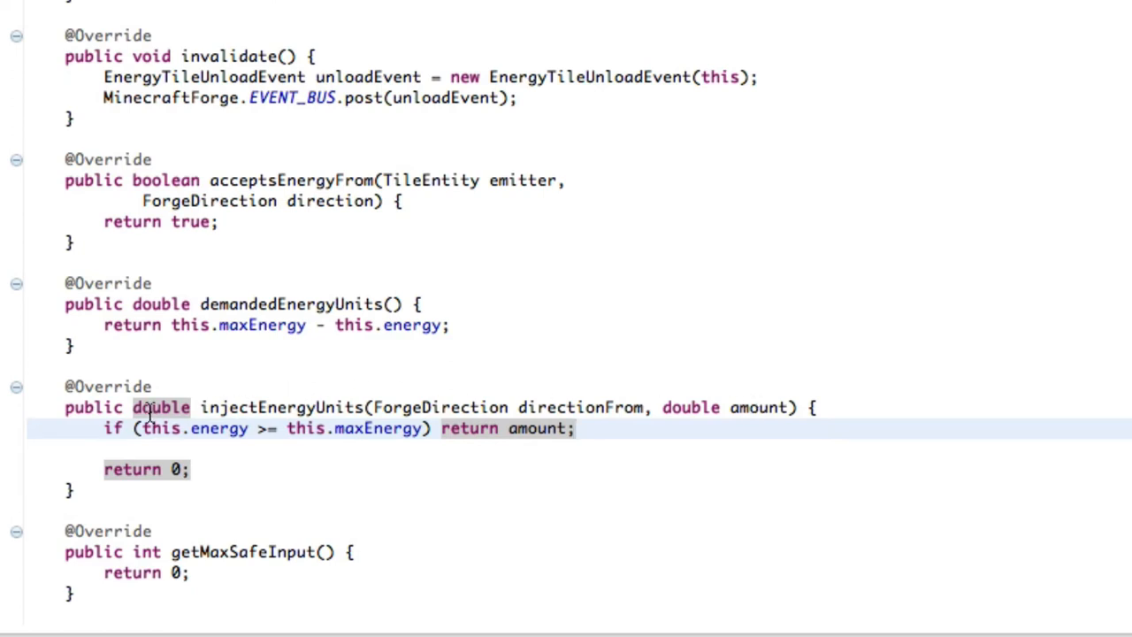
pyautogui.click(104, 449)
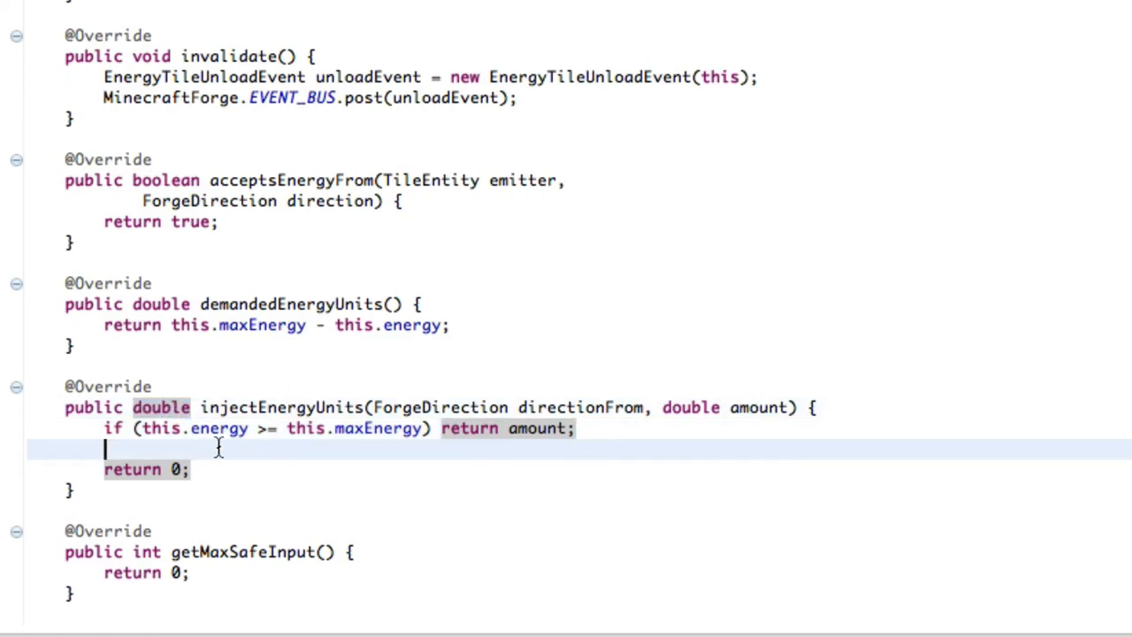
pyautogui.moveTo(235, 460)
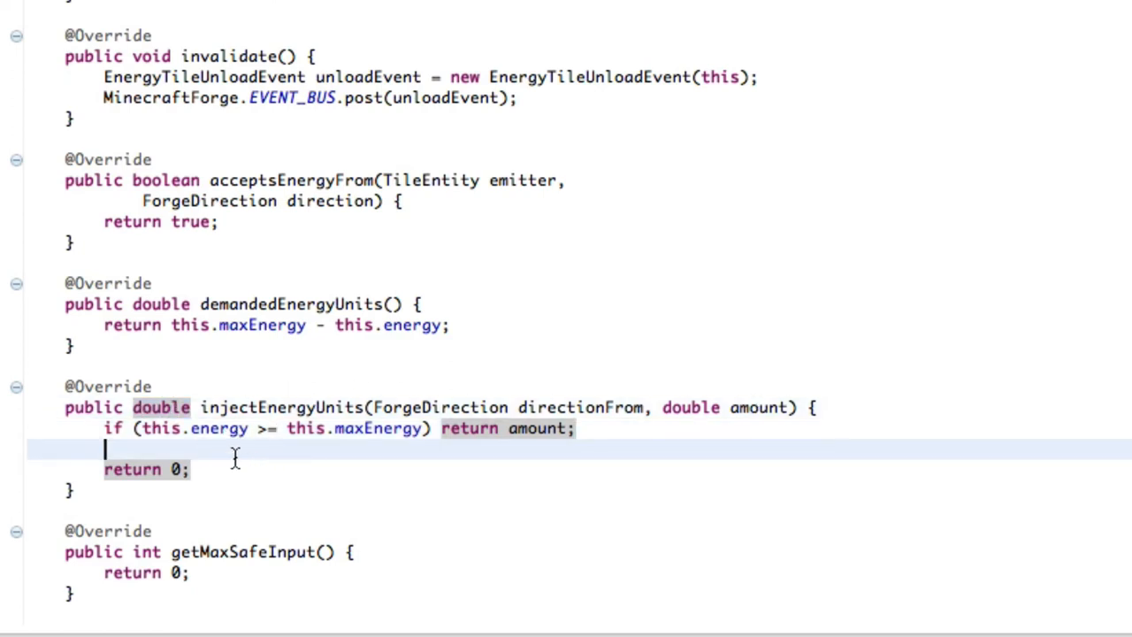
pyautogui.moveTo(327, 449)
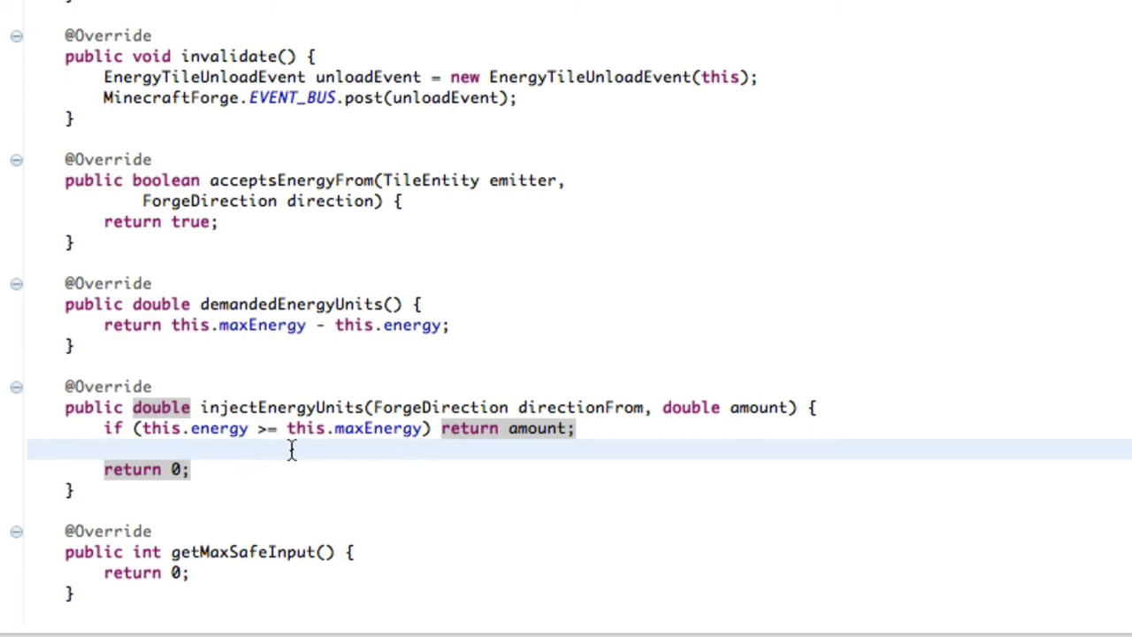
# - Declare 'double openEnergy = this.maxEnergy - this.energy;' below the full-energy check
pyautogui.write('double')
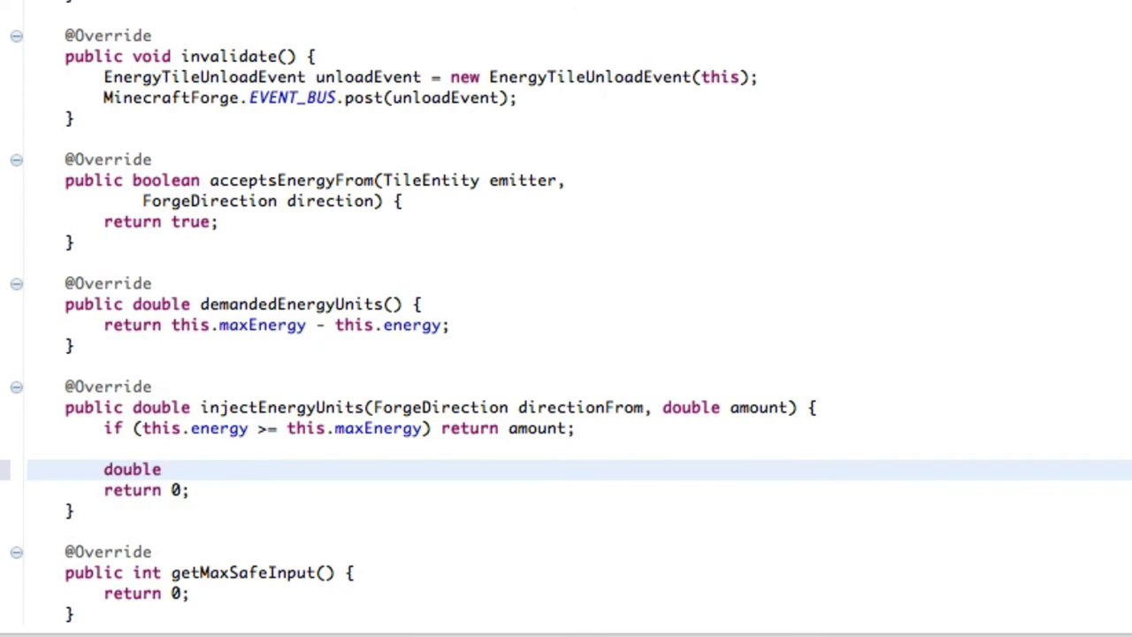
pyautogui.write('openEe')
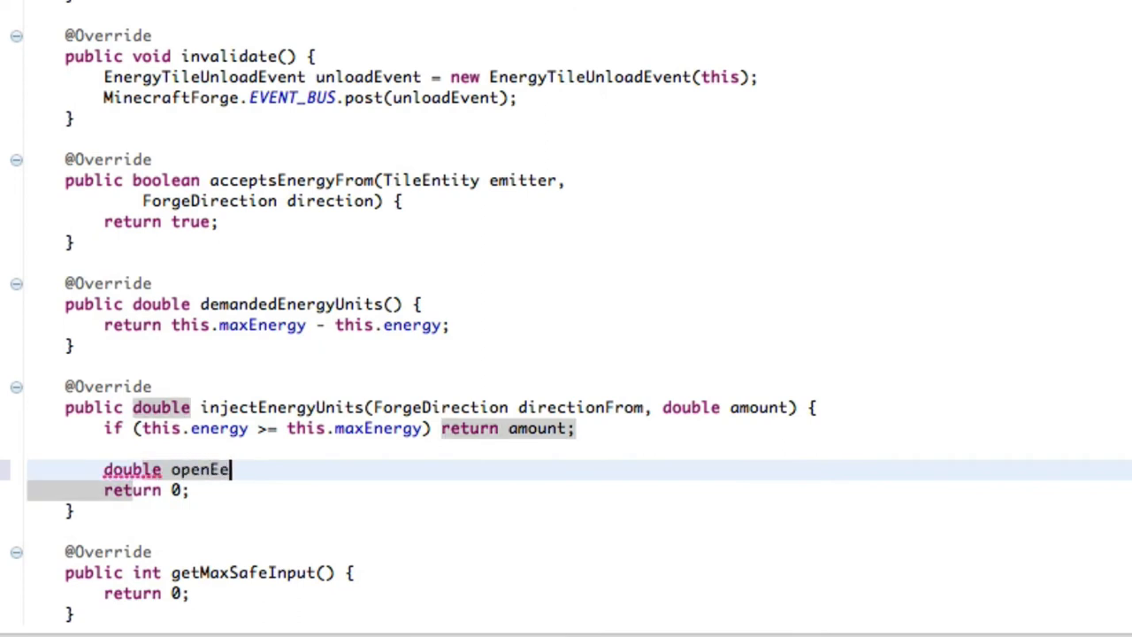
pyautogui.write('nergy')
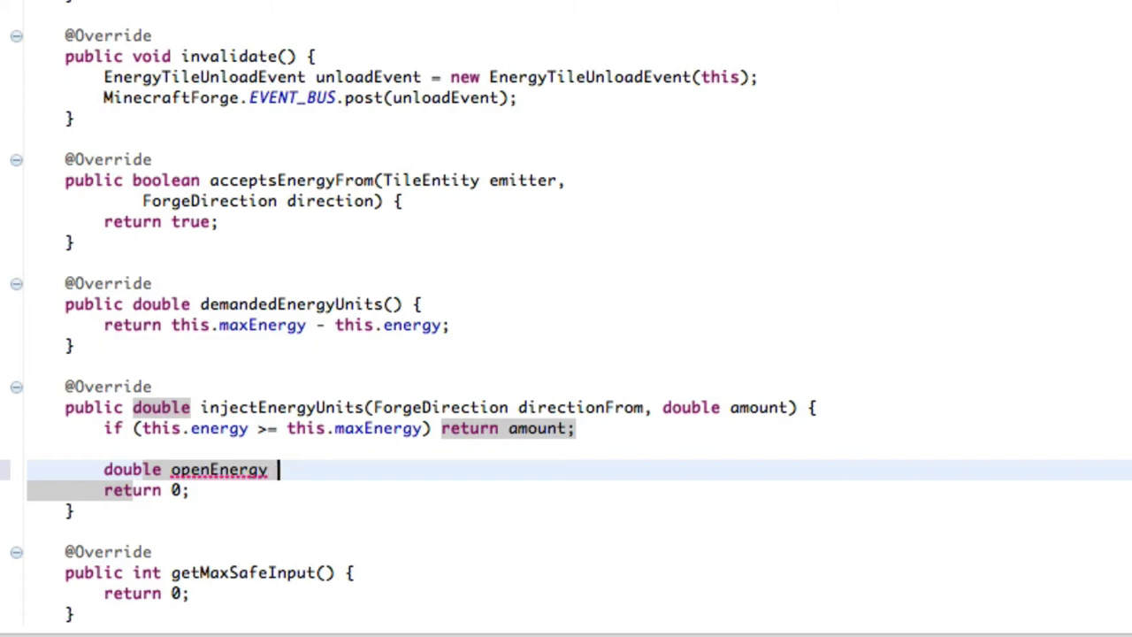
pyautogui.write('= this.maxEnergy')
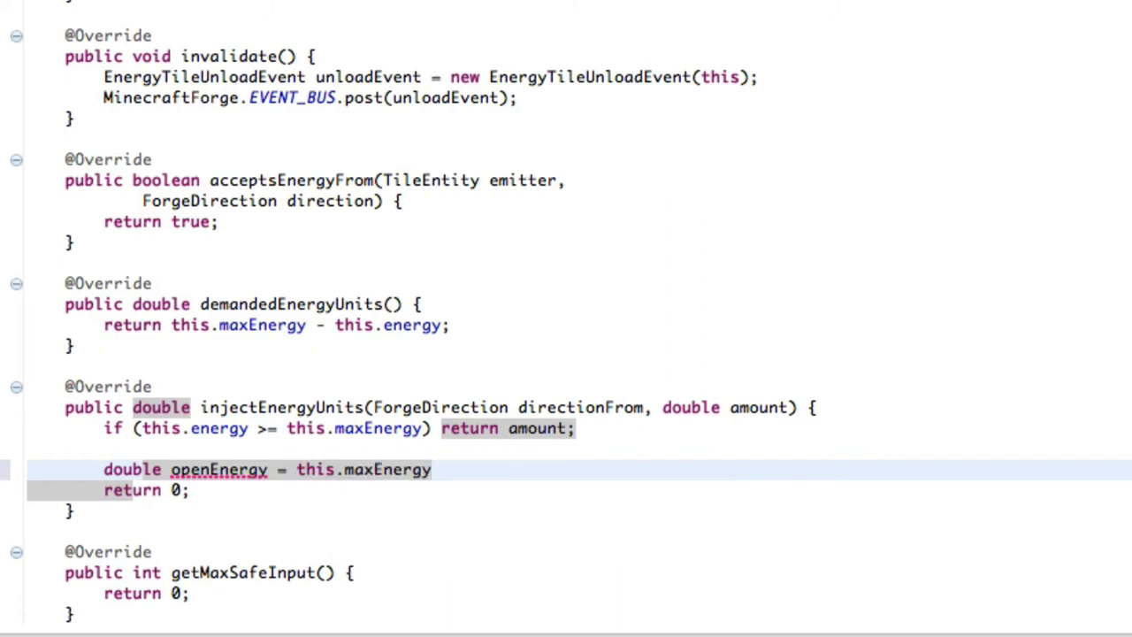
pyautogui.write('- this')
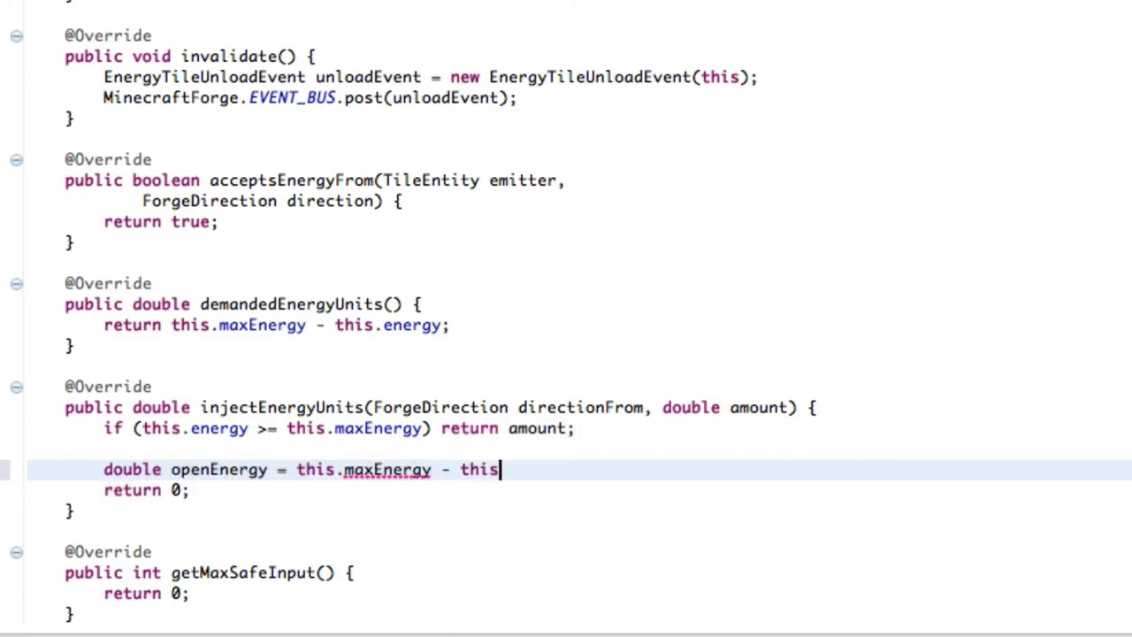
pyautogui.write('.energy;')
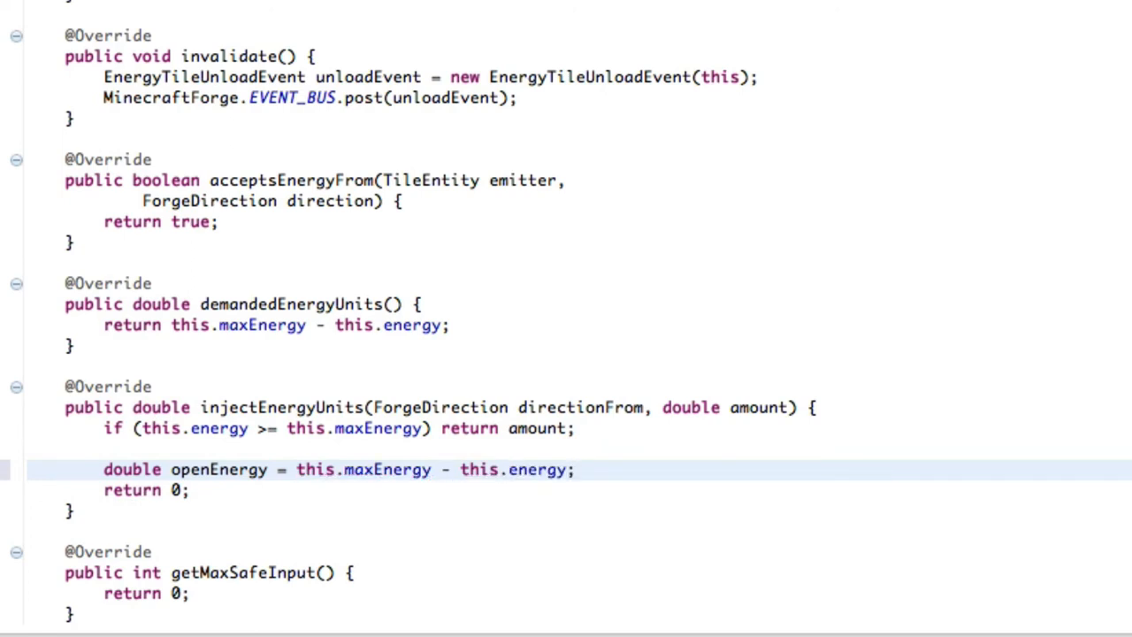
pyautogui.press('Enter')
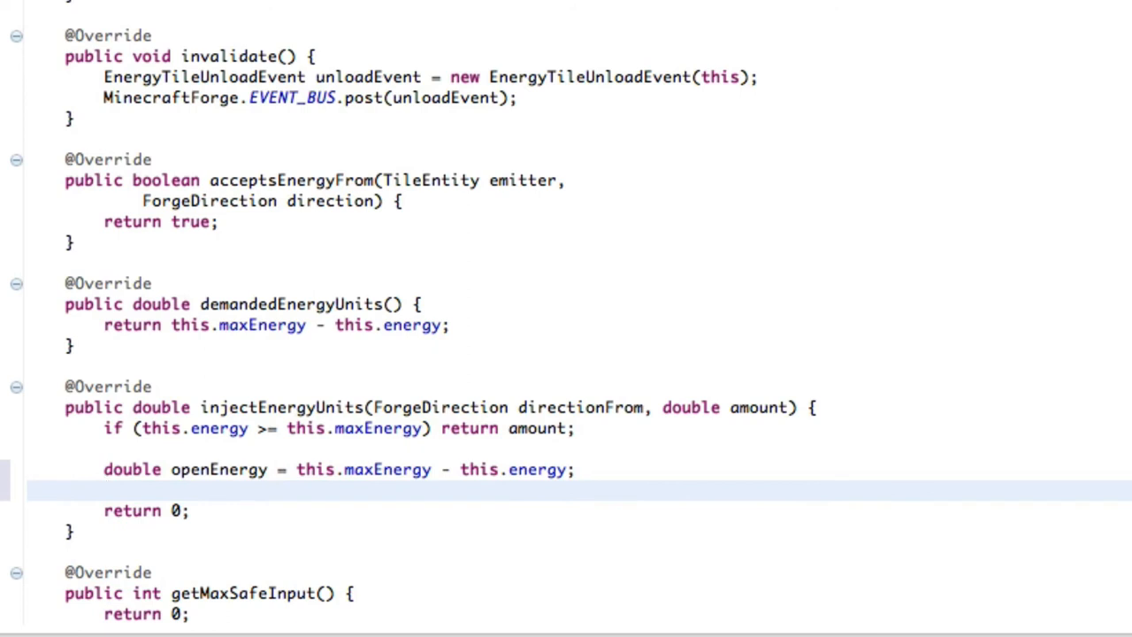
# - Add an if (openEnergy >= amount) block adding amount to this.energy and returning 0.0D, fixing the amount typo
pyautogui.write('if')
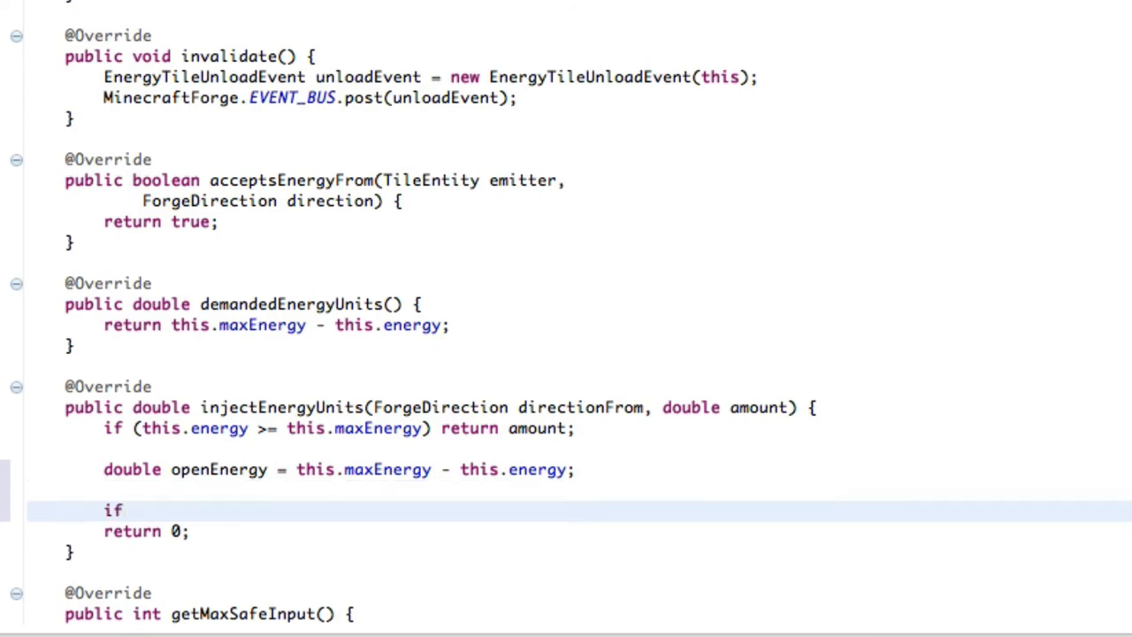
pyautogui.write('(openEnergy')
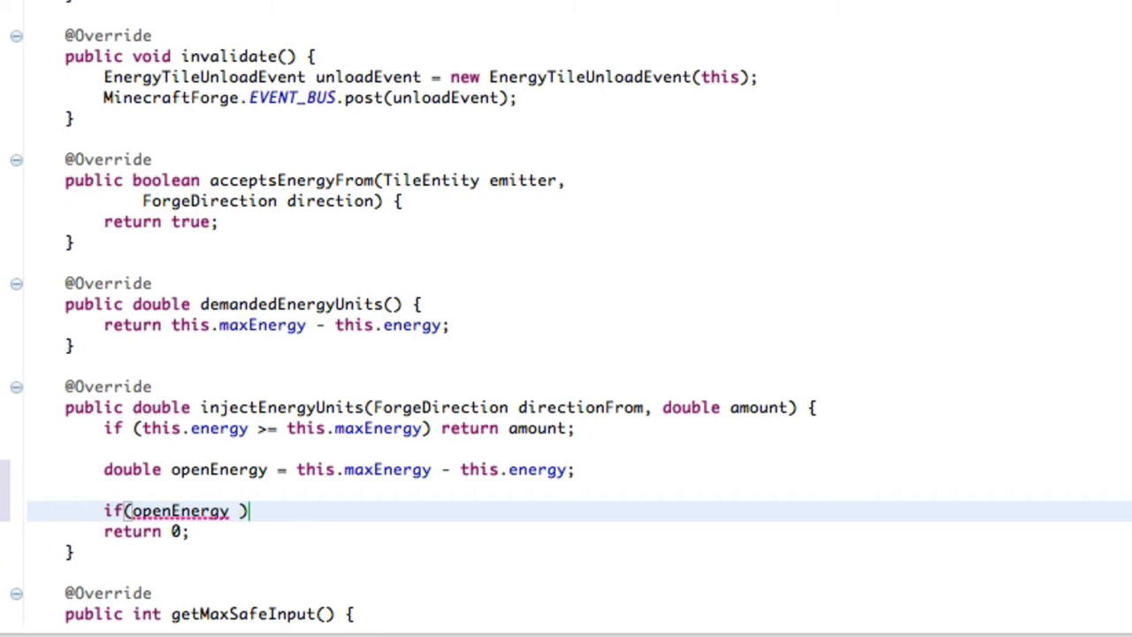
pyautogui.write('>= amp')
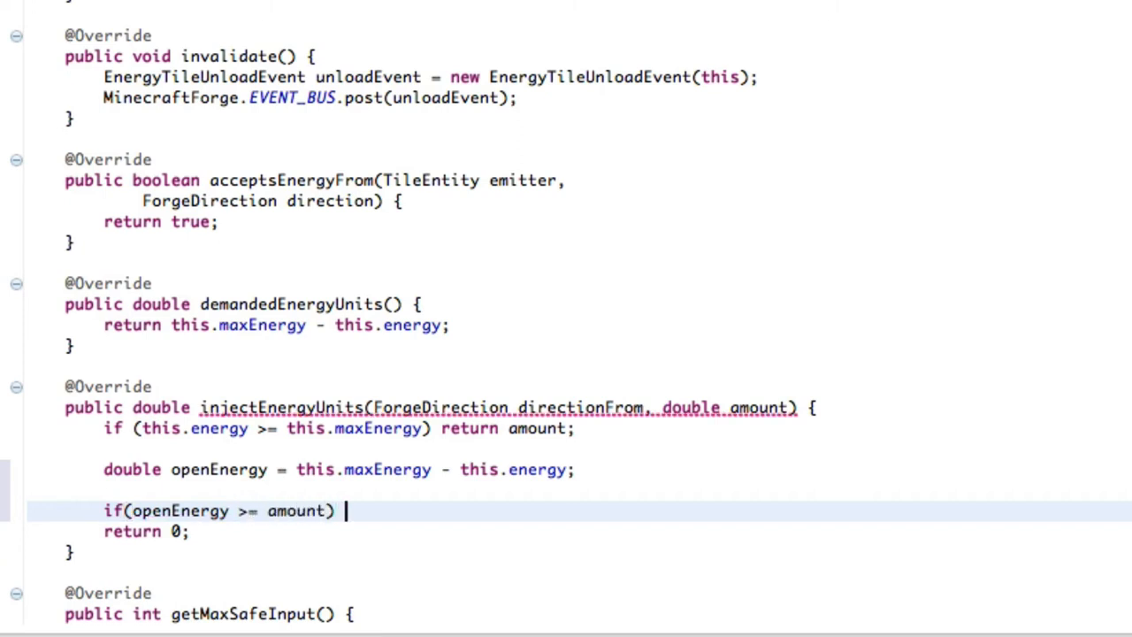
pyautogui.write('{')
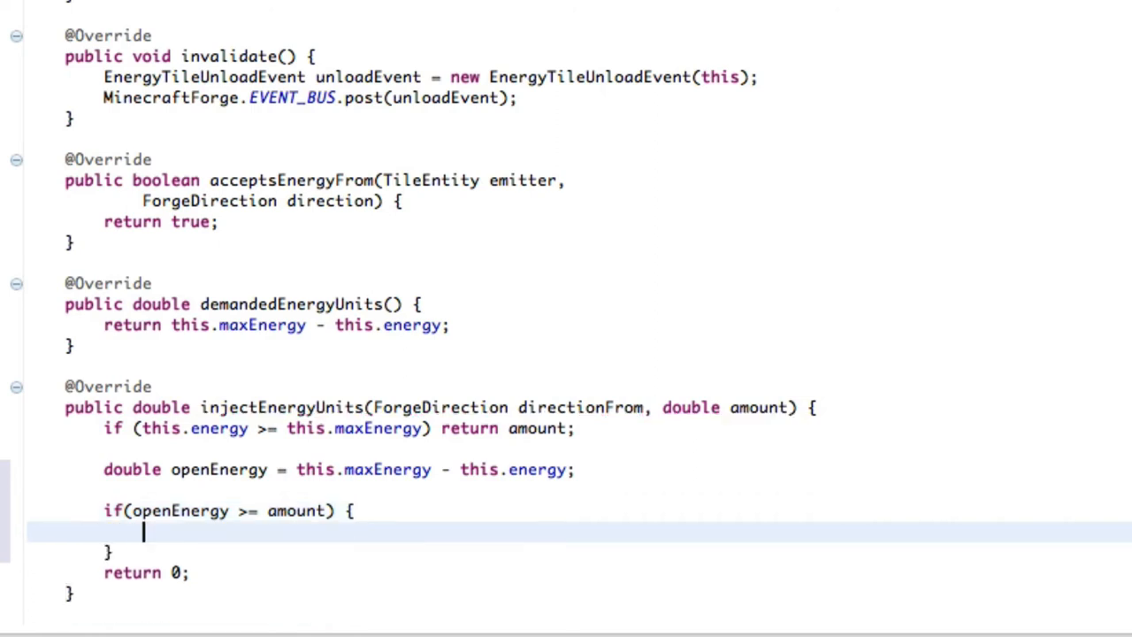
pyautogui.write('this')
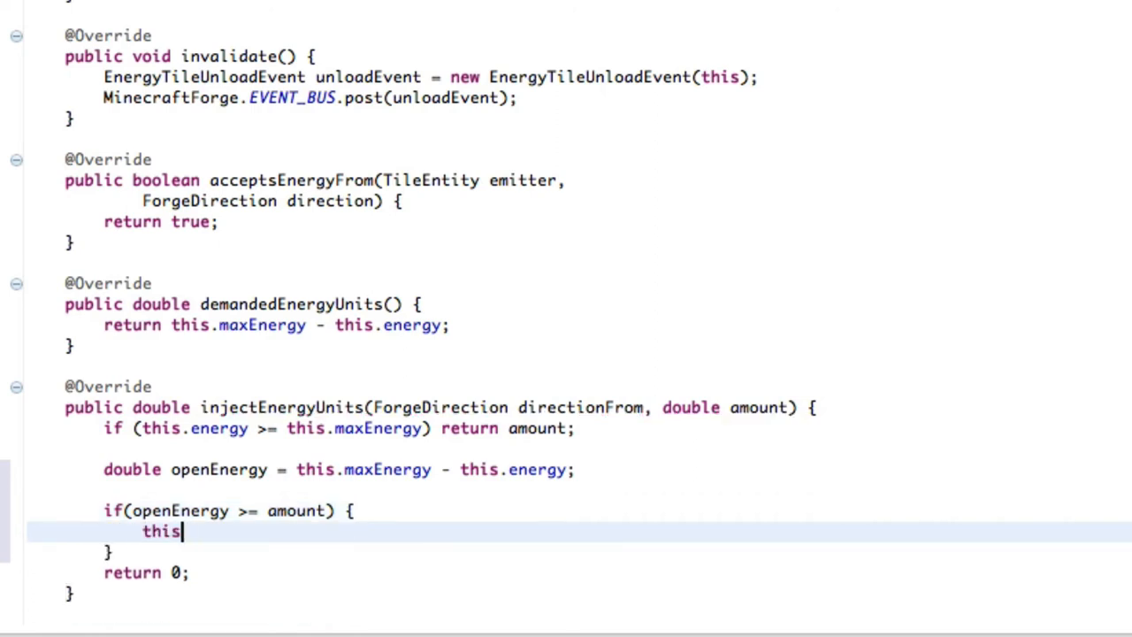
pyautogui.write('.energy')
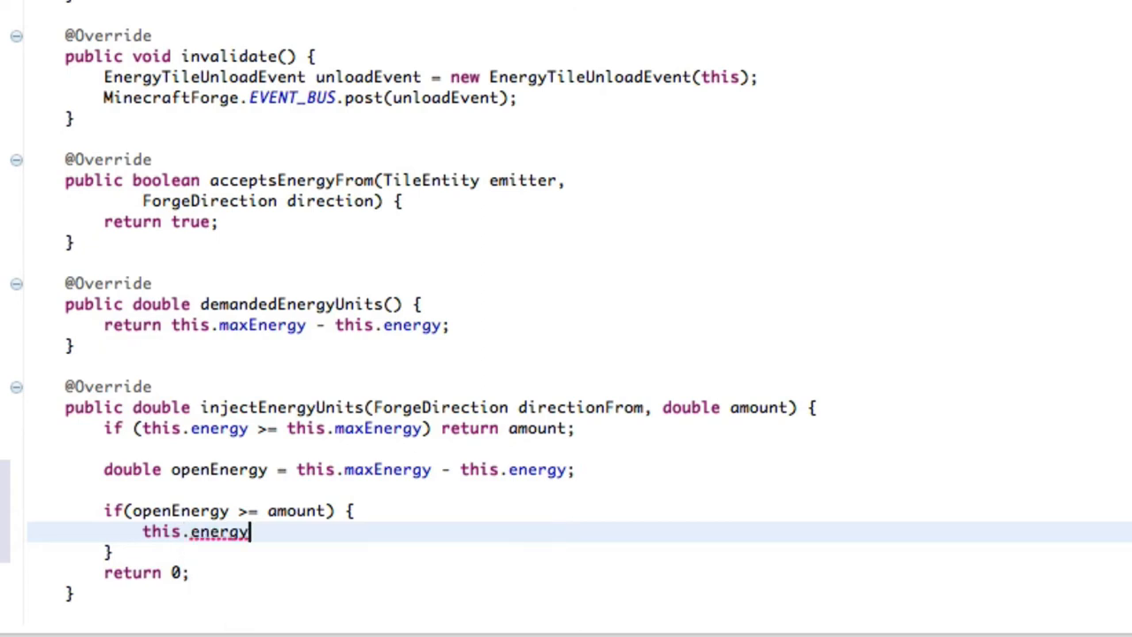
pyautogui.write('+=')
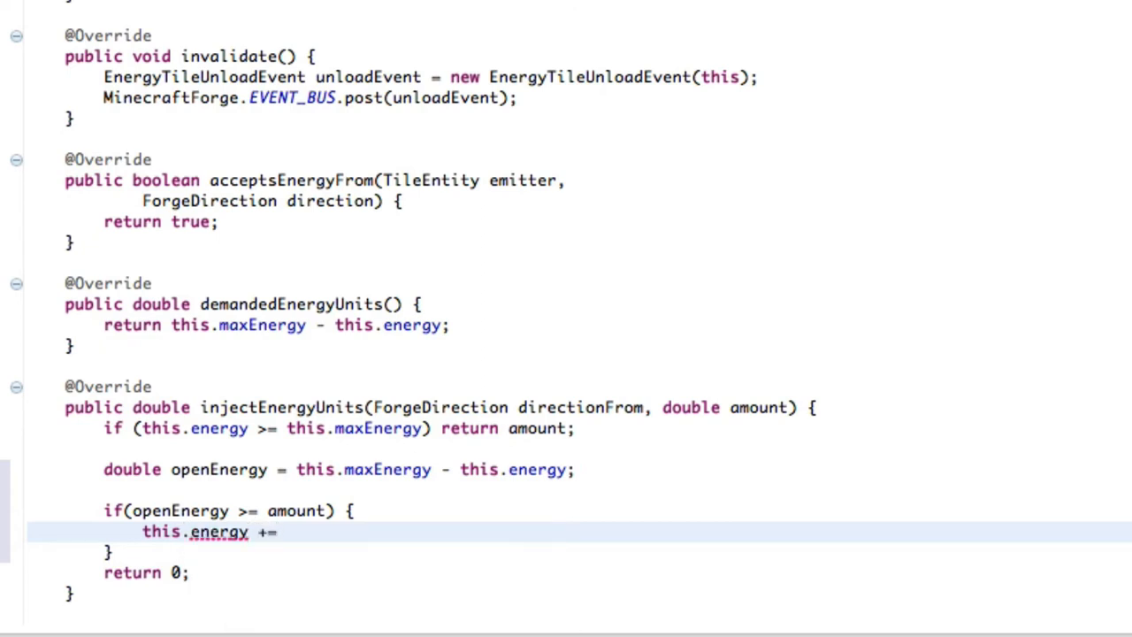
pyautogui.write('ammount;')
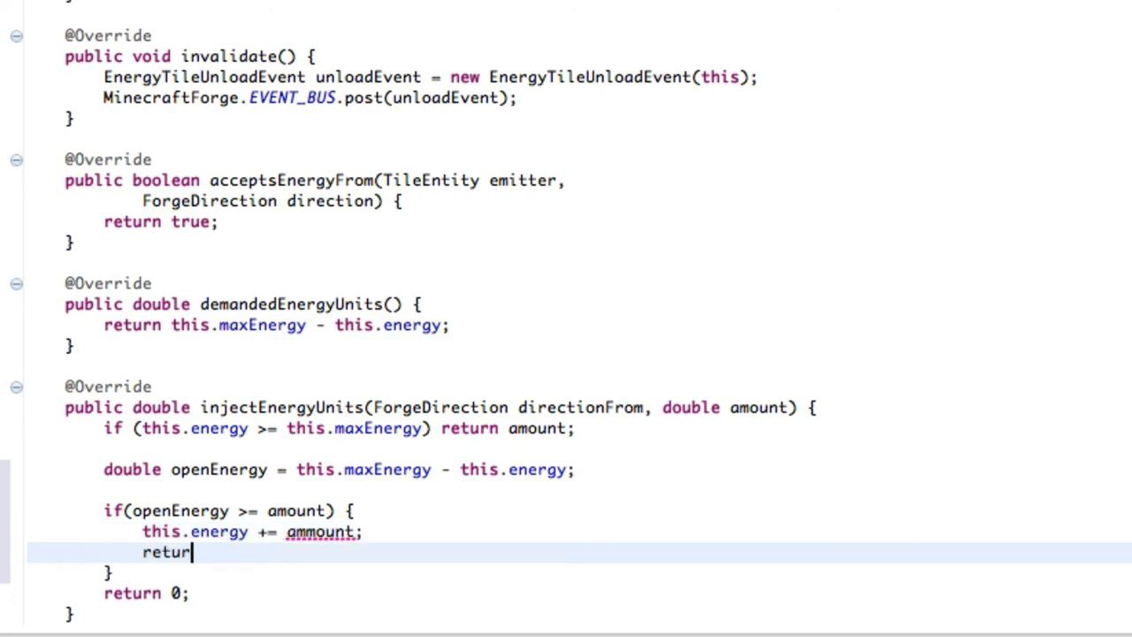
pyautogui.write('0.0D;')
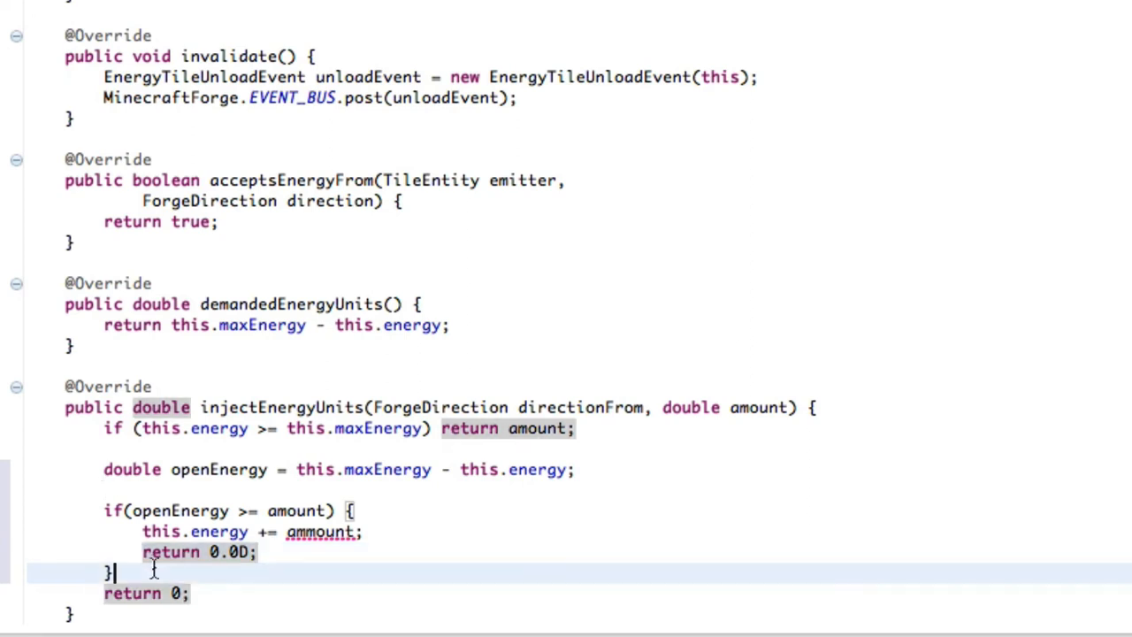
pyautogui.scroll(-3)
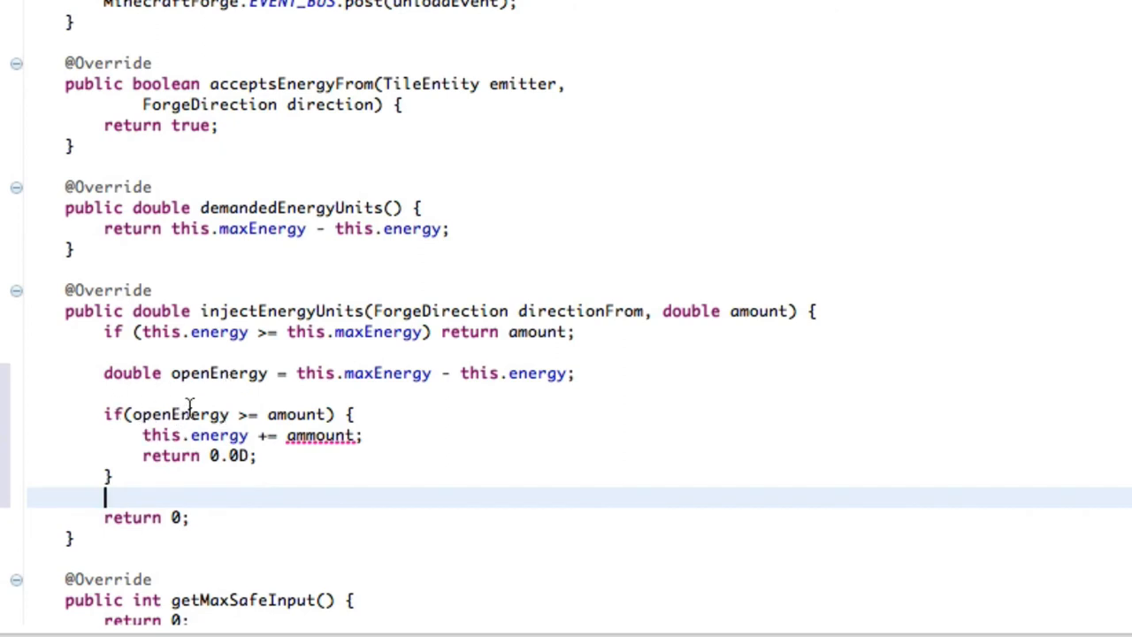
pyautogui.moveTo(283, 424)
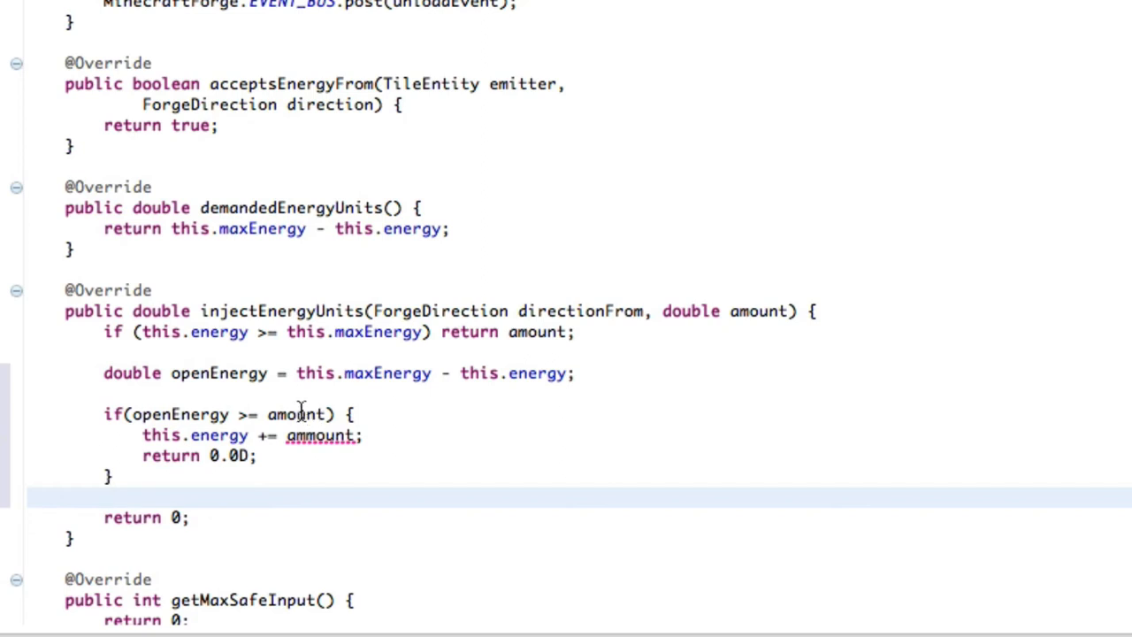
pyautogui.moveTo(159, 415)
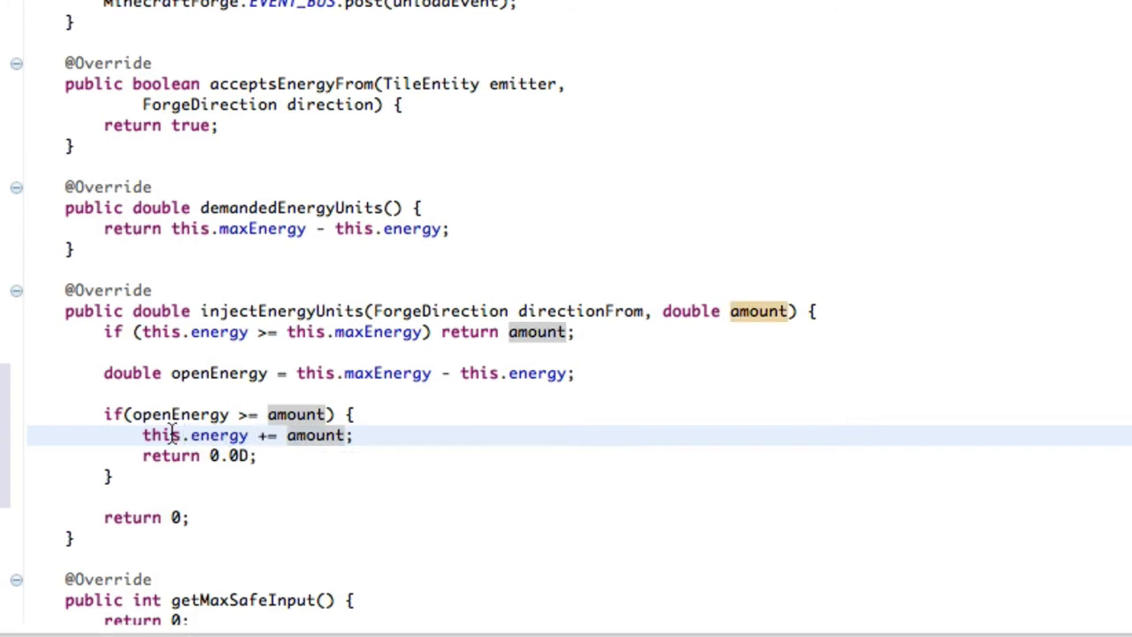
pyautogui.doubleClick(216, 435)
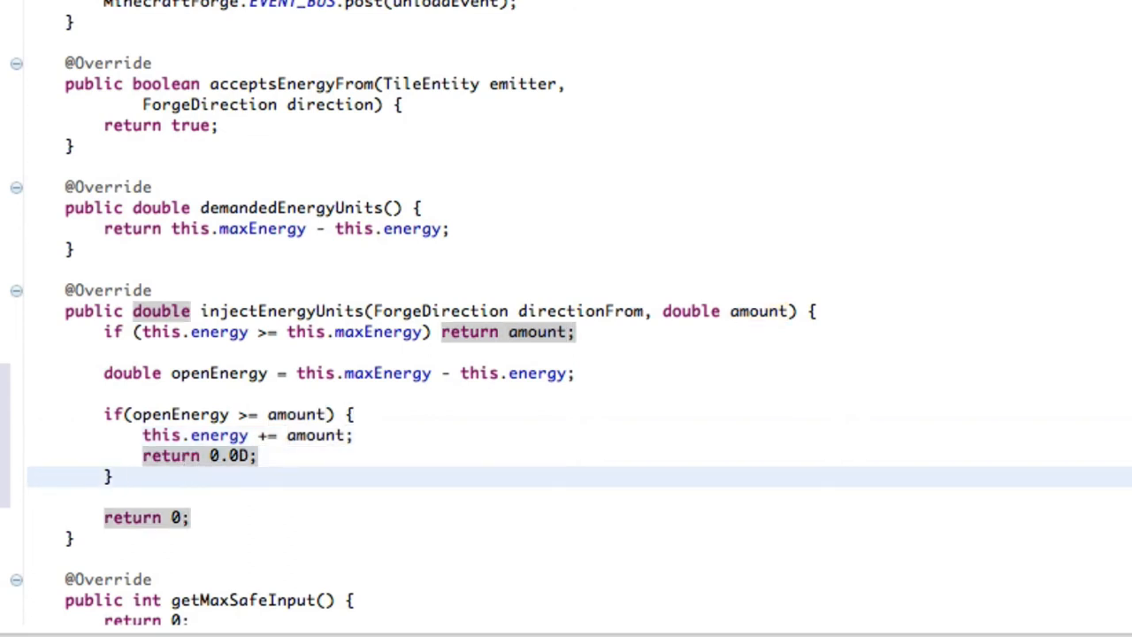
# - Add an else if (amount > openEnergy) branch updating energy and returning amount - openEnergy
pyautogui.write('else if )')
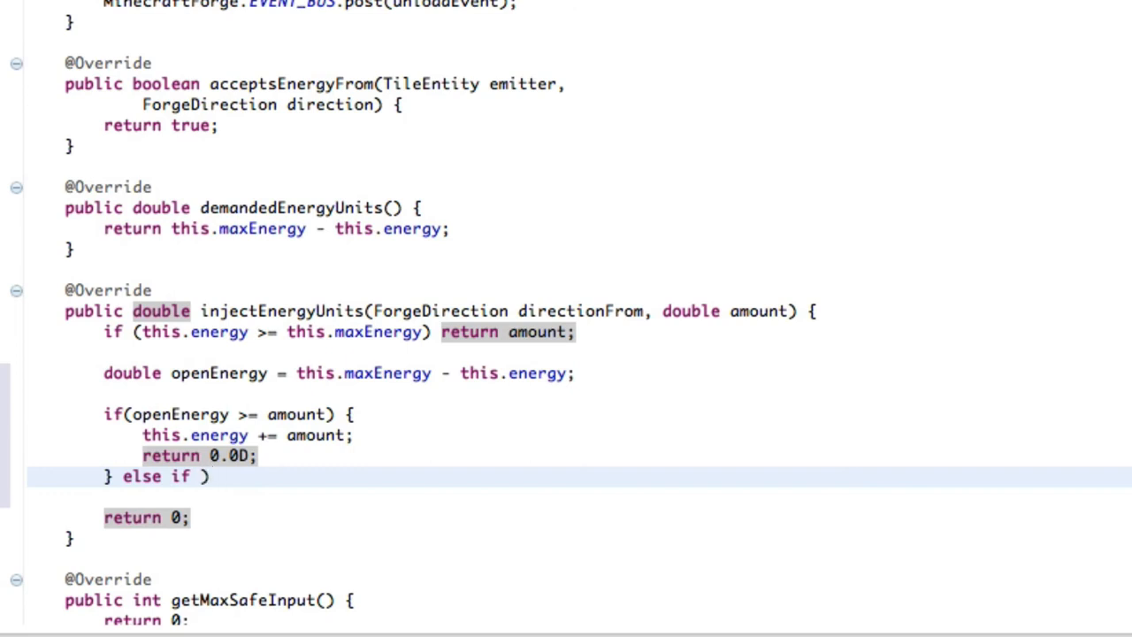
pyautogui.write('(')
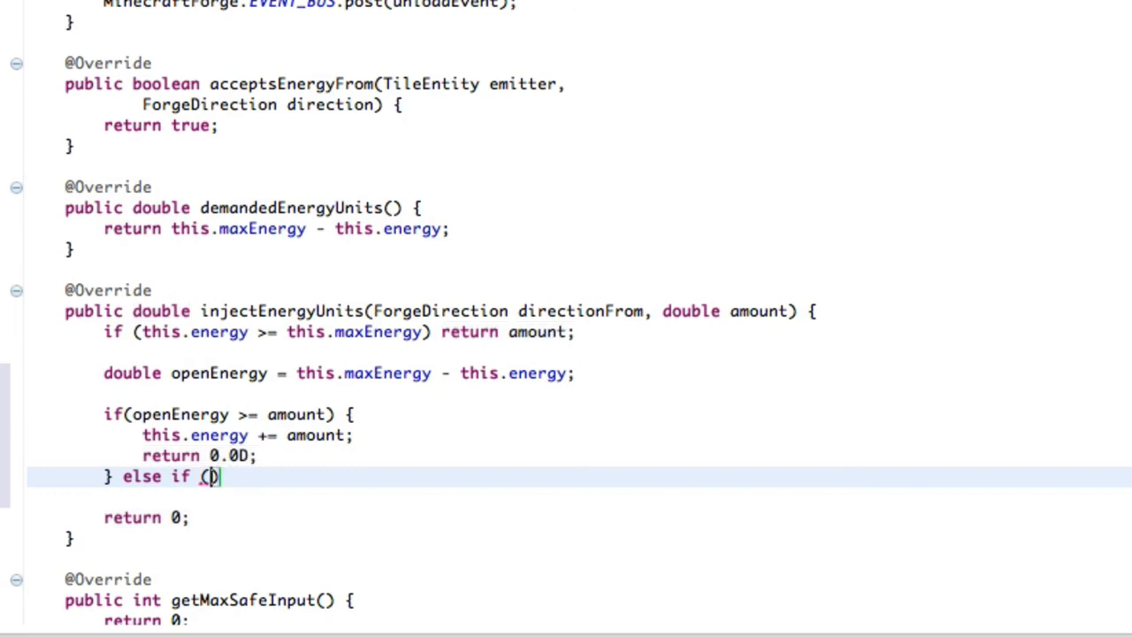
pyautogui.write('amount')
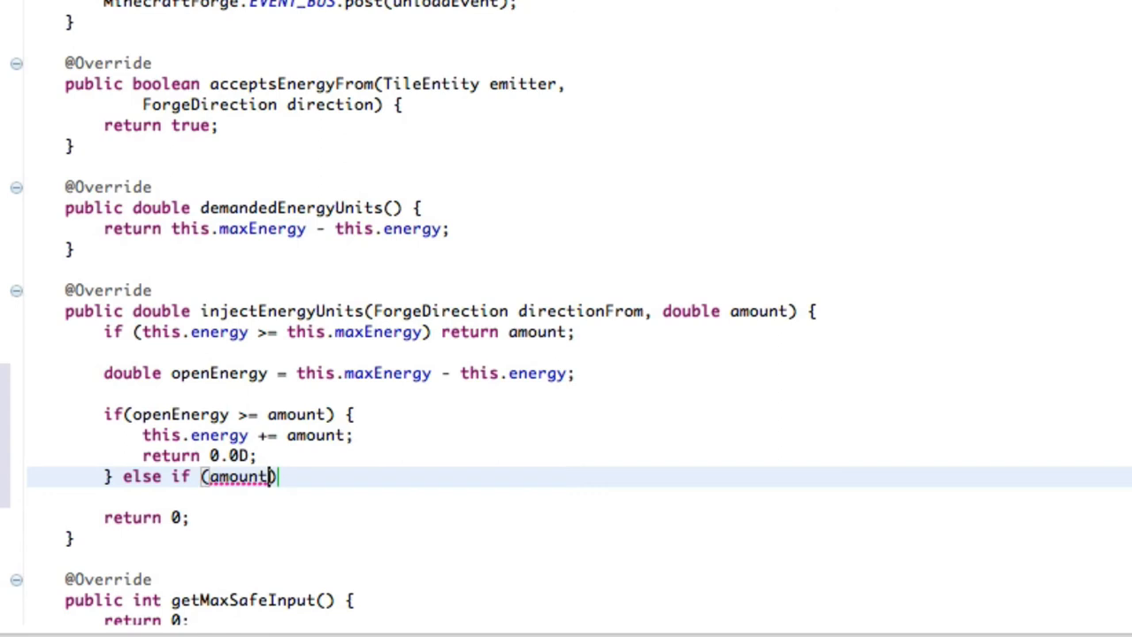
pyautogui.write('" "')
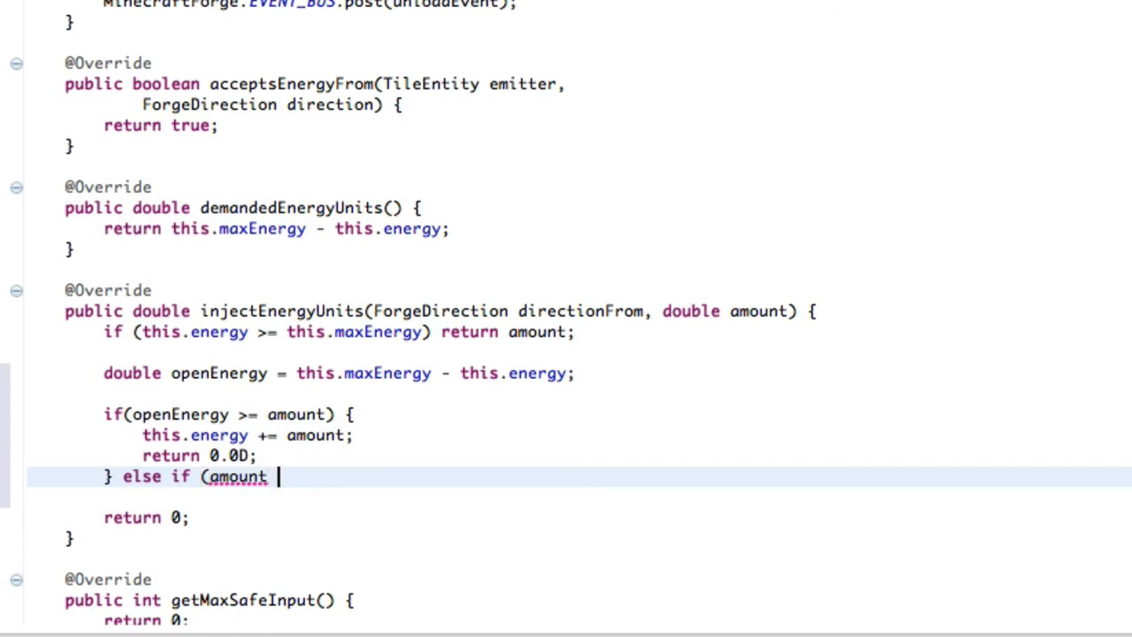
pyautogui.write('> openEnergy) {')
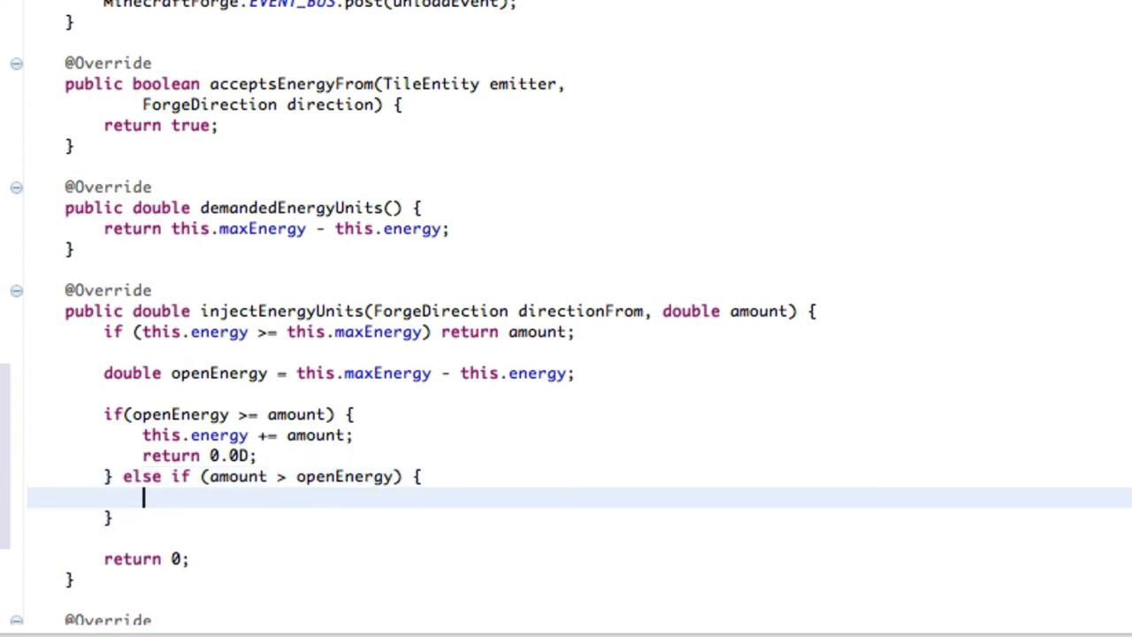
pyautogui.write('thi')
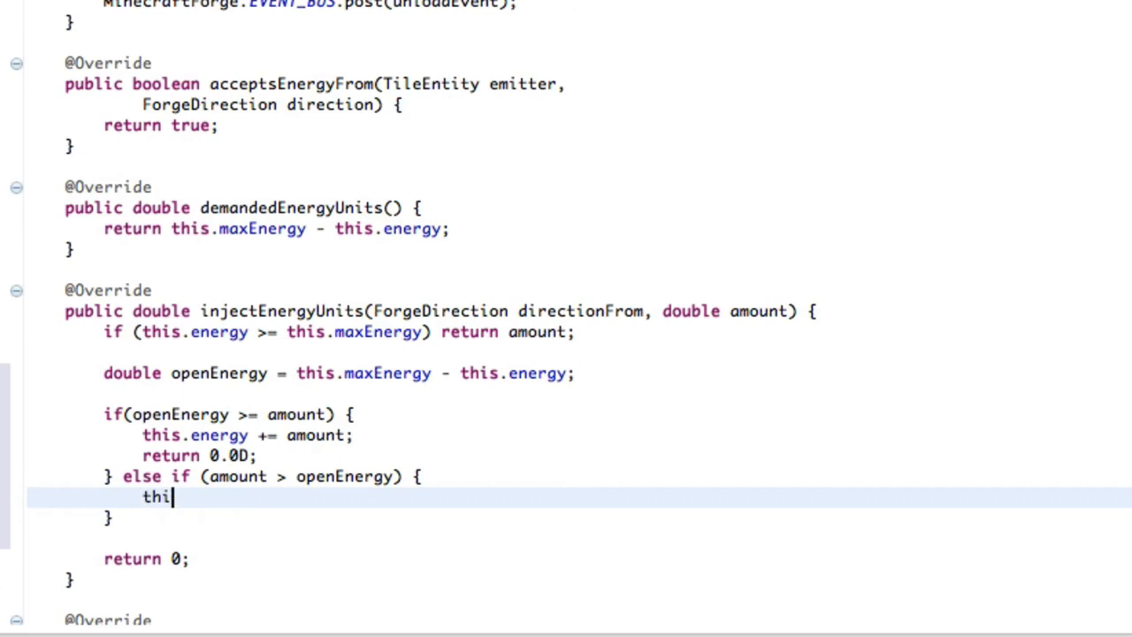
pyautogui.write('s.e')
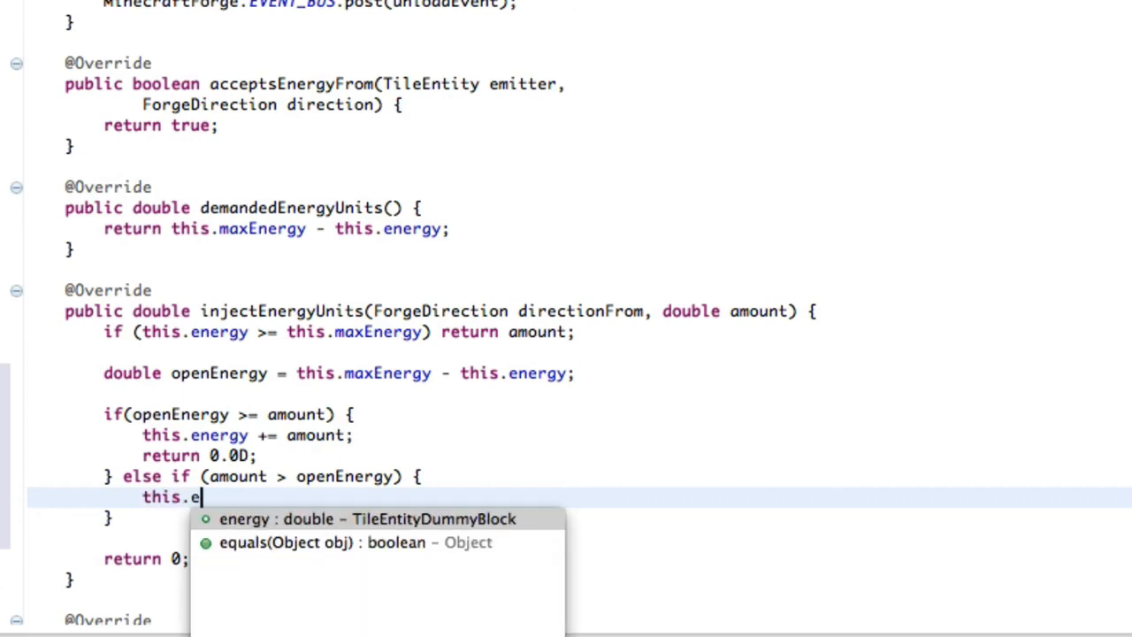
pyautogui.write('nergy += open')
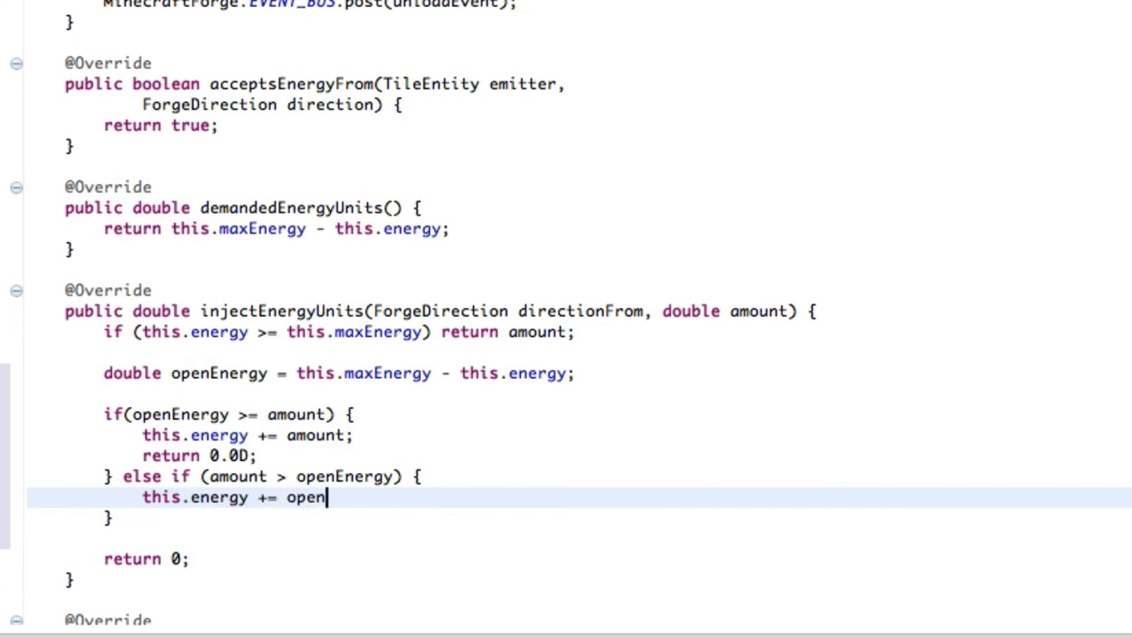
pyautogui.write('Energy;')
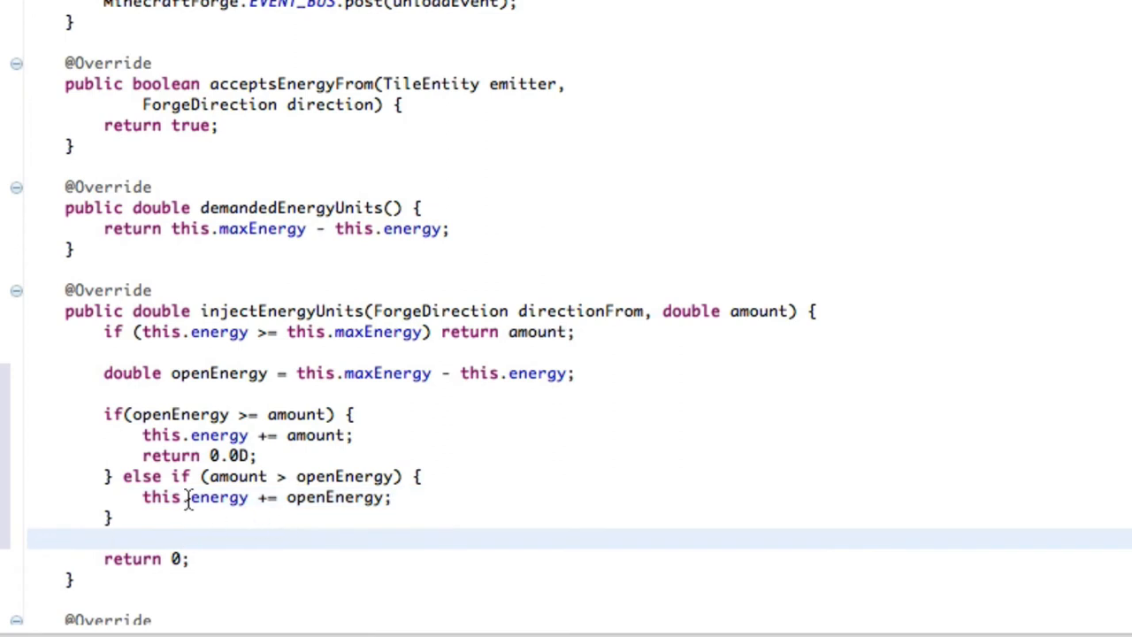
pyautogui.write('return')
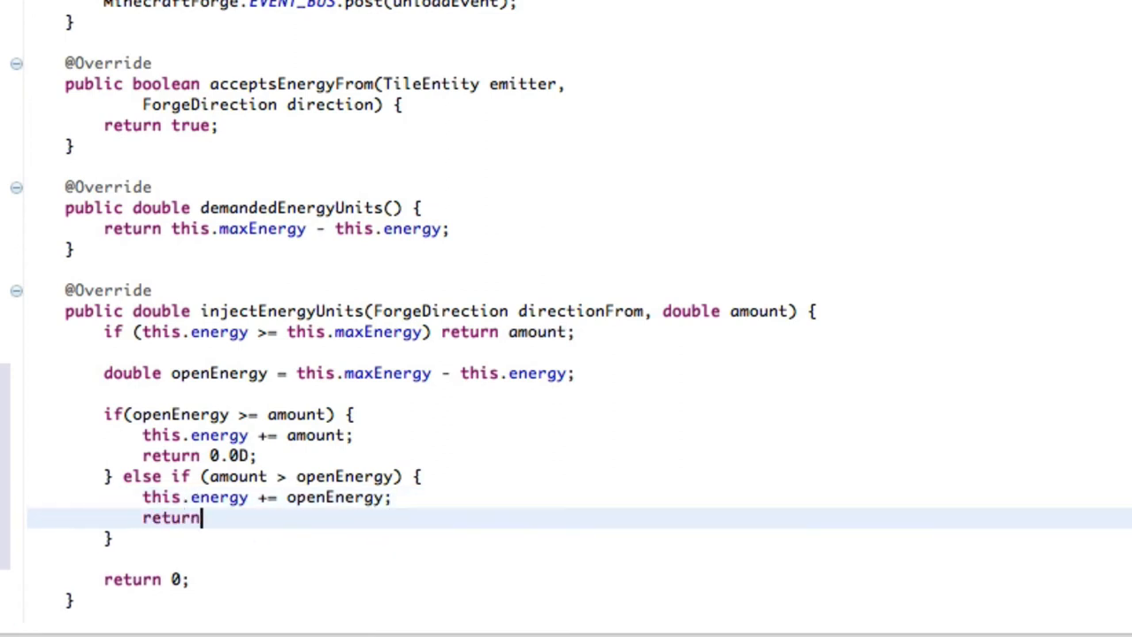
pyautogui.write('amount = openE')
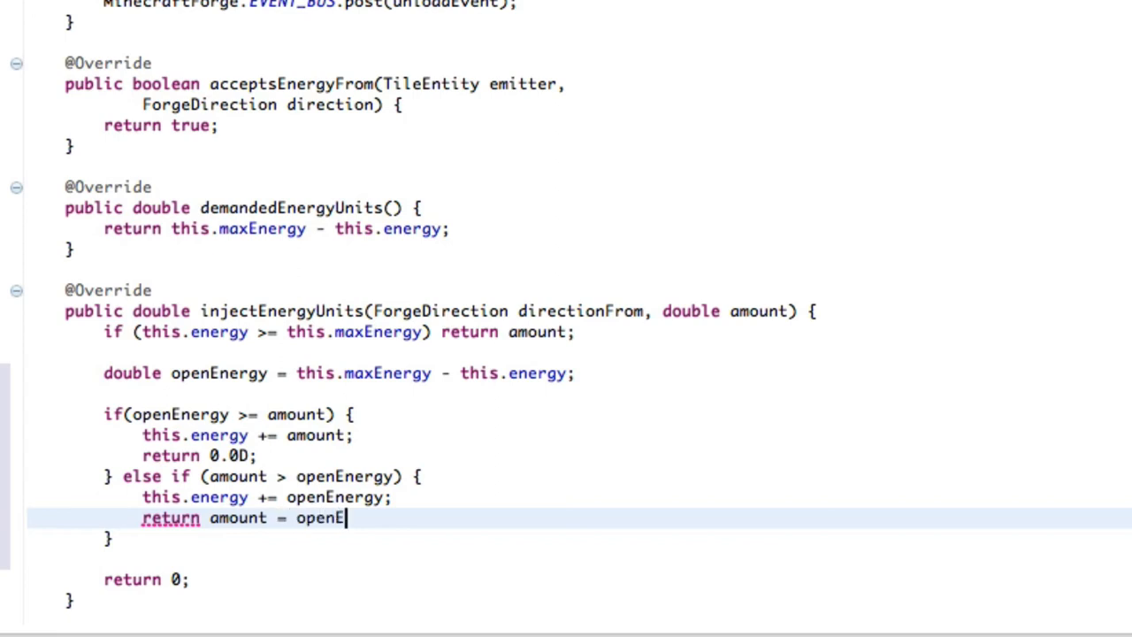
pyautogui.write('nergy;')
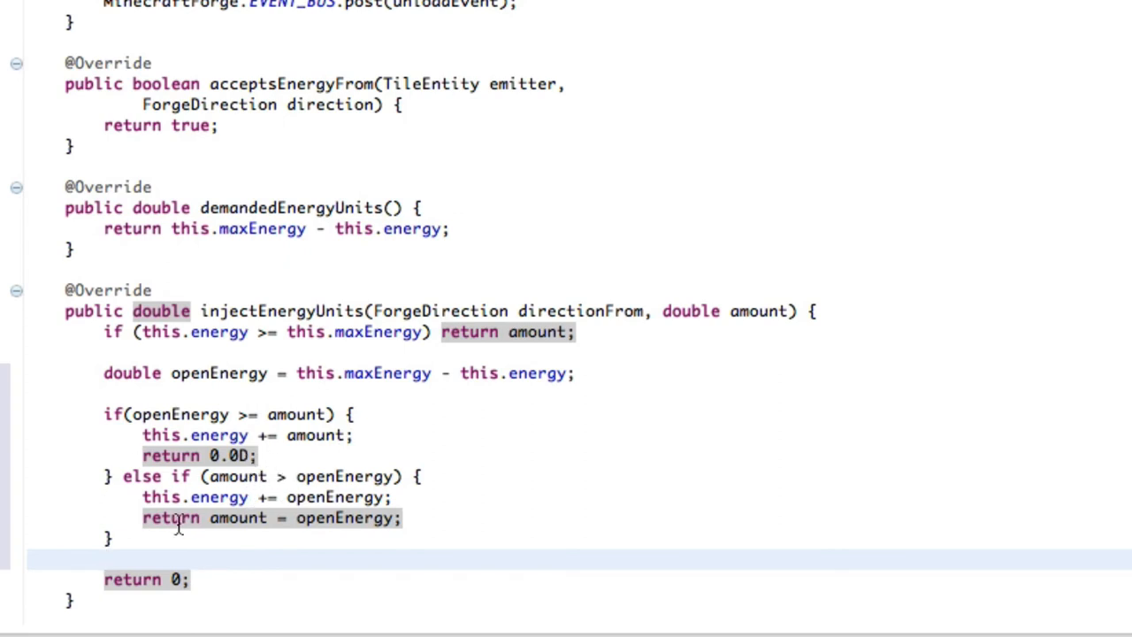
pyautogui.moveTo(285, 495)
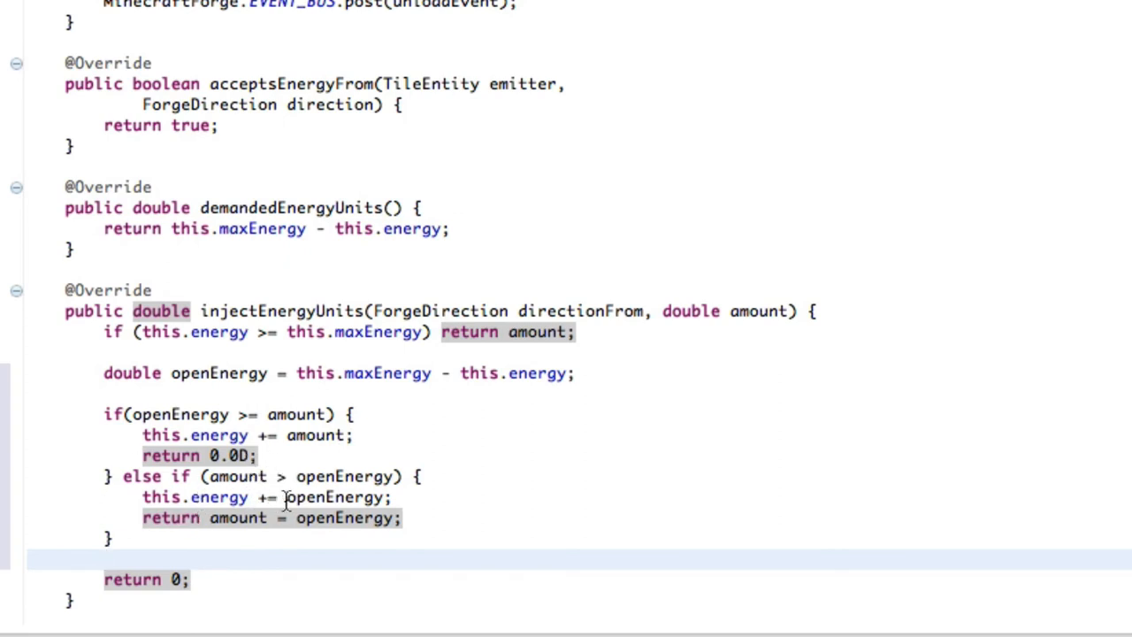
# - Correct the else-if branch so this.energy is set to this.maxEnergy
pyautogui.click(104, 559)
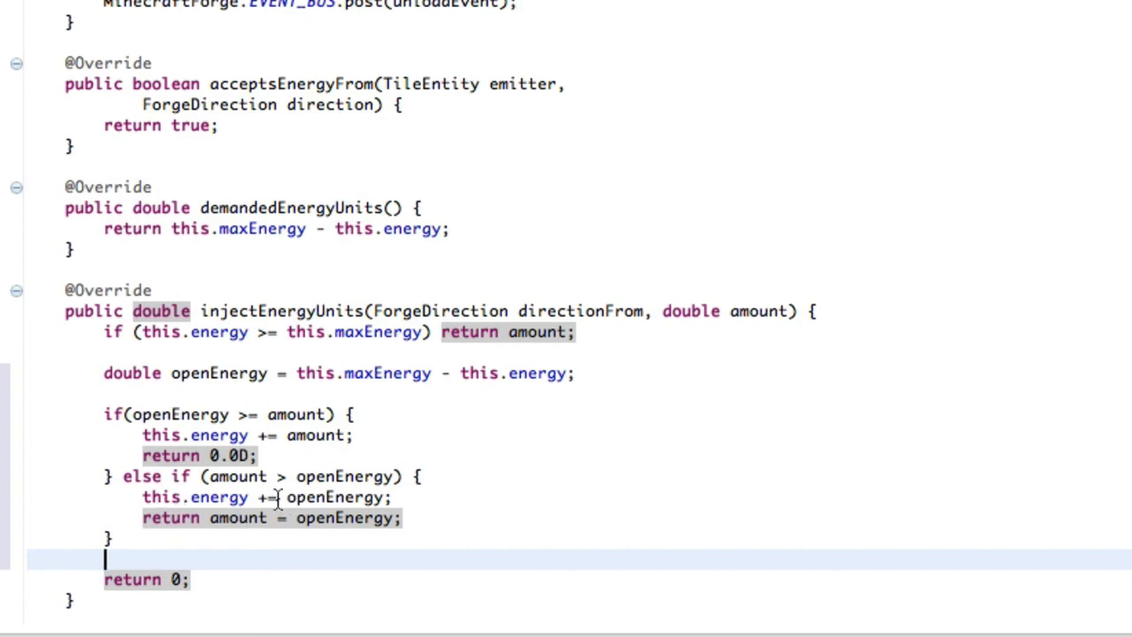
pyautogui.click(268, 496)
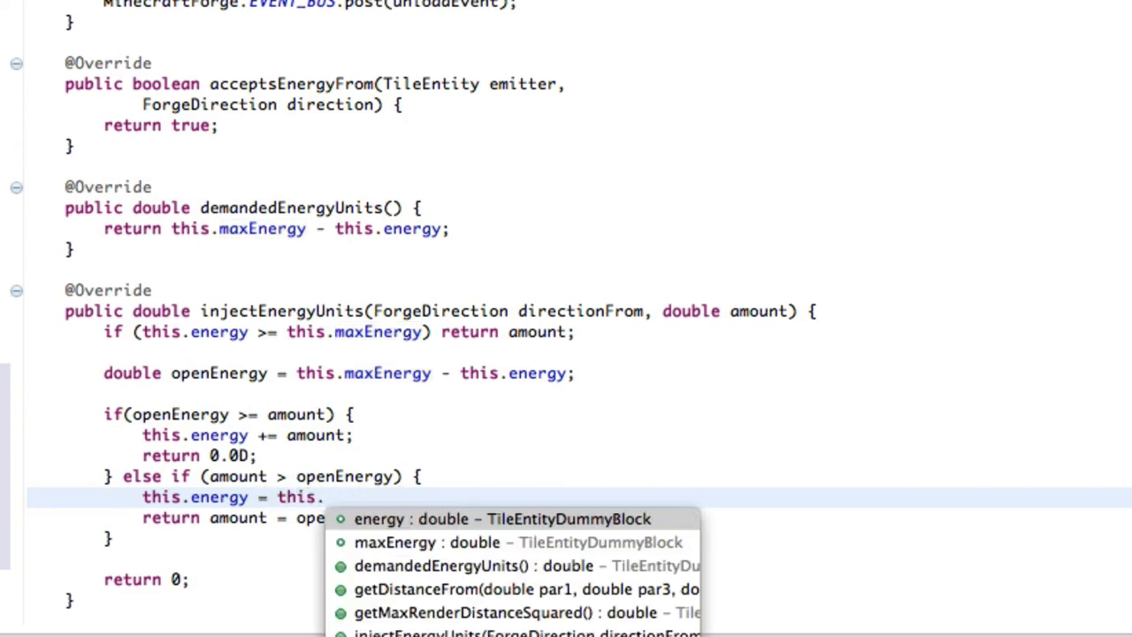
pyautogui.write('maxEnergy;')
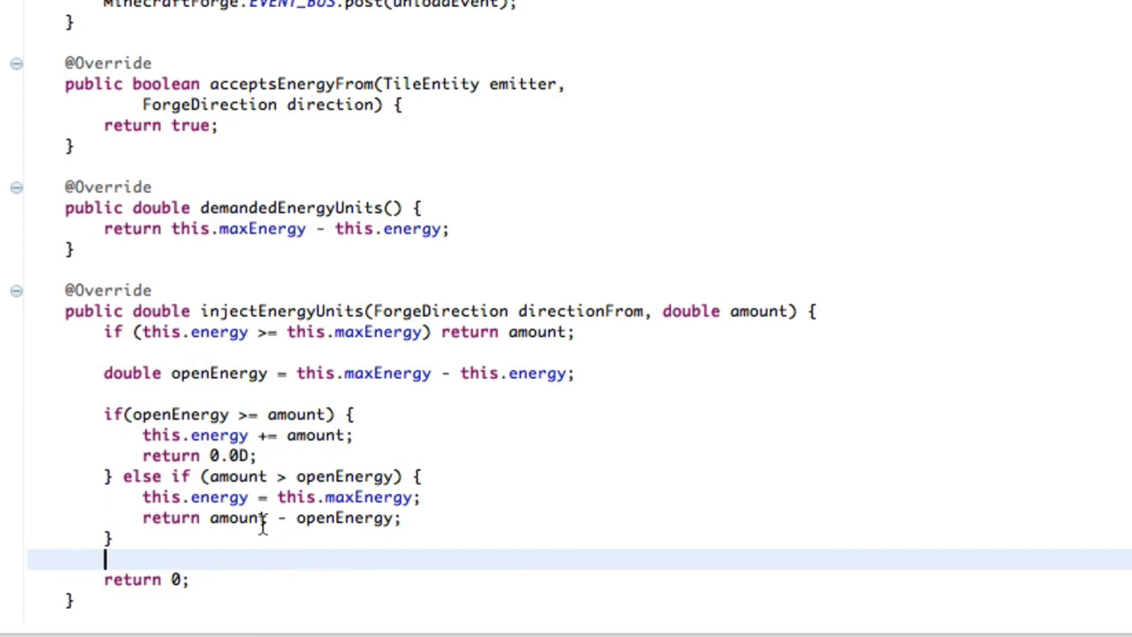
pyautogui.moveTo(340, 477)
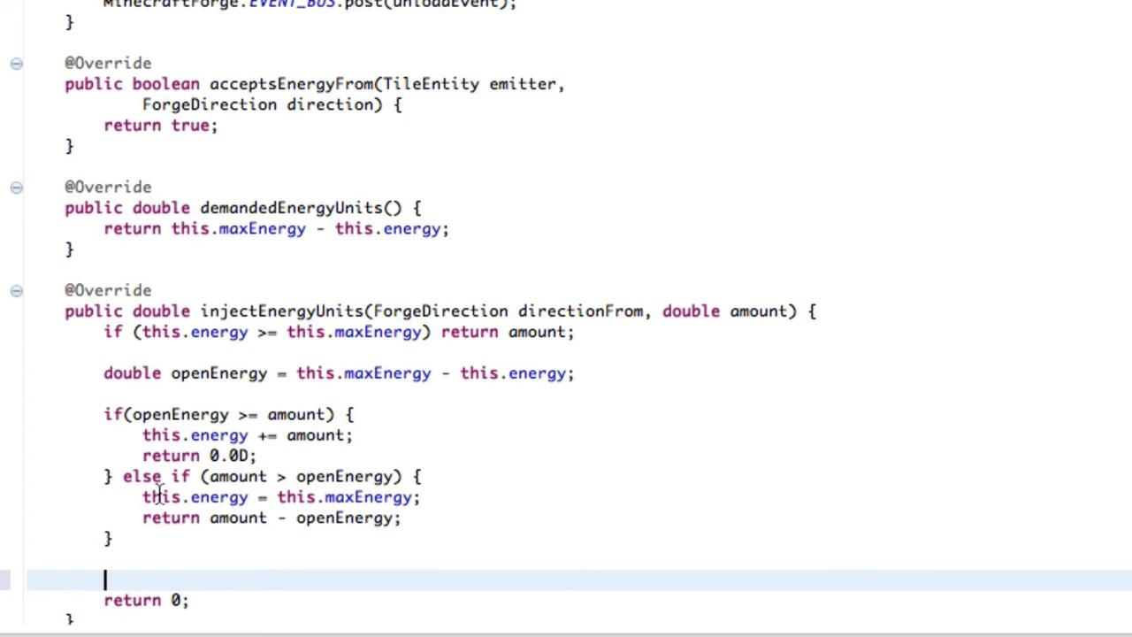
pyautogui.doubleClick(237, 476)
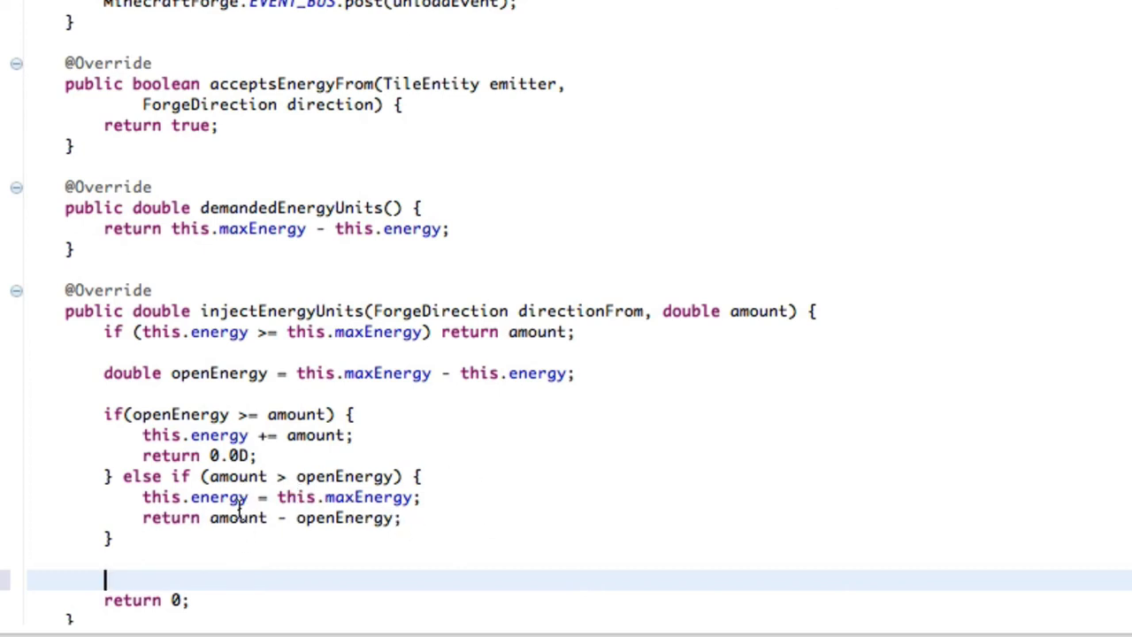
pyautogui.scroll(-3)
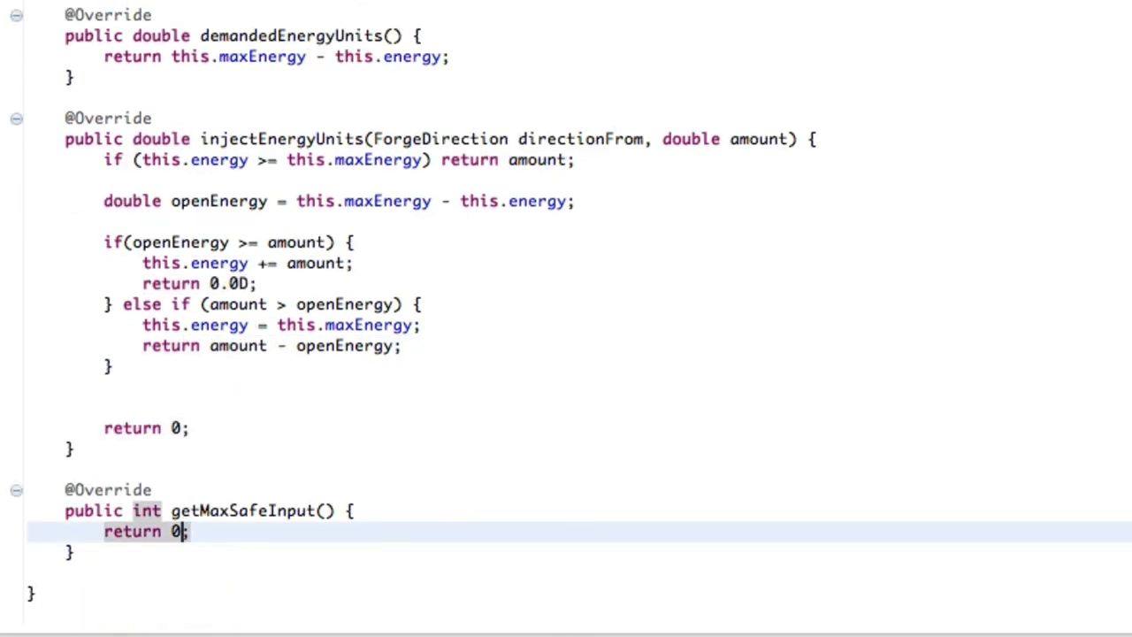
# - Change getMaxSafeInput to return 512 in TileEntityDummyBlock
pyautogui.write('512')
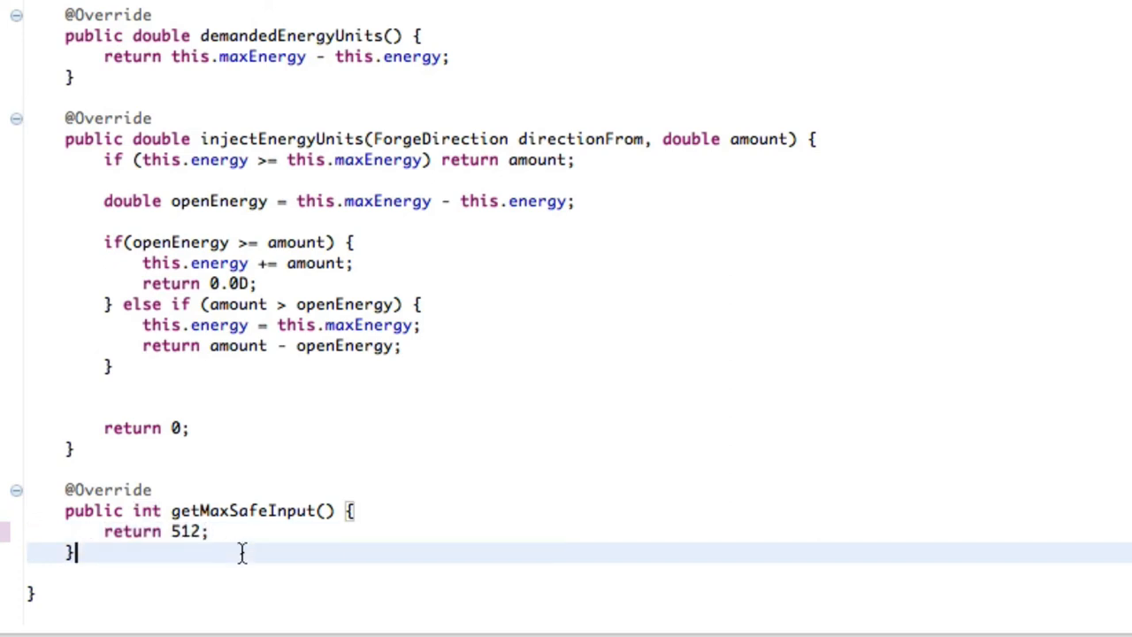
pyautogui.doubleClick(184, 530)
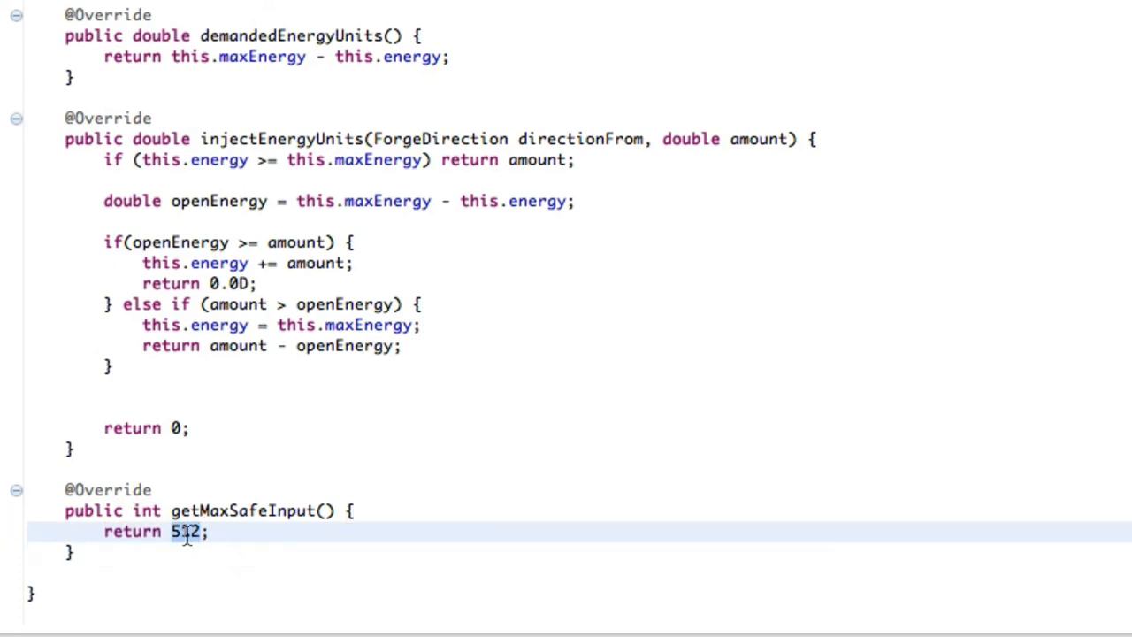
pyautogui.write('12')
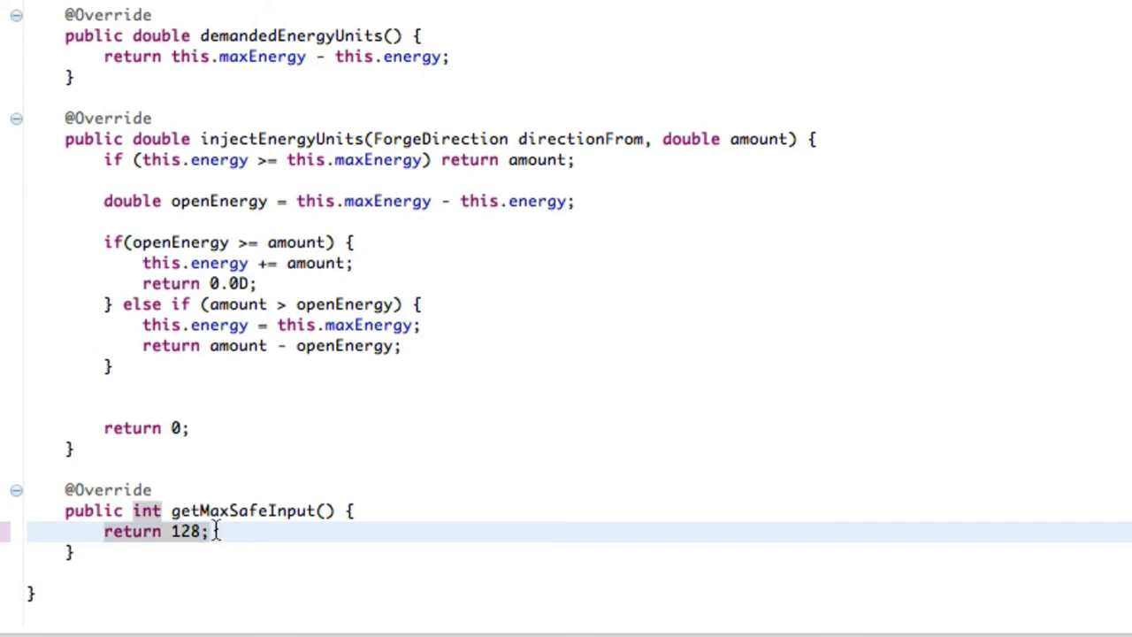
pyautogui.moveTo(196, 531)
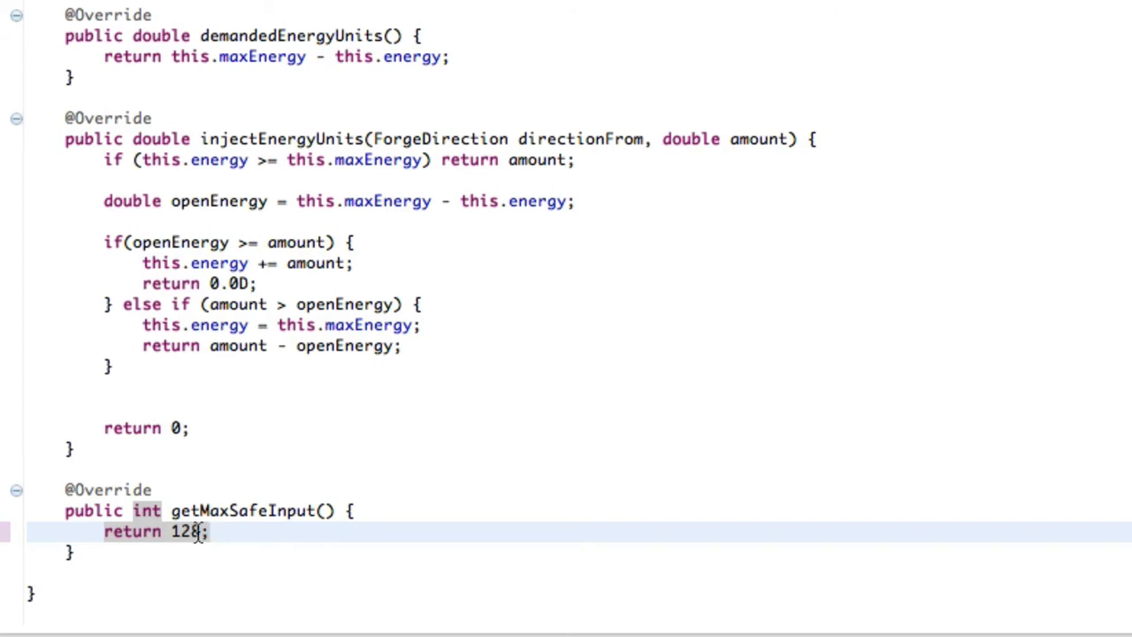
pyautogui.write('51')
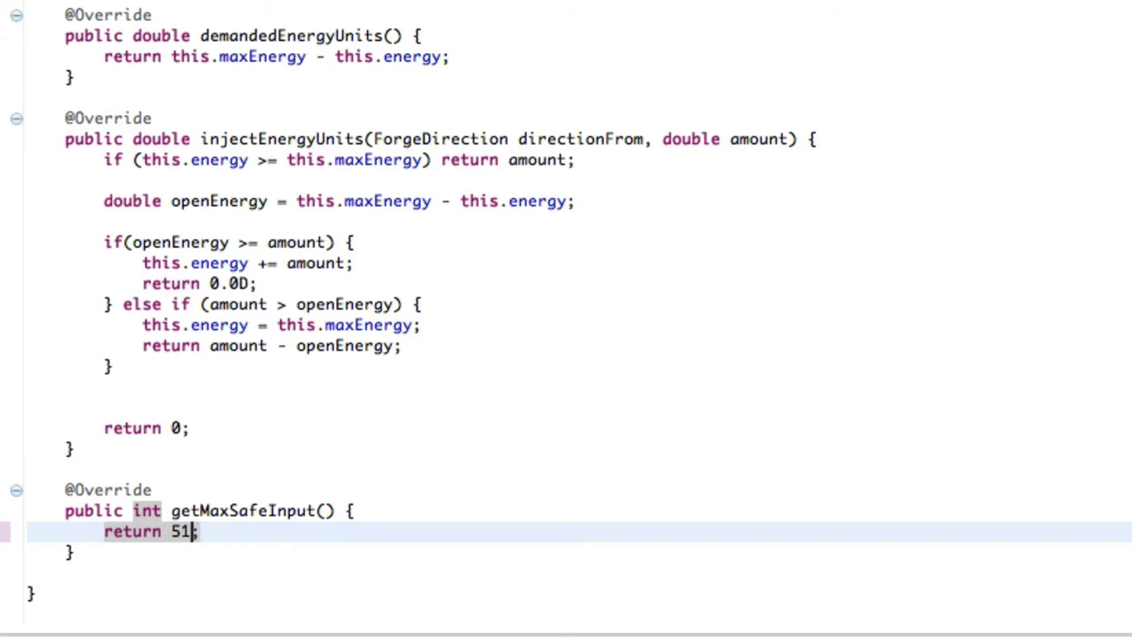
pyautogui.write('2')
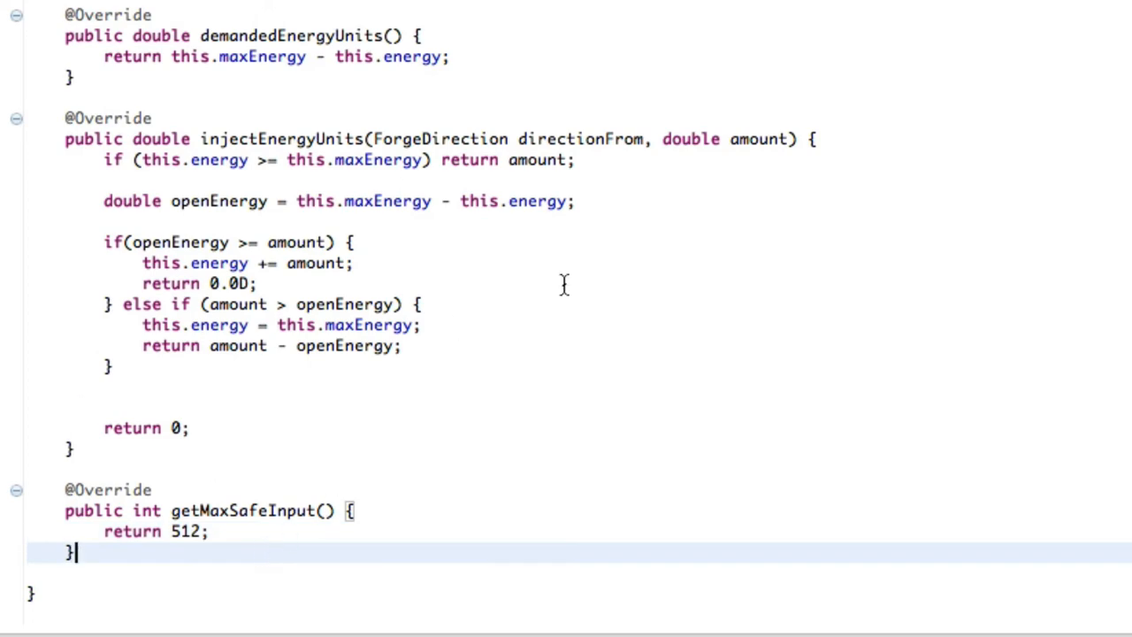
pyautogui.scroll(-3)
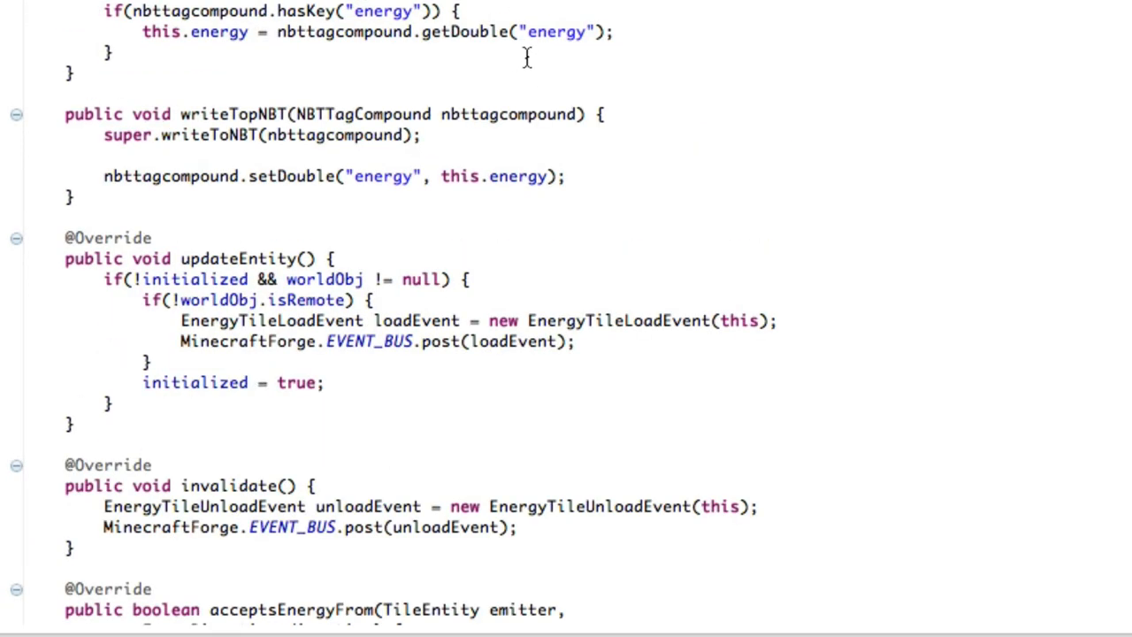
pyautogui.scroll(-3)
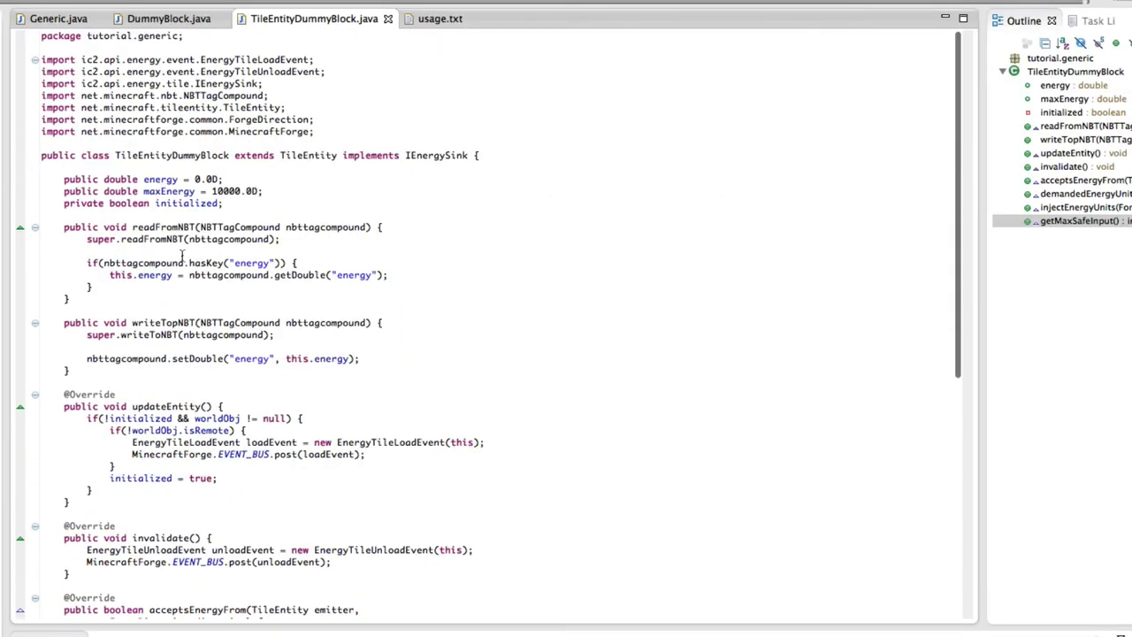
# - In Generic's preInit, add GameRegistry.registerBlock for dummyBlock
pyautogui.click(56, 17)
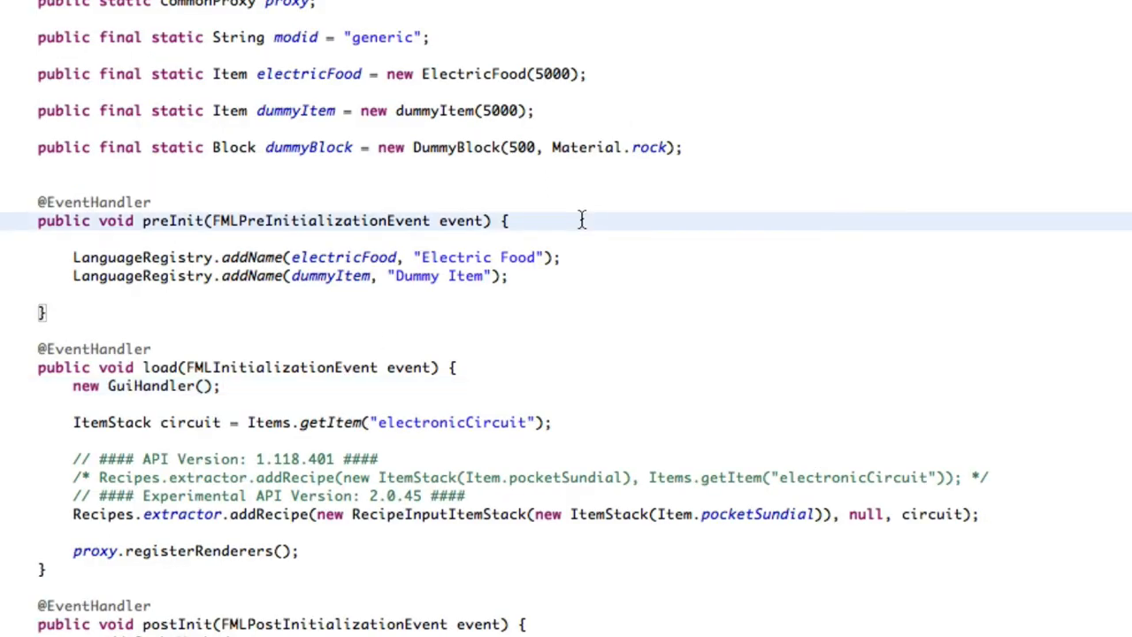
pyautogui.write('GameRegis')
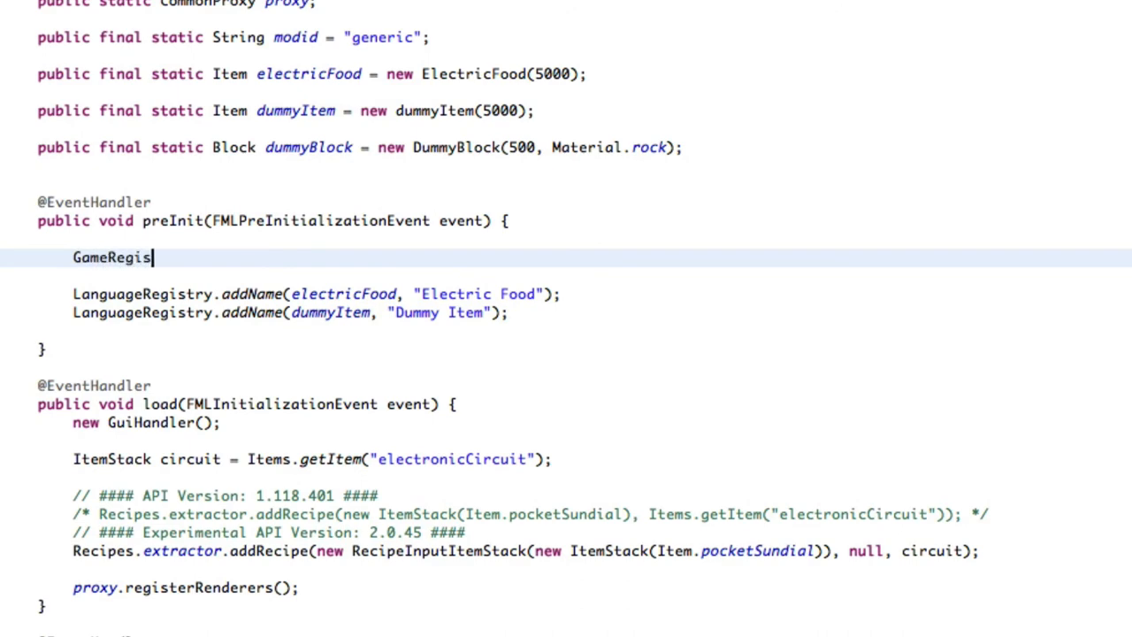
pyautogui.write('try.')
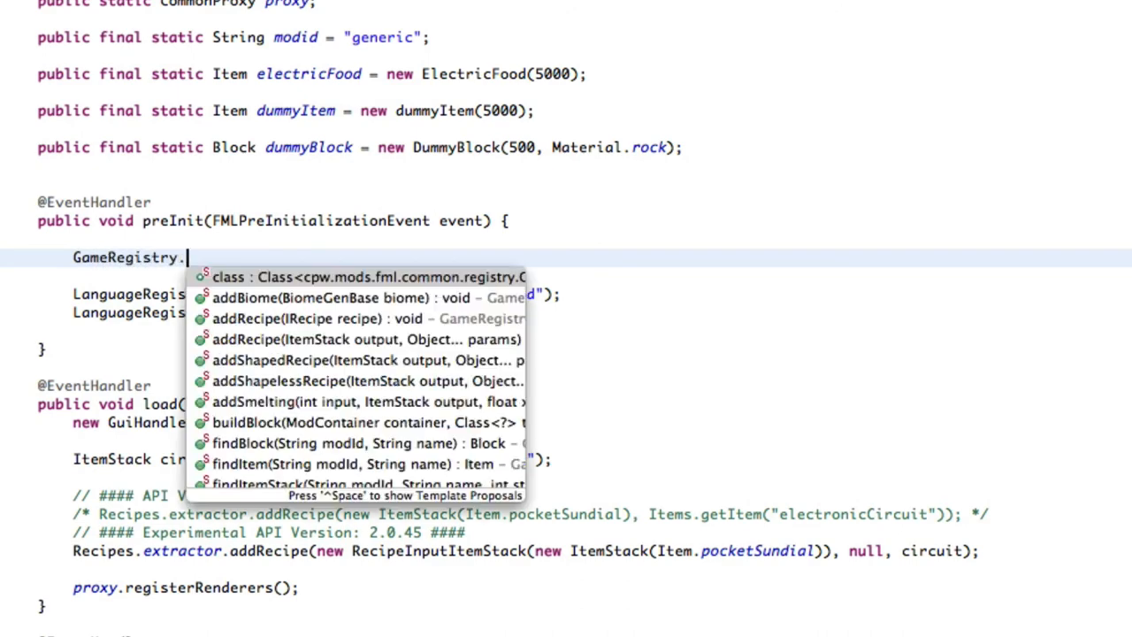
pyautogui.write('registerBlock(dummyBlock);,')
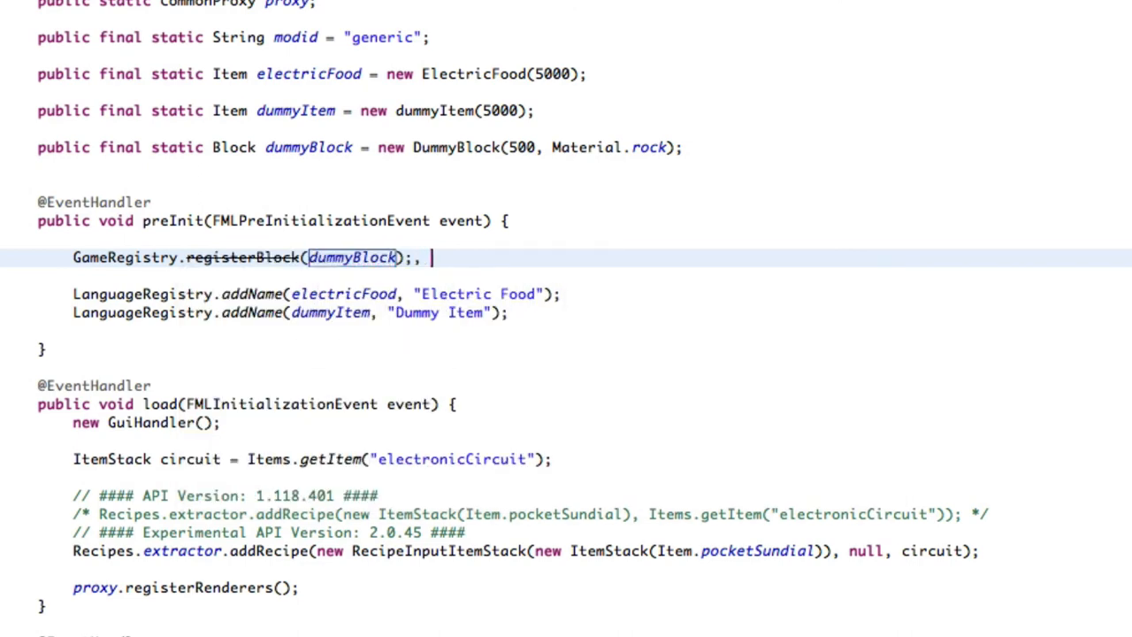
pyautogui.press('BackSpace')
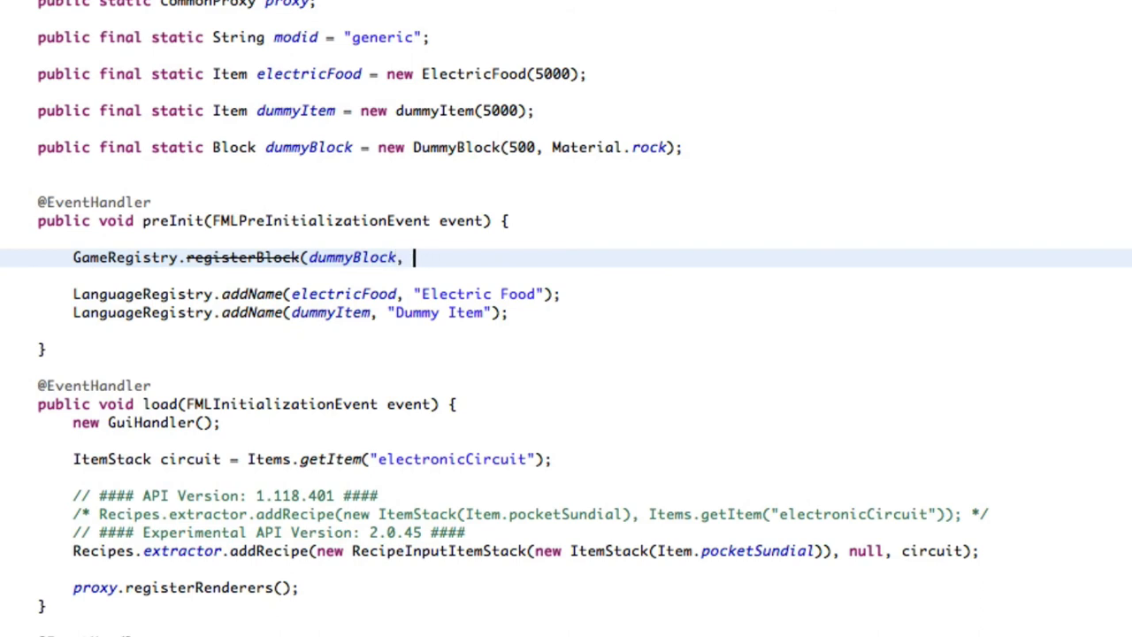
pyautogui.write('"du"')
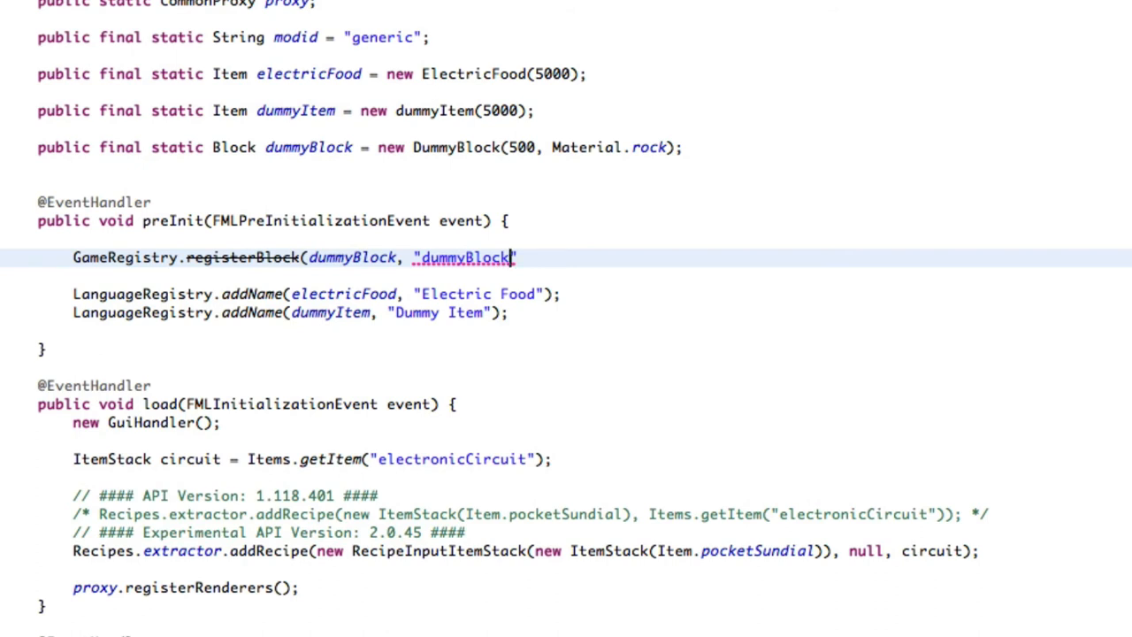
pyautogui.write('");')
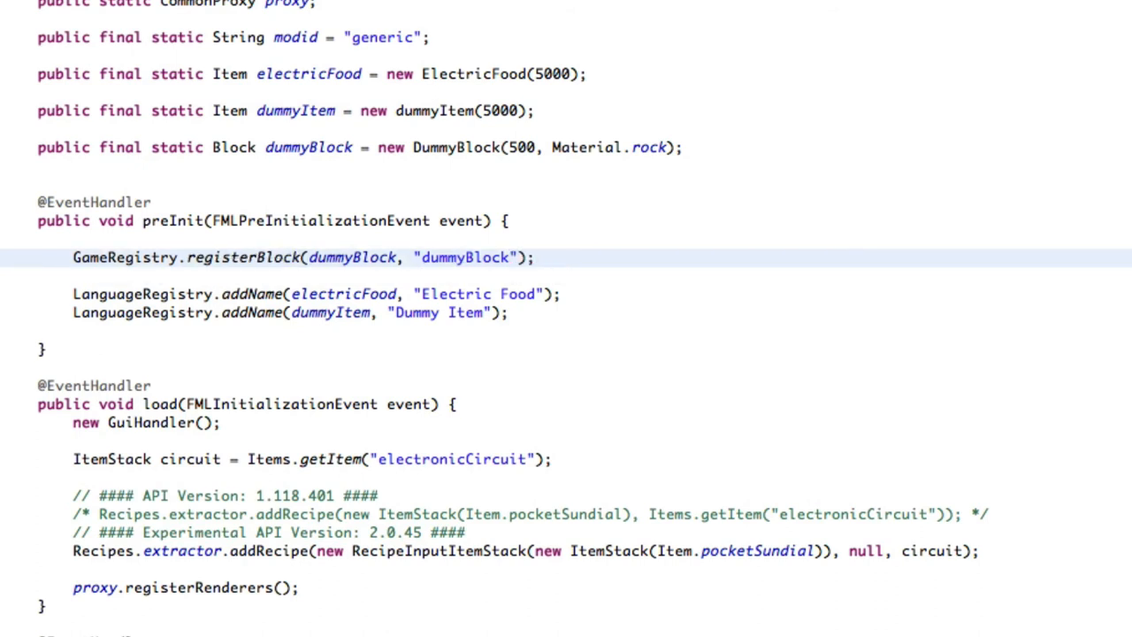
# - Register TileEntityDummyBlock as "DummyBlockTileEntity" and add LanguageRegistry.addName(dummyBlock, "Dummy Block")
pyautogui.write('GameRe')
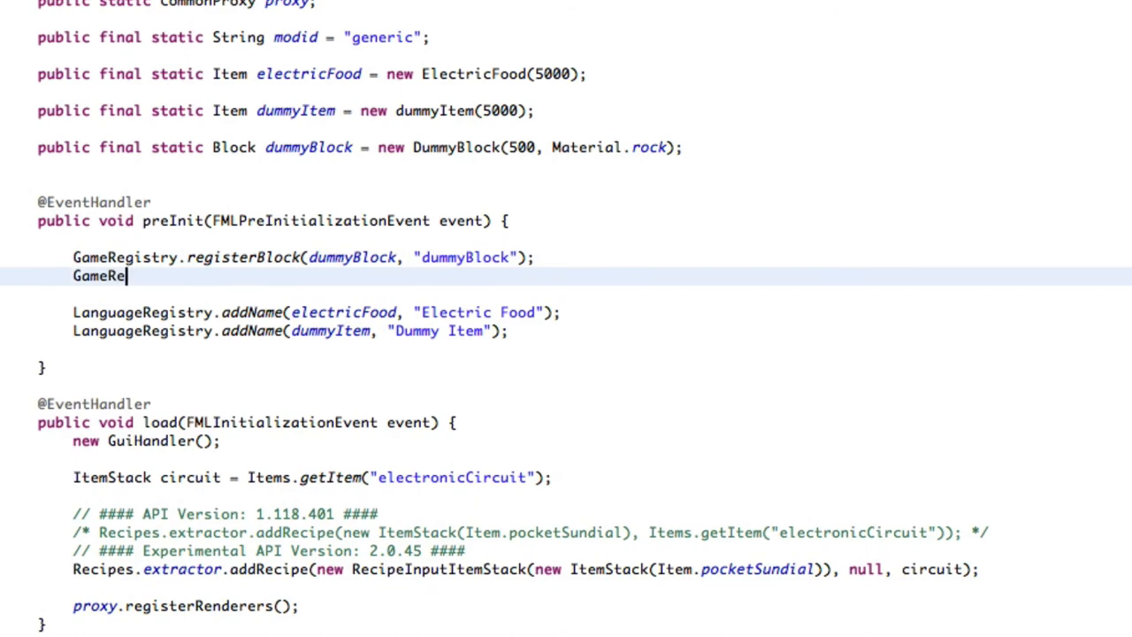
pyautogui.write('gistry')
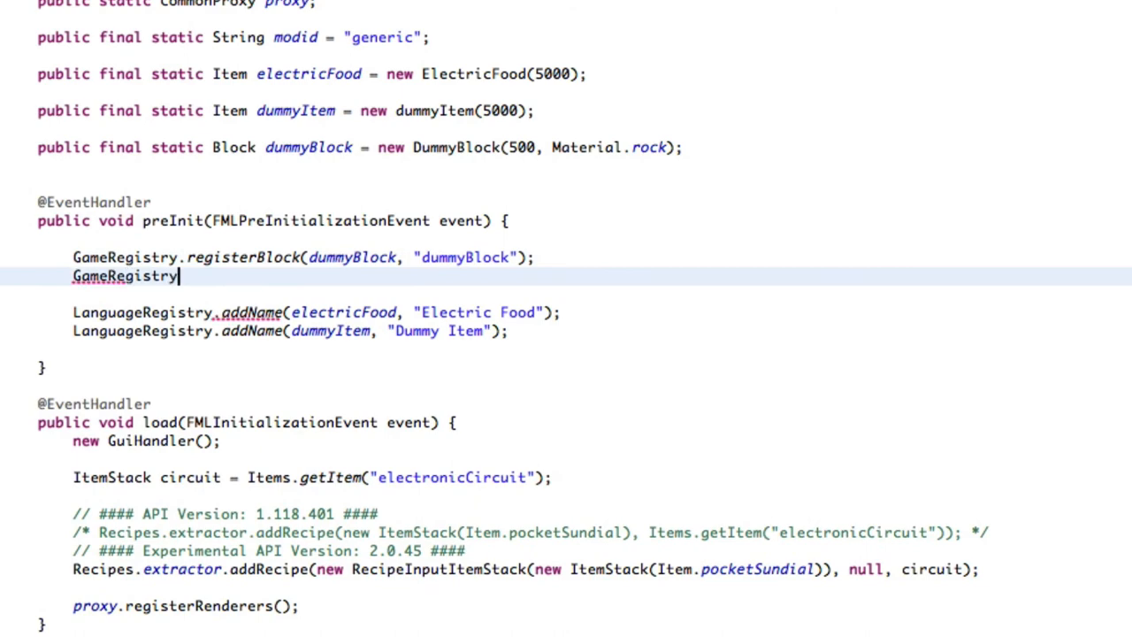
pyautogui.write('re')
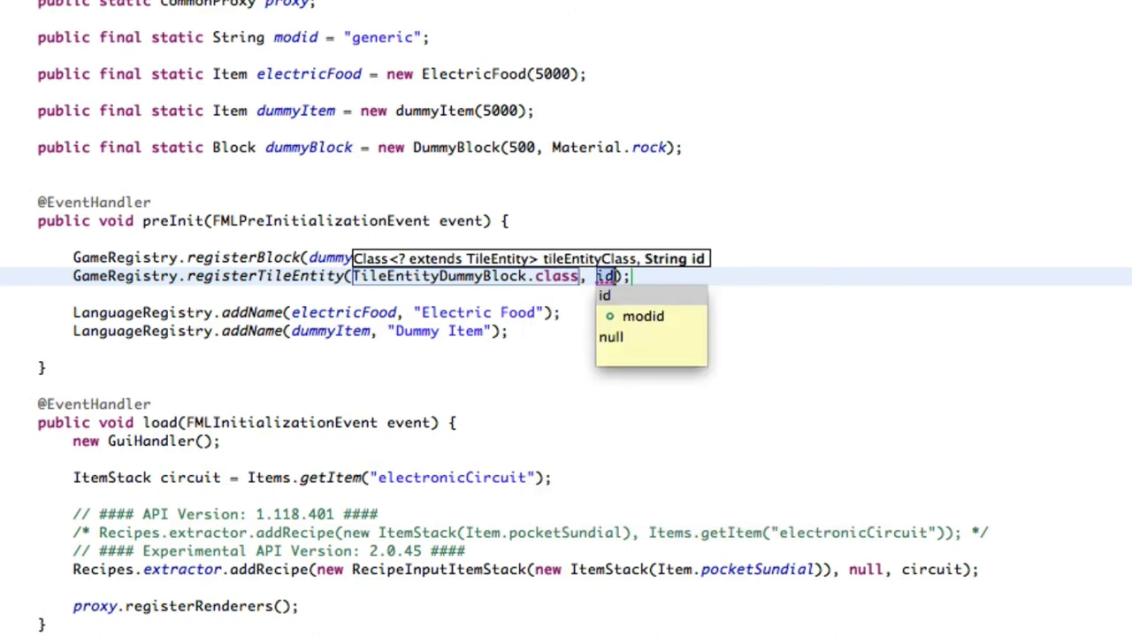
pyautogui.write('"DummyBlockTileEntity"')
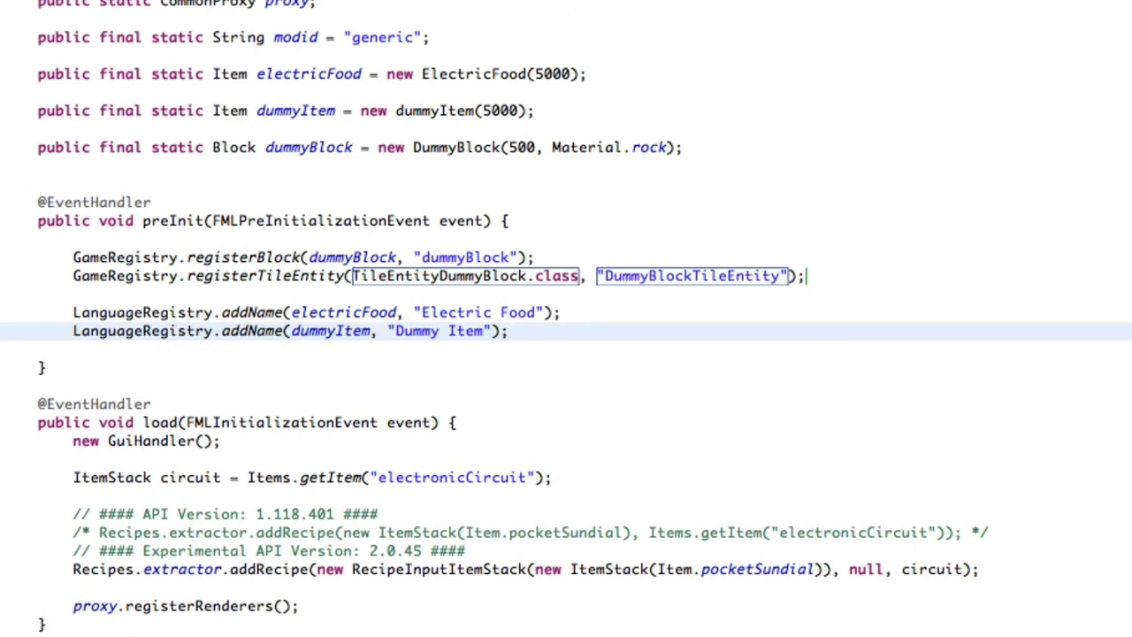
pyautogui.write('LanguageRegis')
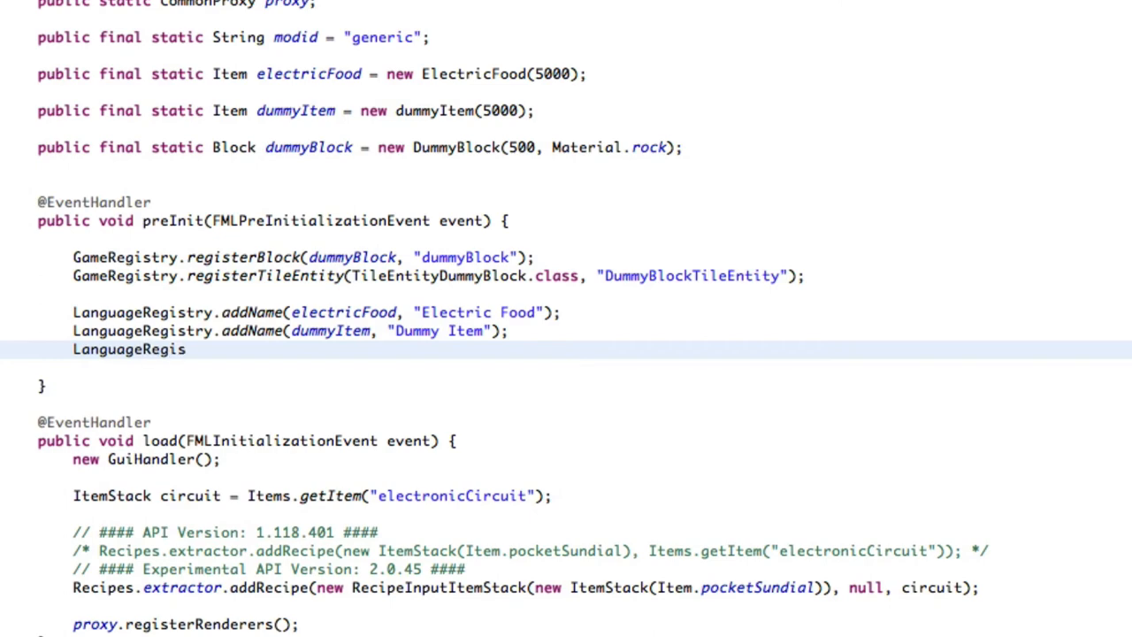
pyautogui.write('addName(dummyBlock, "Dummy Block");')
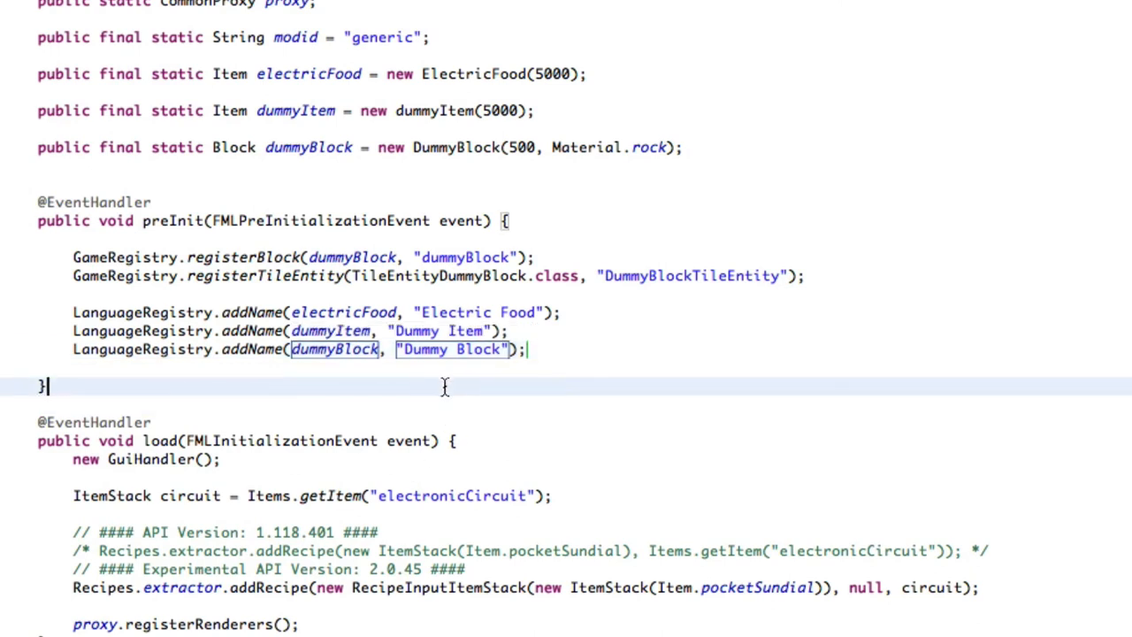
pyautogui.moveTo(403, 404)
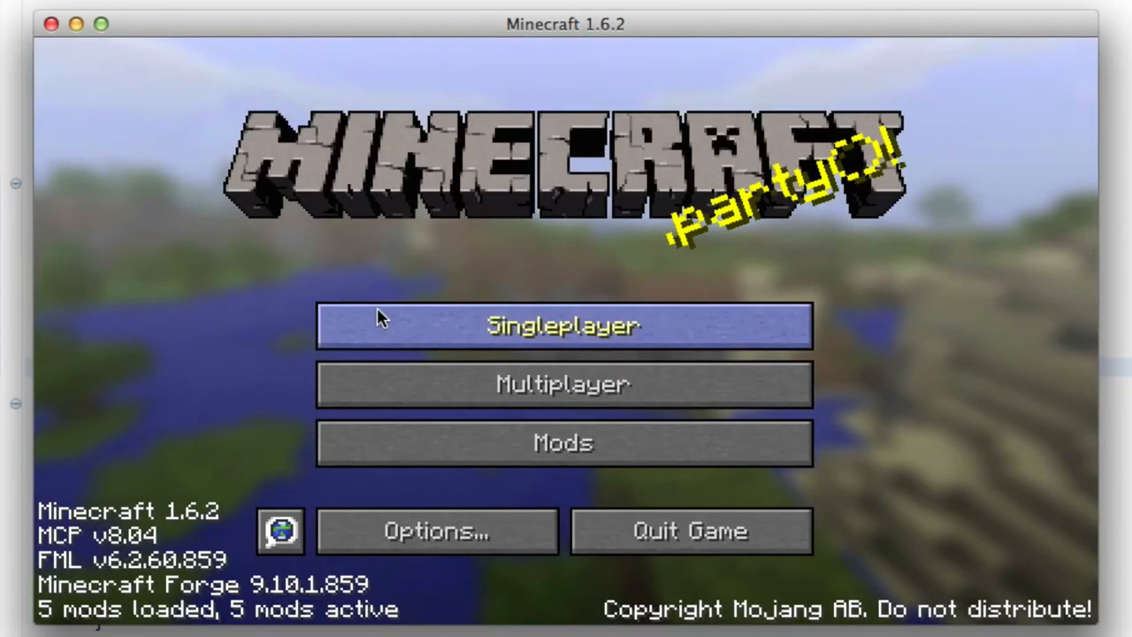
# - Load the IC2 API Tutorials world past the ID mismatch prompt and check the Dummy Block in game
pyautogui.click(562, 325)
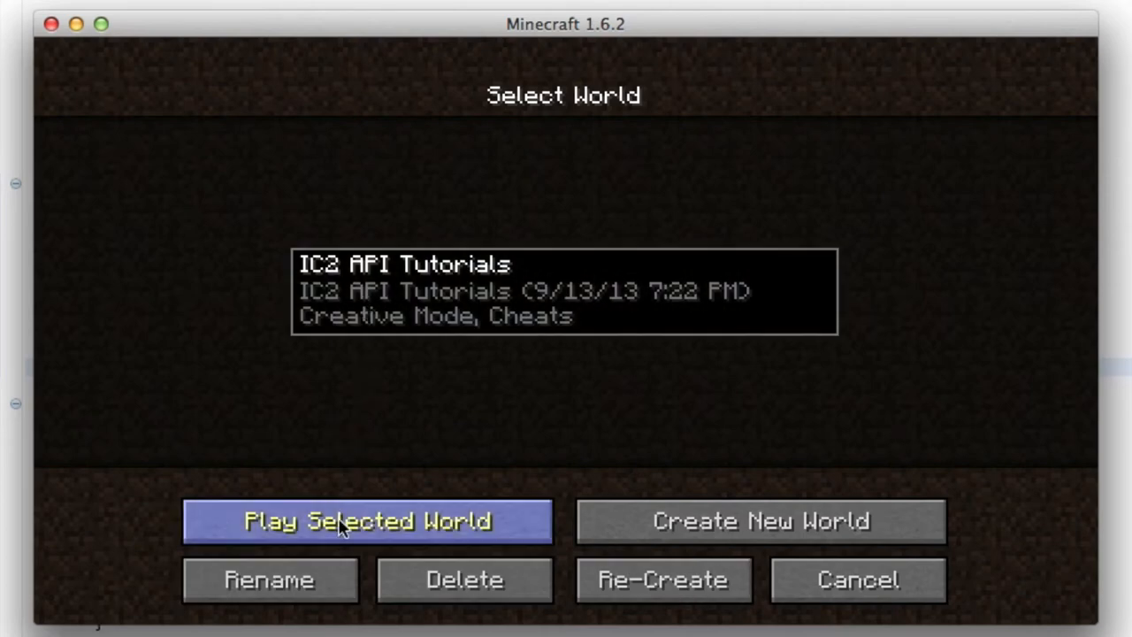
pyautogui.click(365, 520)
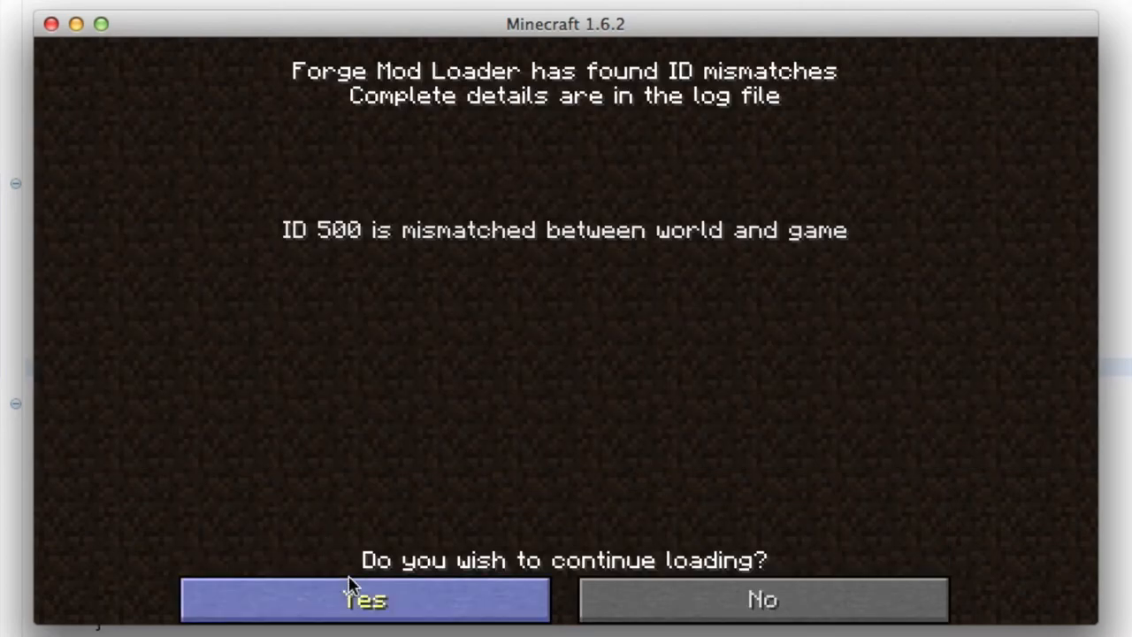
pyautogui.click(364, 600)
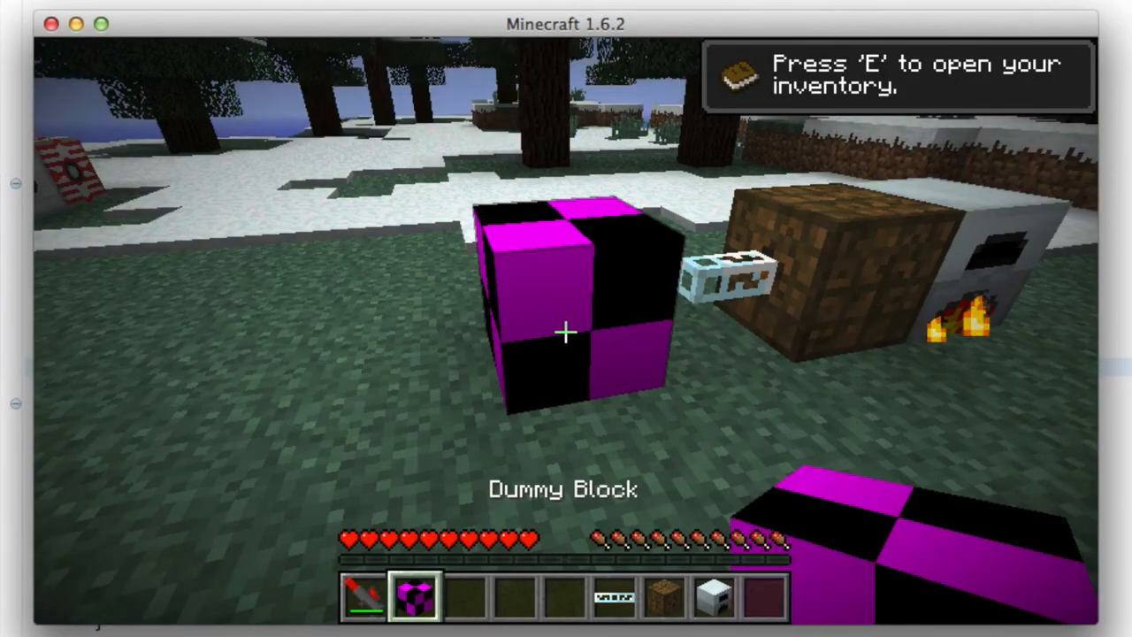
pyautogui.press('Escape')
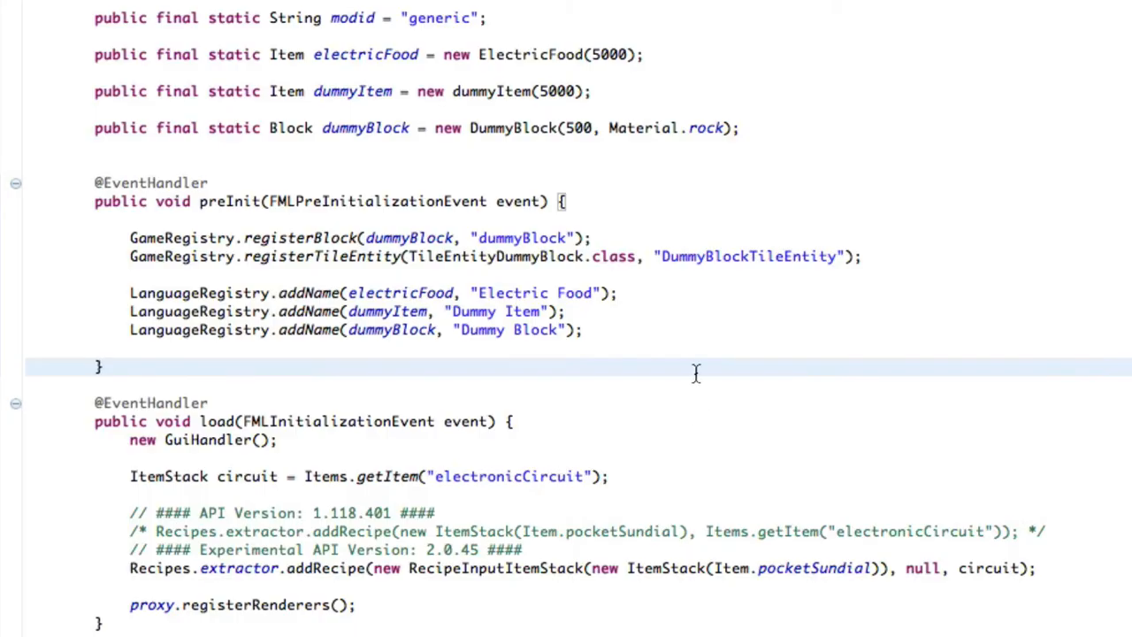
pyautogui.click(202, 14)
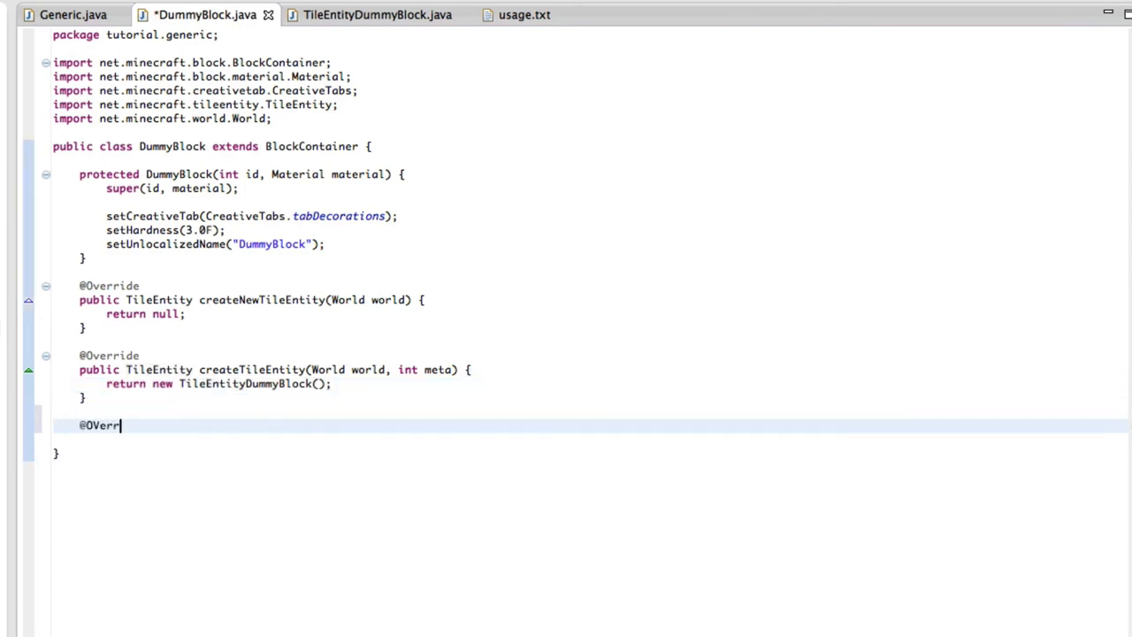
pyautogui.write('ide')
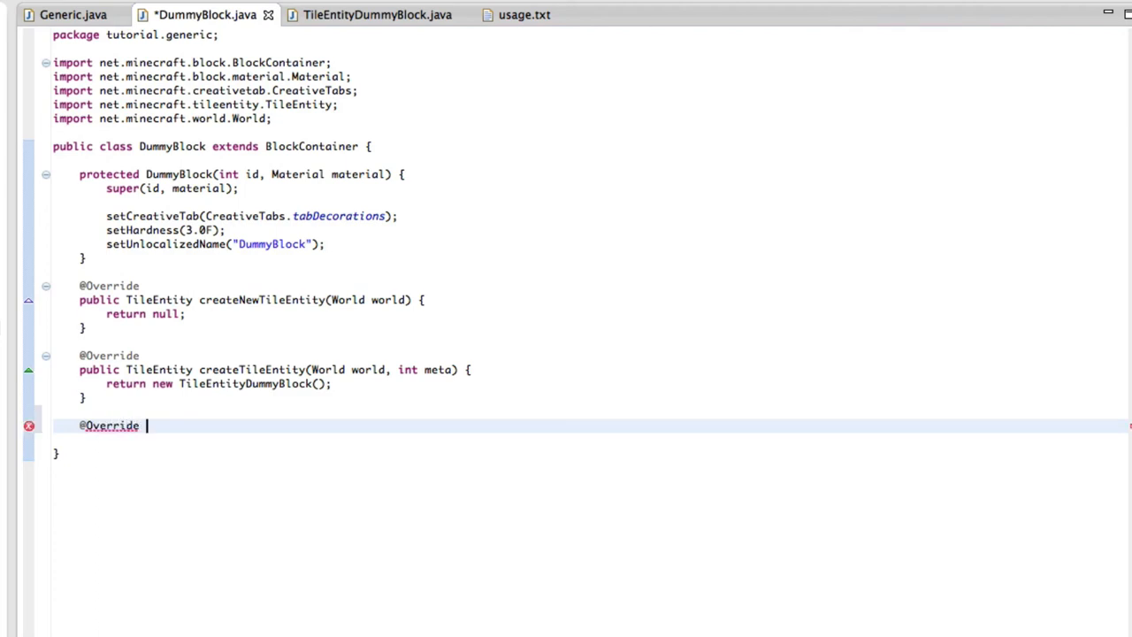
pyautogui.write('@Sid')
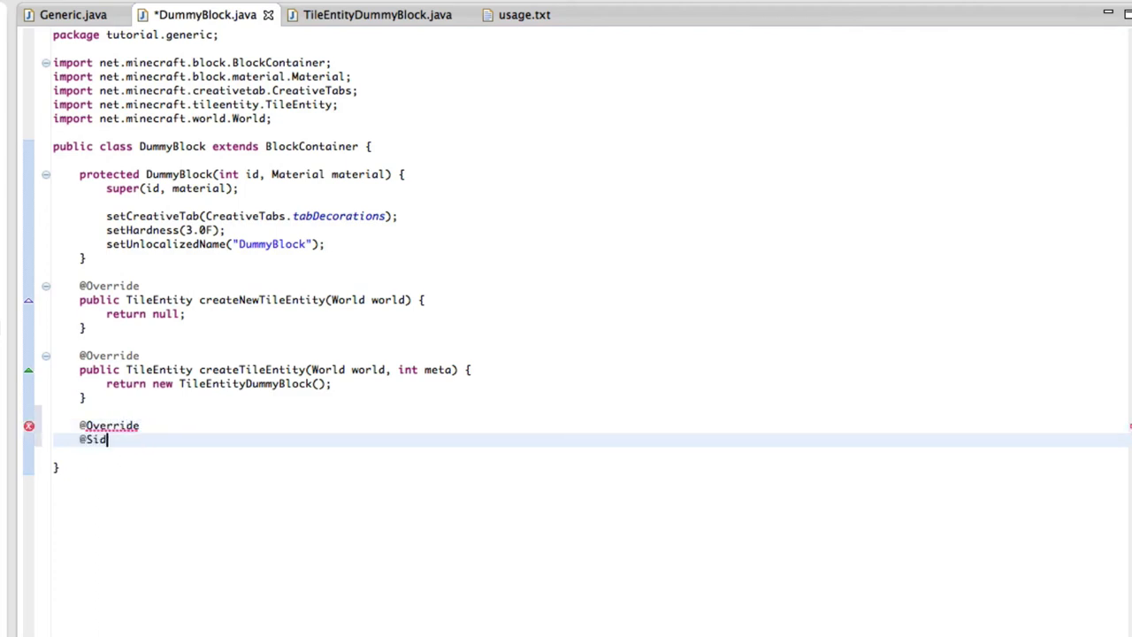
pyautogui.write('eOnly')
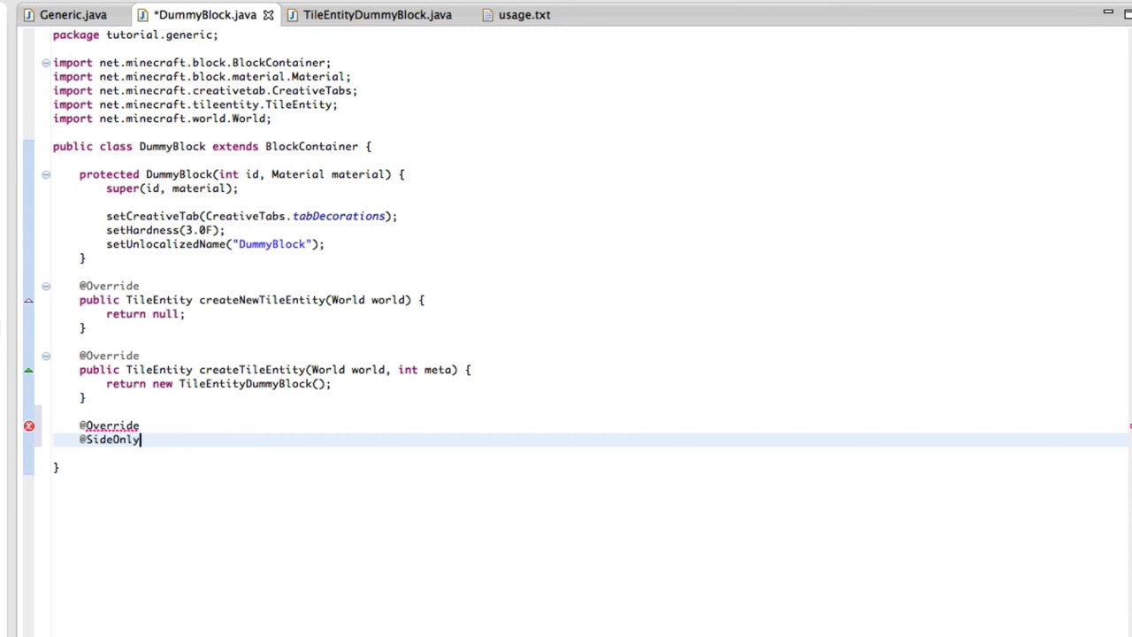
pyautogui.write('()')
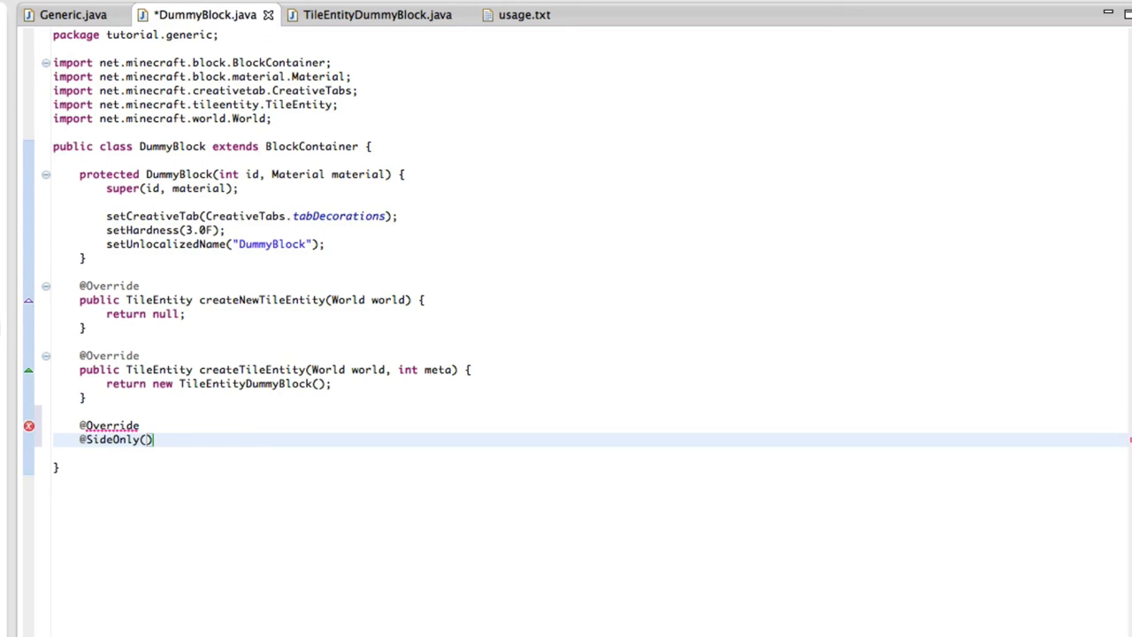
pyautogui.write('Side.')
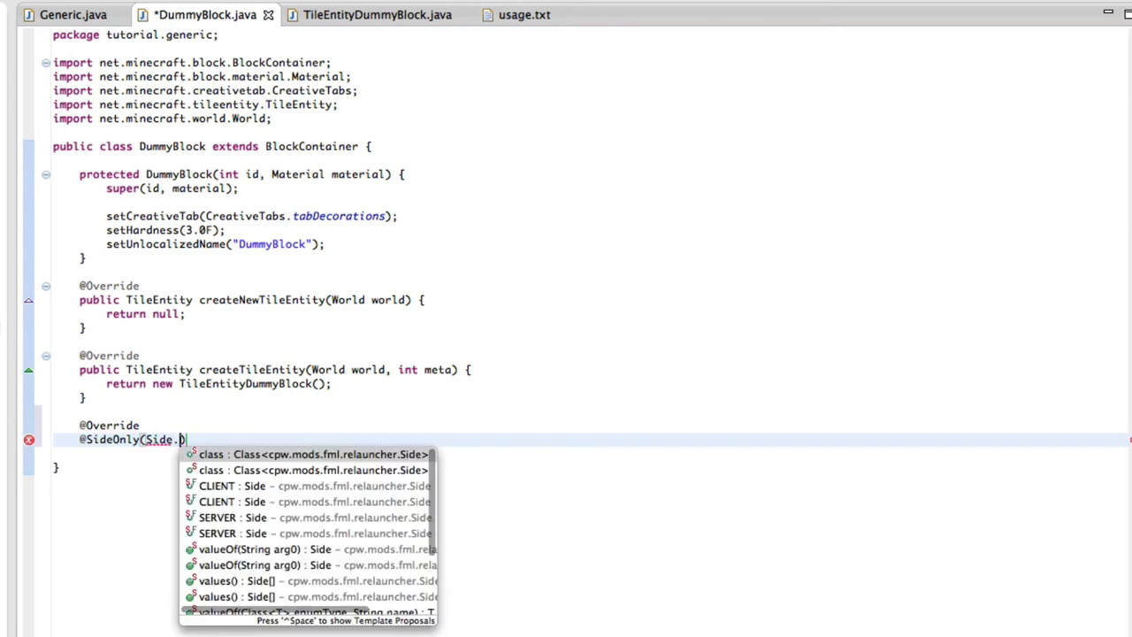
pyautogui.write('C')
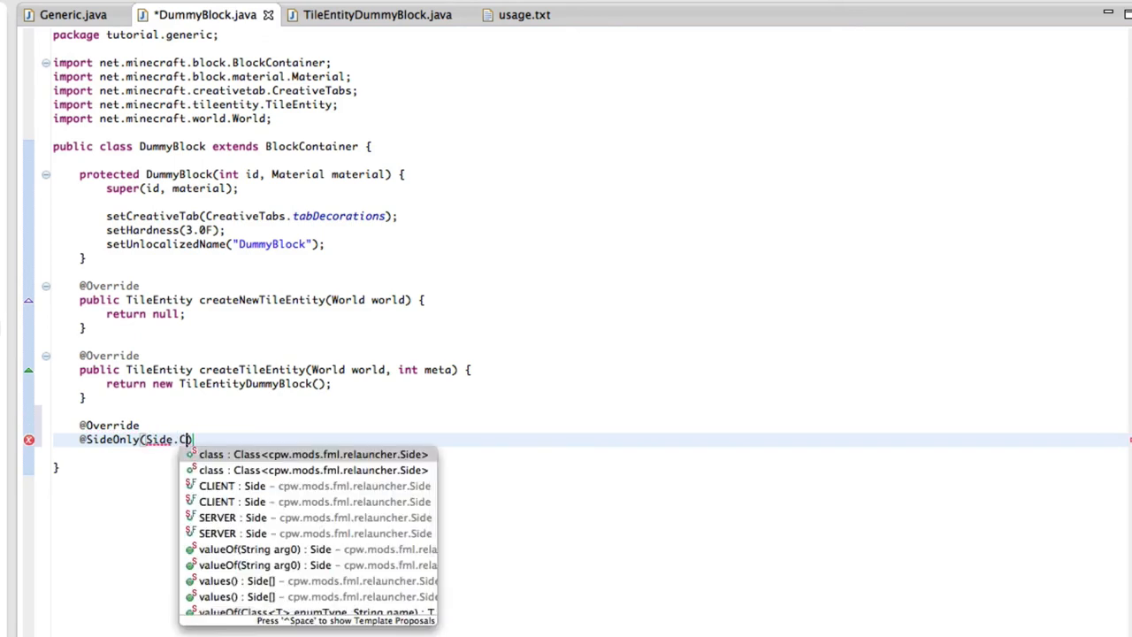
pyautogui.click(216, 485)
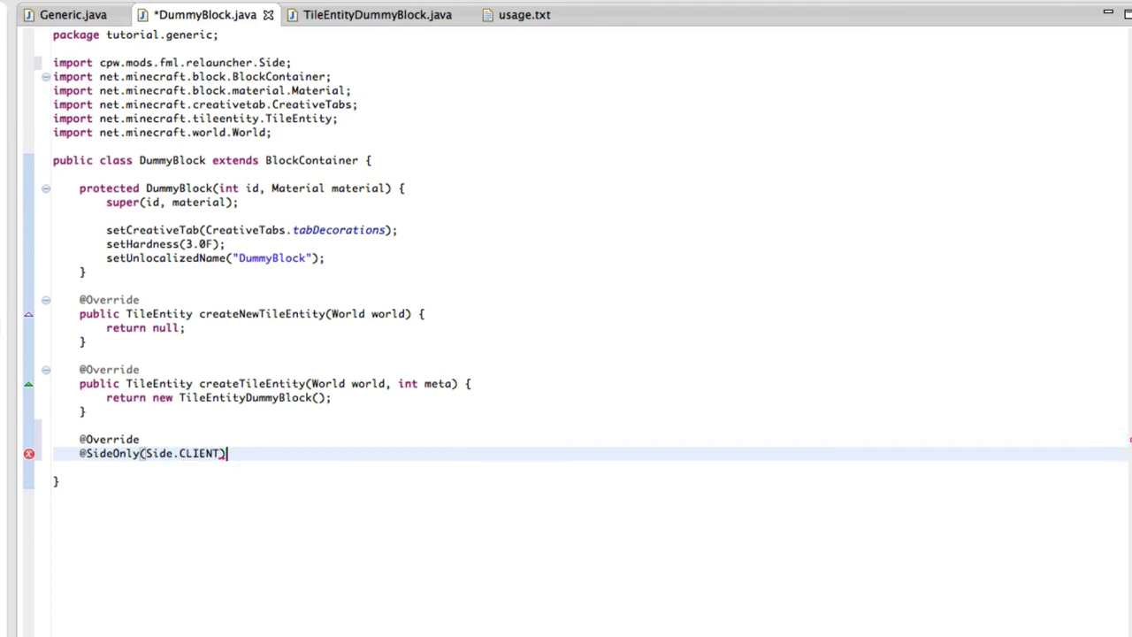
# - Insert the registerIcons method setting blockIcon, organize imports and save DummyBlock
pyautogui.write('{')
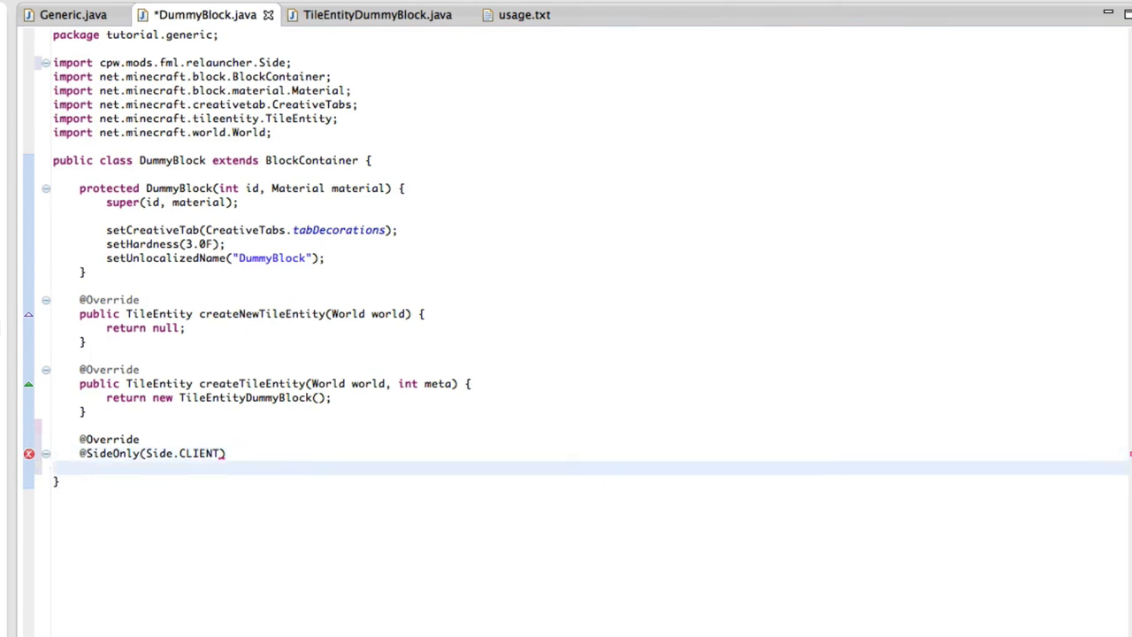
pyautogui.write('public')
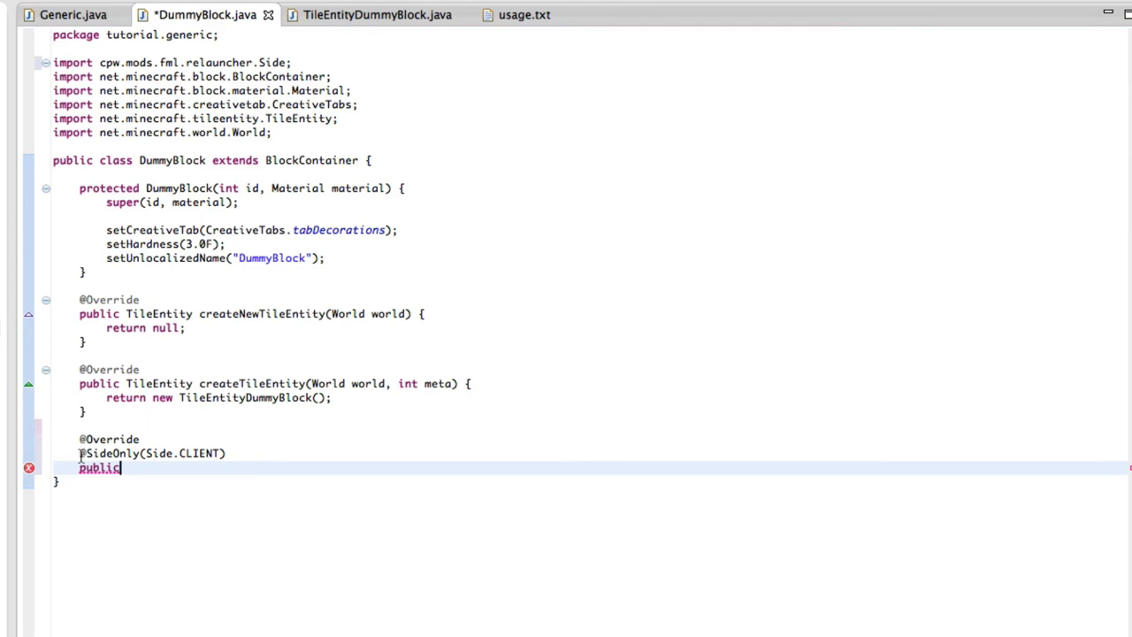
pyautogui.press('BackSpace')
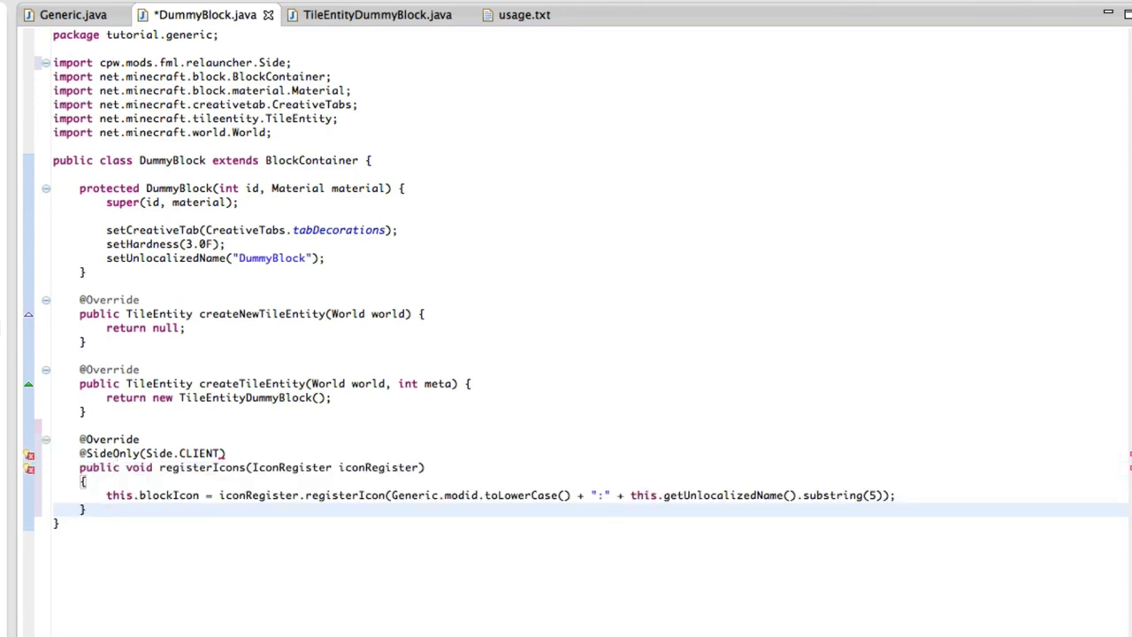
pyautogui.moveTo(191, 453)
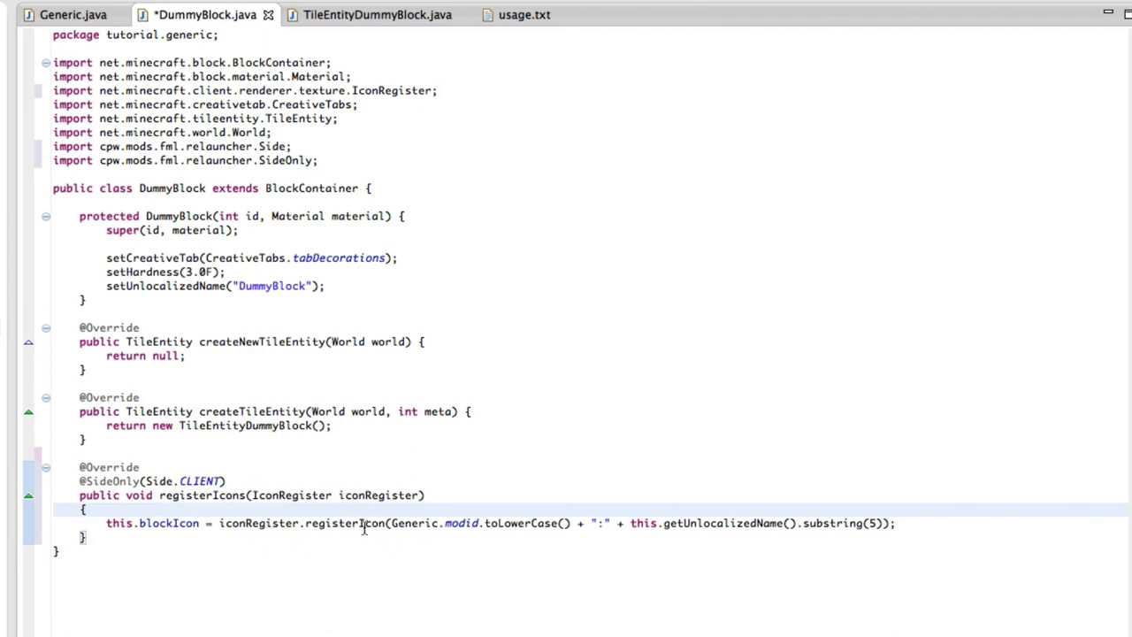
pyautogui.press('ctrl+s')
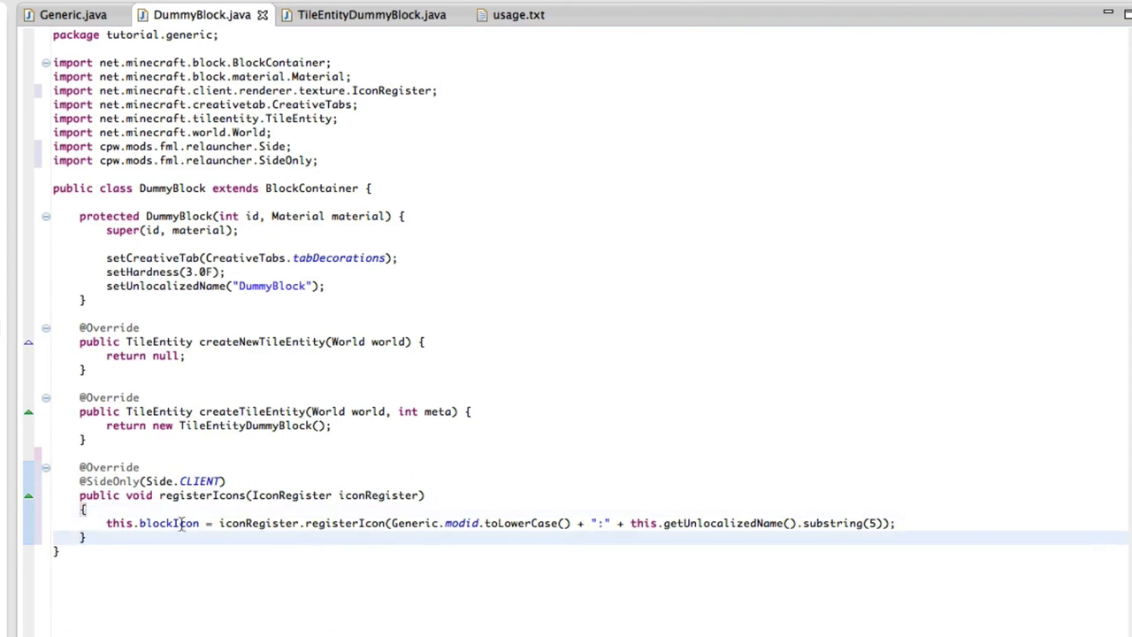
pyautogui.doubleClick(202, 495)
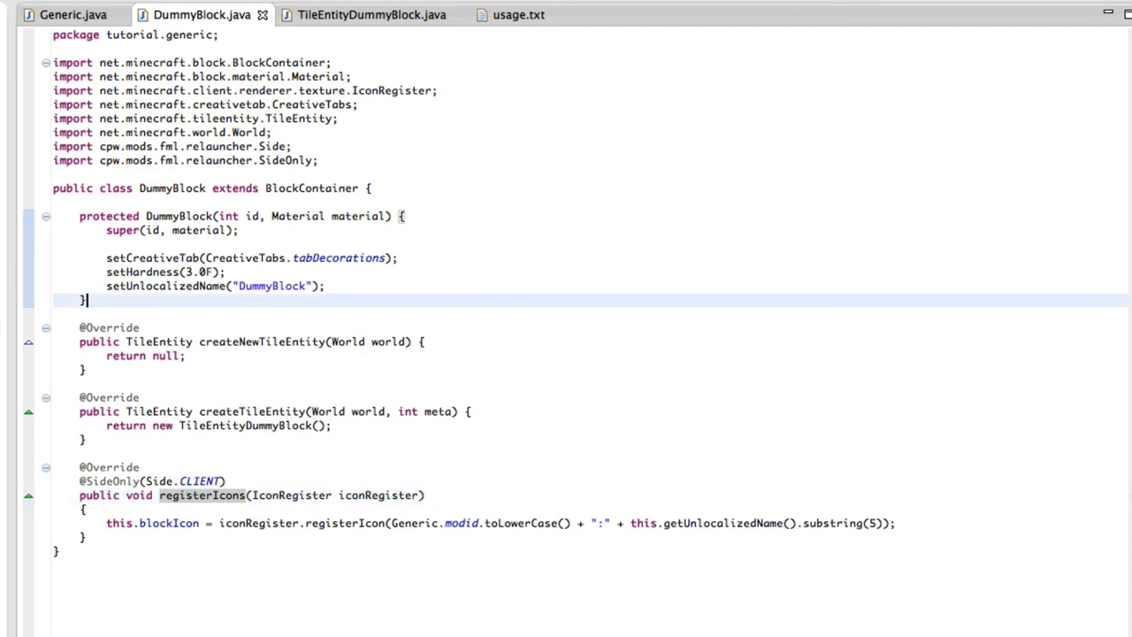
pyautogui.write('@V')
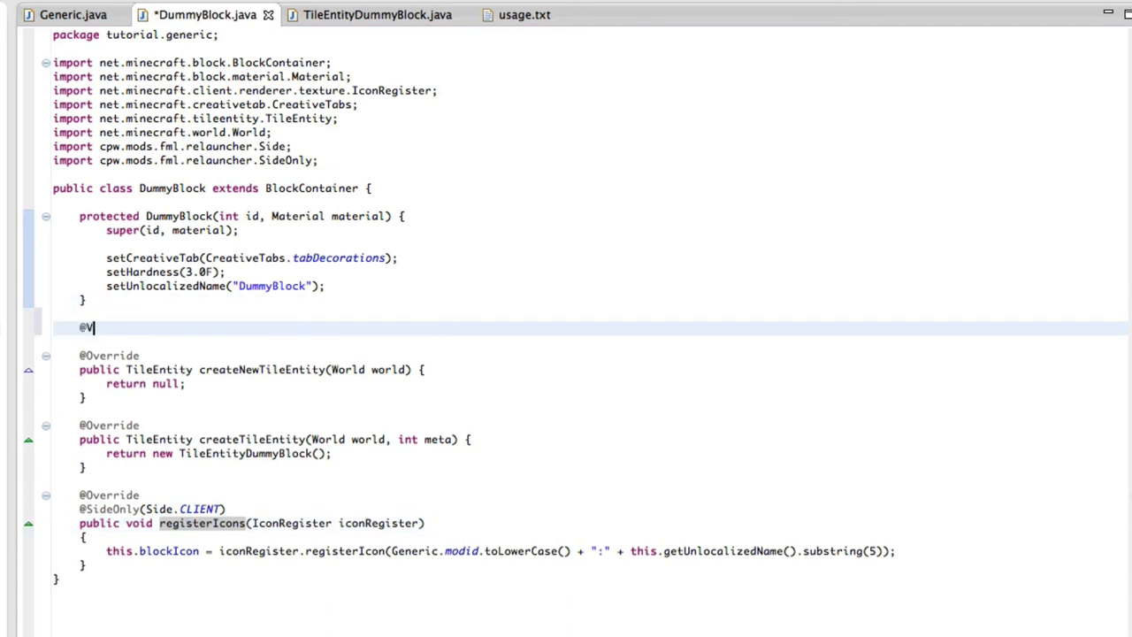
pyautogui.write('Override')
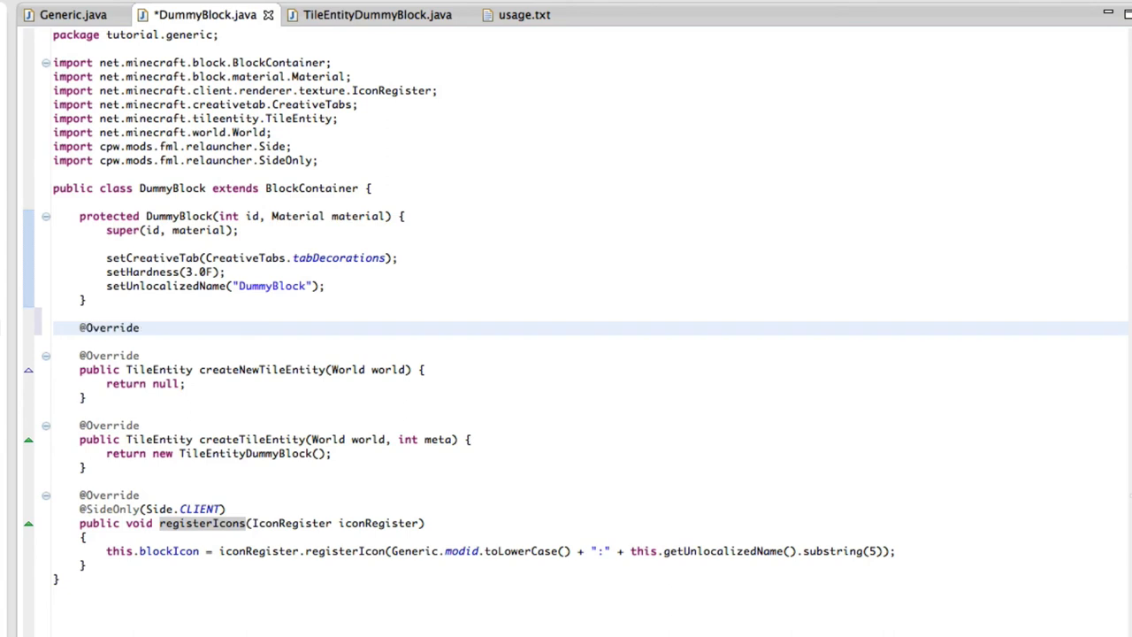
pyautogui.write('public boolean')
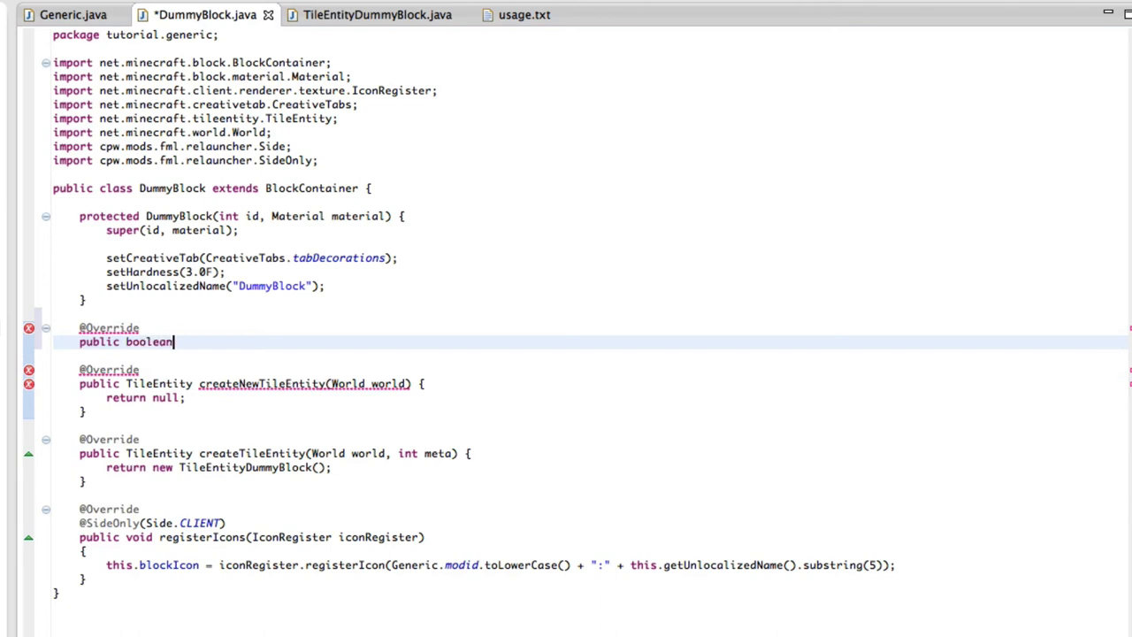
pyautogui.write('on')
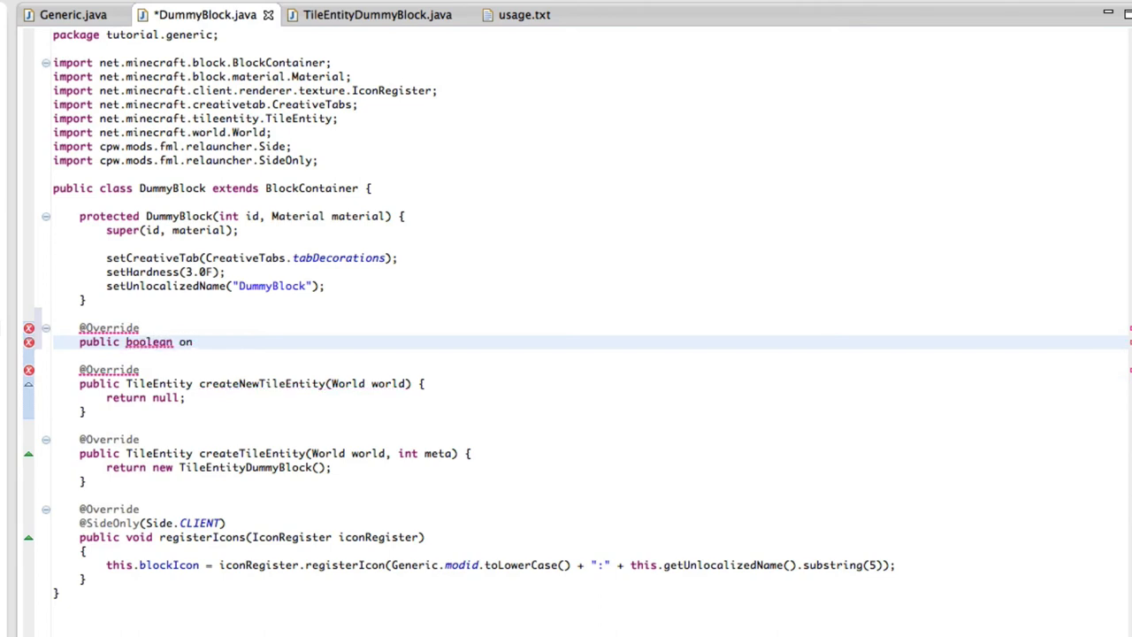
pyautogui.write('BlockActivated(World world, int x, int y, int z, Entit')
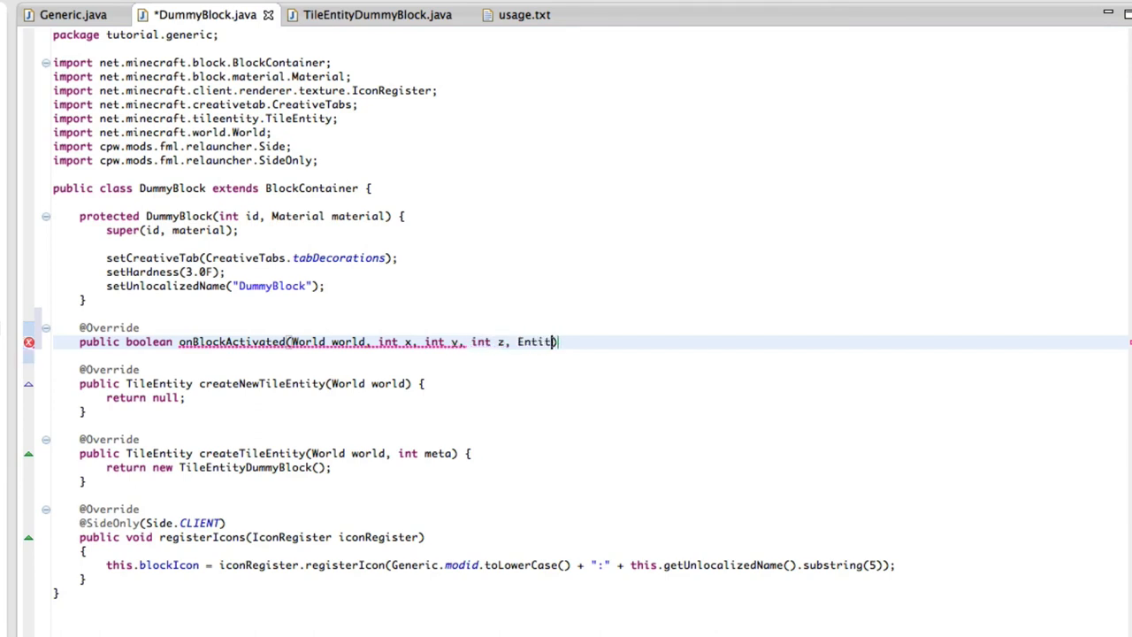
pyautogui.write('yPlayer player')
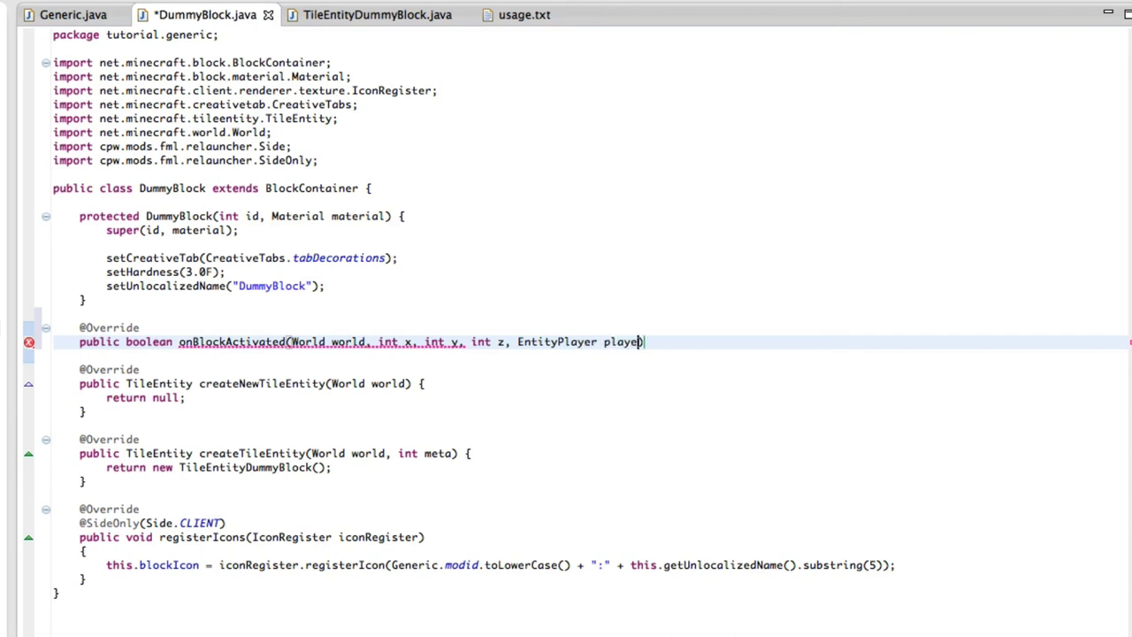
pyautogui.write(', int par')
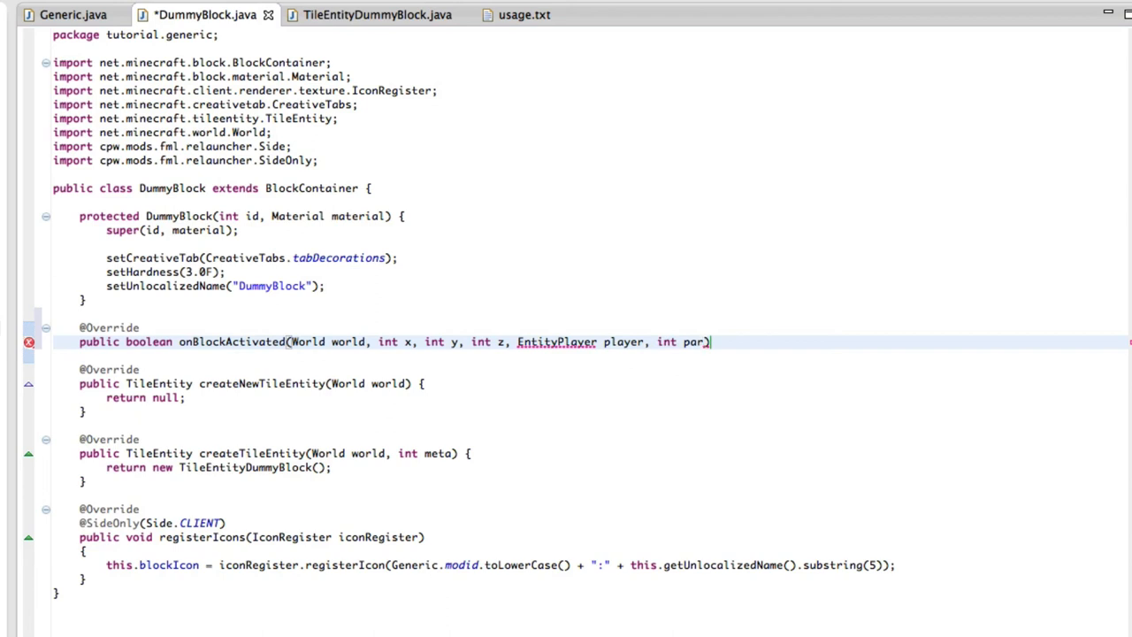
pyautogui.write('6,')
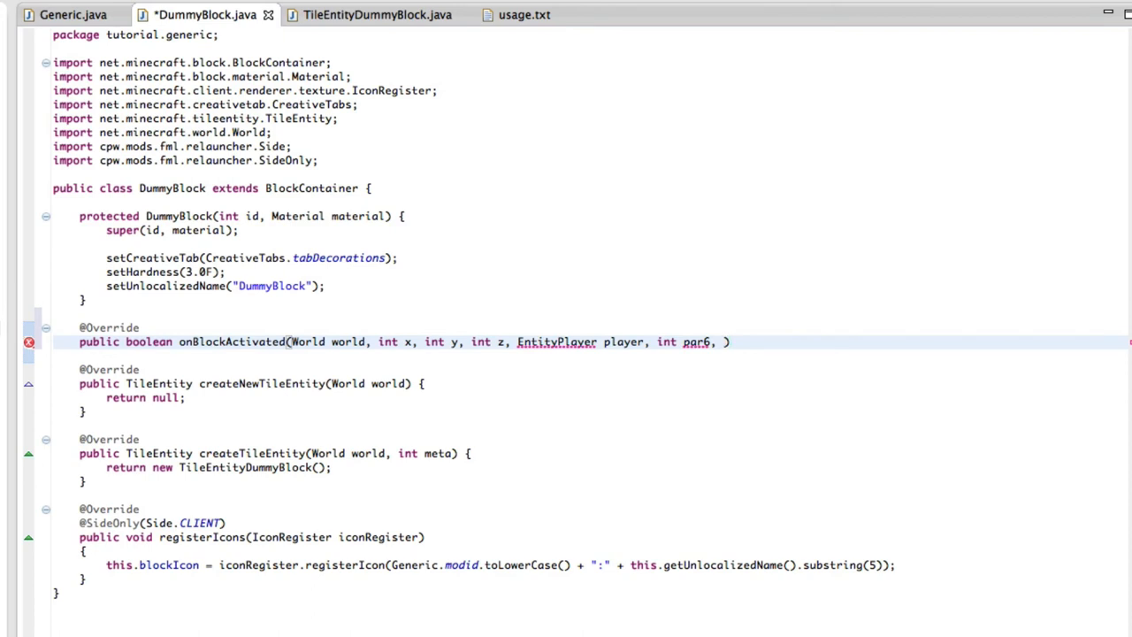
pyautogui.moveTo(736, 365)
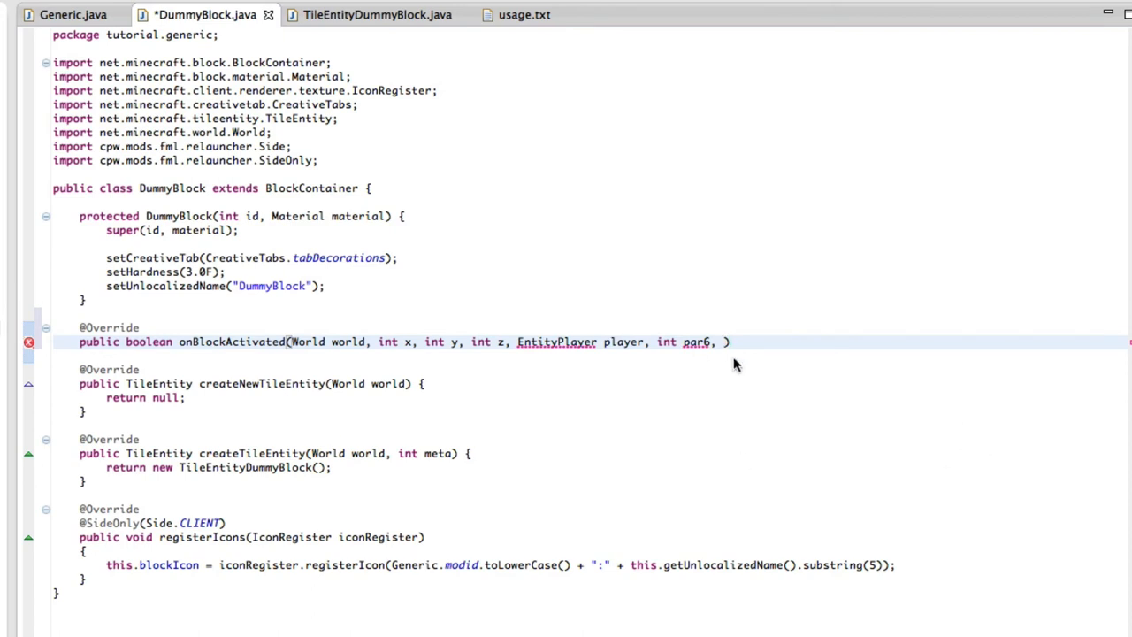
# - Finish the signature with float par7, par8, par9 and a body returning true
pyautogui.write('float')
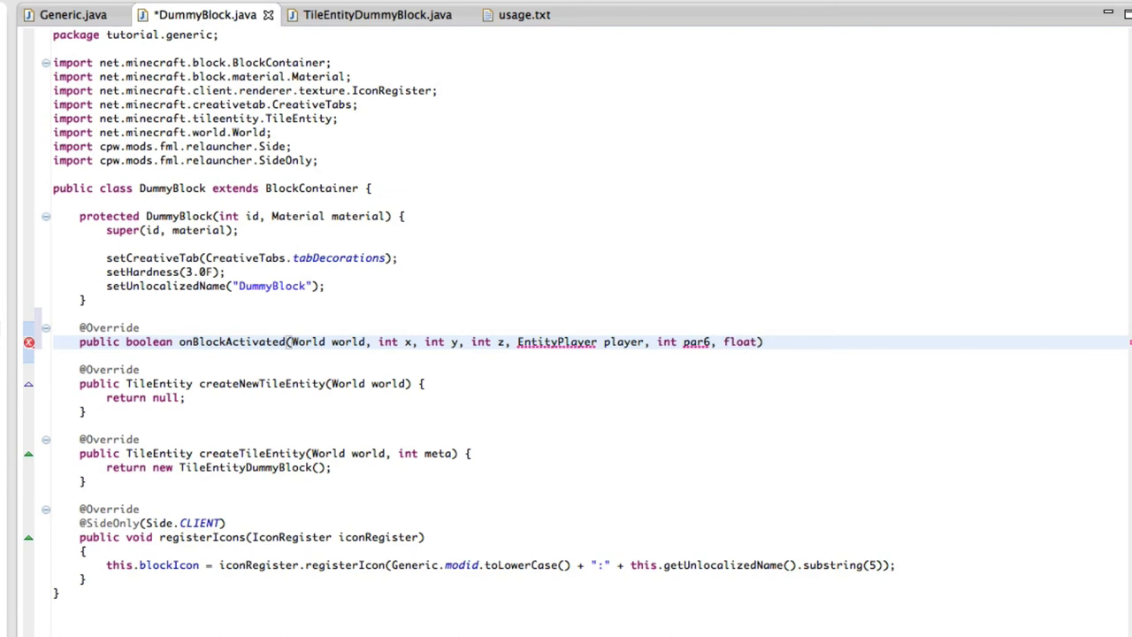
pyautogui.write('par7')
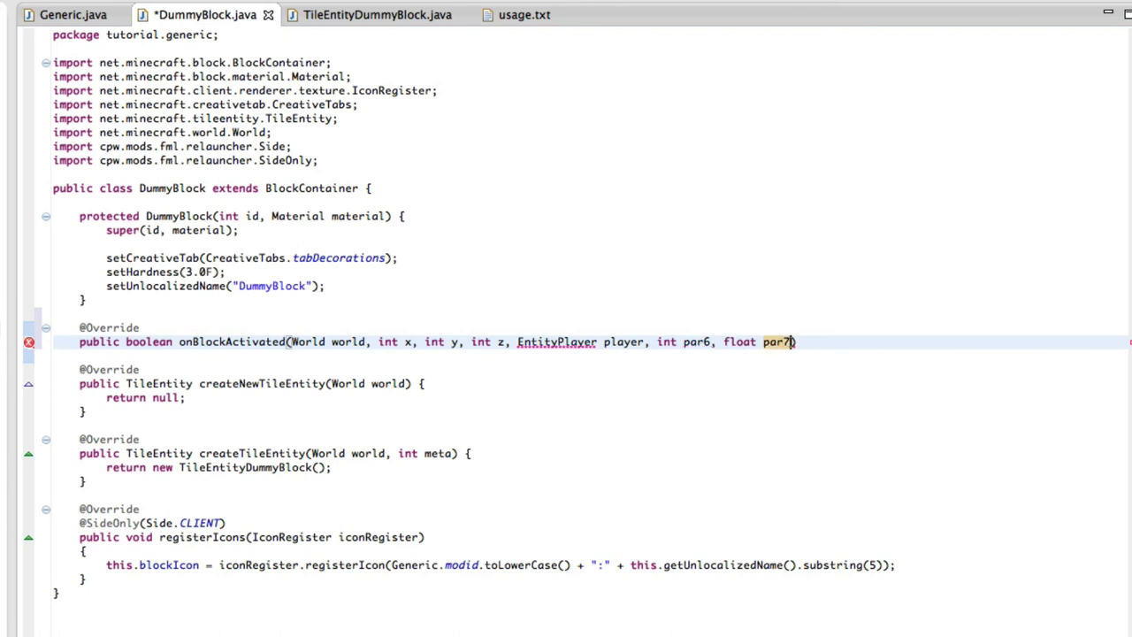
pyautogui.write(', float')
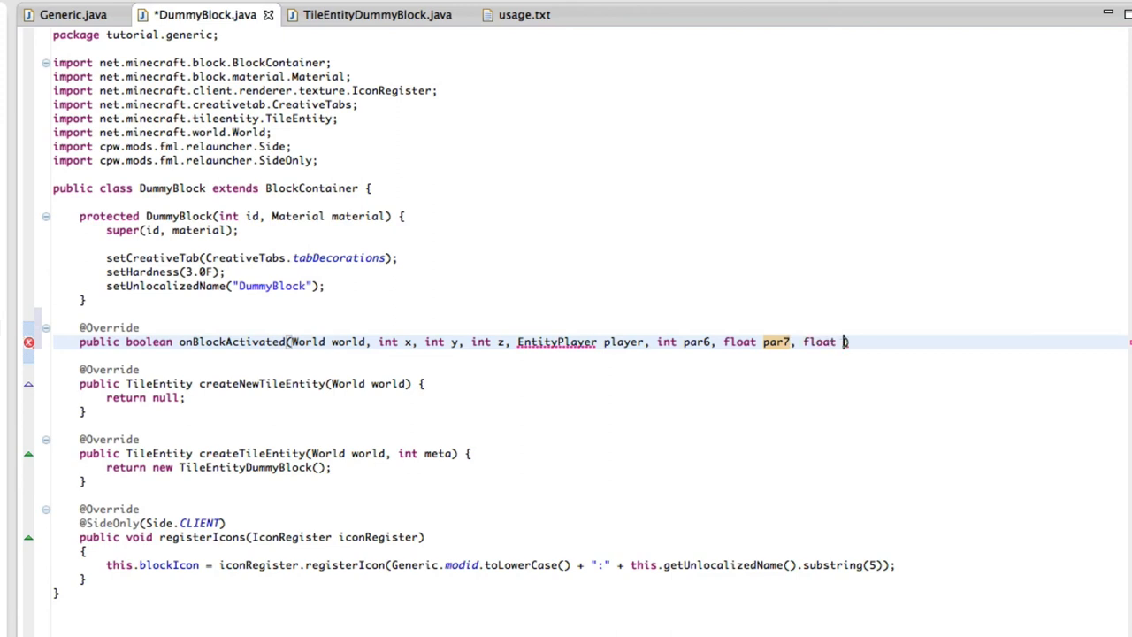
pyautogui.write('par8,')
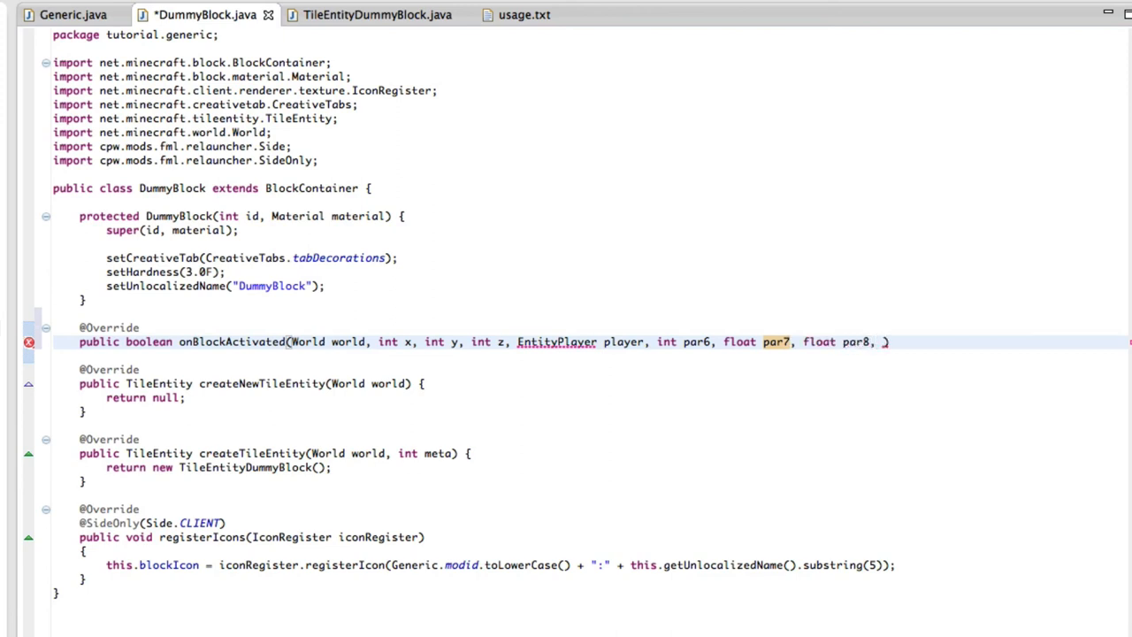
pyautogui.write('float par9')
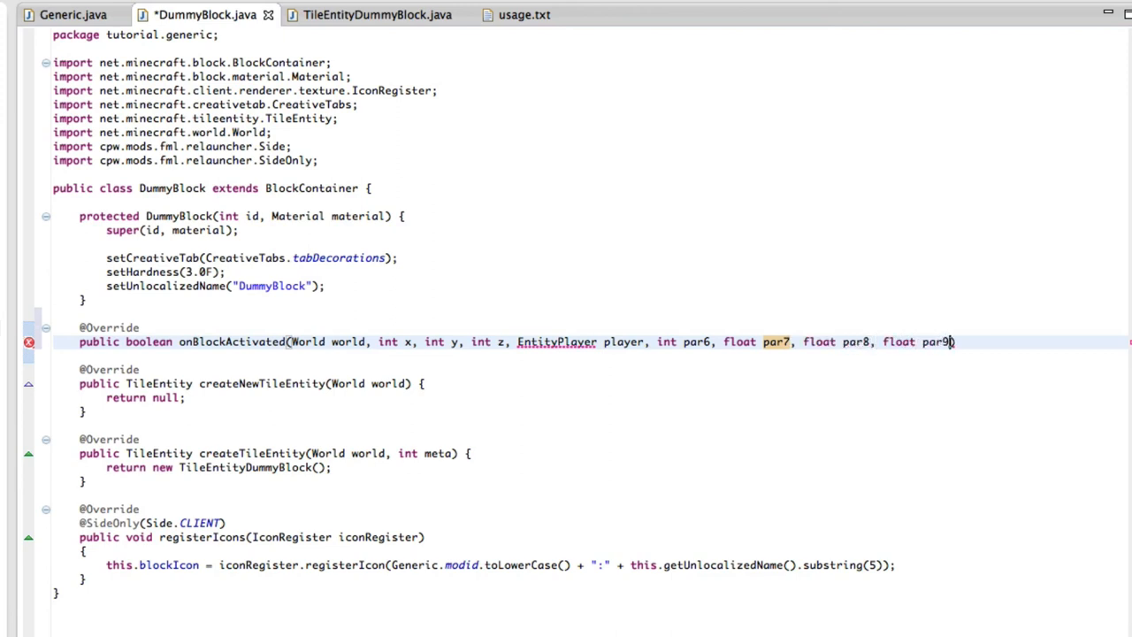
pyautogui.write('{')
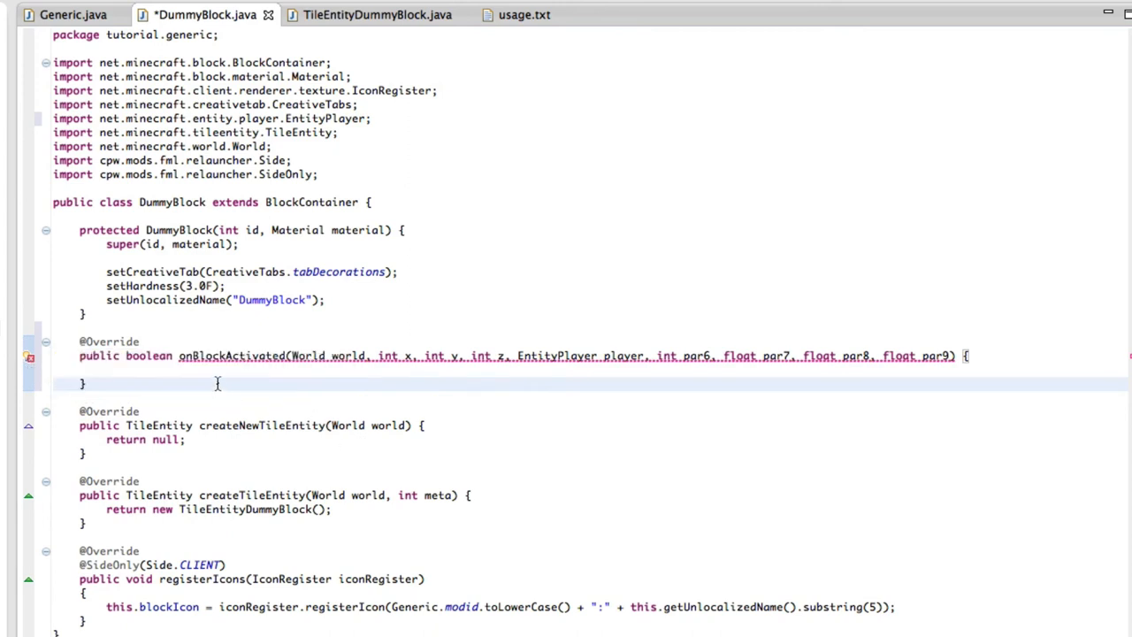
pyautogui.write('return f')
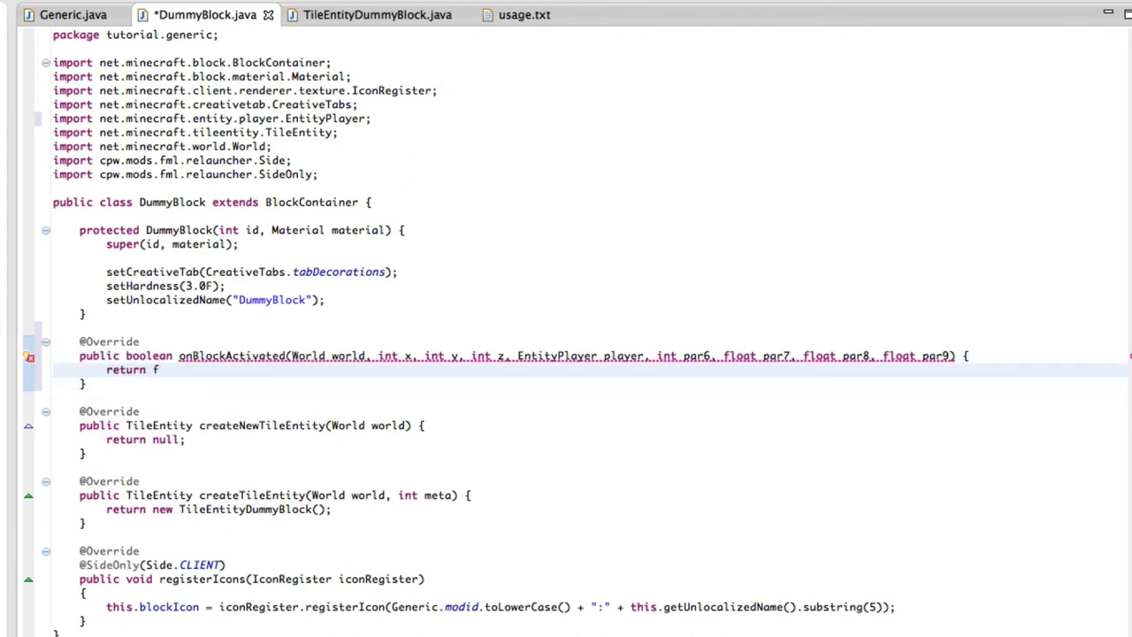
pyautogui.write('t')
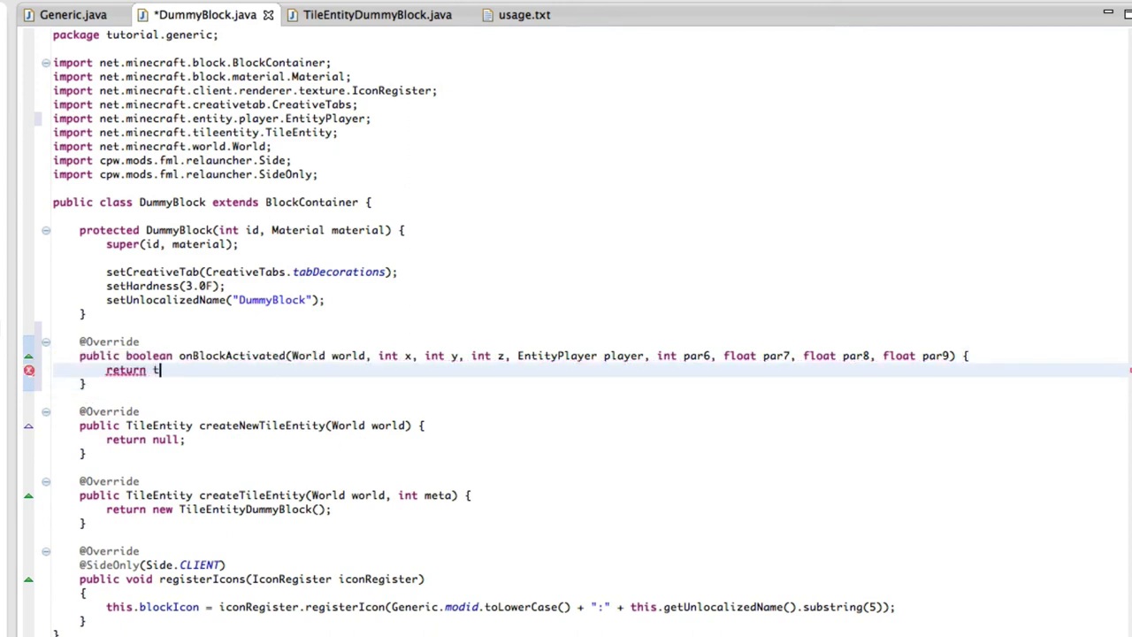
pyautogui.write('rue;')
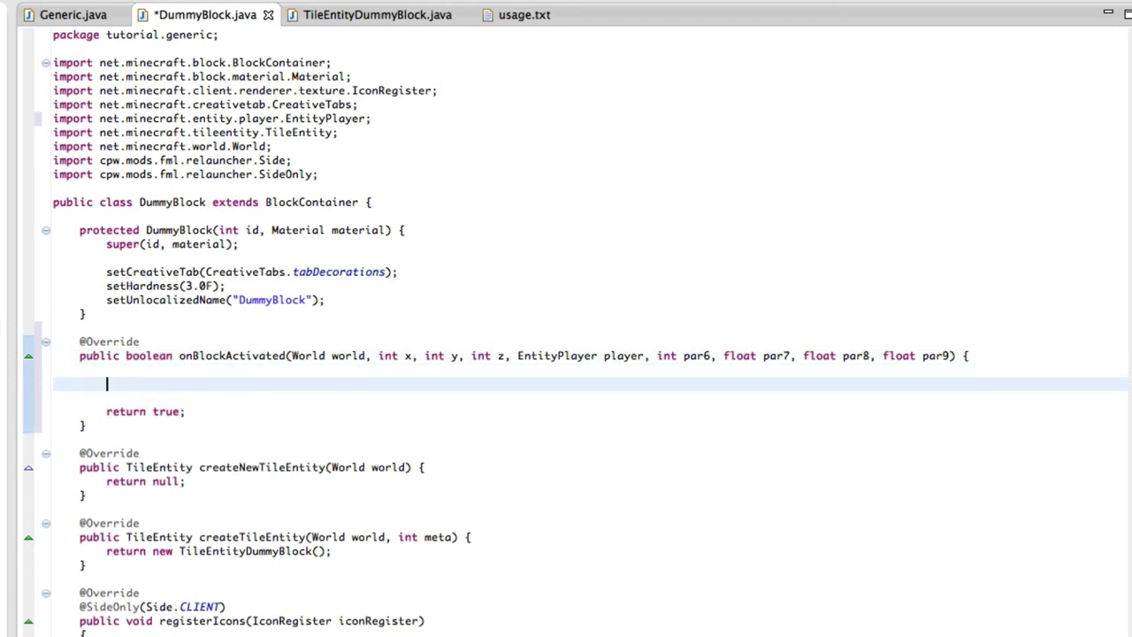
# - Add a client-side early return and fetch TileEntityDummyBlock te via world.getBlockTileEntity(x, y, z)
pyautogui.write('if')
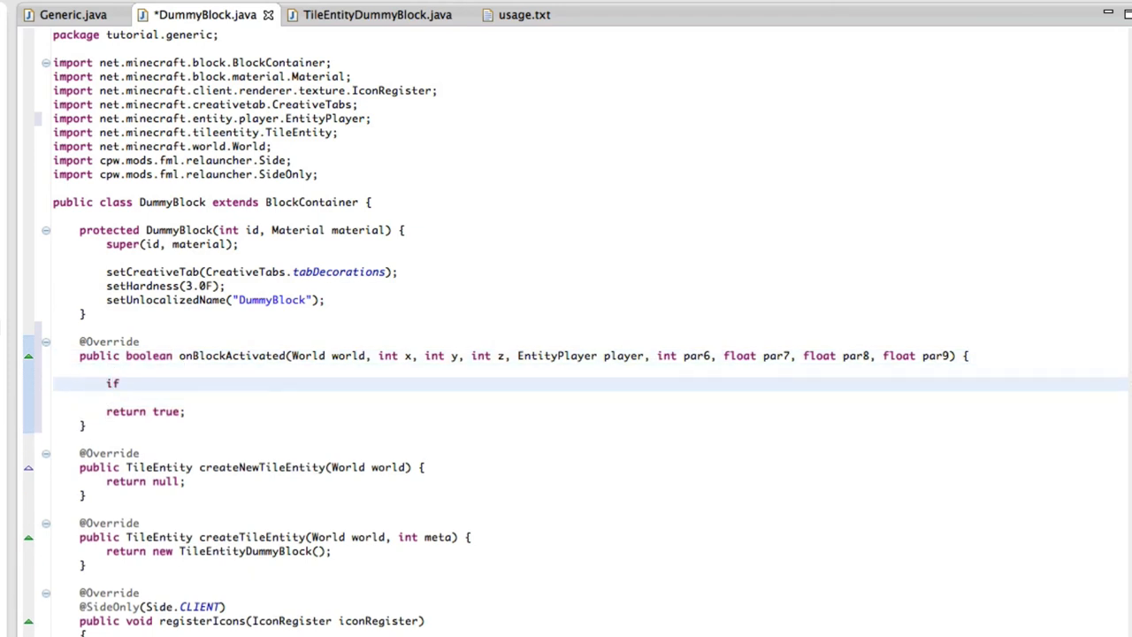
pyautogui.write('(world.isRemote) return true;')
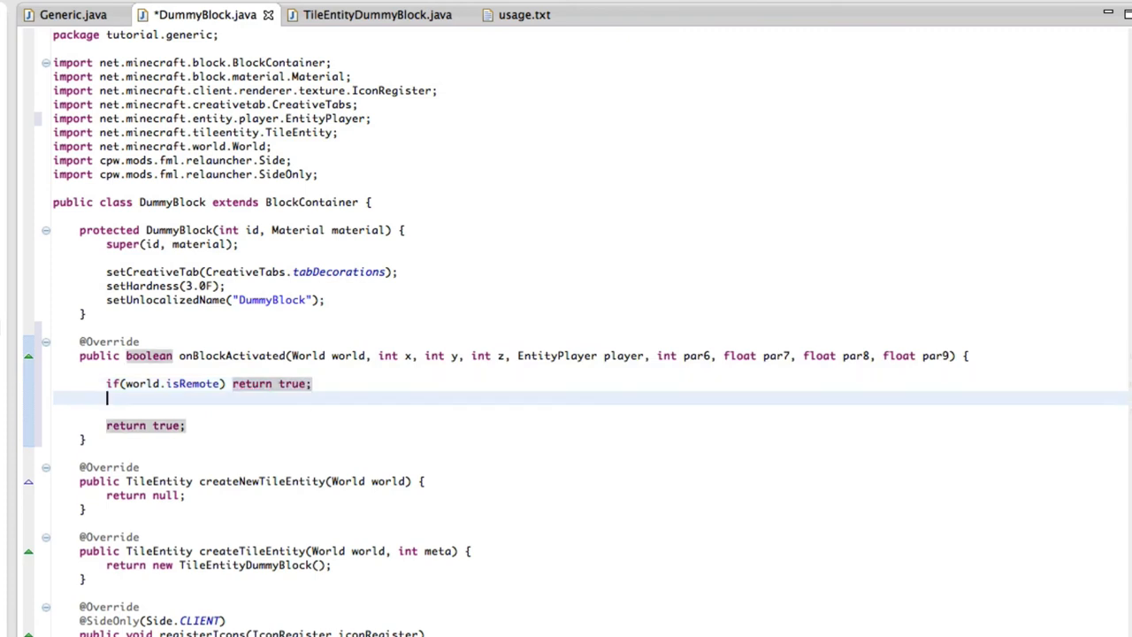
pyautogui.write('Ti')
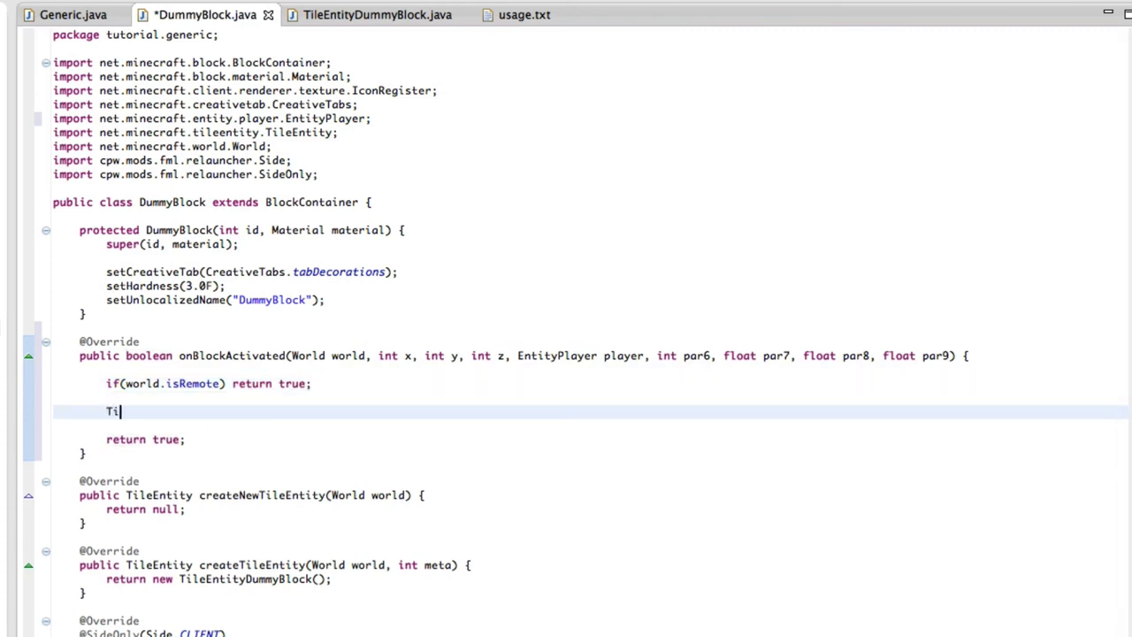
pyautogui.write('leE')
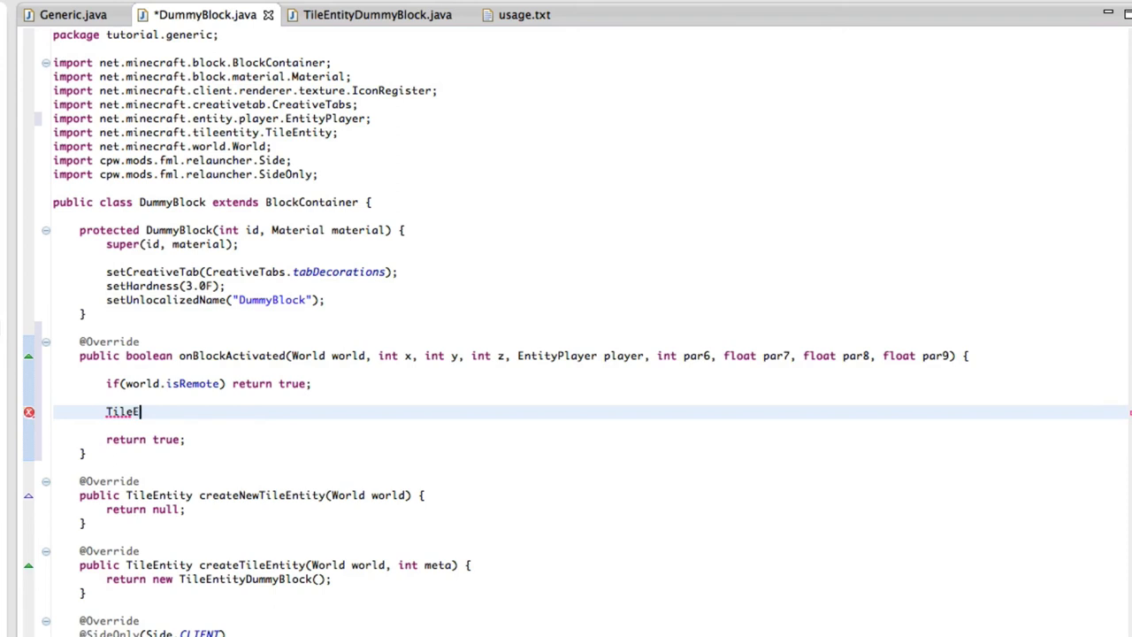
pyautogui.write('ntity')
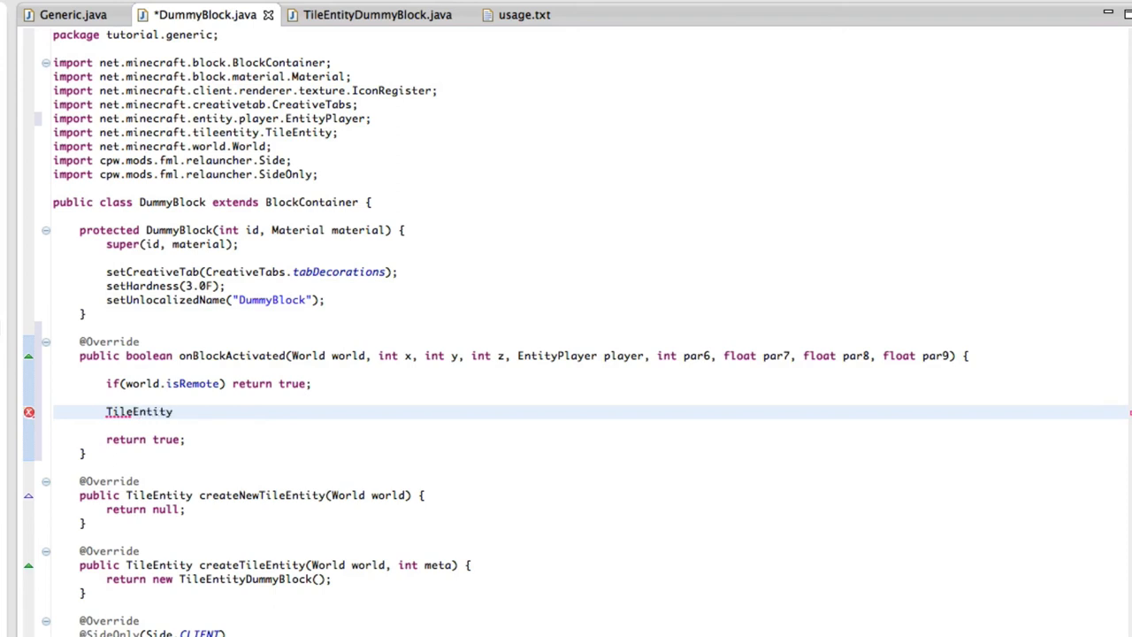
pyautogui.write('DummyBlock te = (TileEntityDummy')
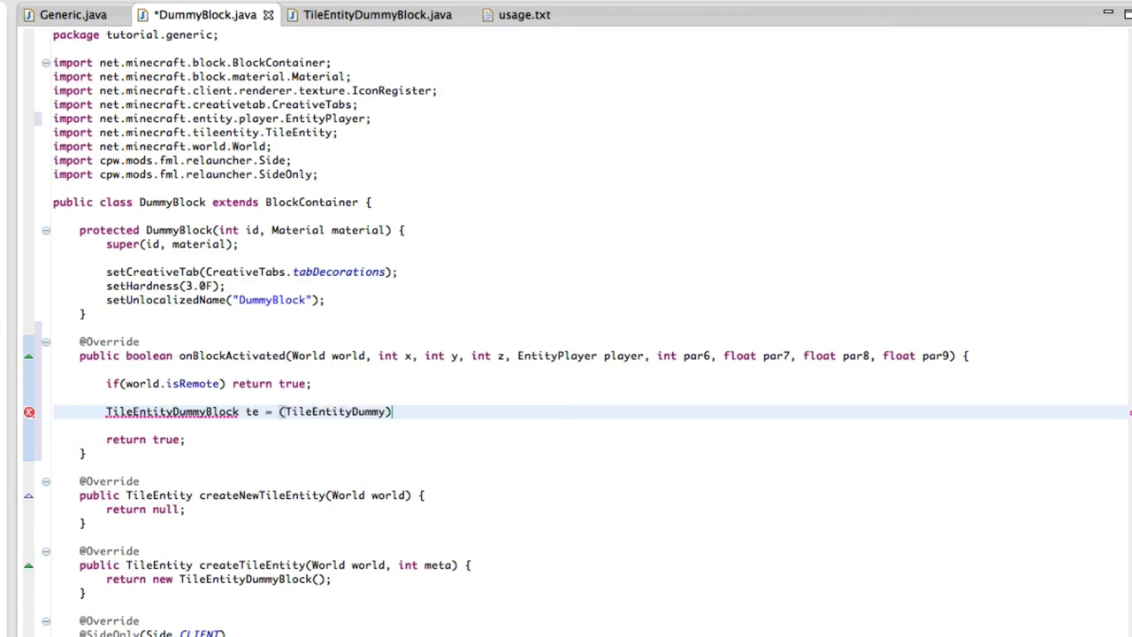
pyautogui.write('Block')
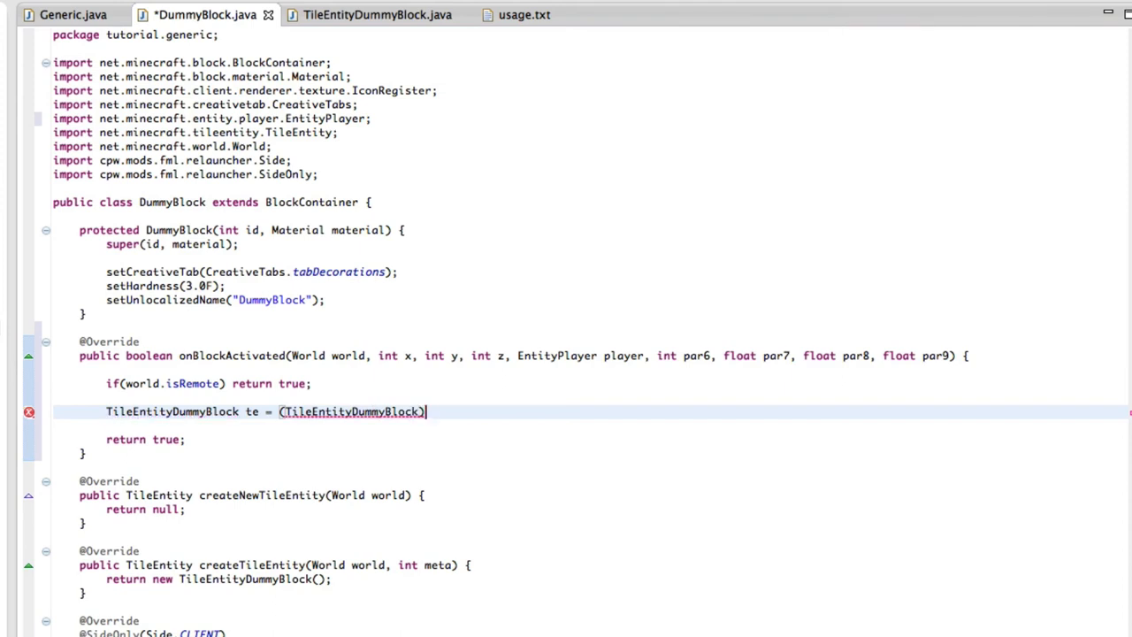
pyautogui.write('bloc')
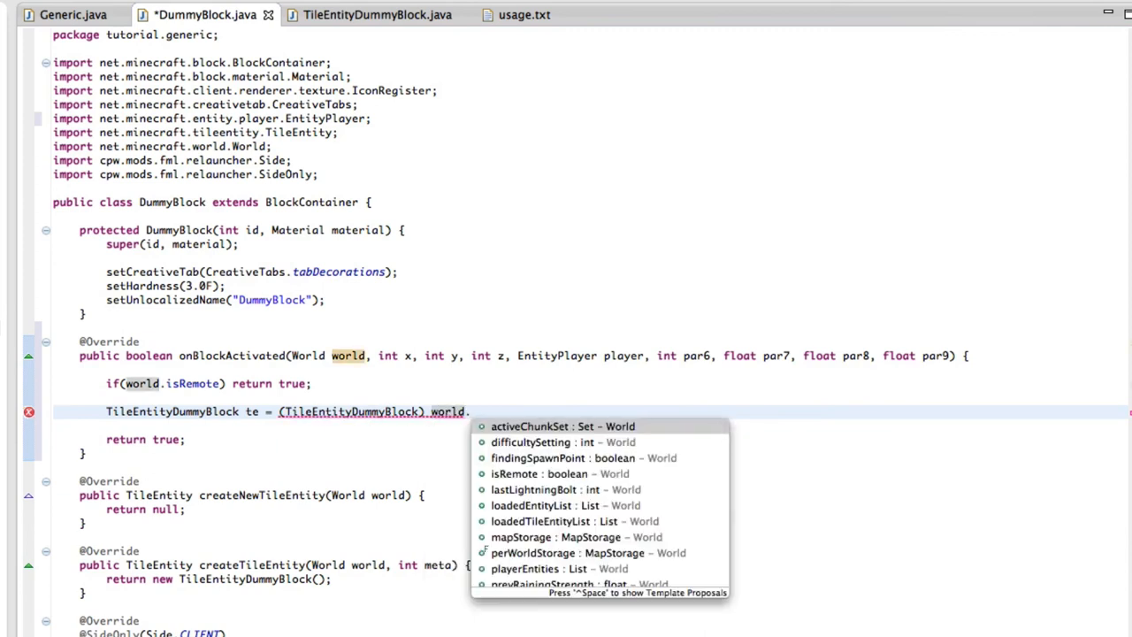
pyautogui.write('.getBlockTileEntity(x, y, z);')
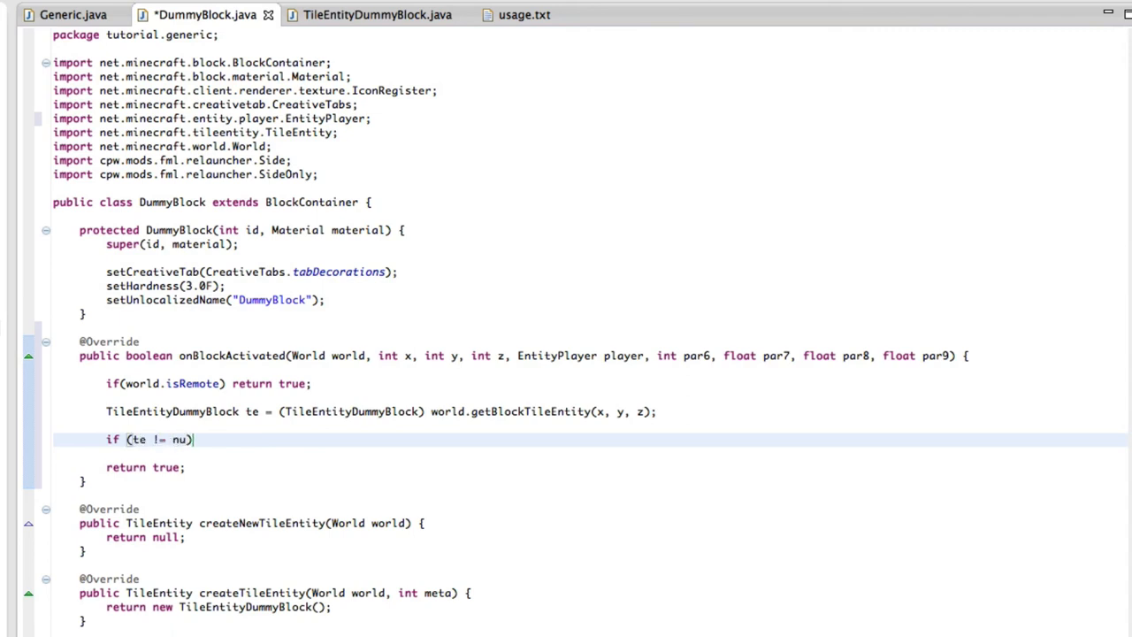
# - Inside the null check, add 'if (player.isSneaking()) te.energy = 0.0D;' and begin the chat message call
pyautogui.write('ll')
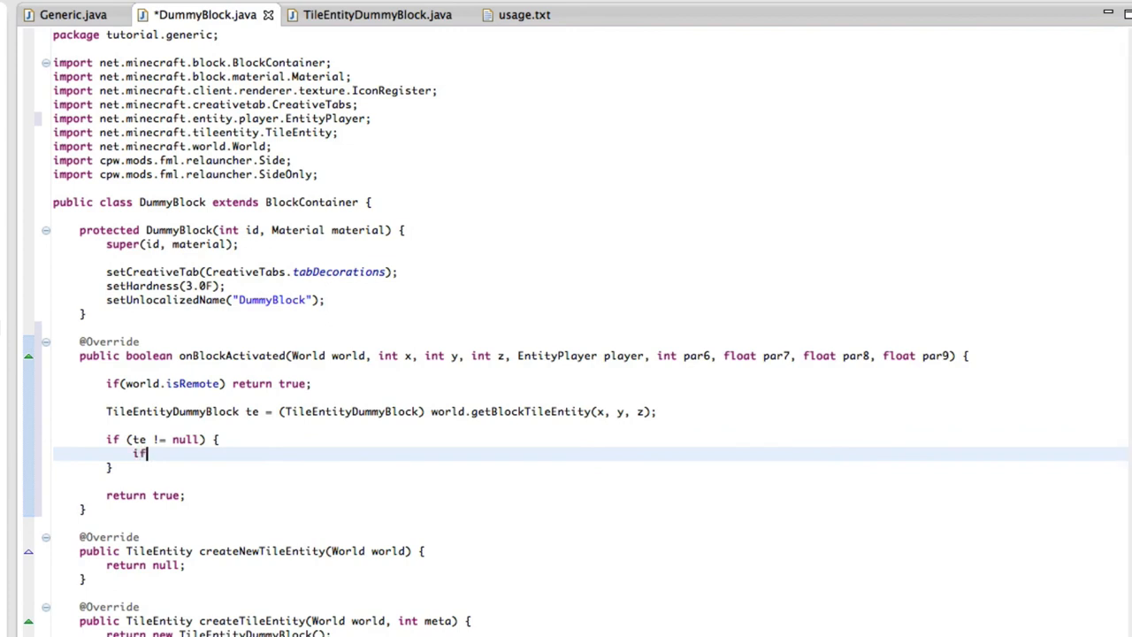
pyautogui.write('(player.)')
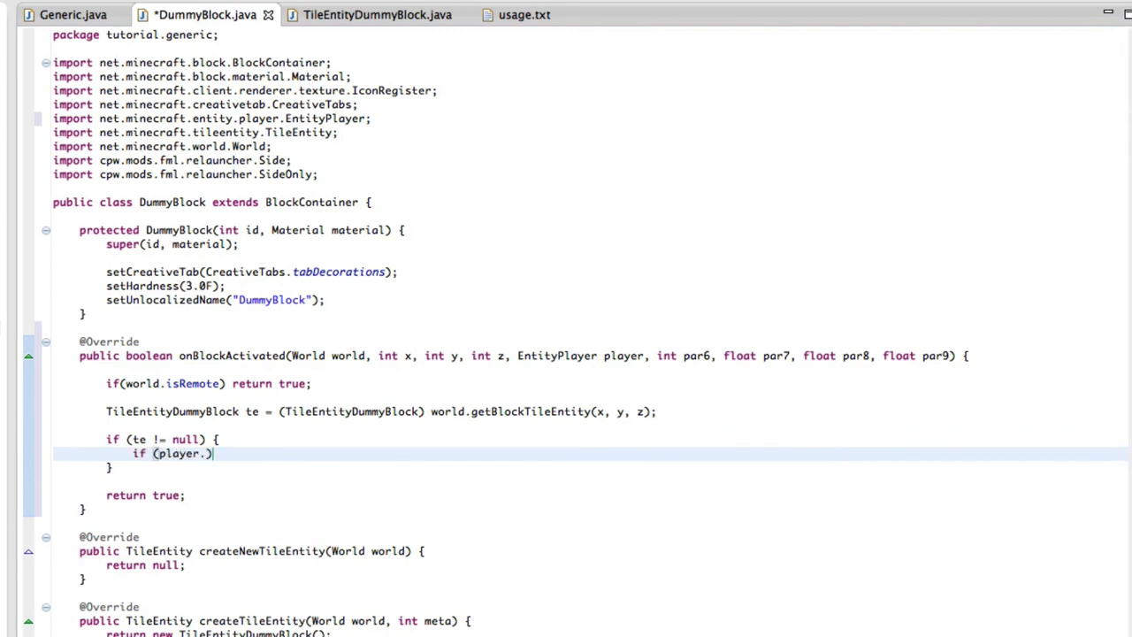
pyautogui.write('isSneaking(')
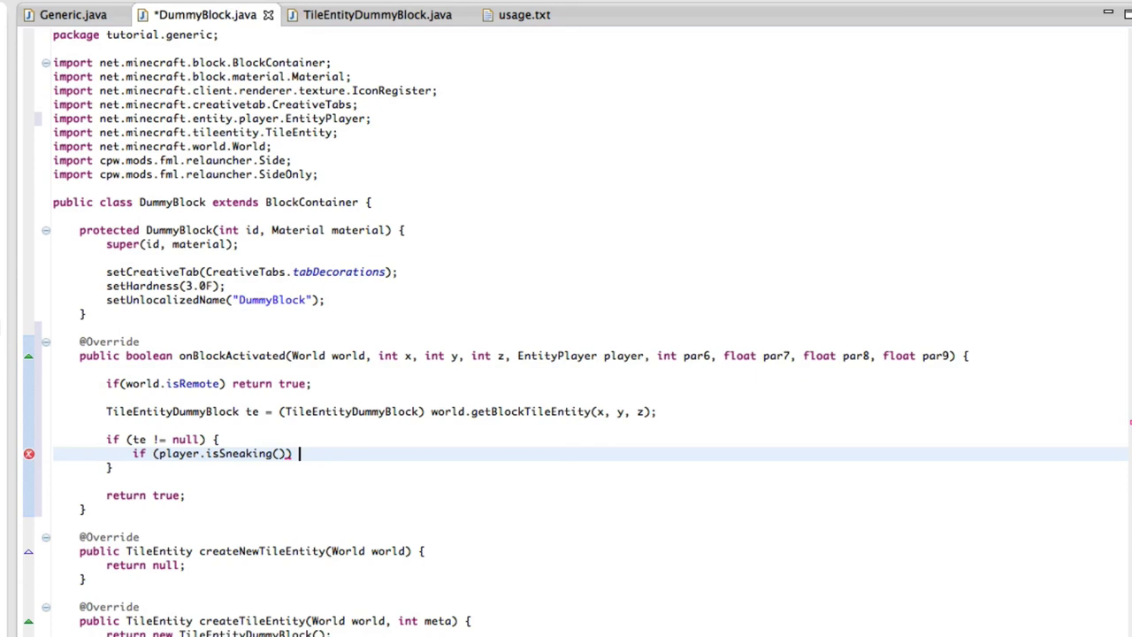
pyautogui.write('te.e')
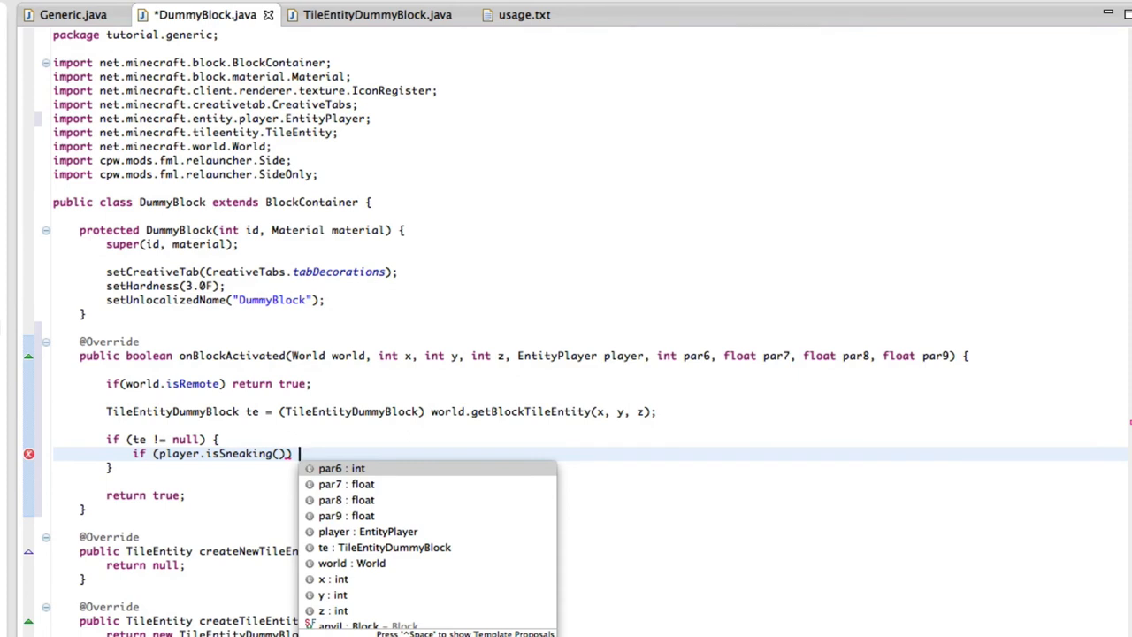
pyautogui.write('te.energy = 0')
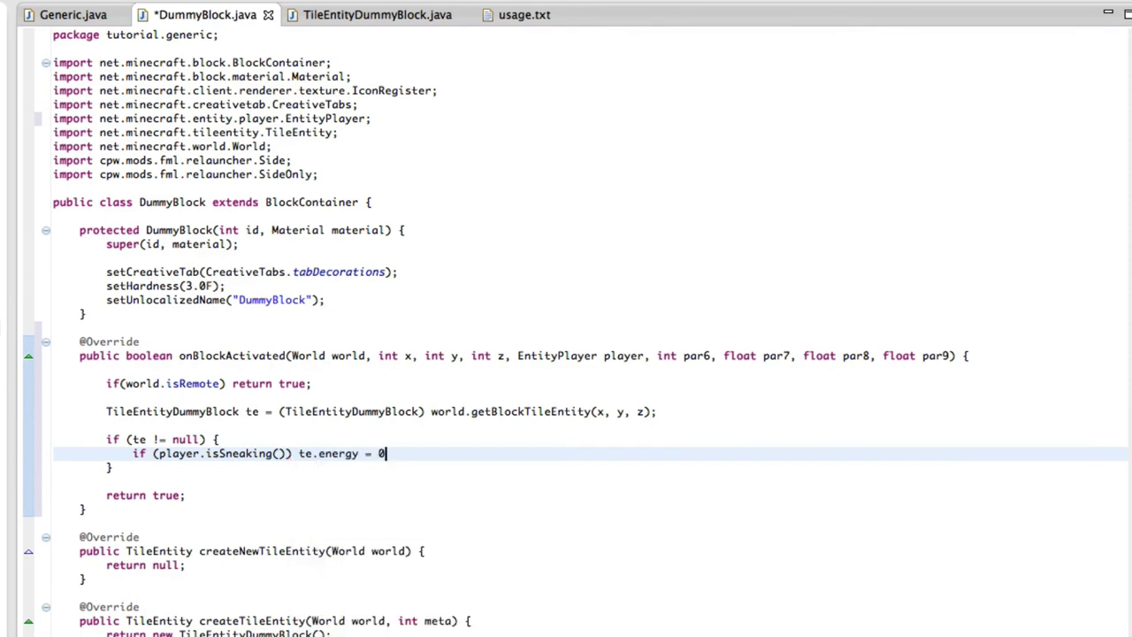
pyautogui.write('.0')
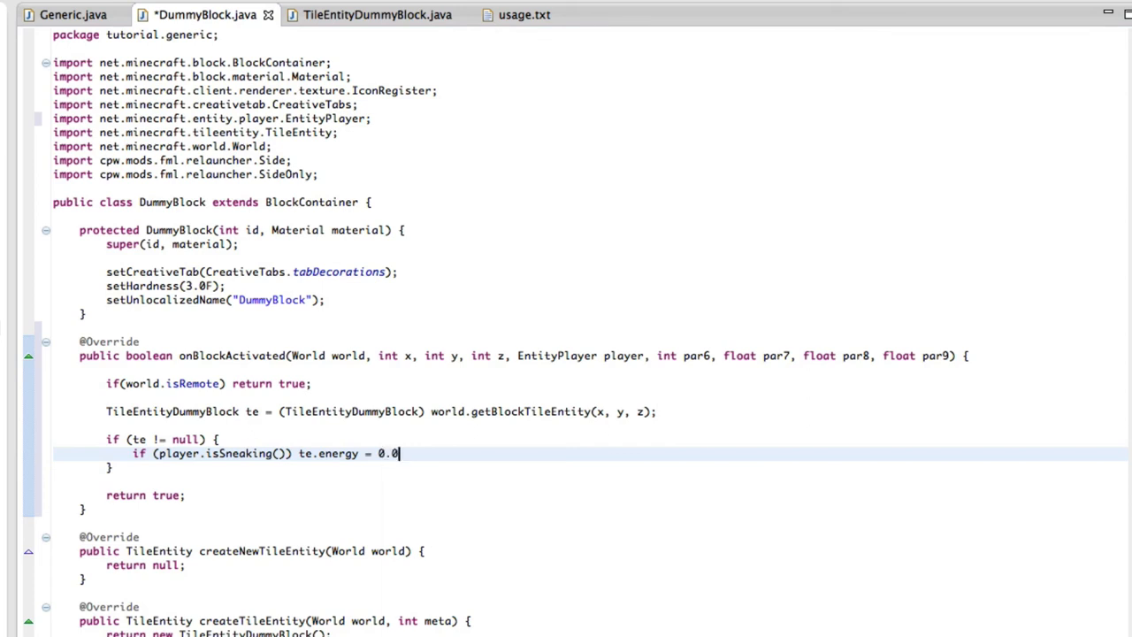
pyautogui.write('D;')
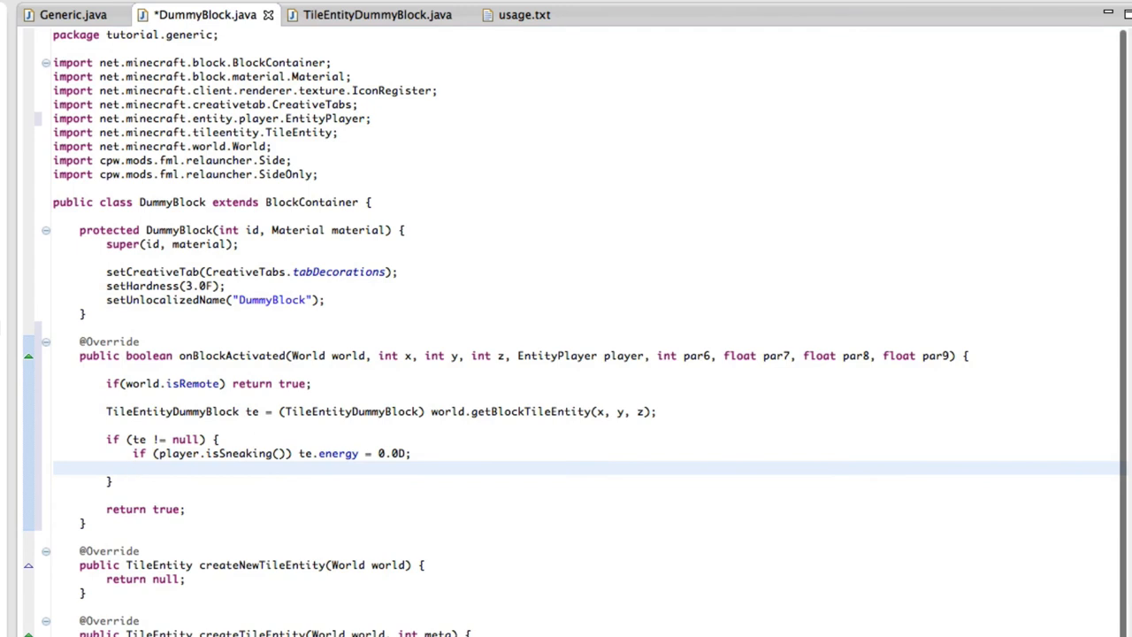
pyautogui.write('player.addChatMessage("C");')
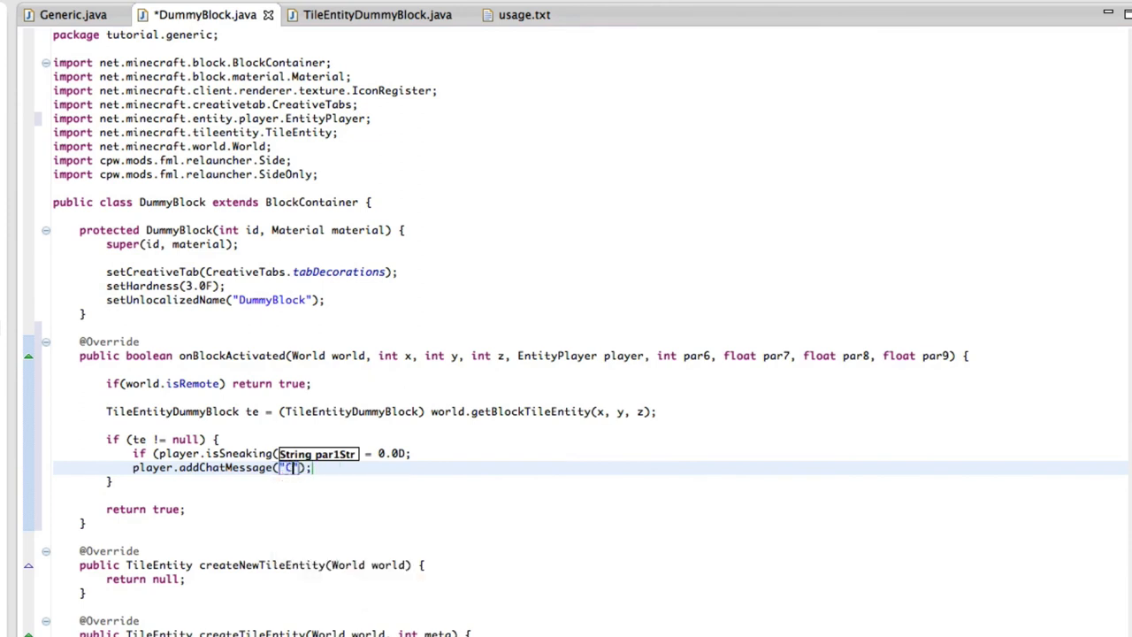
# - Finish 'player.addChatMessage("Current Energy: " + te.energy);' and save DummyBlock.java
pyautogui.write('Current Energy:')
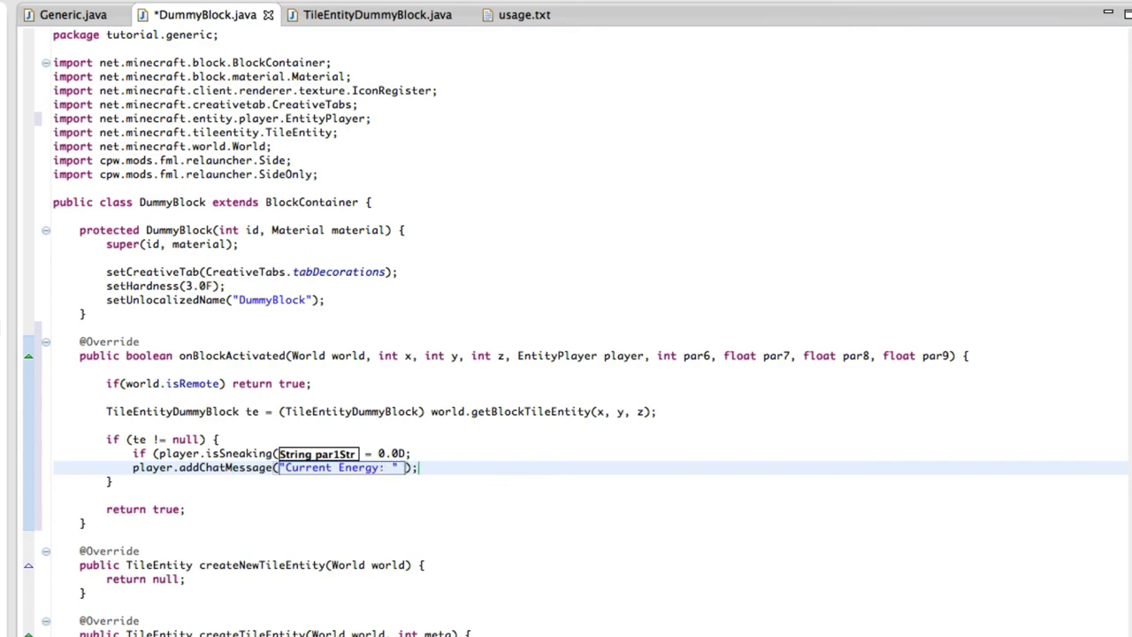
pyautogui.write('+ te.e')
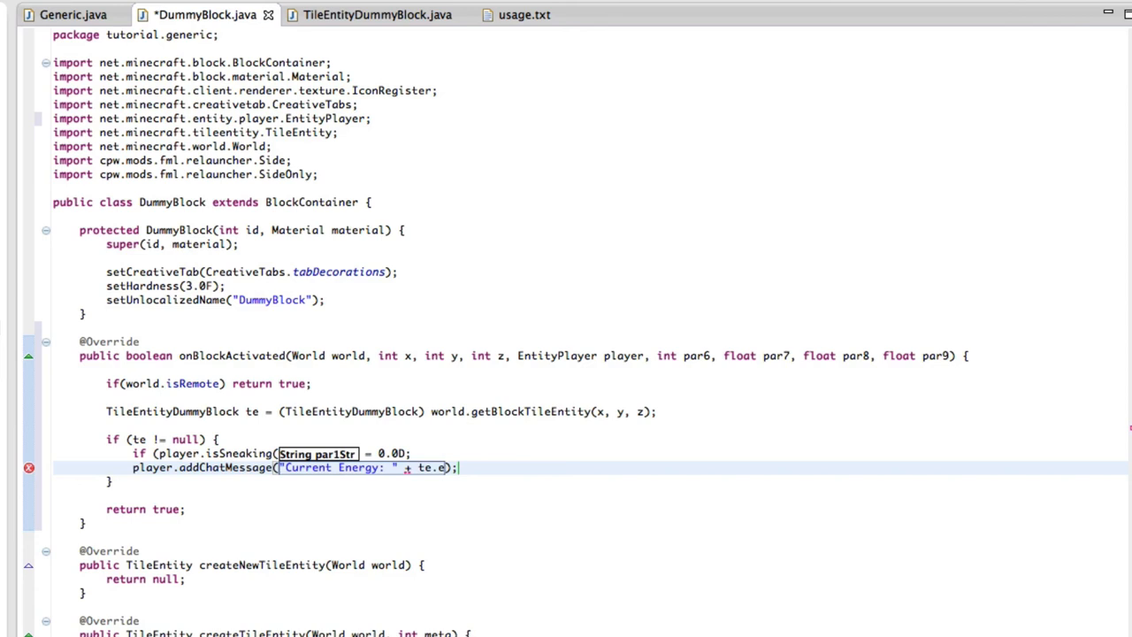
pyautogui.write('.')
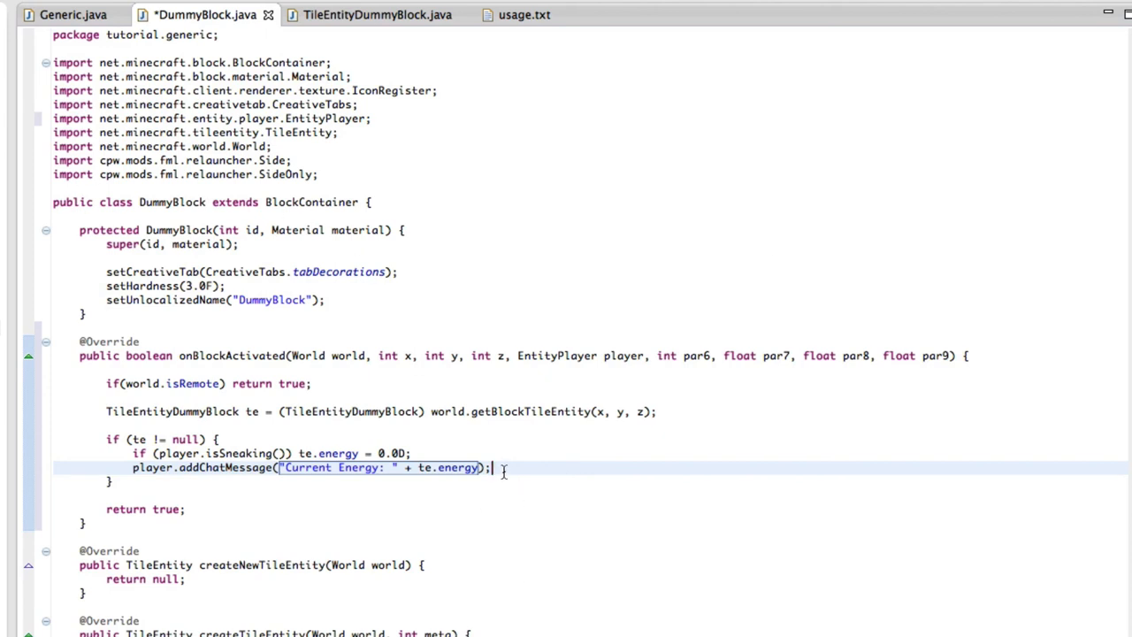
pyautogui.moveTo(520, 467)
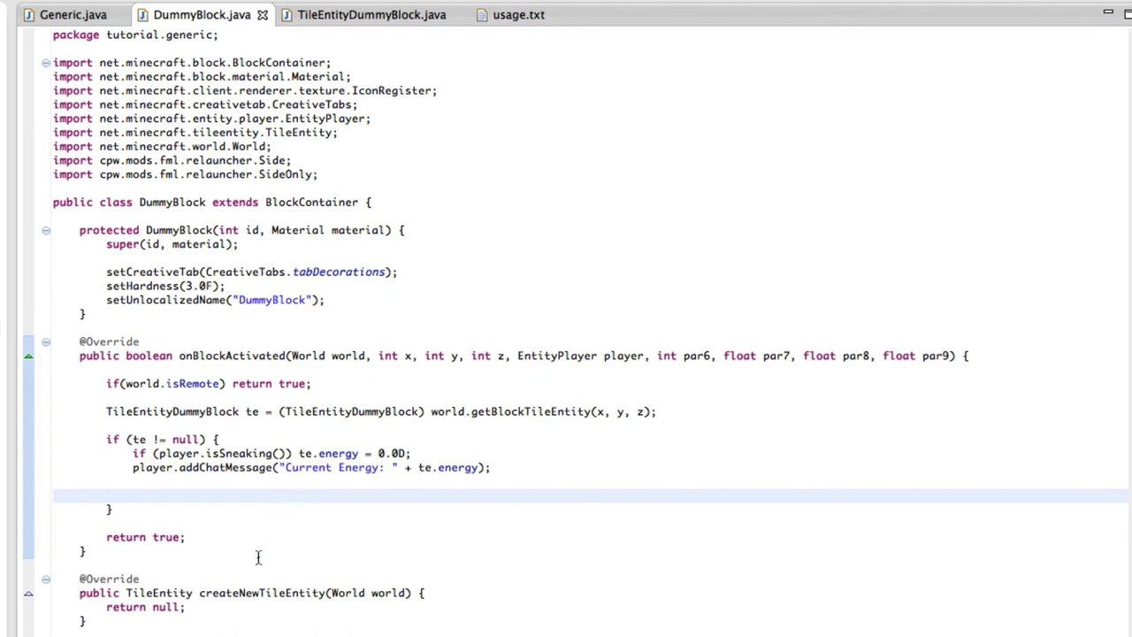
pyautogui.moveTo(251, 552)
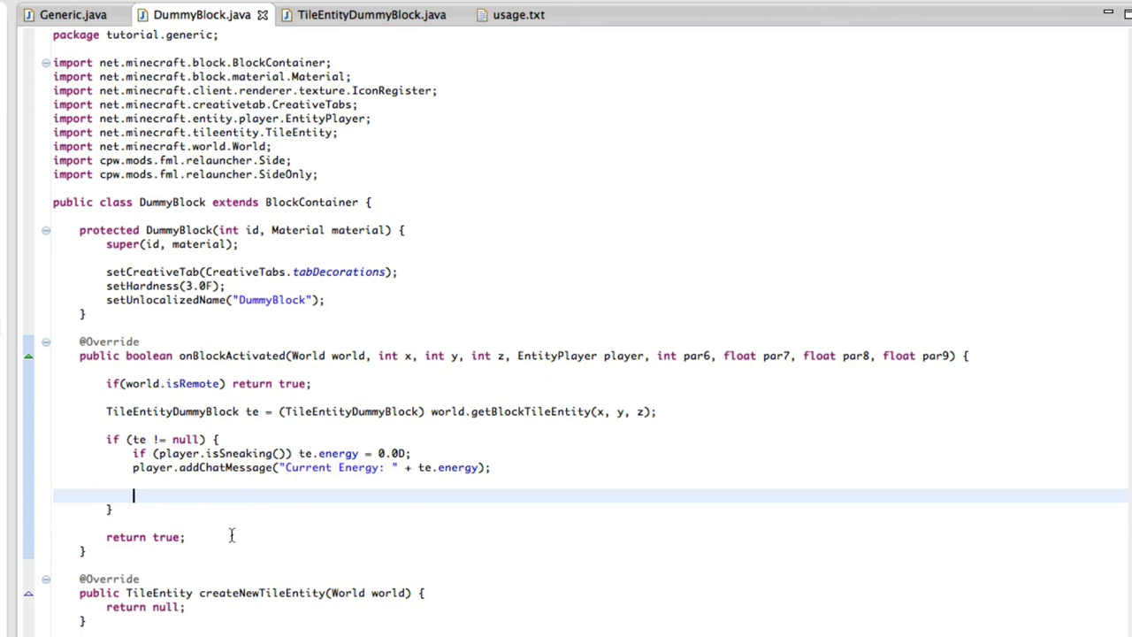
pyautogui.moveTo(228, 531)
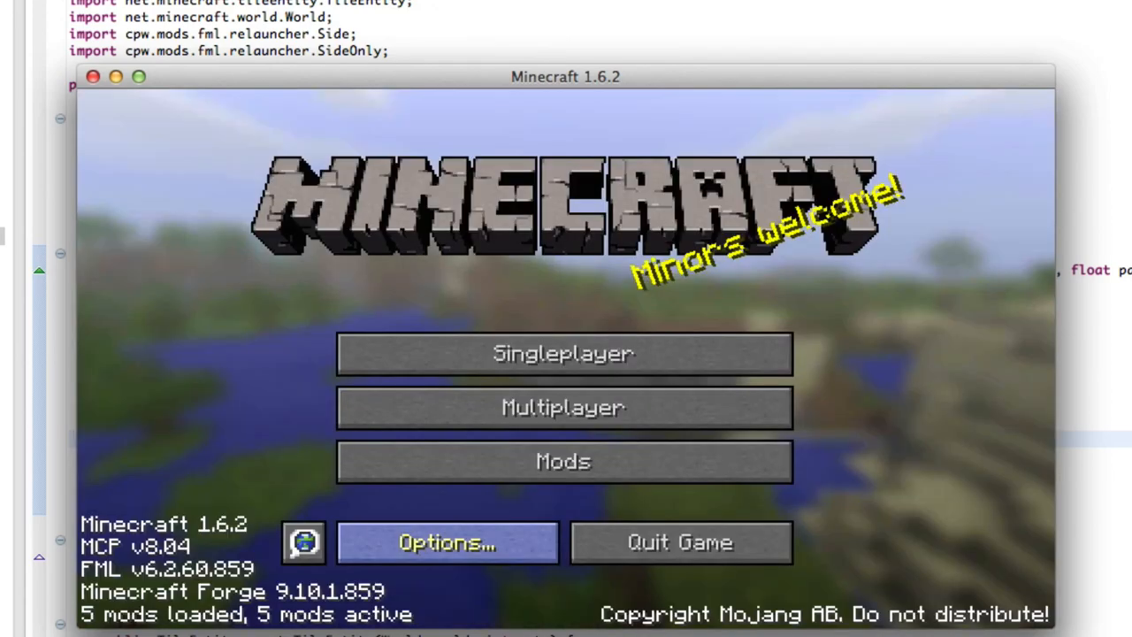
# - Enter the singleplayer world and right-click the dummy block, seeing chat readings from 0.0 up to 3424.0
pyautogui.click(562, 354)
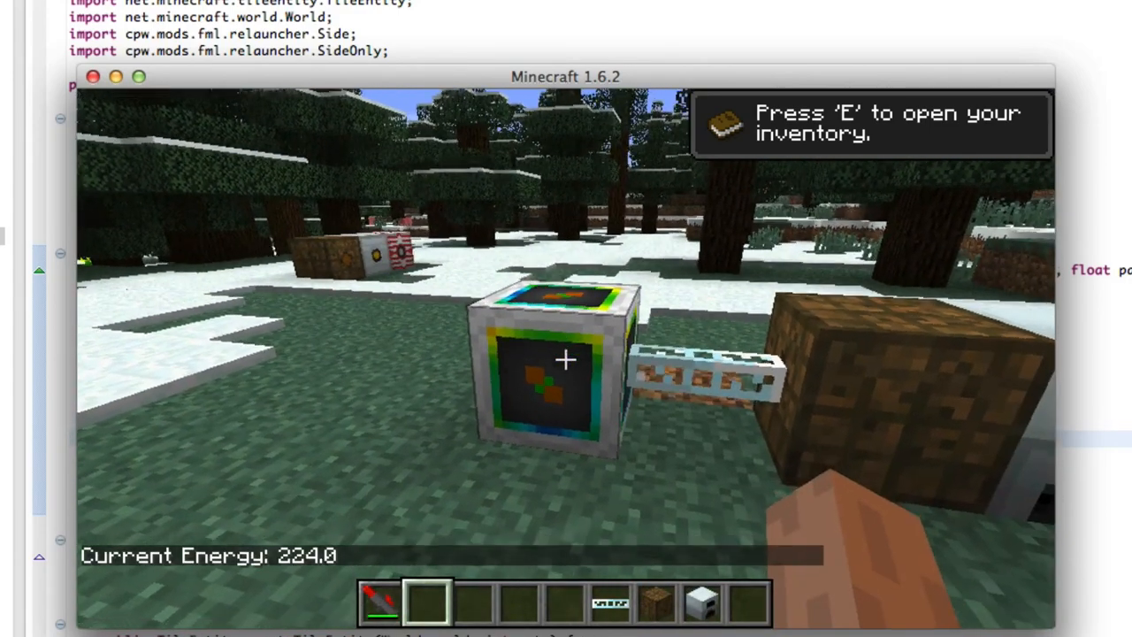
pyautogui.press('Escape')
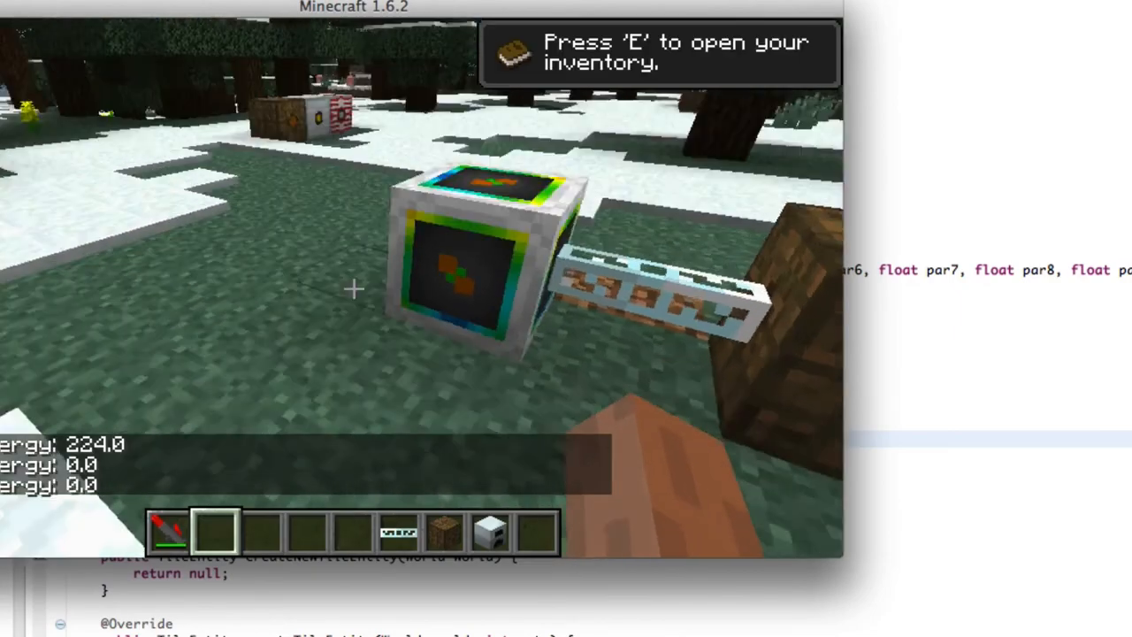
pyautogui.press('Escape')
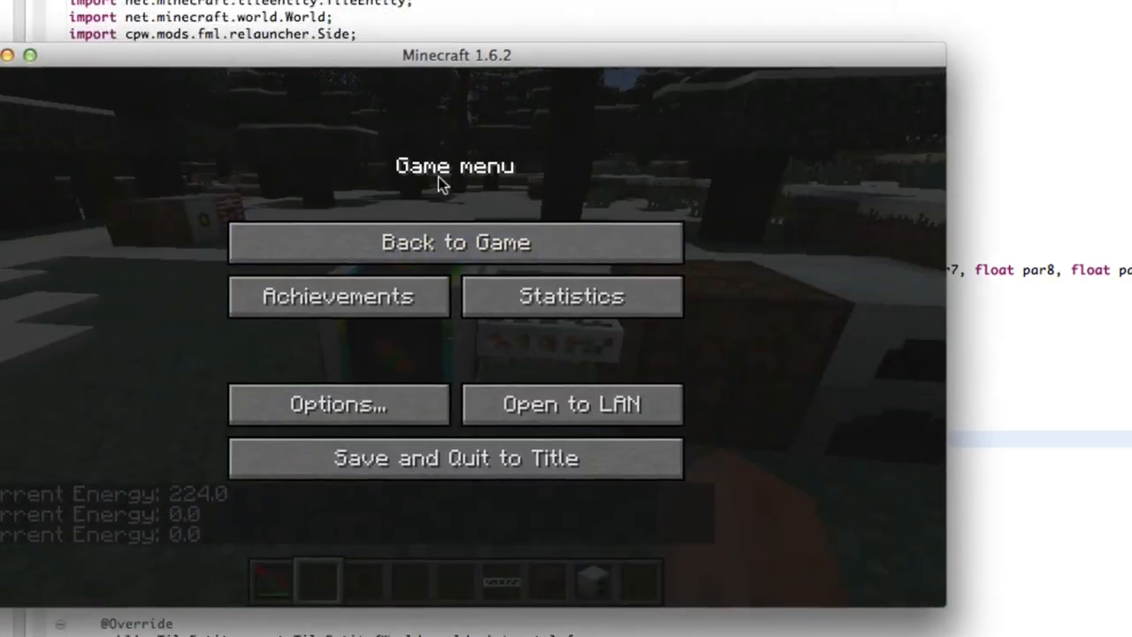
pyautogui.click(455, 241)
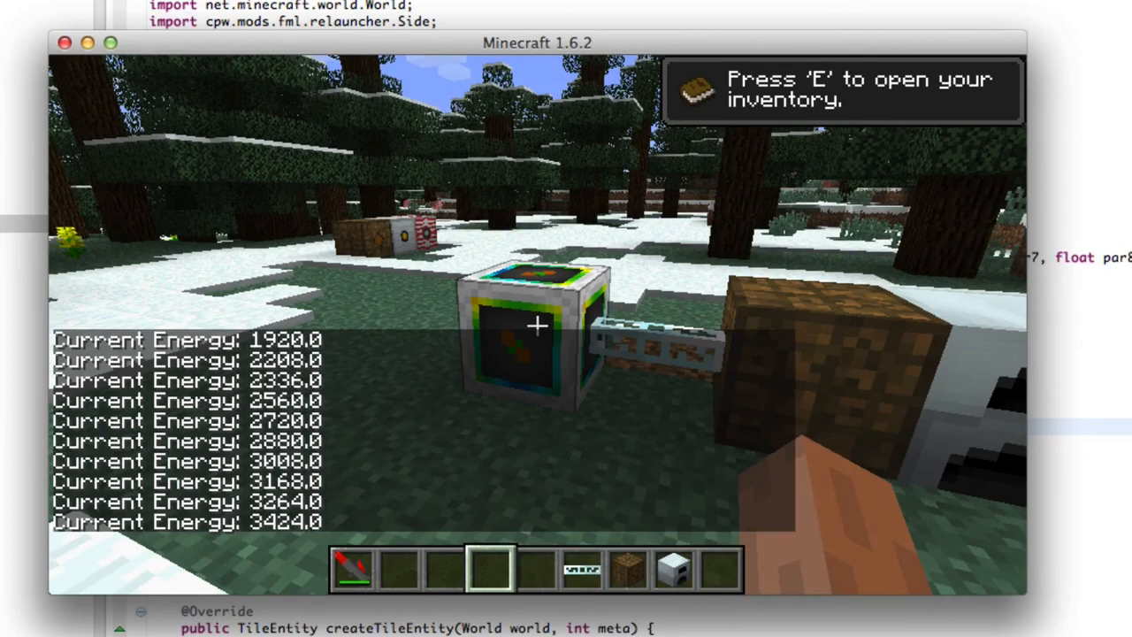
pyautogui.press('Escape')
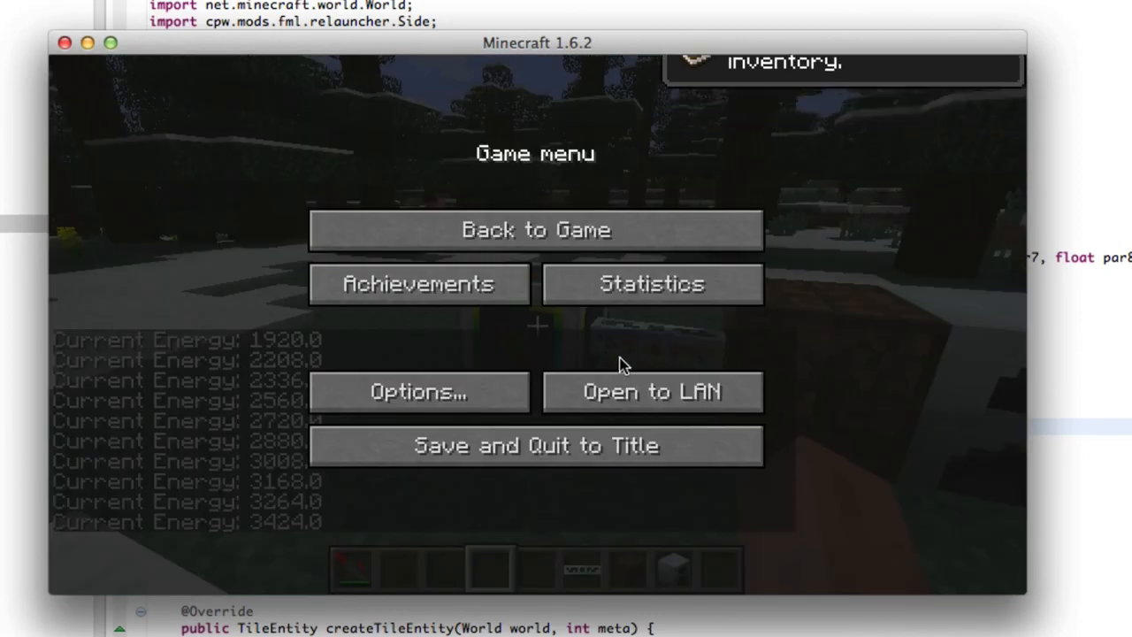
pyautogui.click(535, 230)
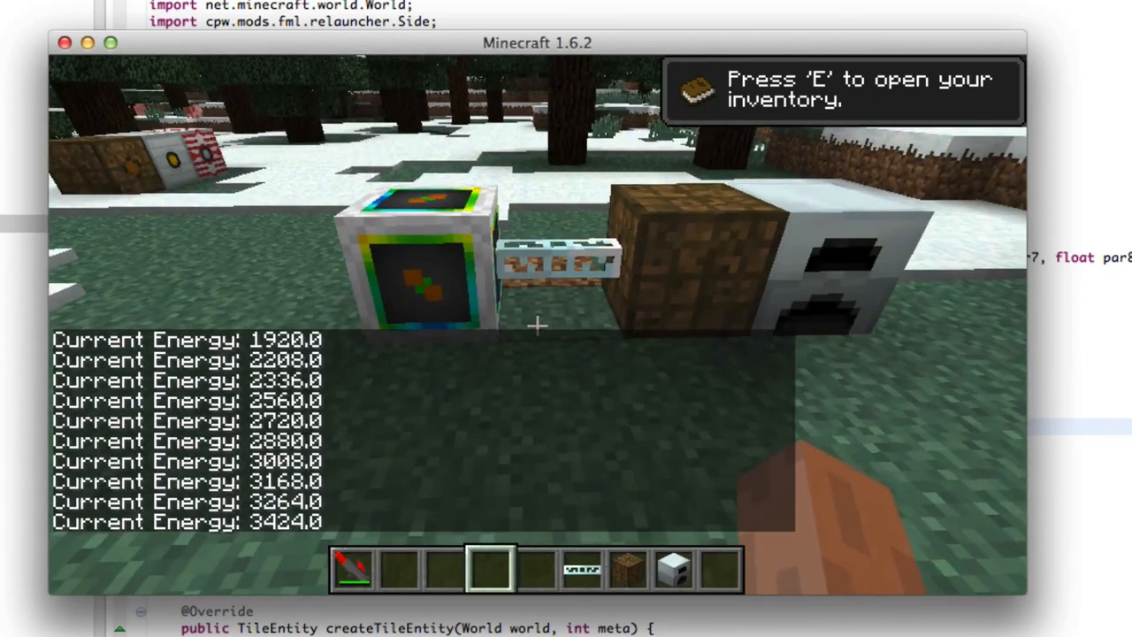